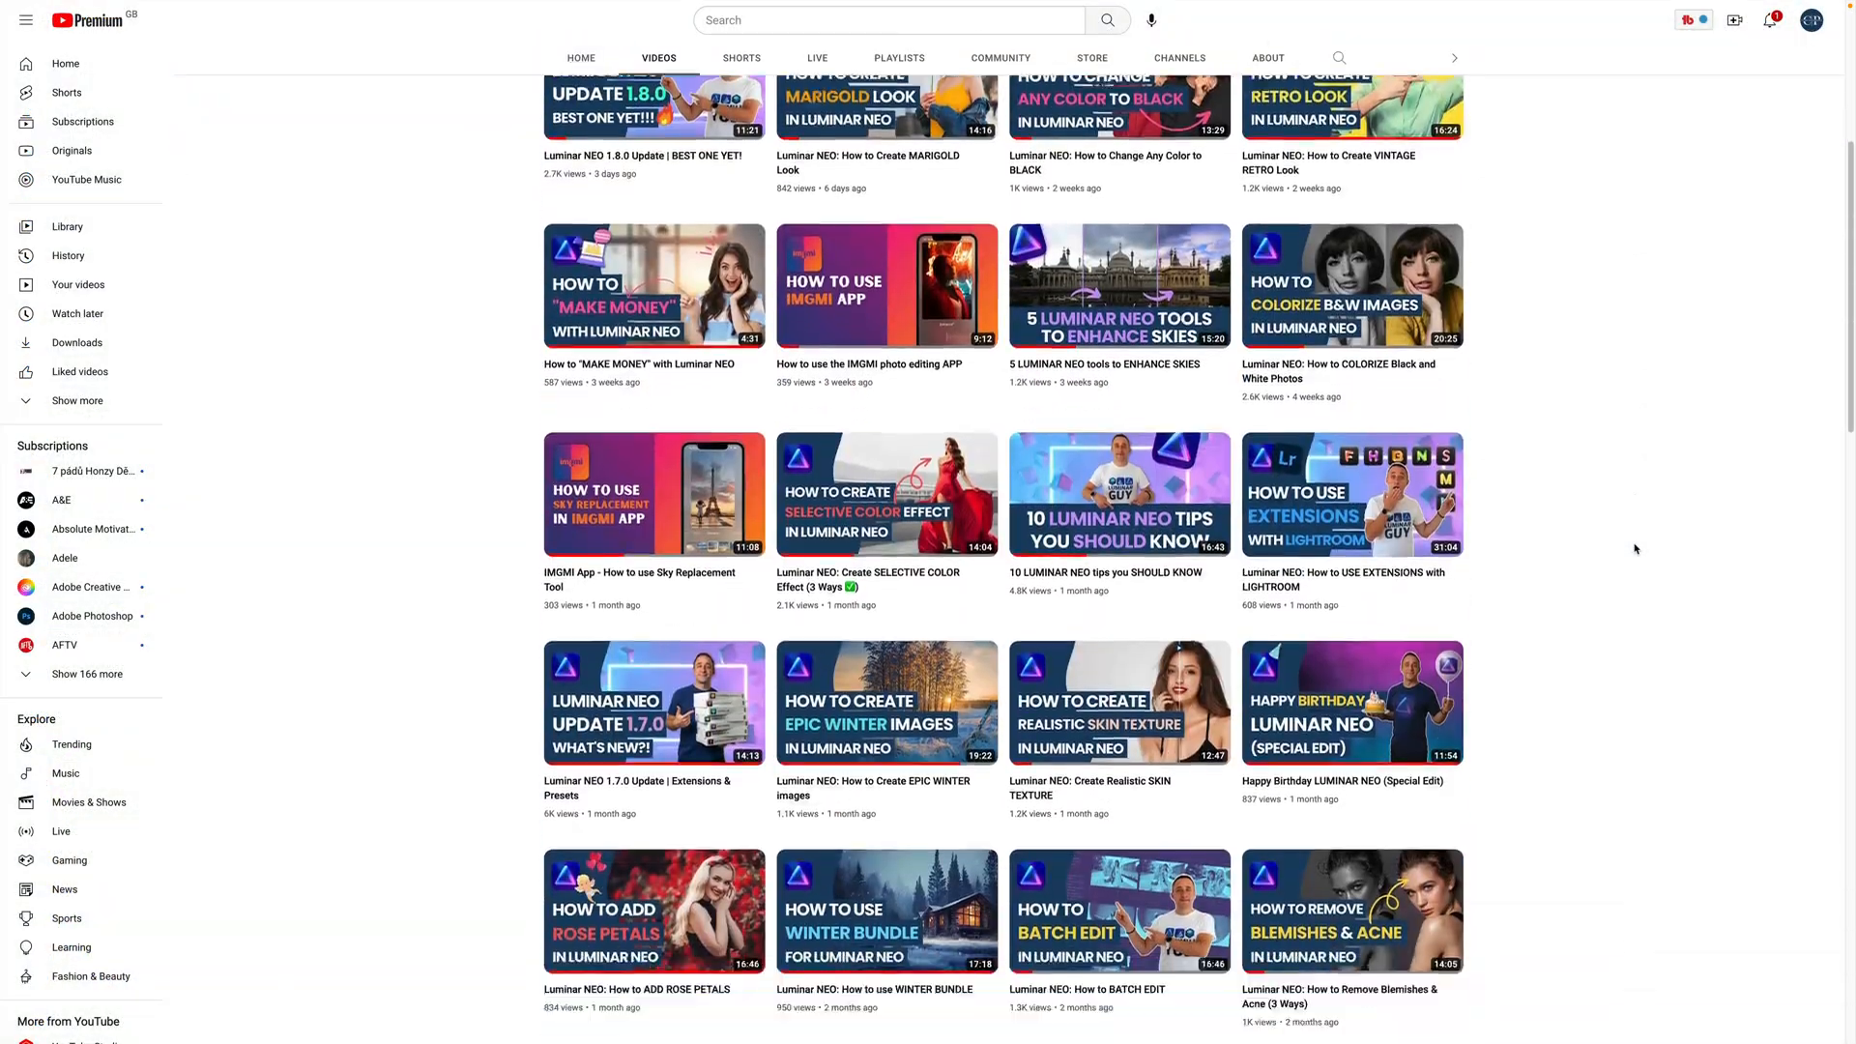
Step: Open the snowdrop photo in Edit and peek at the Enhance tool's adjustments
scroll(down, 3)
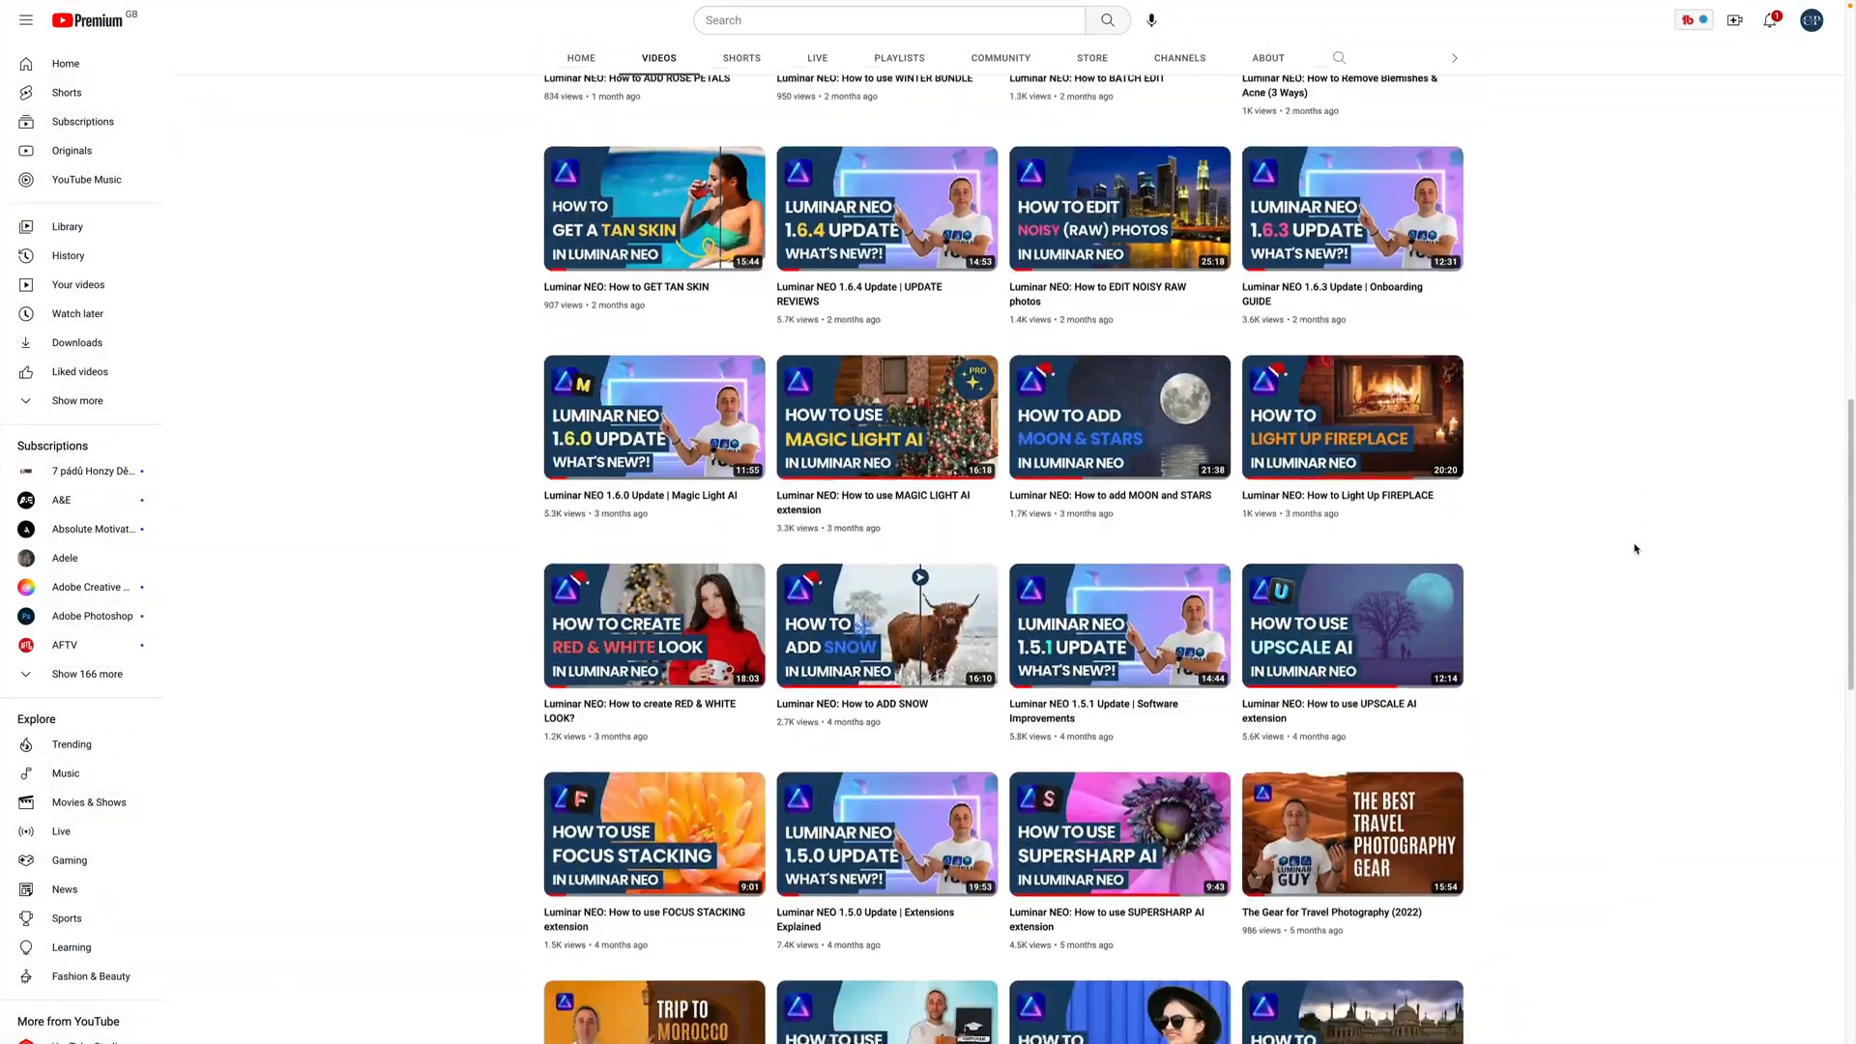
scroll(down, 3)
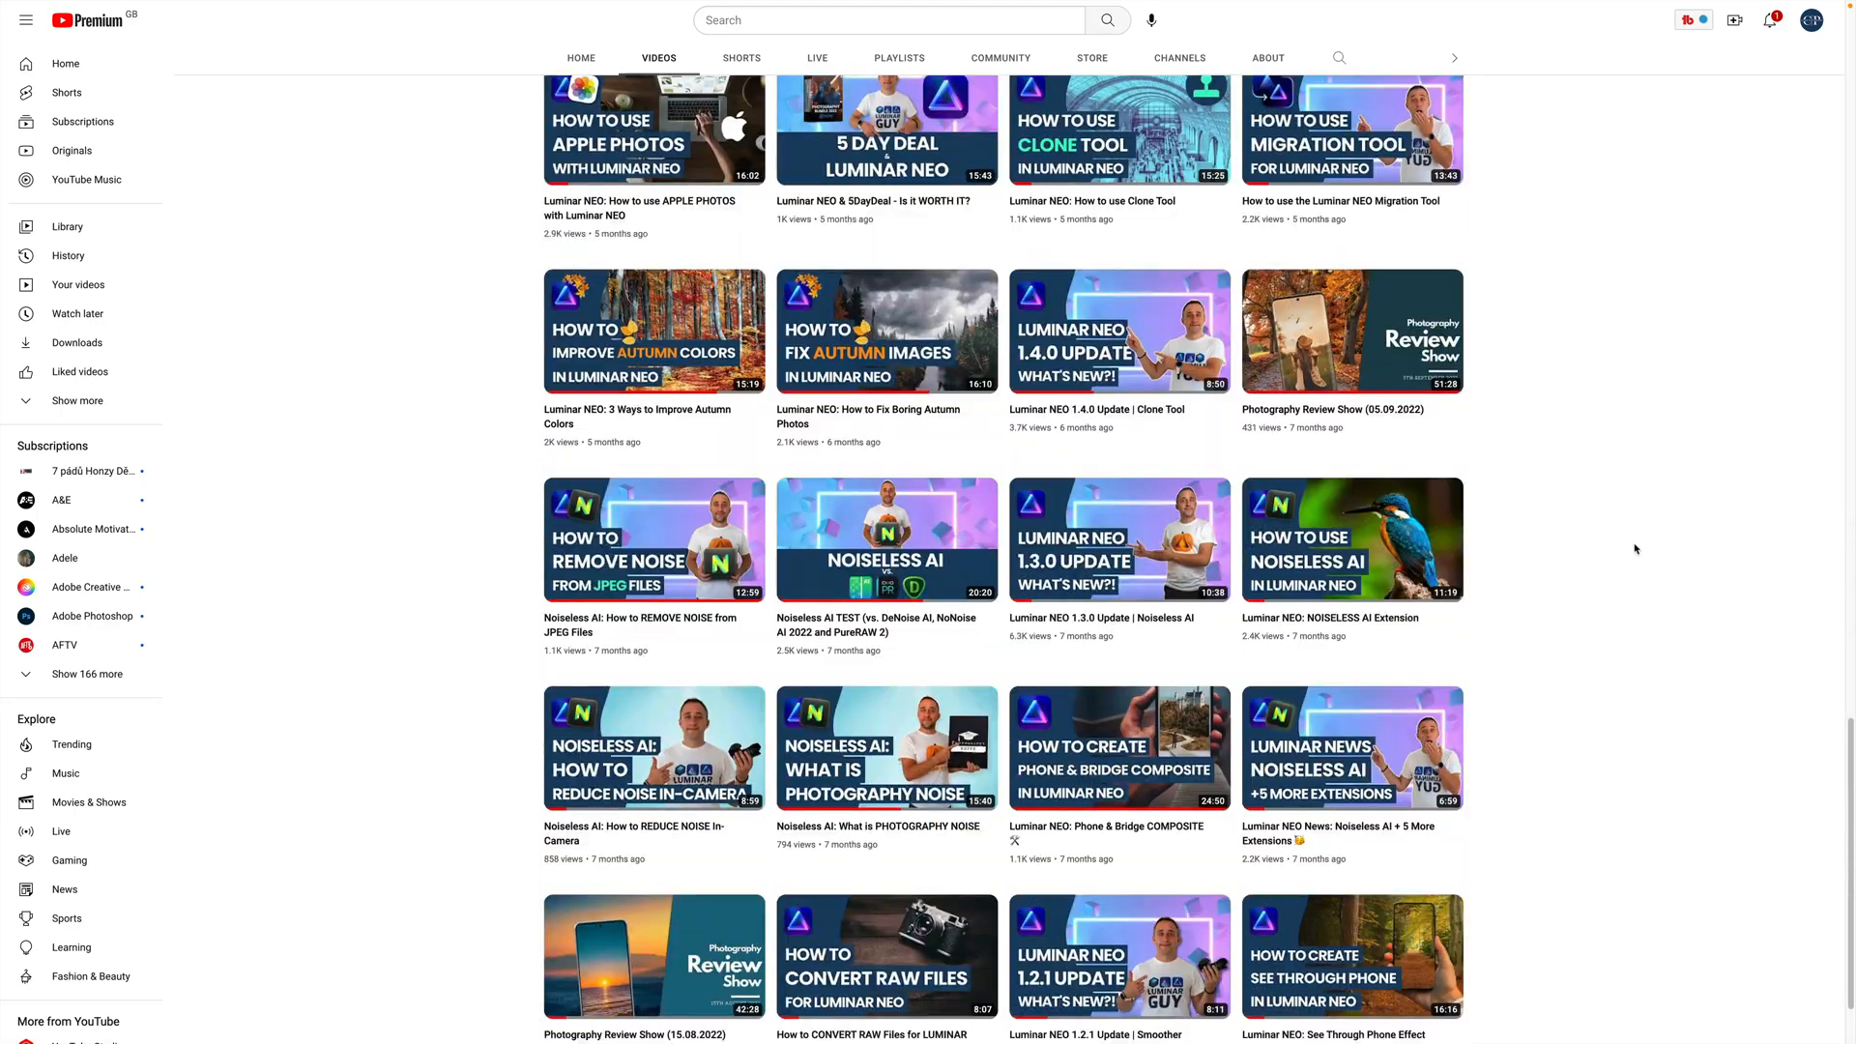
scroll(down, 3)
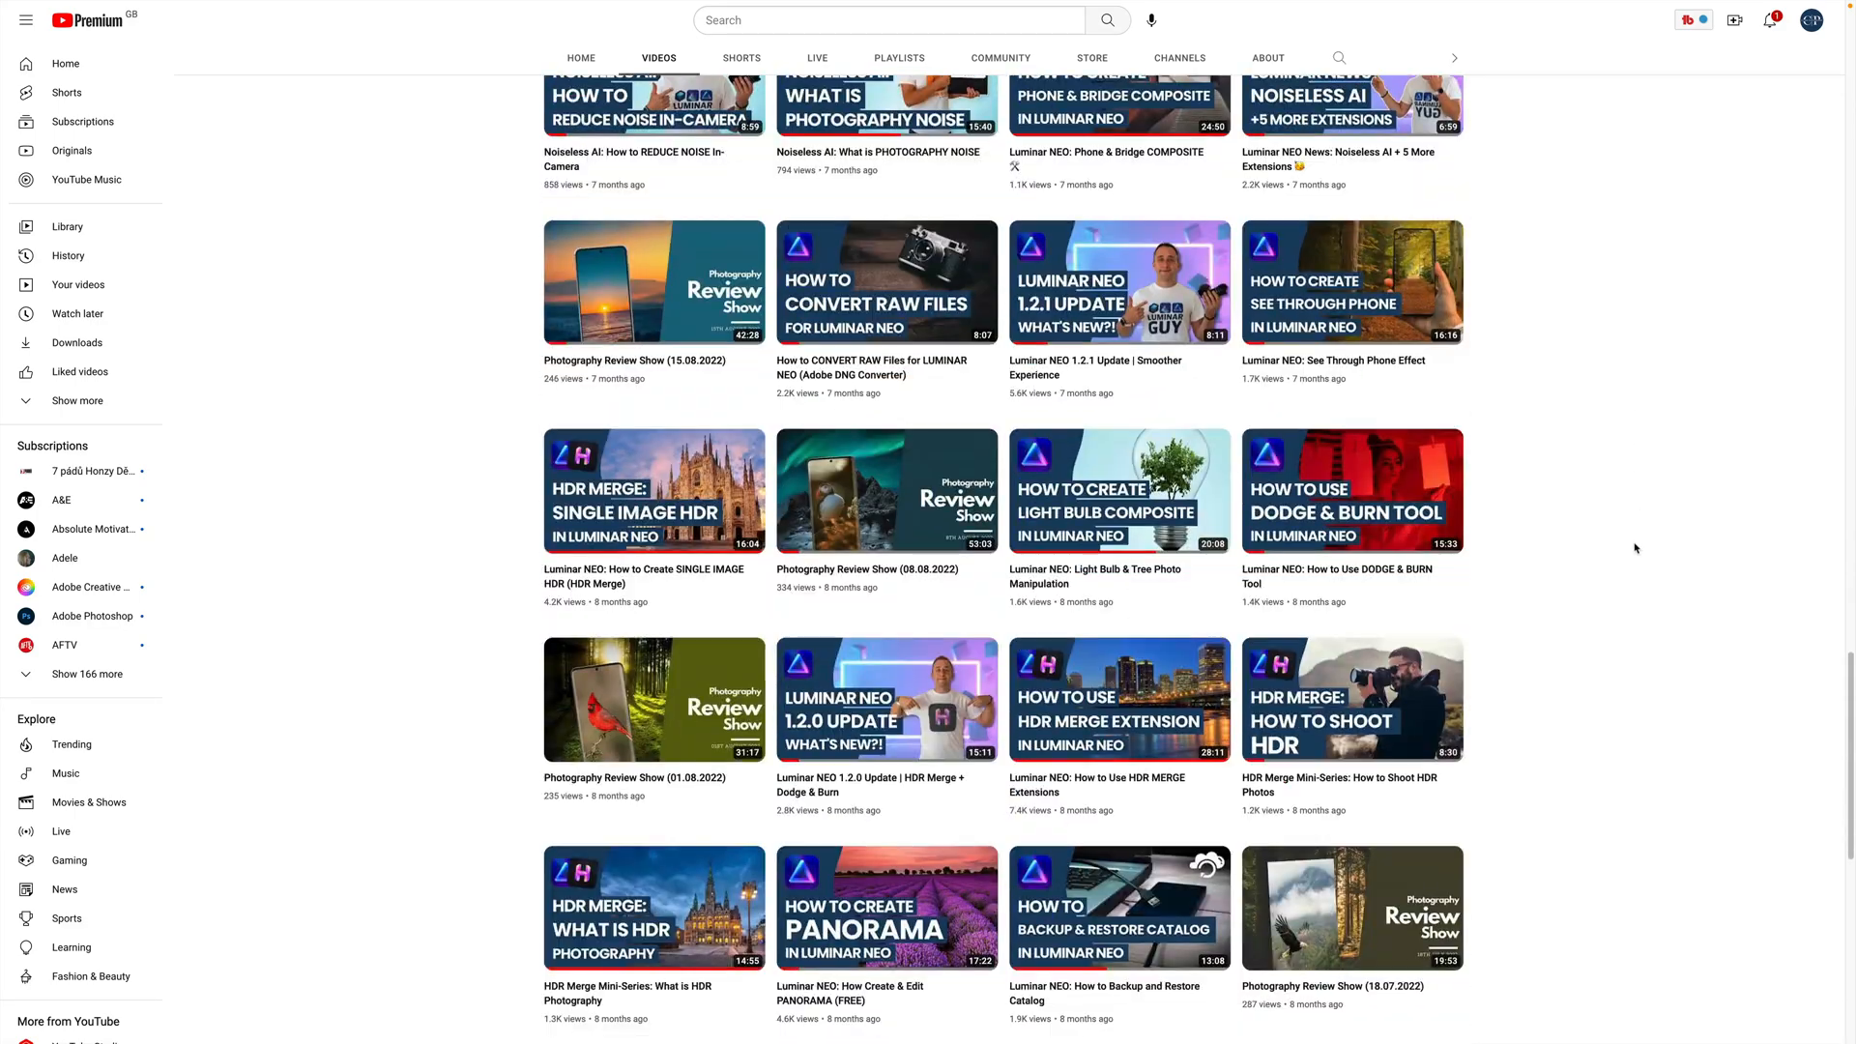
scroll(down, 3)
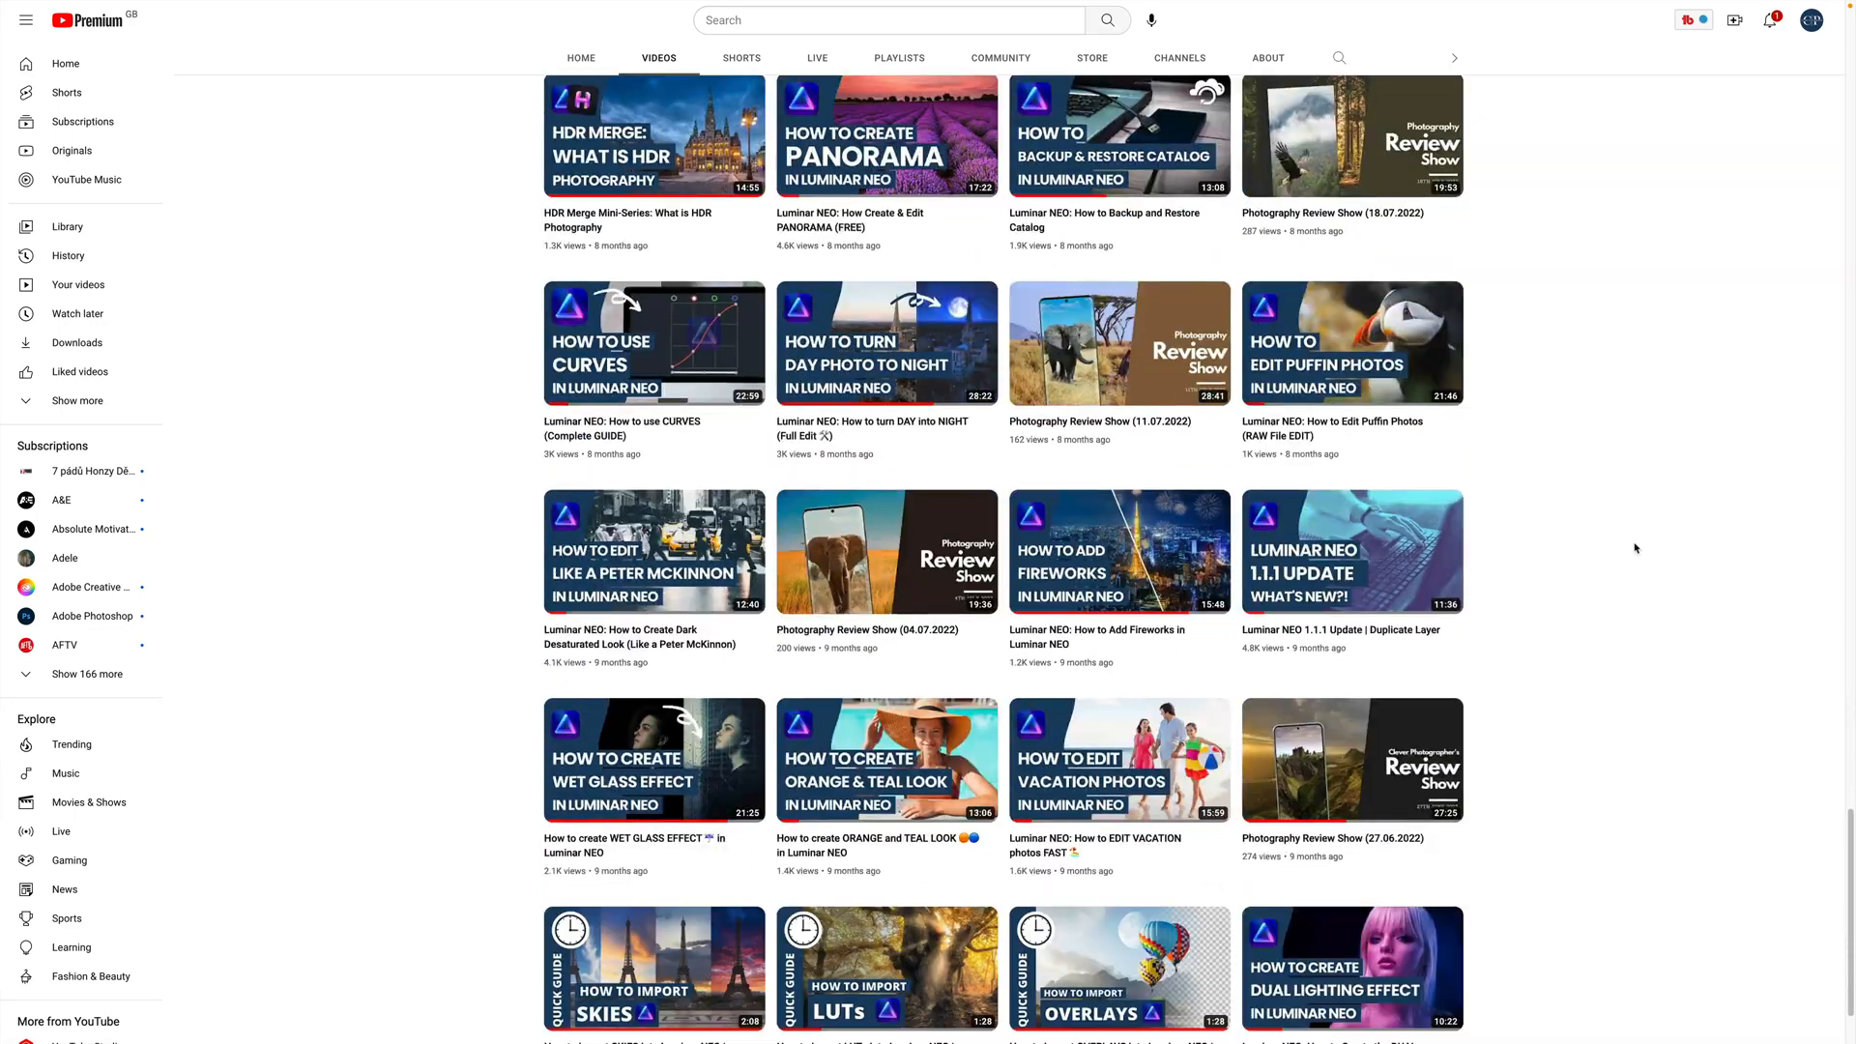
scroll(down, 3)
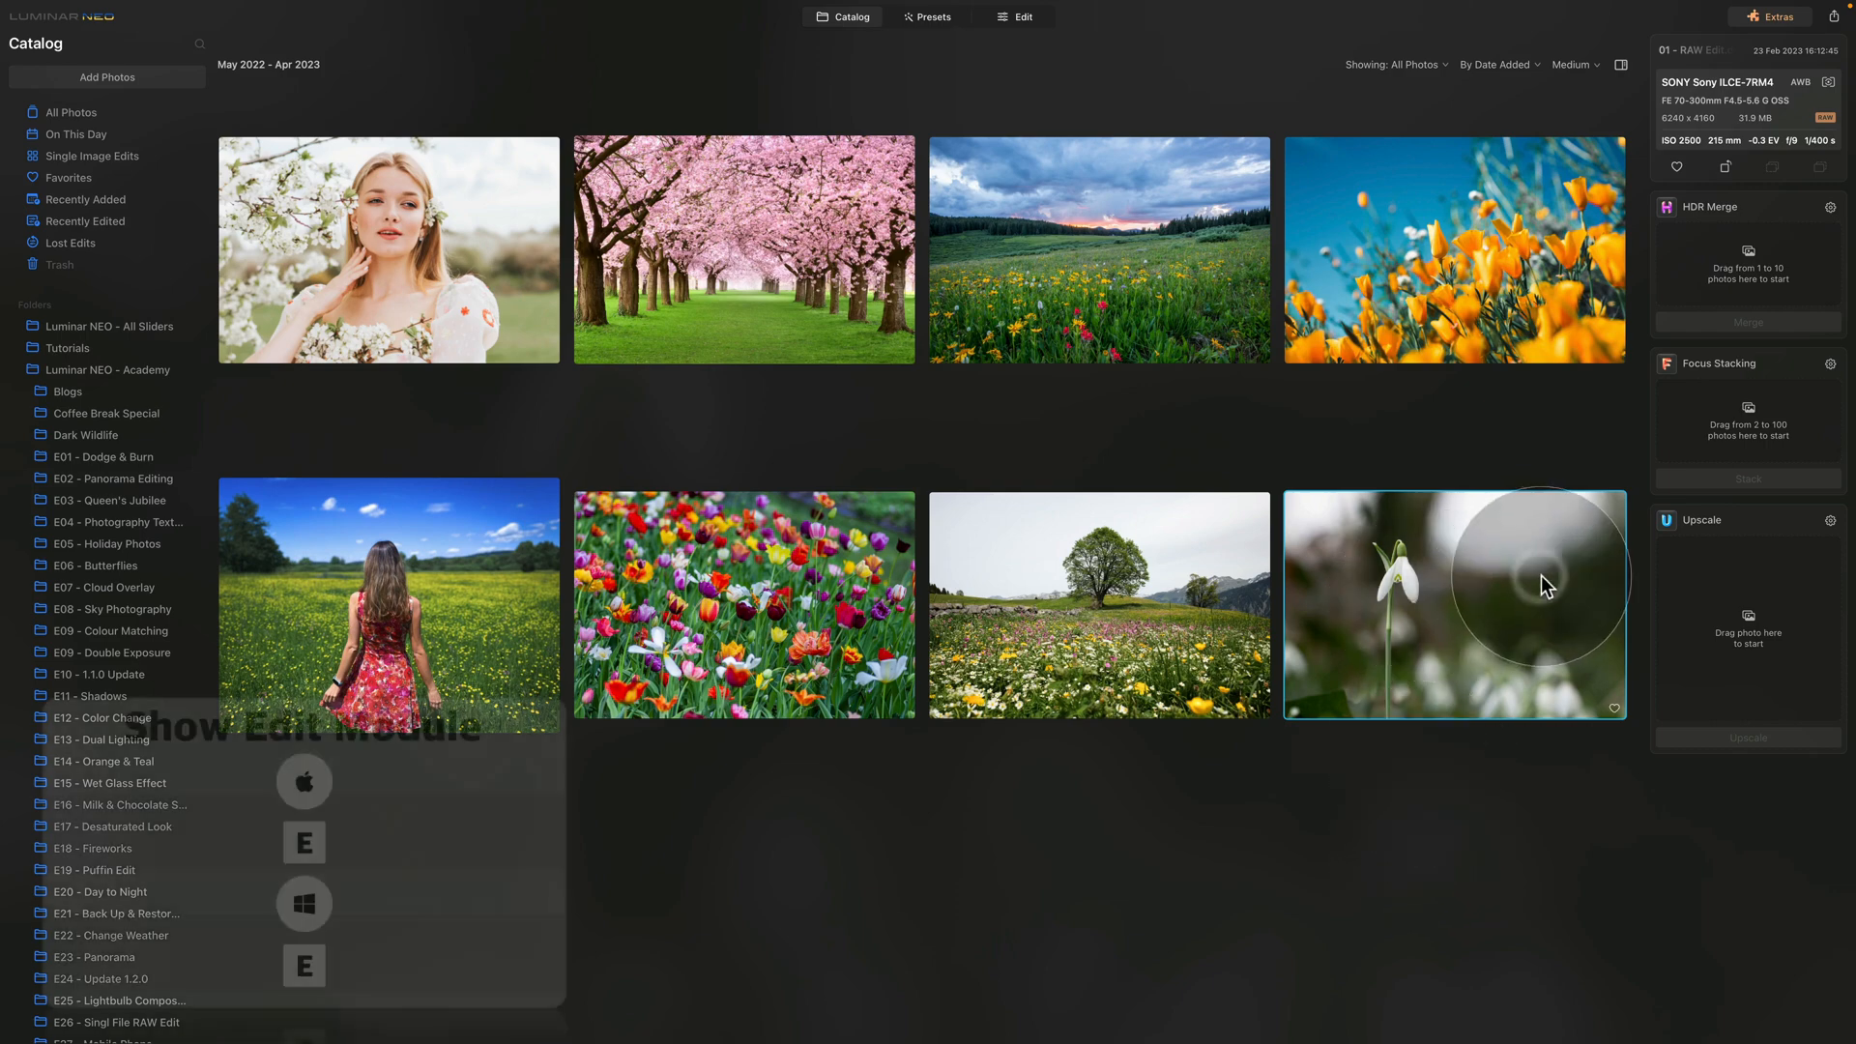
click(1025, 15)
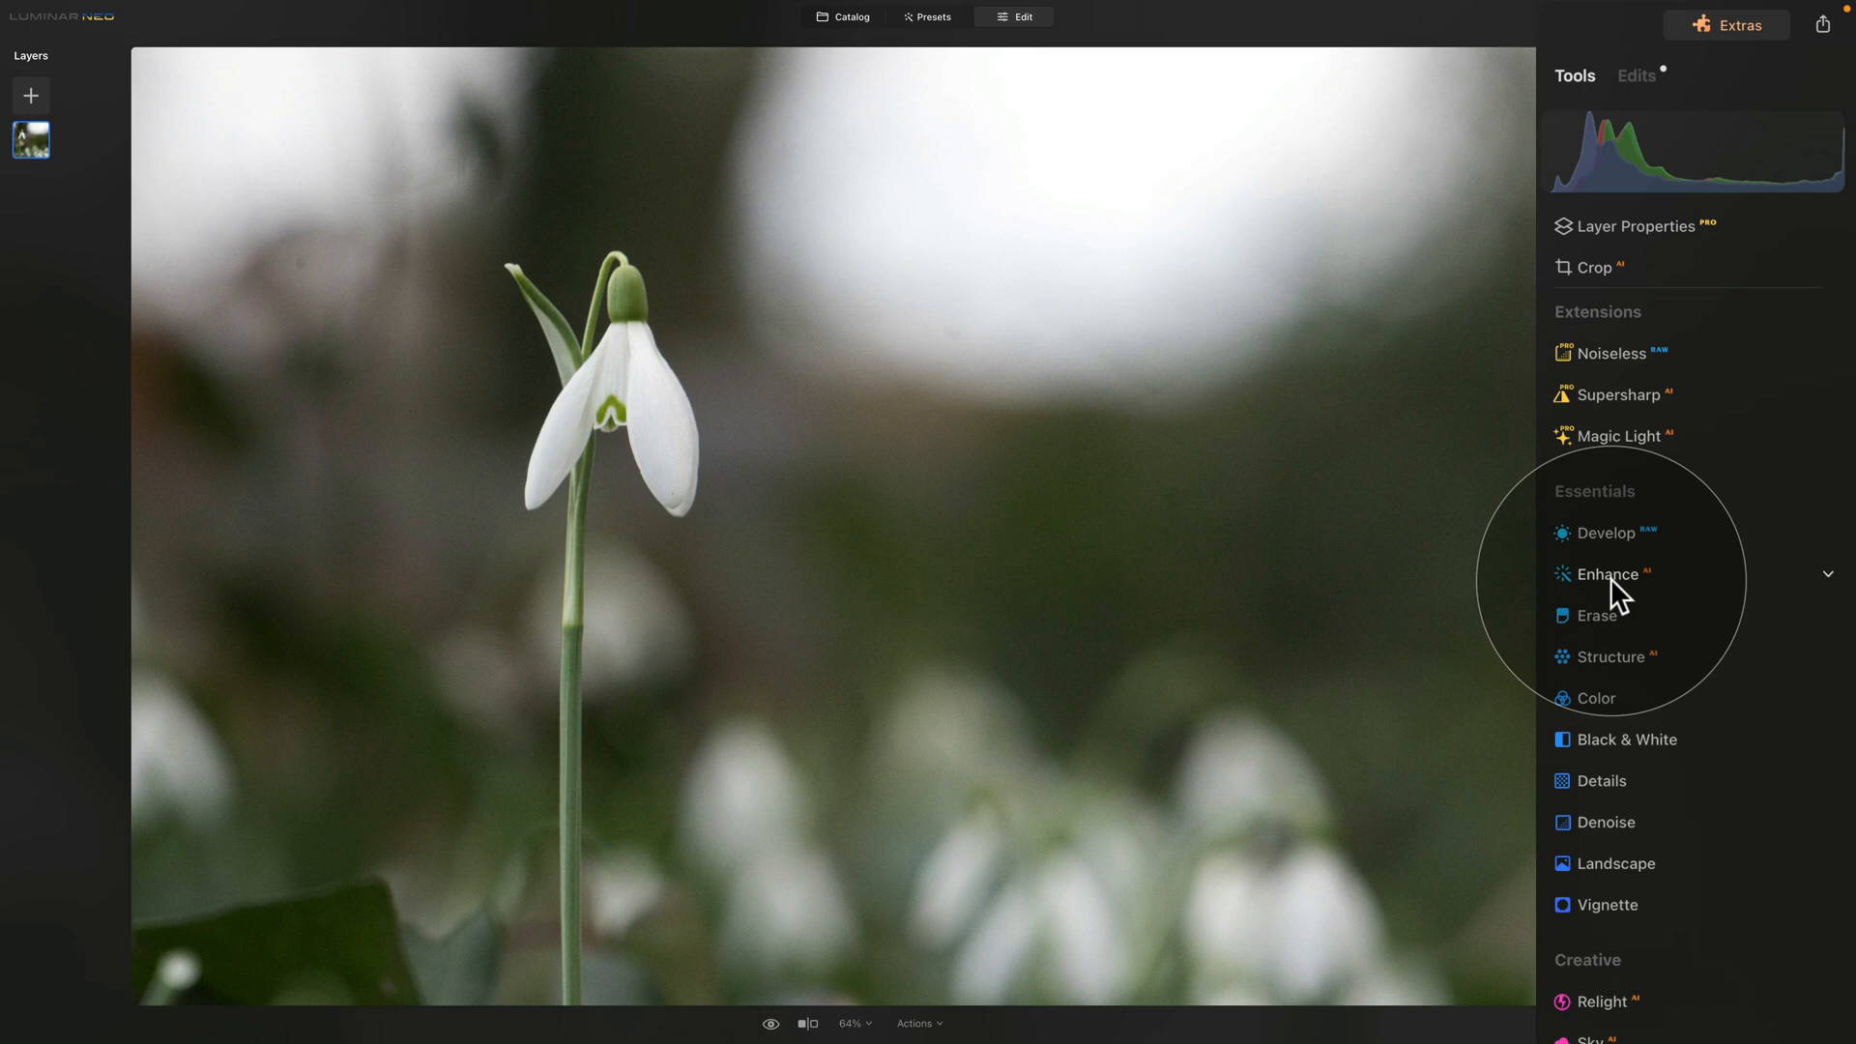
mouse_move(1628, 669)
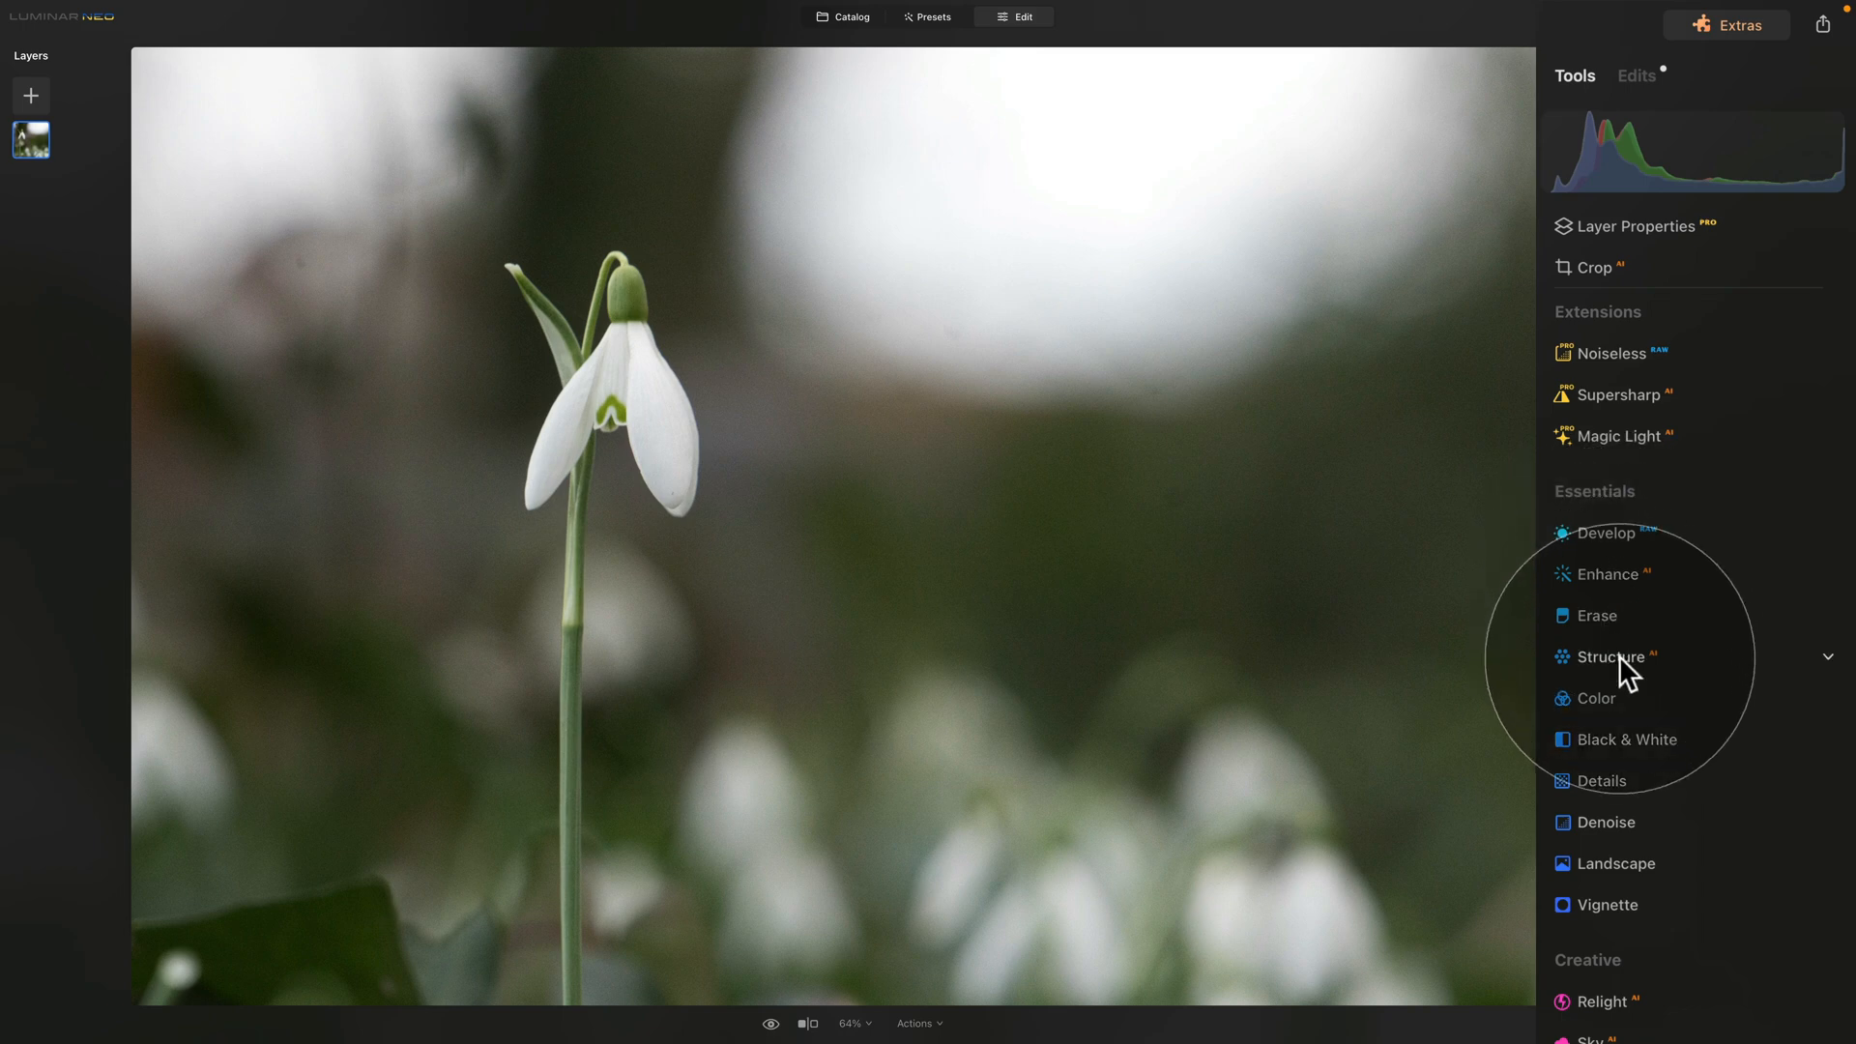
mouse_move(1628, 1013)
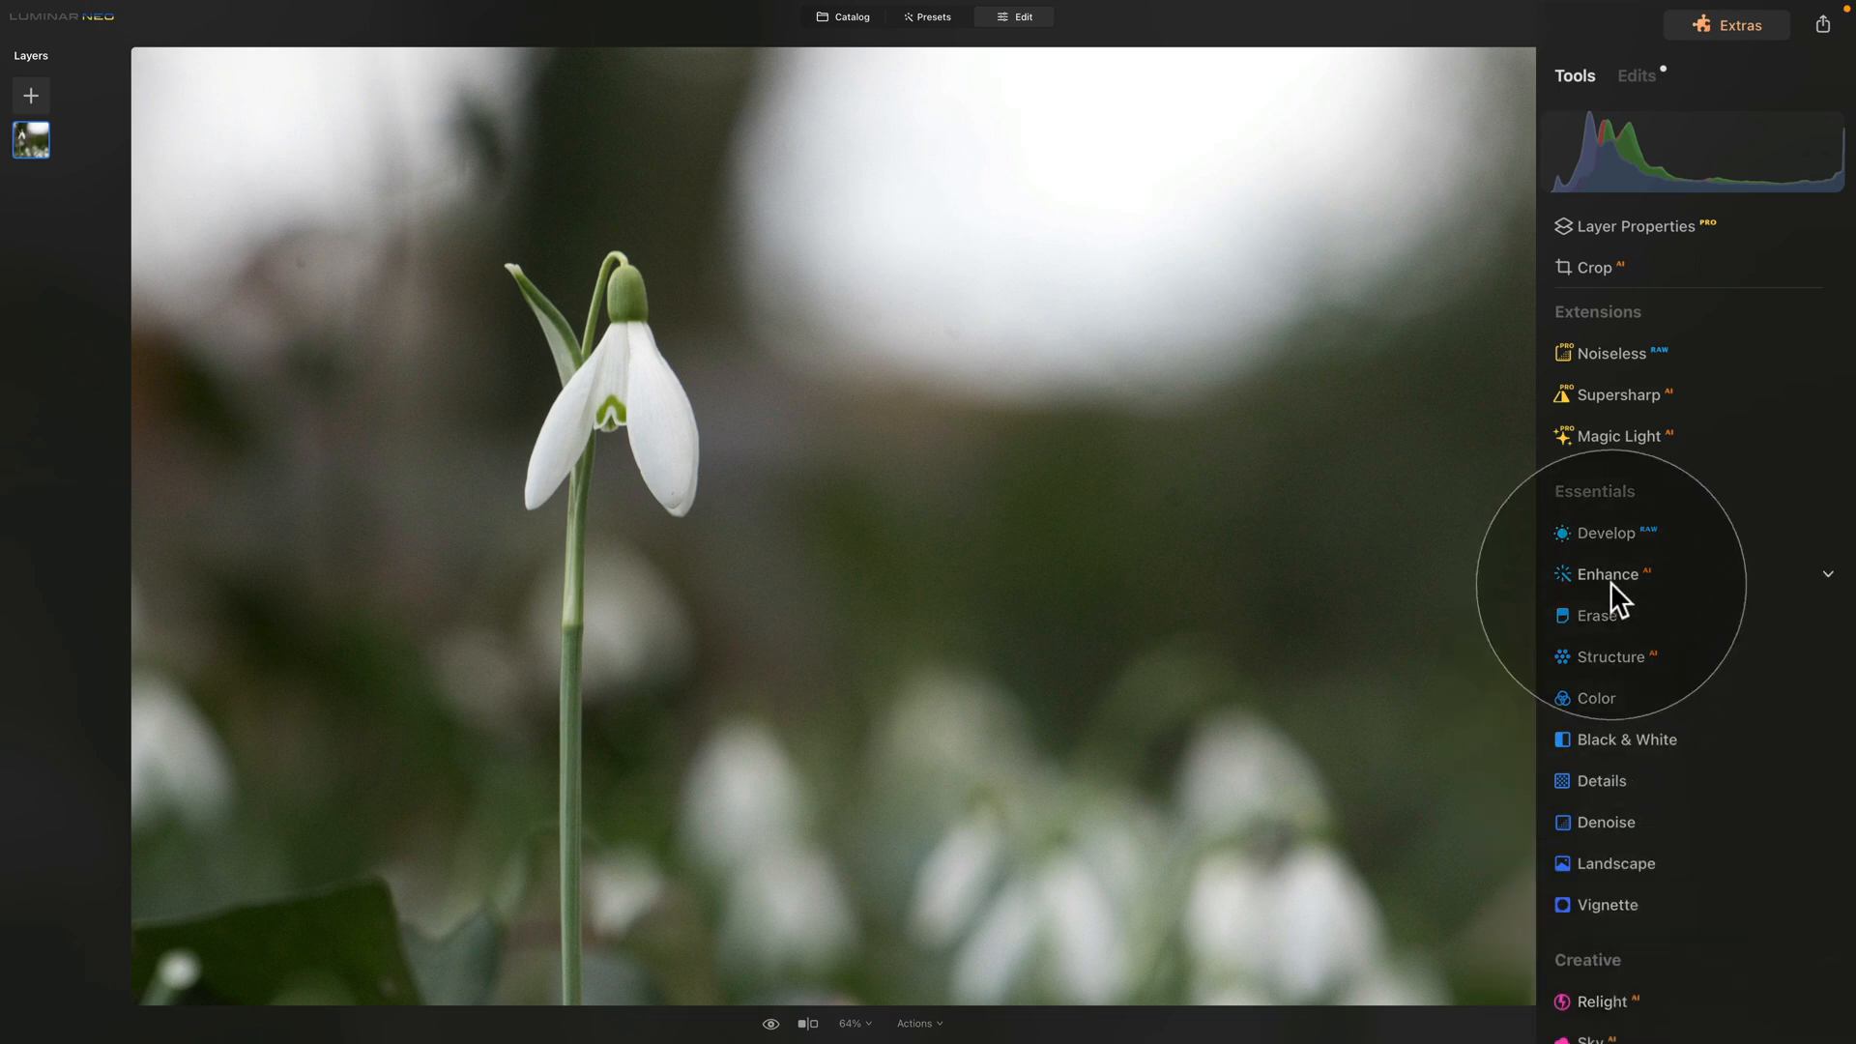
click(1608, 572)
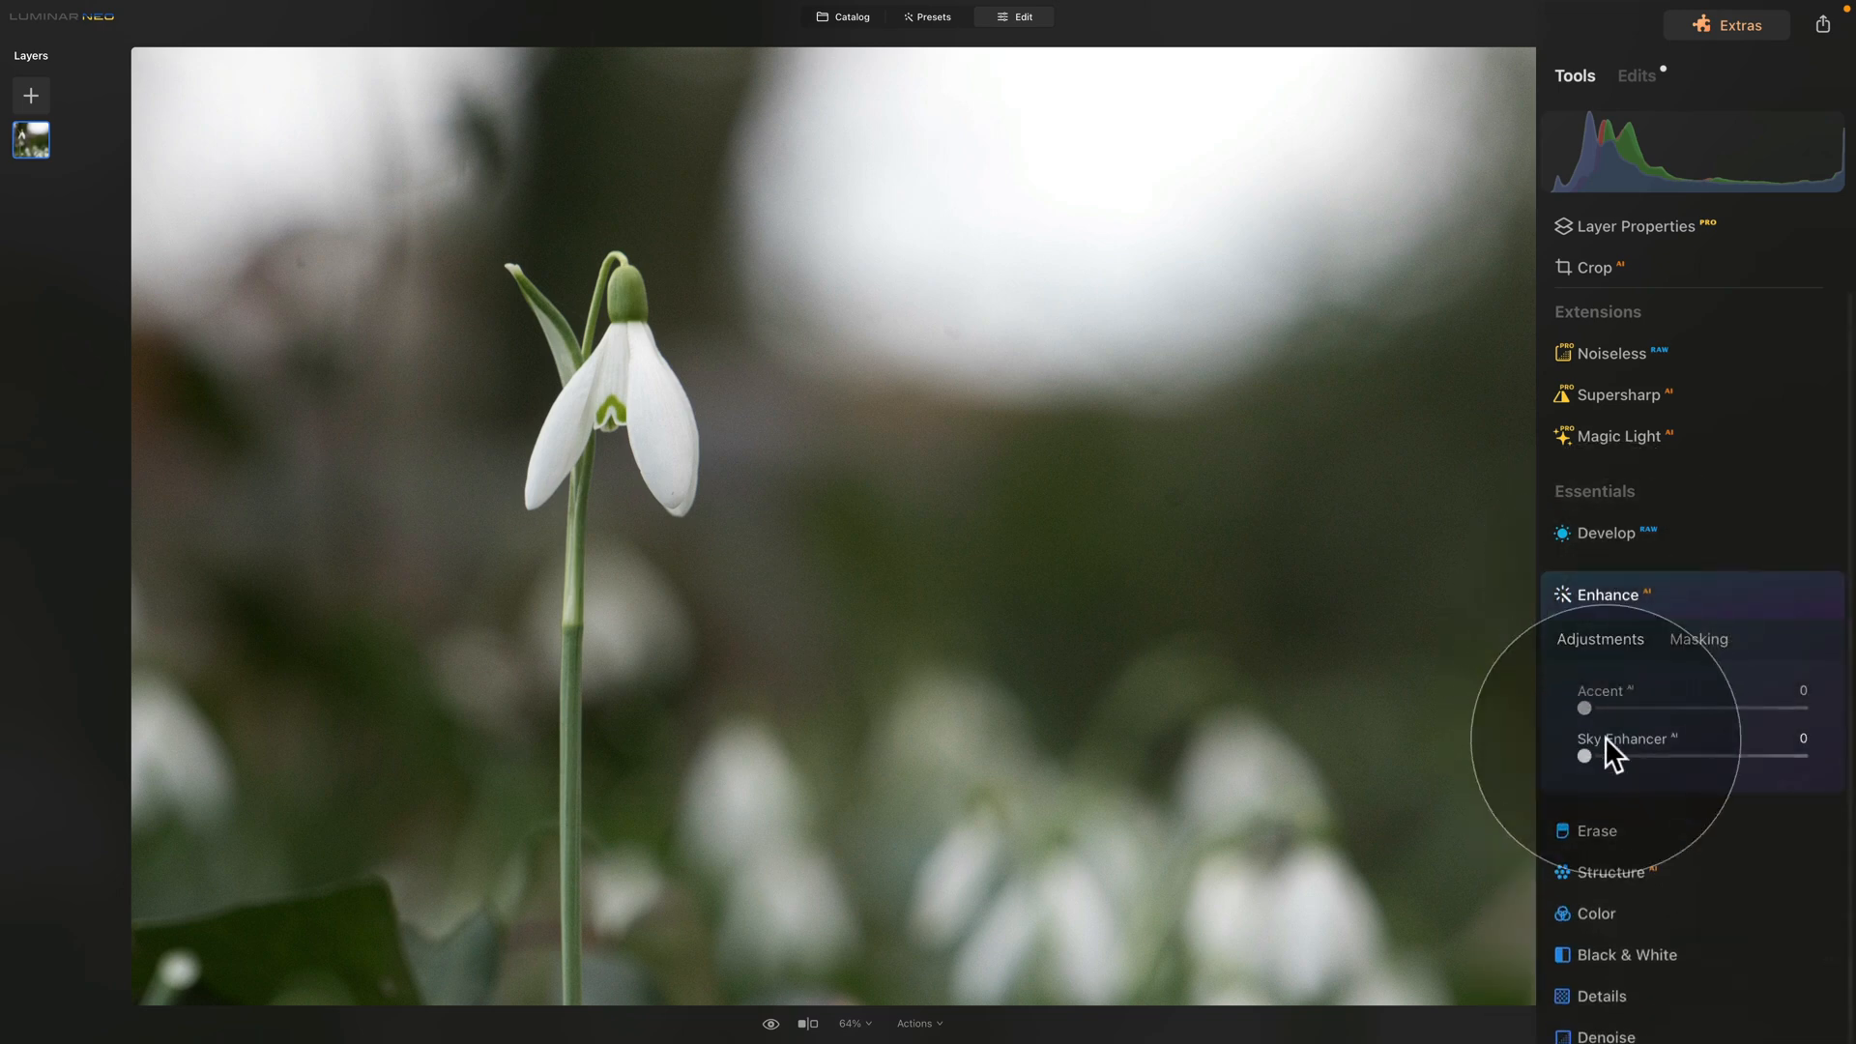
drag(1585, 708, 1628, 707)
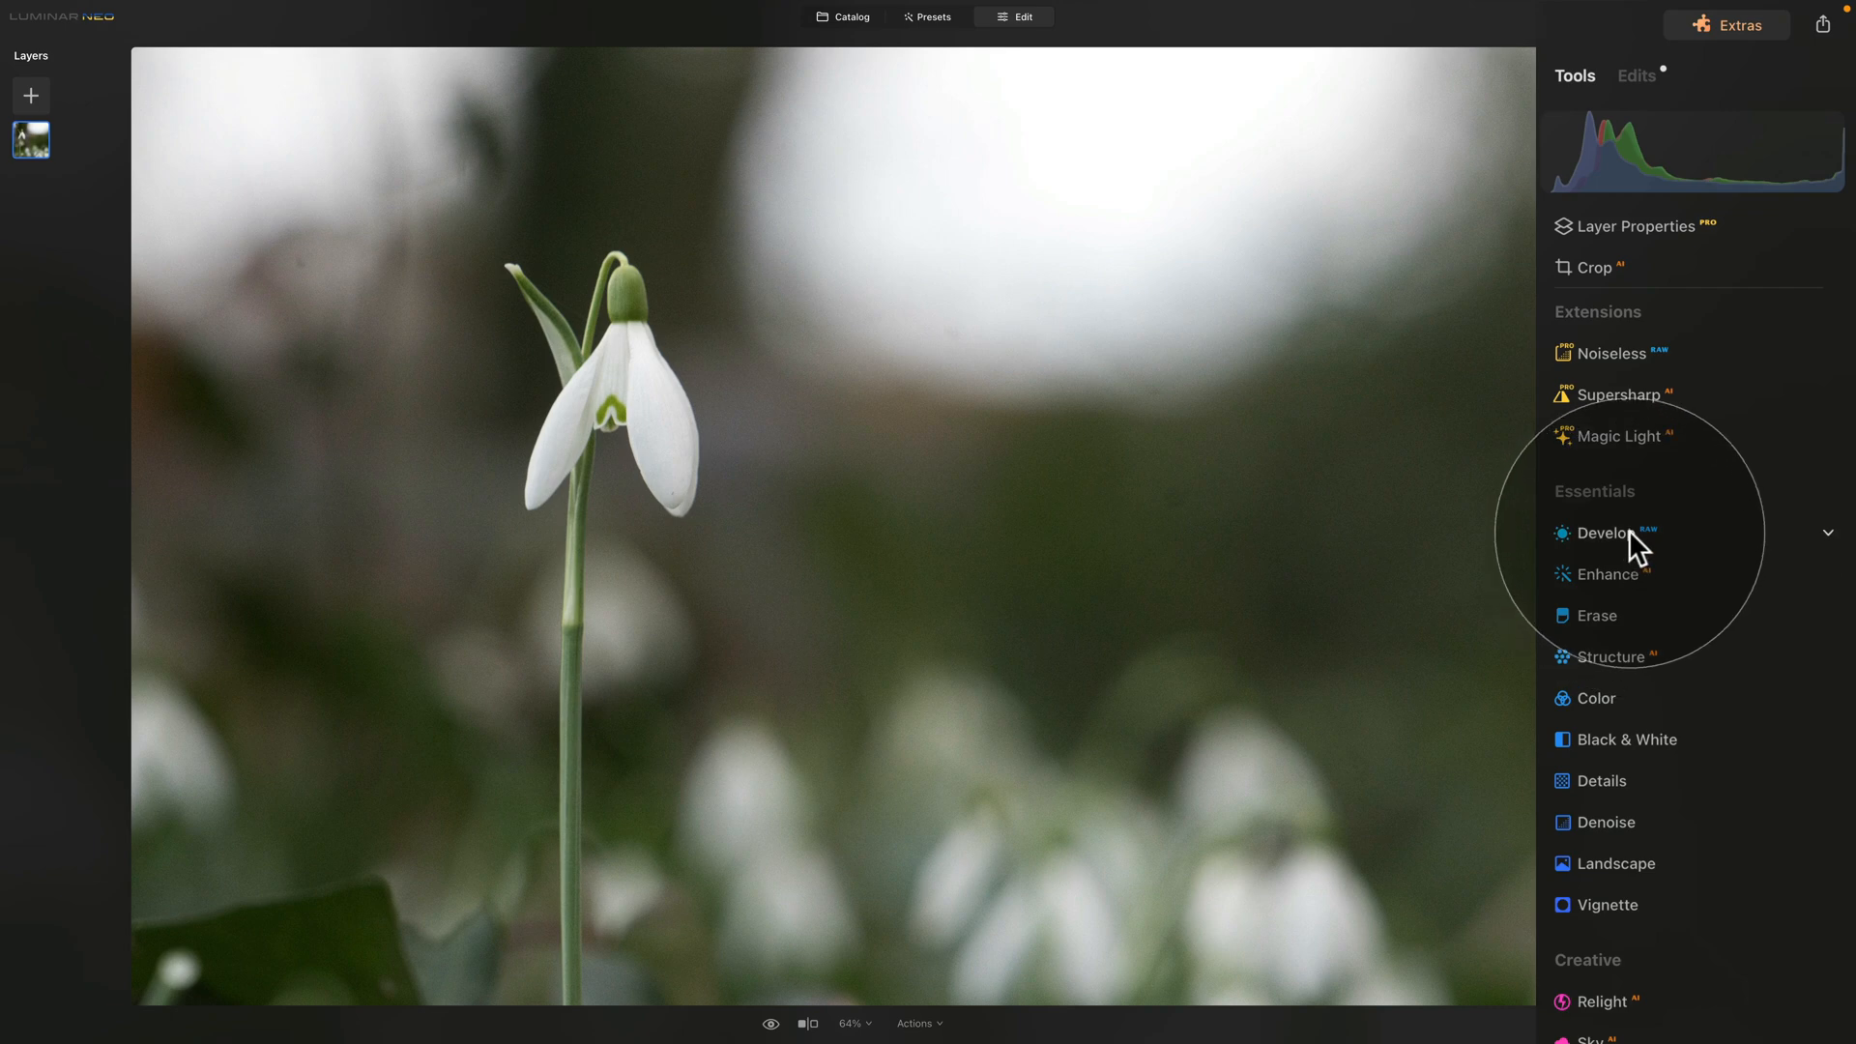
Step: Enable Auto Fix Chromatic Aberrations under Develop's Optics, browse the Light section, return to Catalog
click(1604, 534)
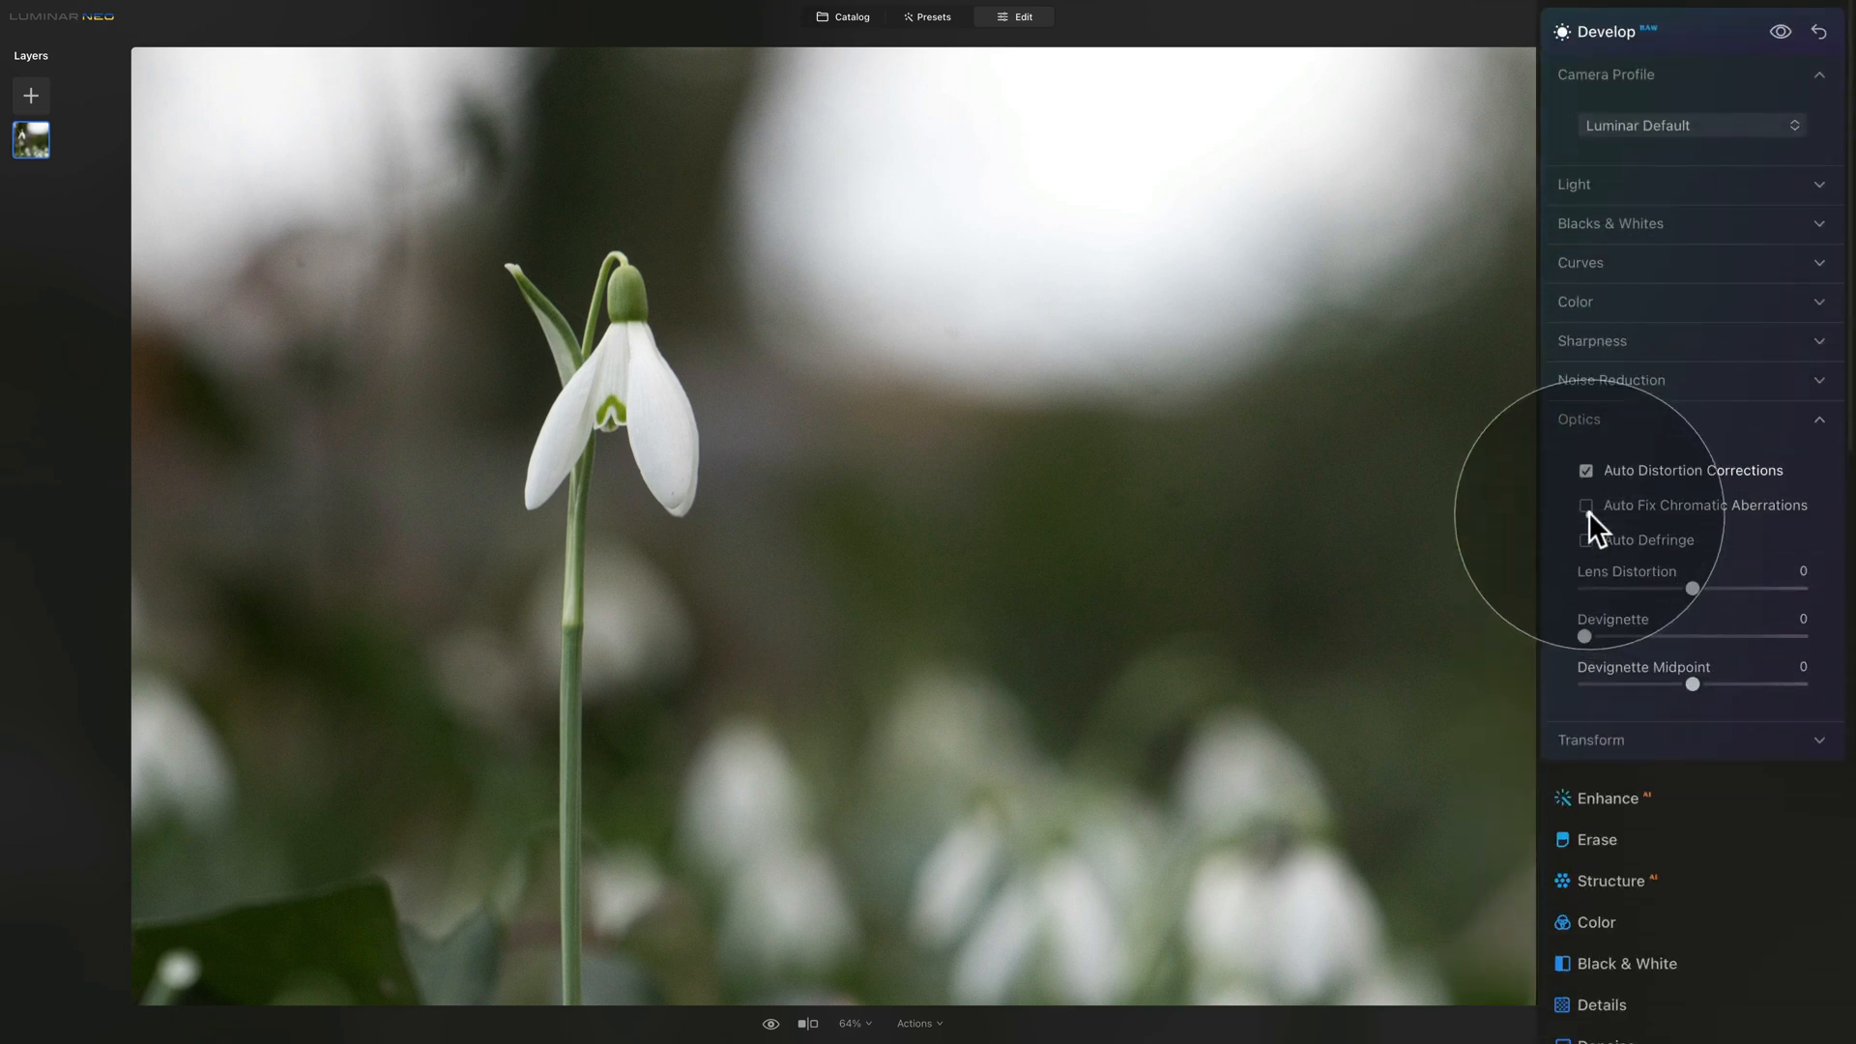
click(1585, 506)
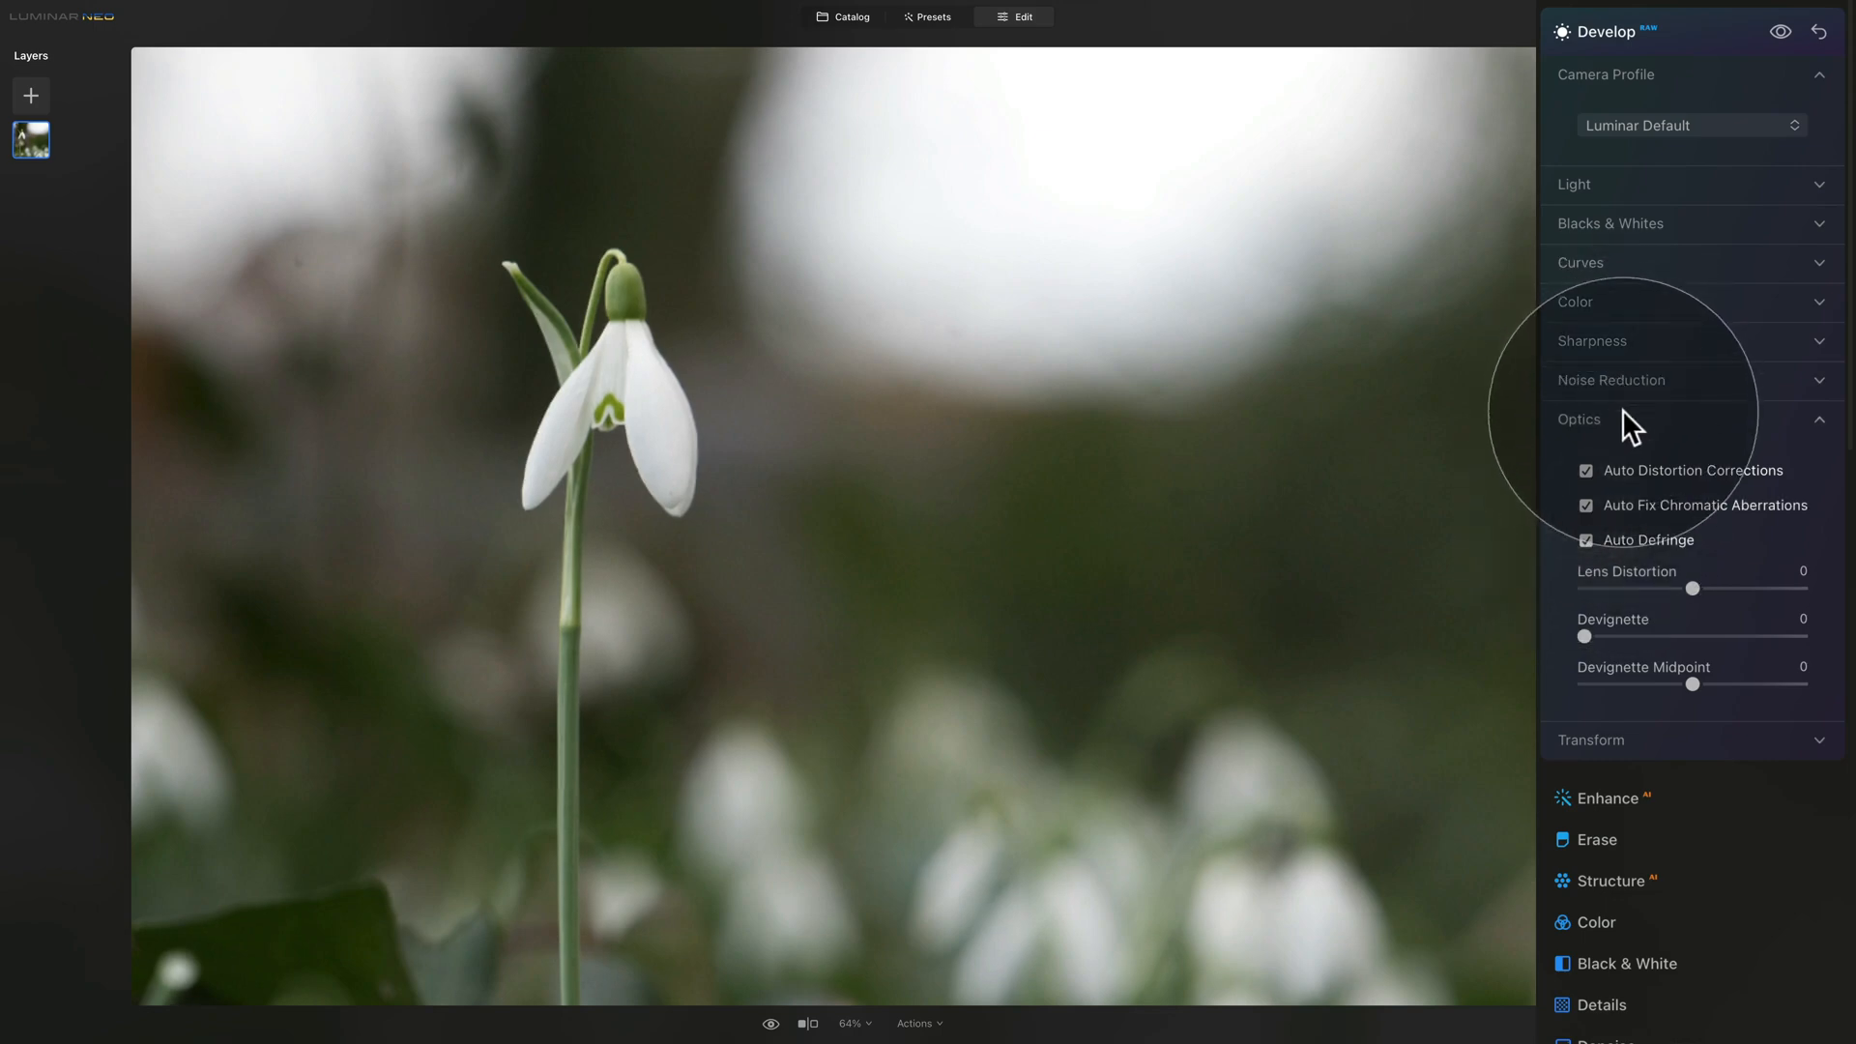
click(1577, 417)
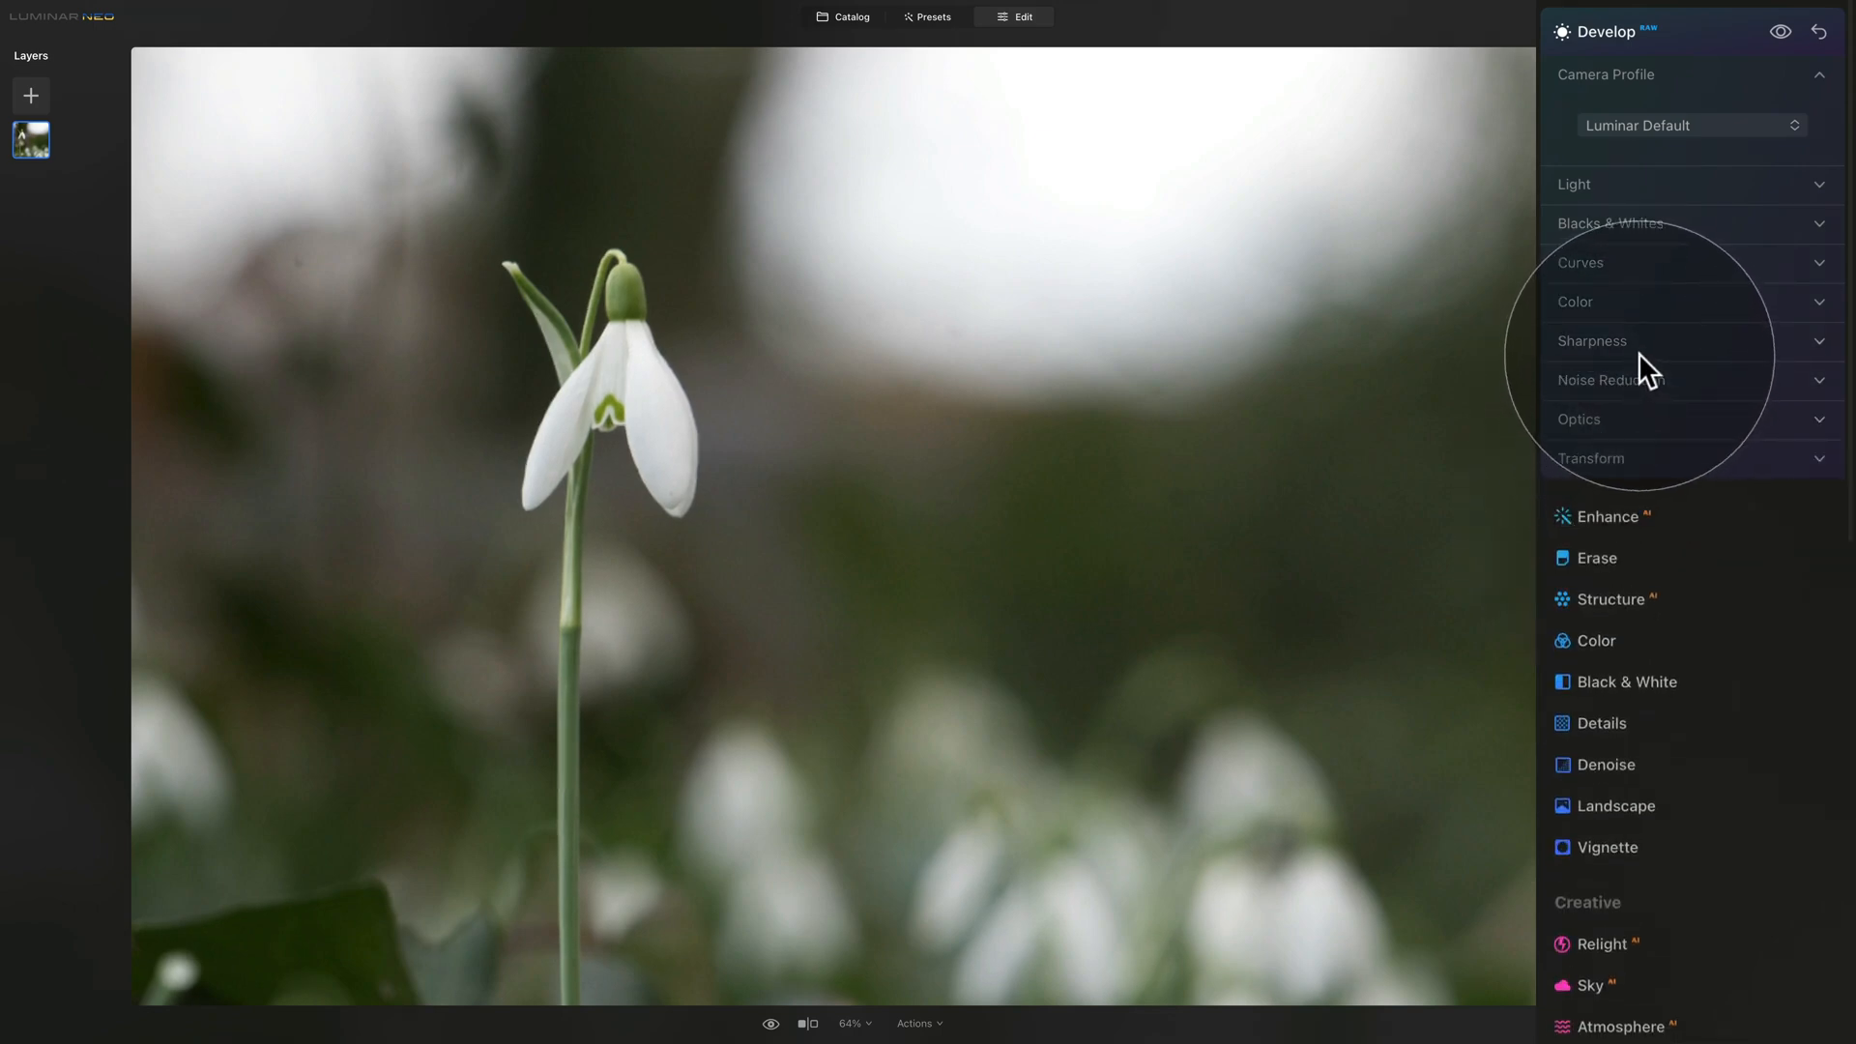
click(1573, 186)
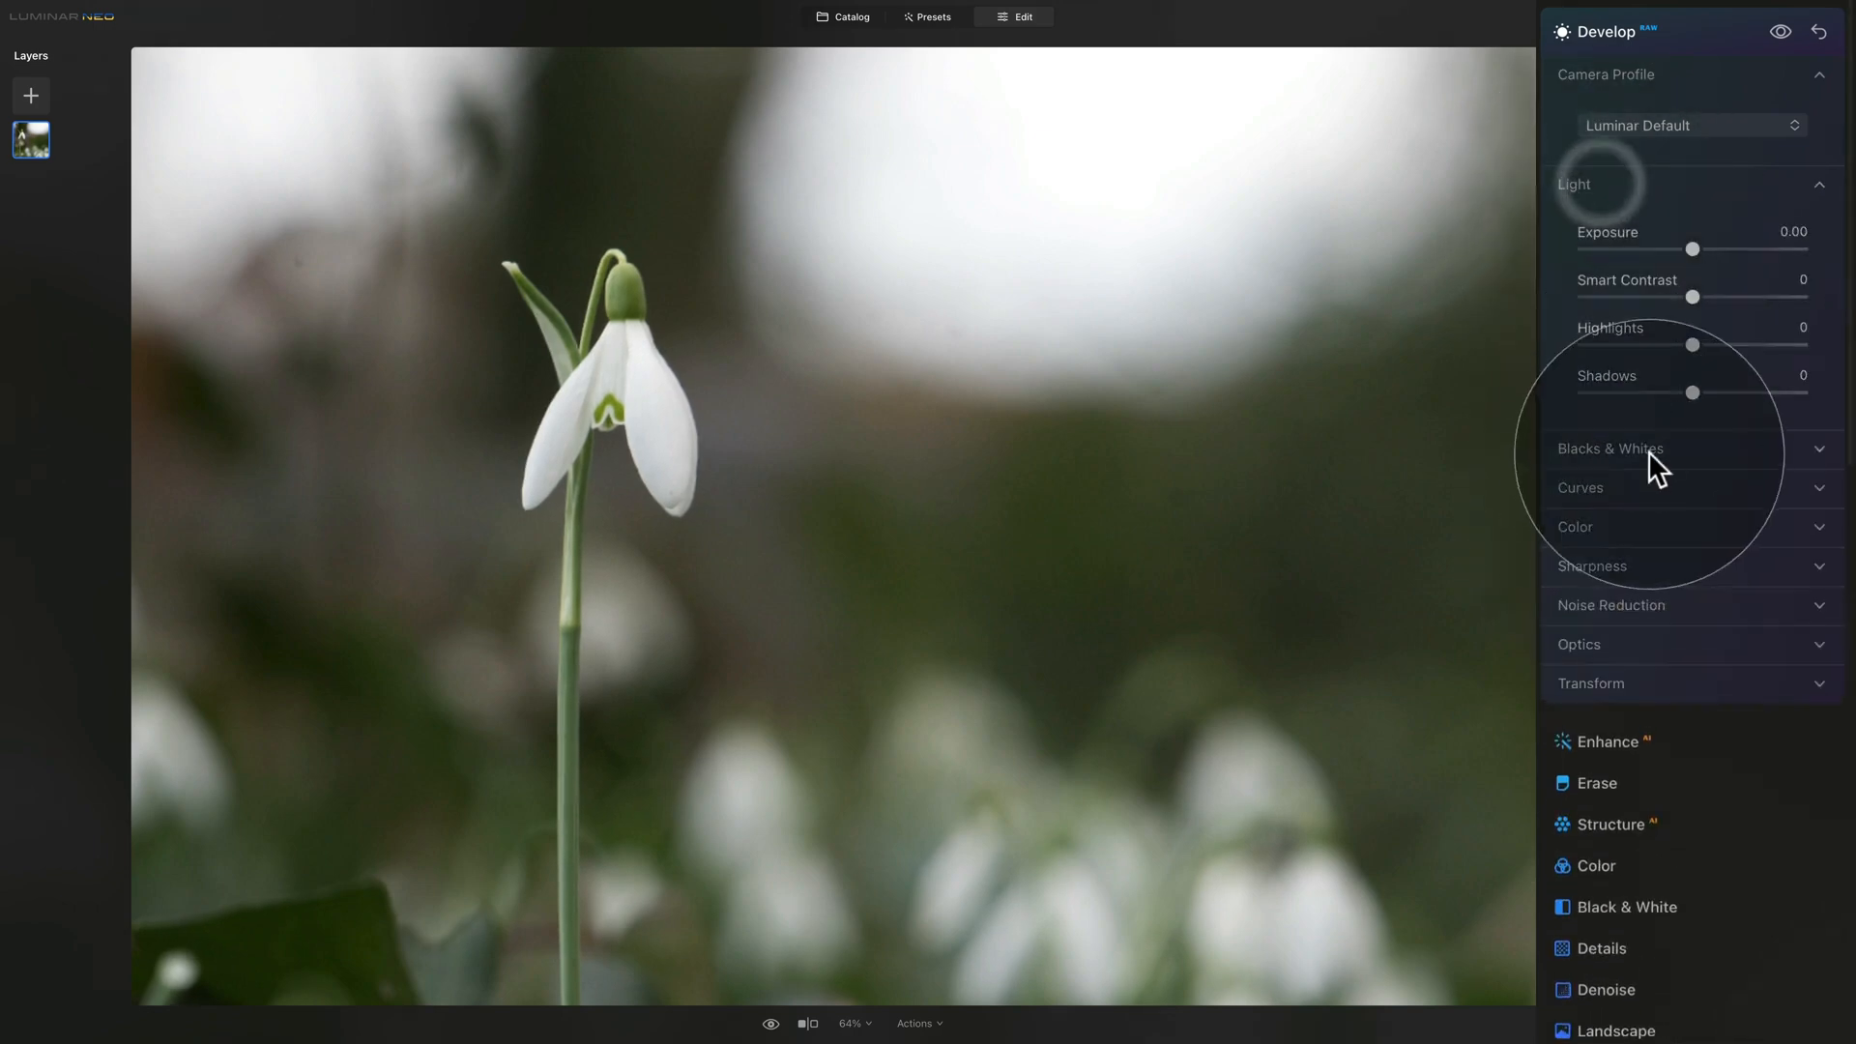
click(1608, 449)
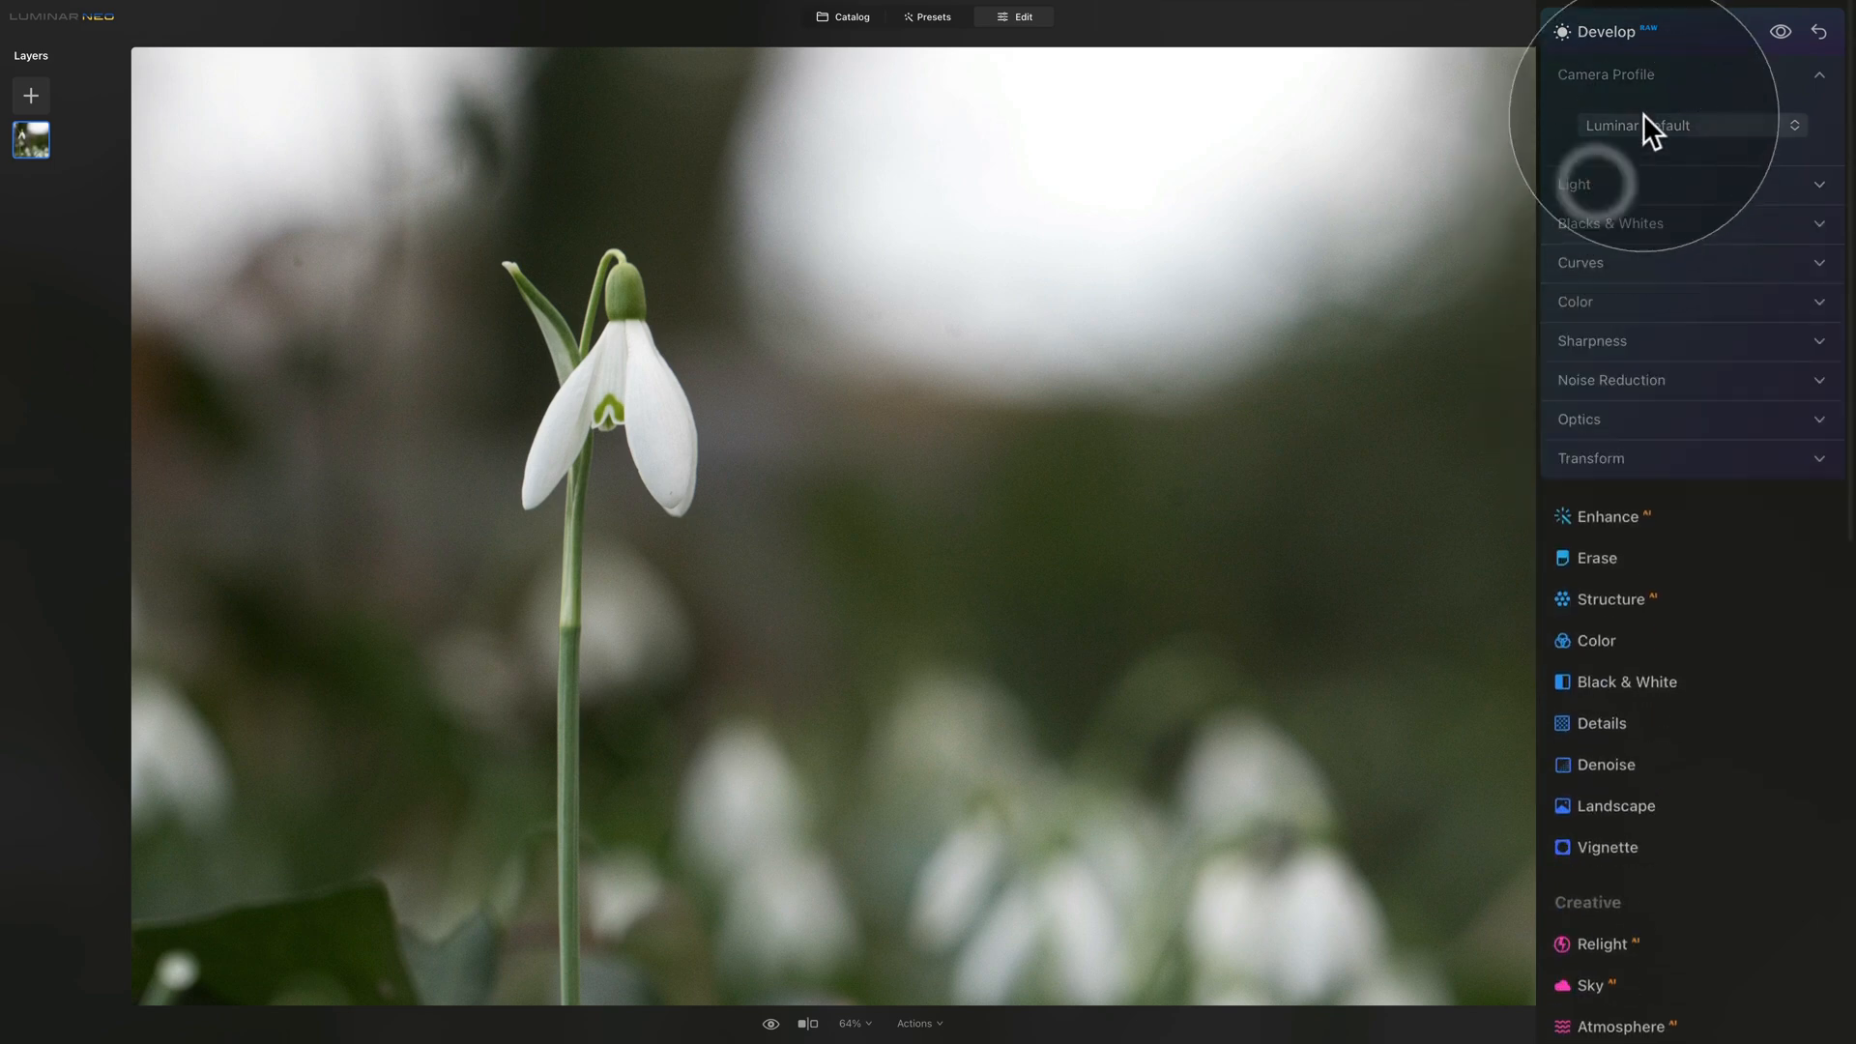
scroll(down, 3)
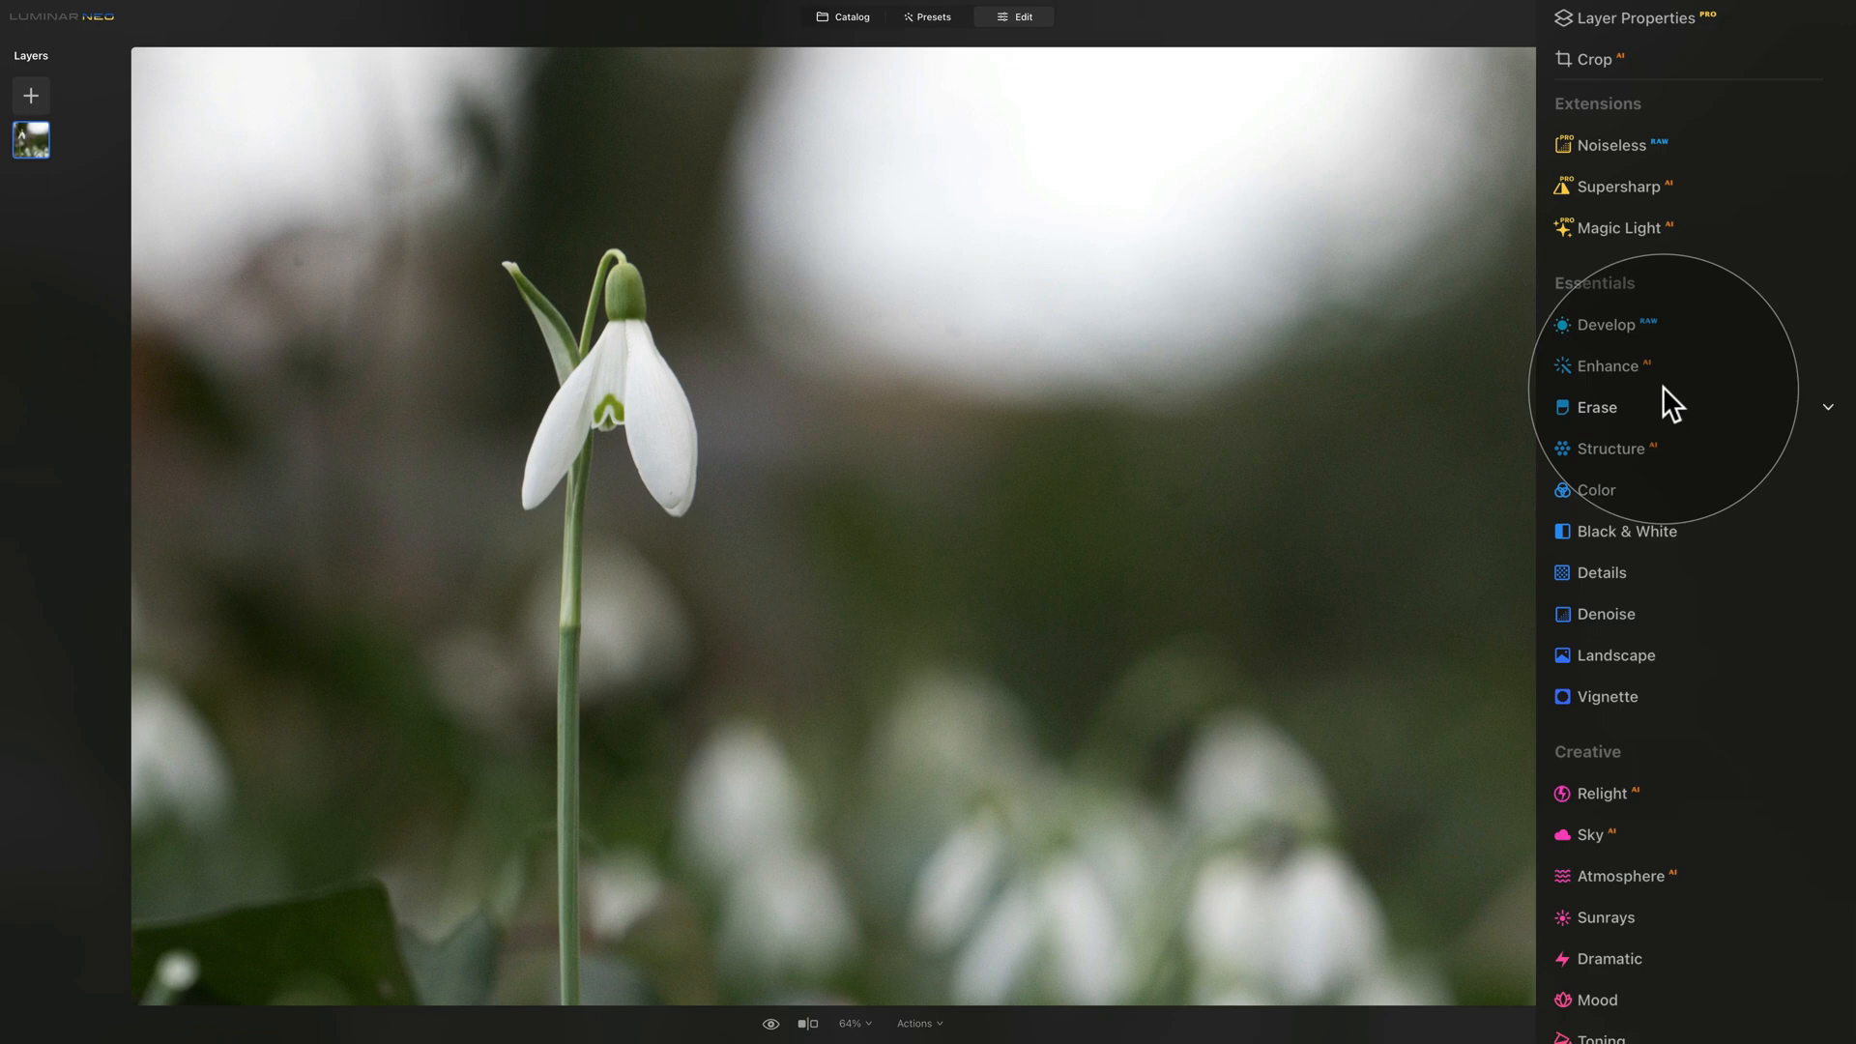
mouse_move(1589, 363)
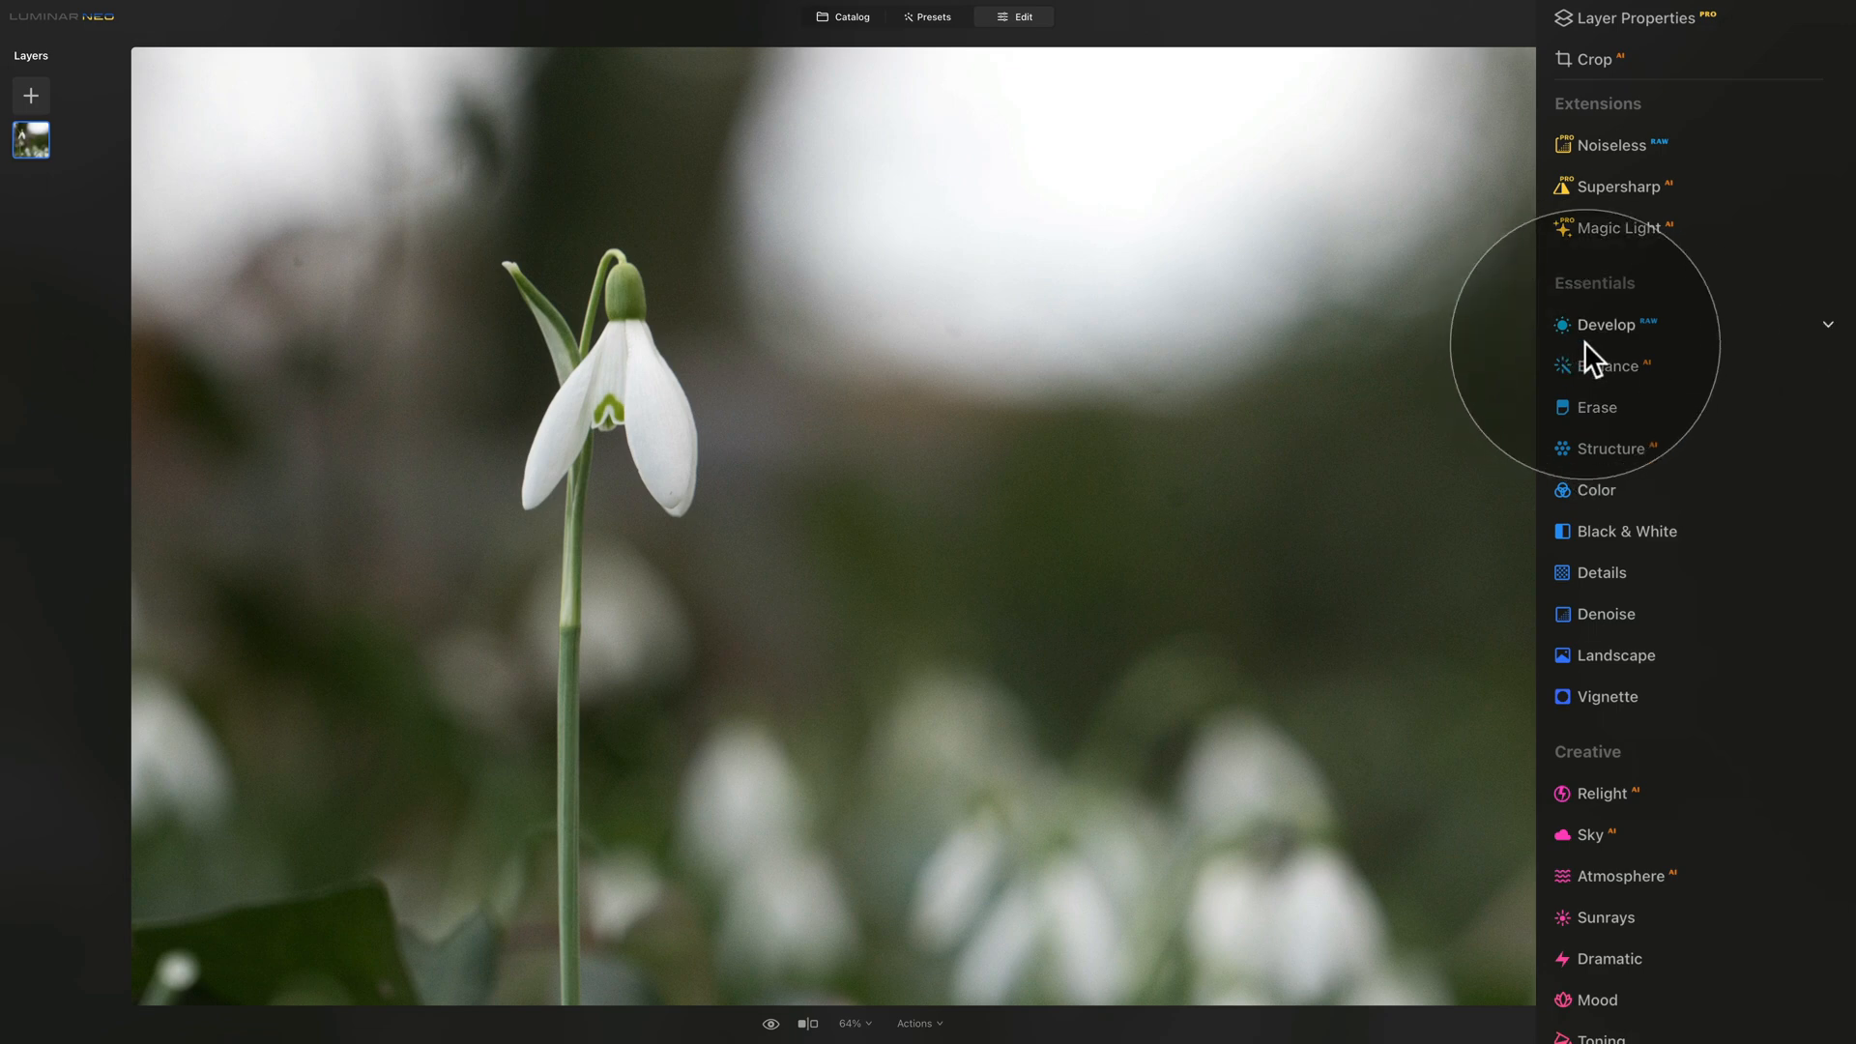
mouse_move(1027, 56)
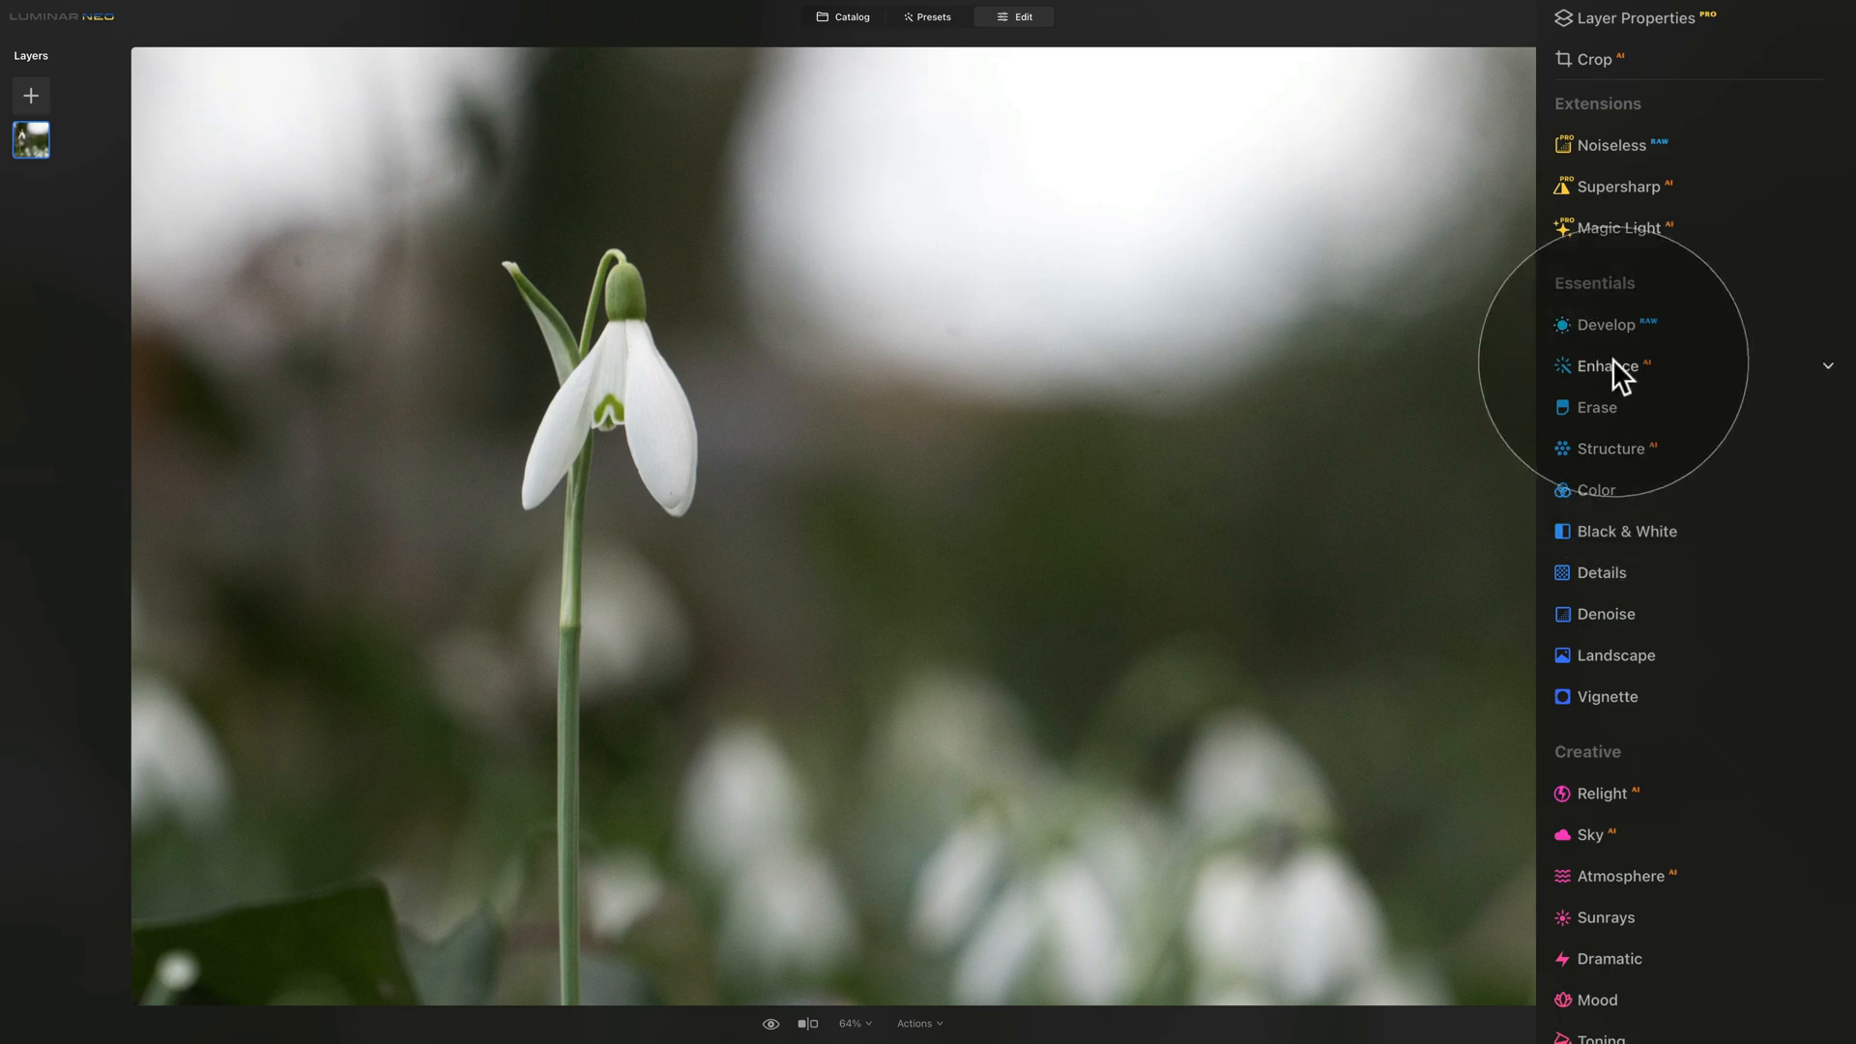
click(845, 16)
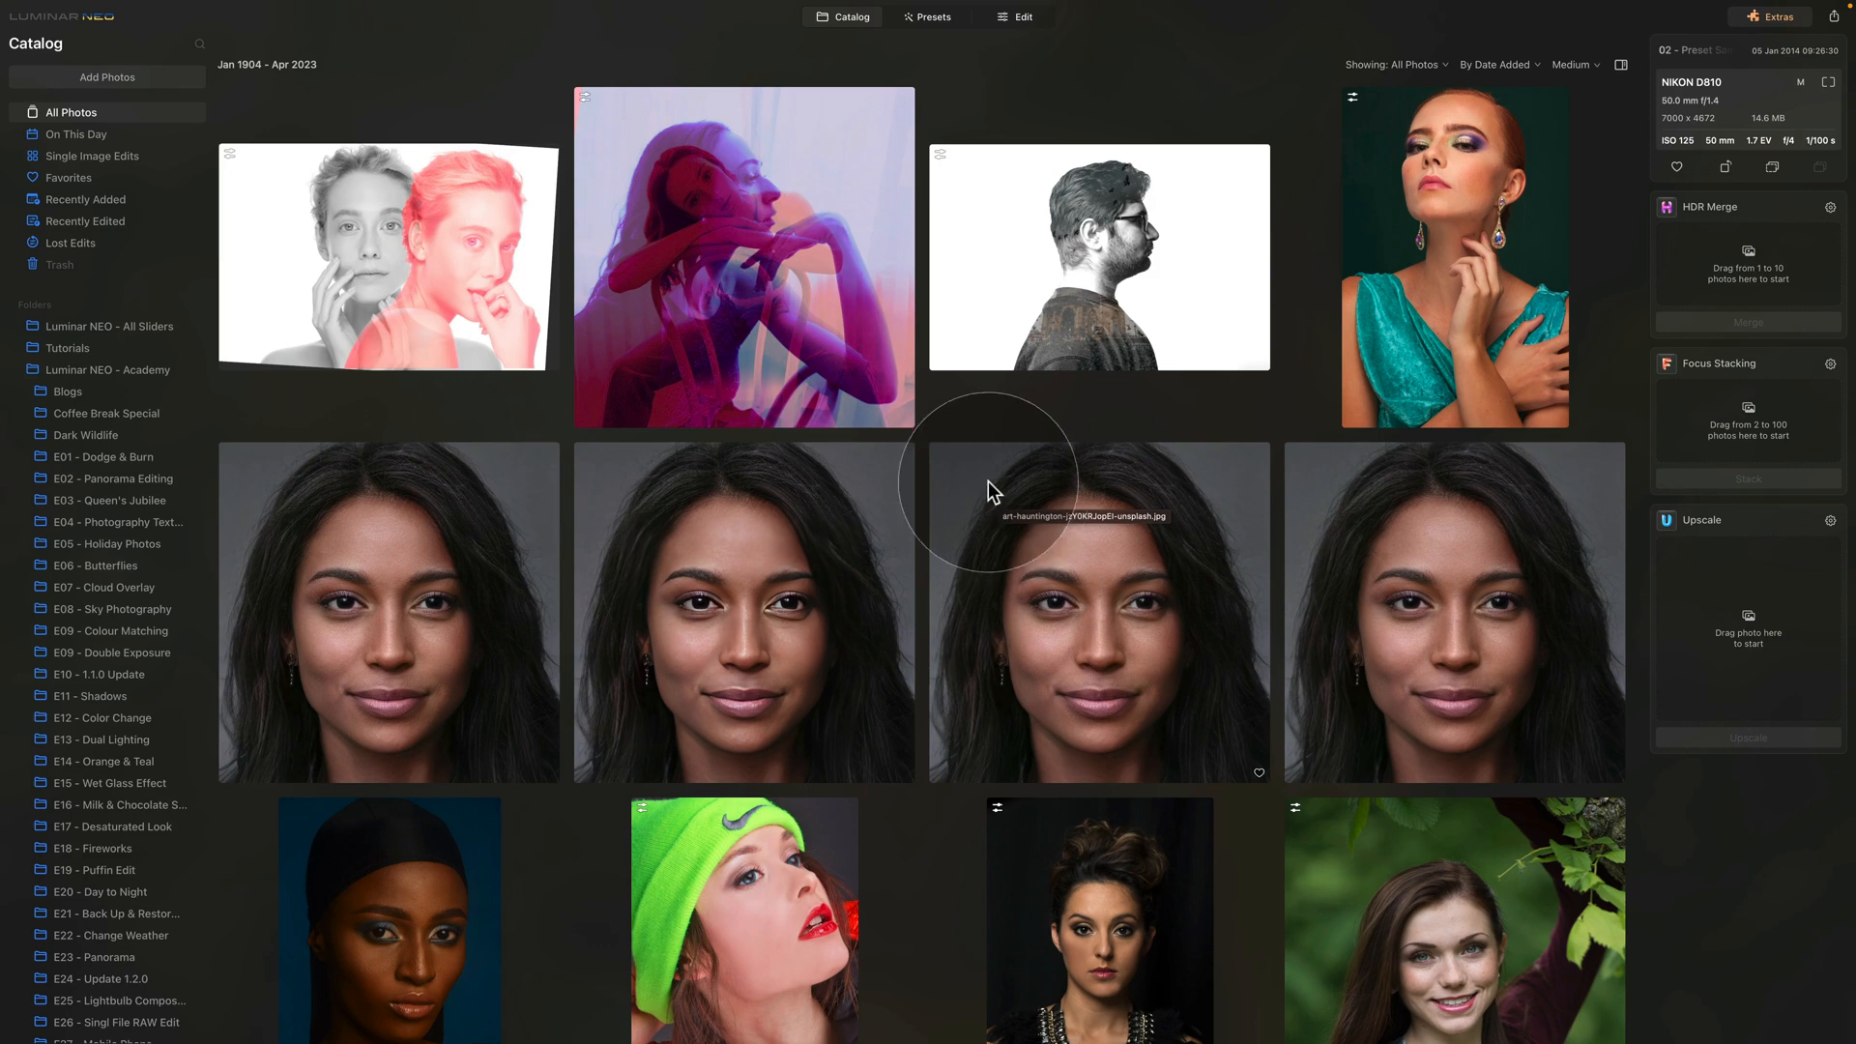
mouse_move(823, 42)
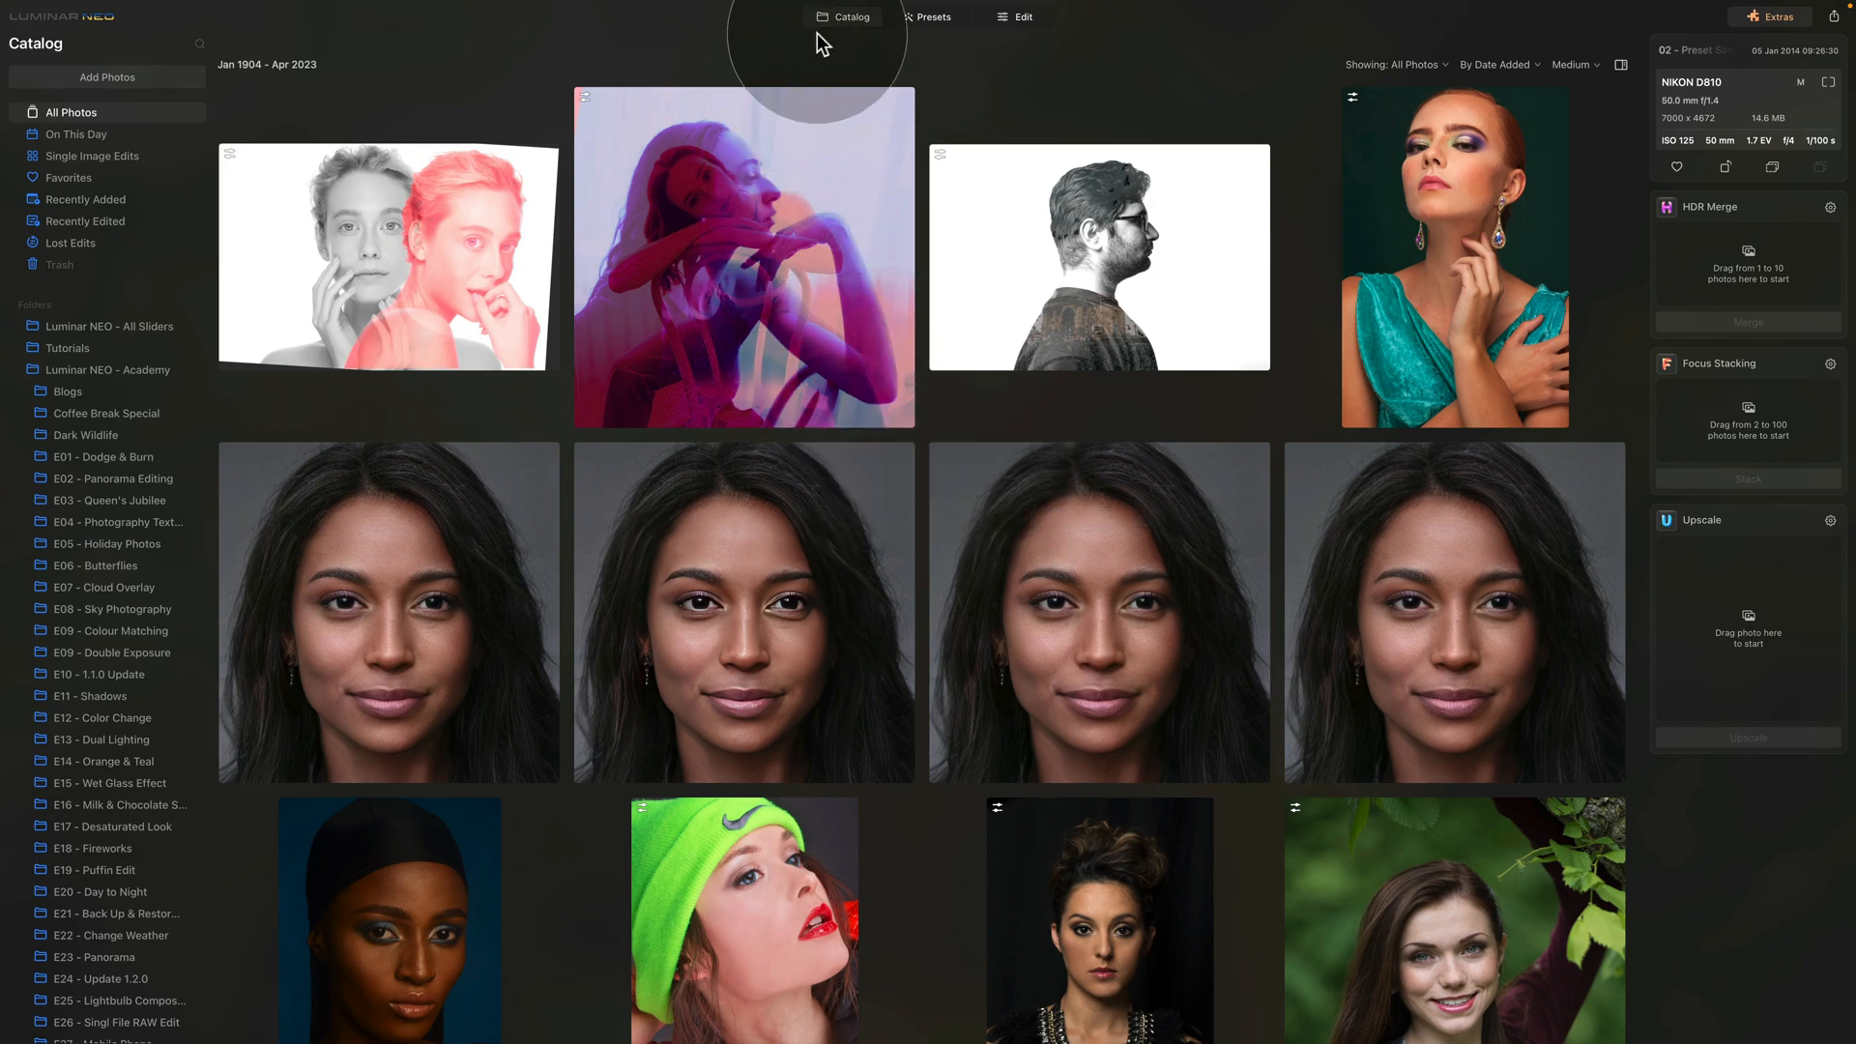
Step: Add the five Sample jpgs via Catalog > Add Photos and open the woman-in-the-meadow photo
click(106, 78)
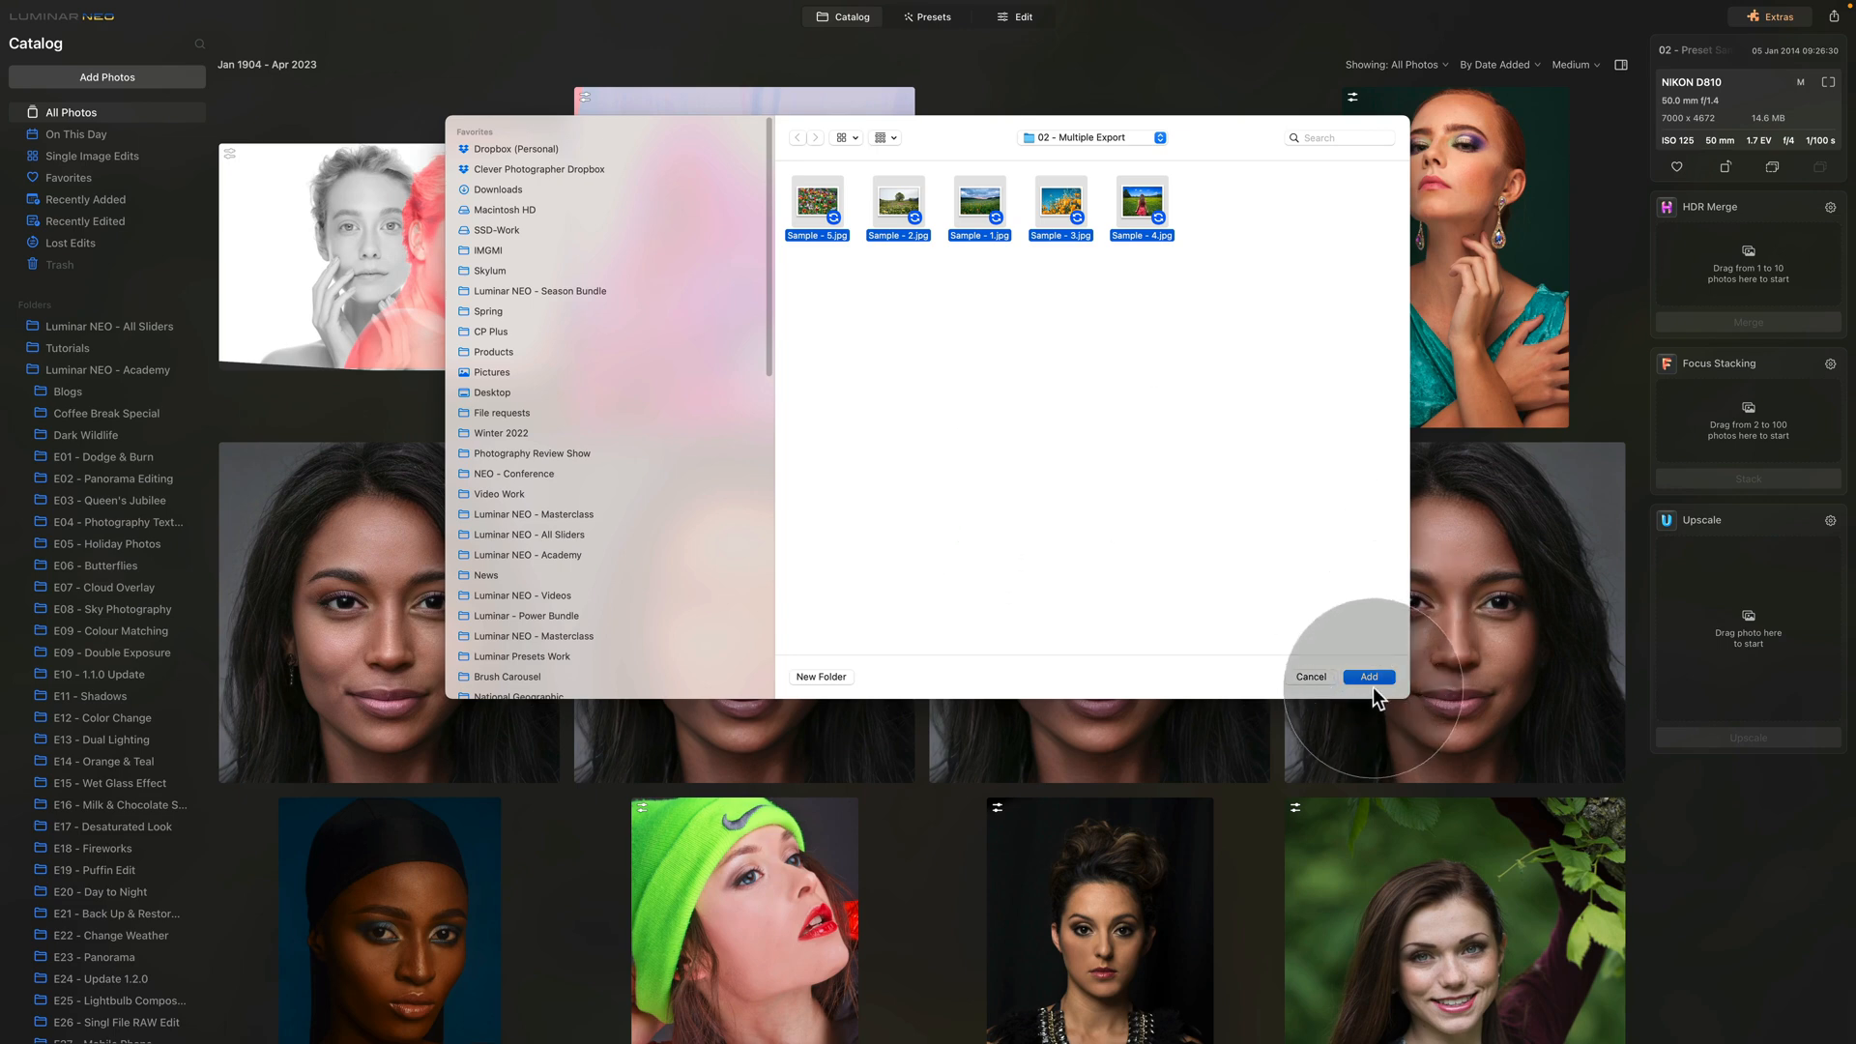
click(1368, 677)
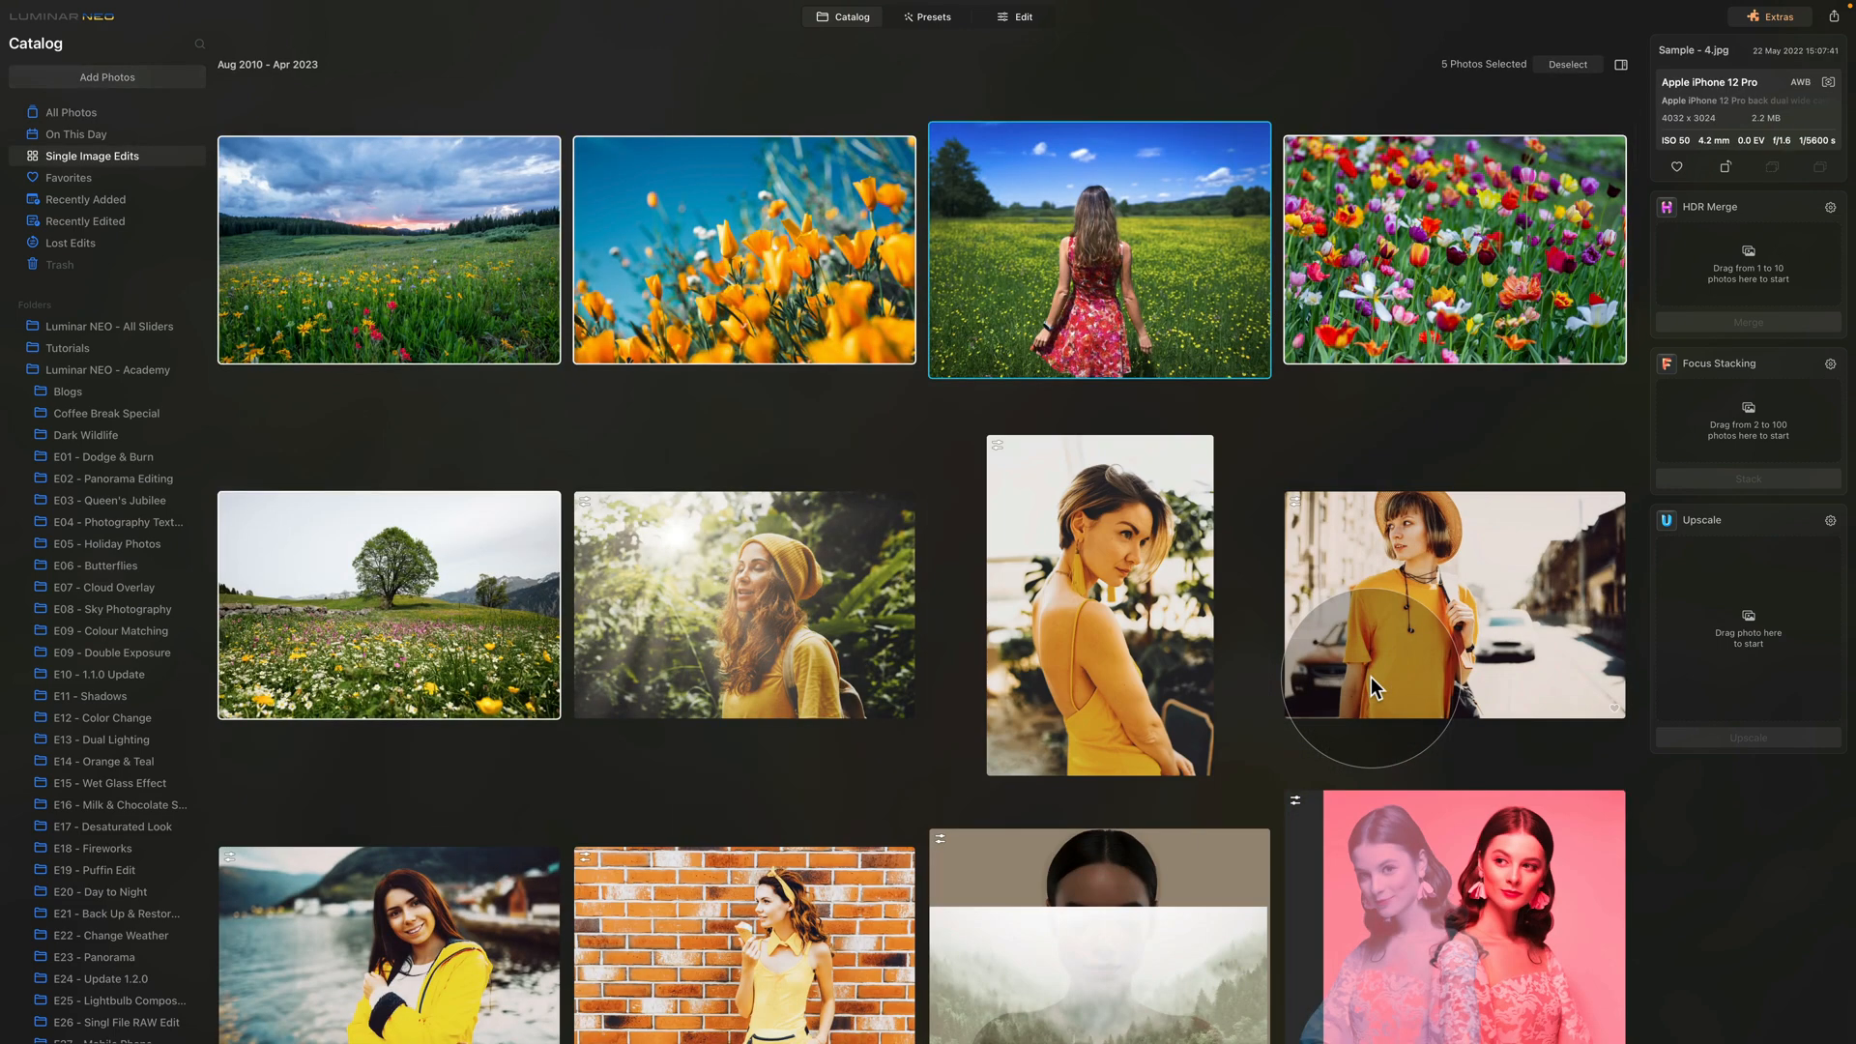
mouse_move(1376, 690)
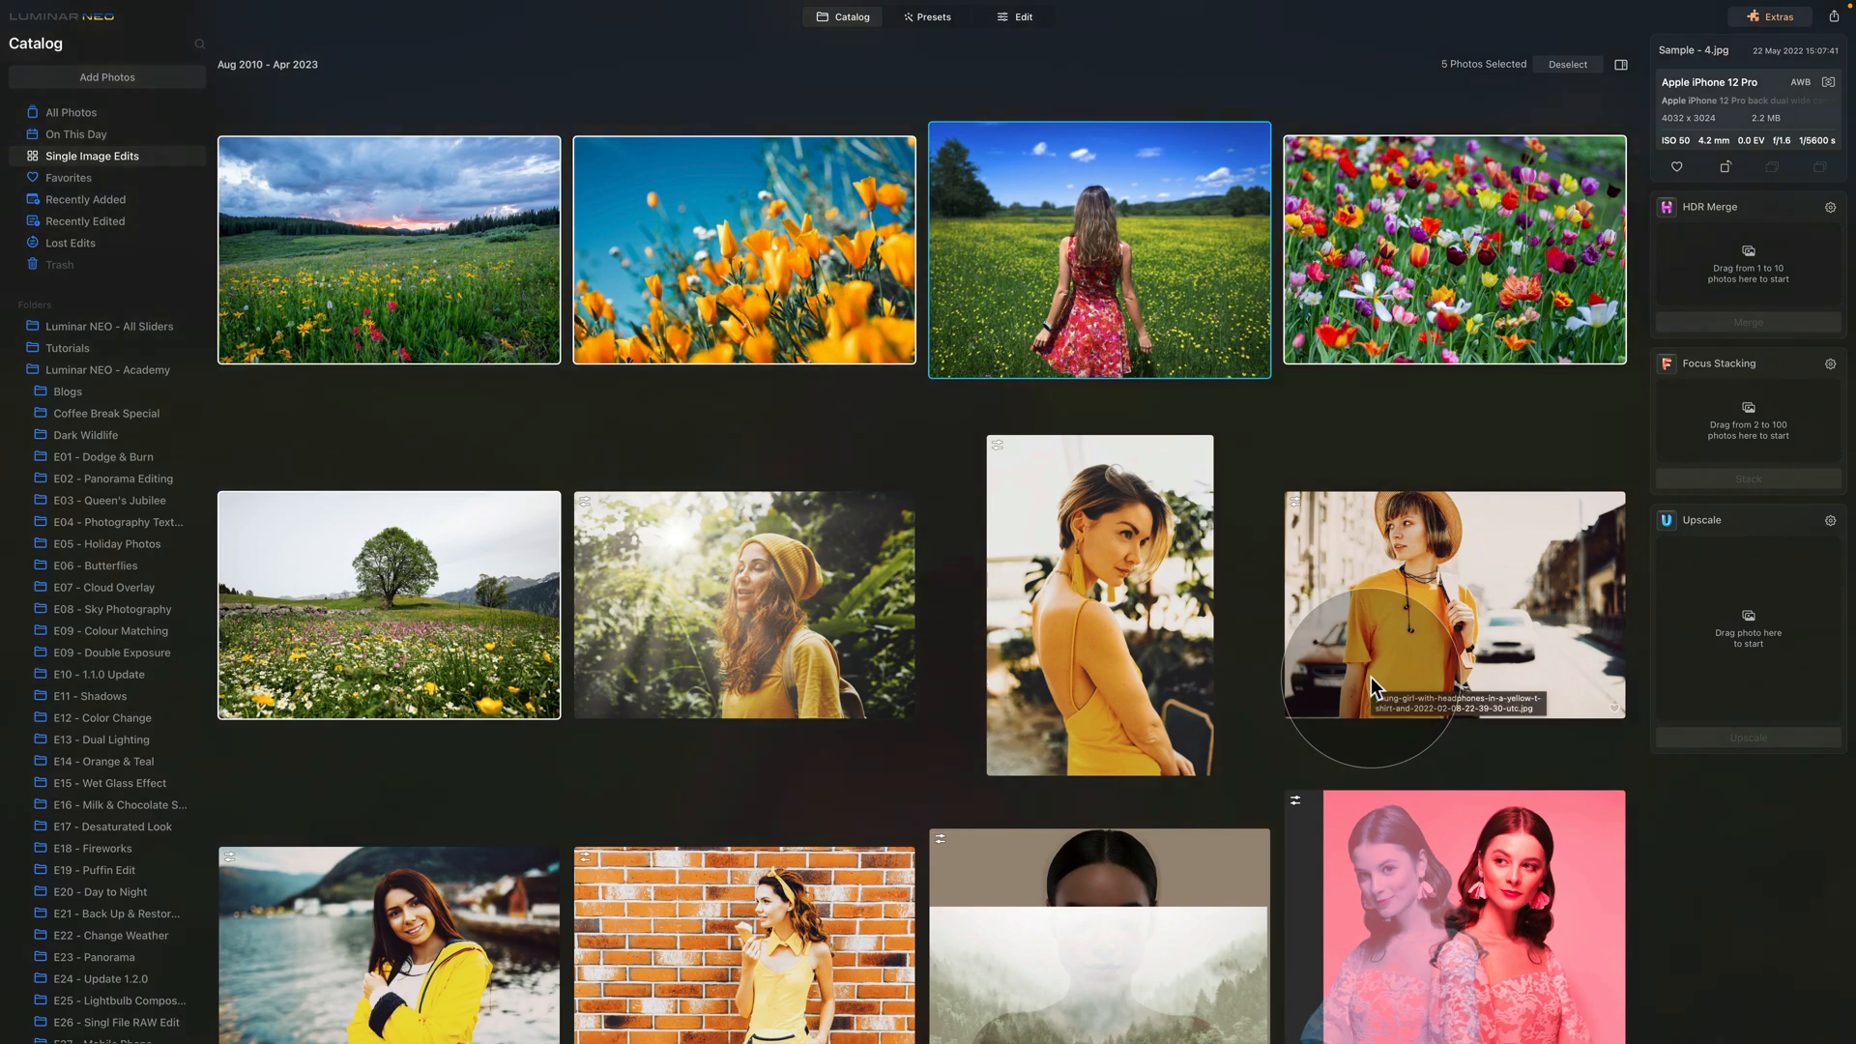
click(930, 17)
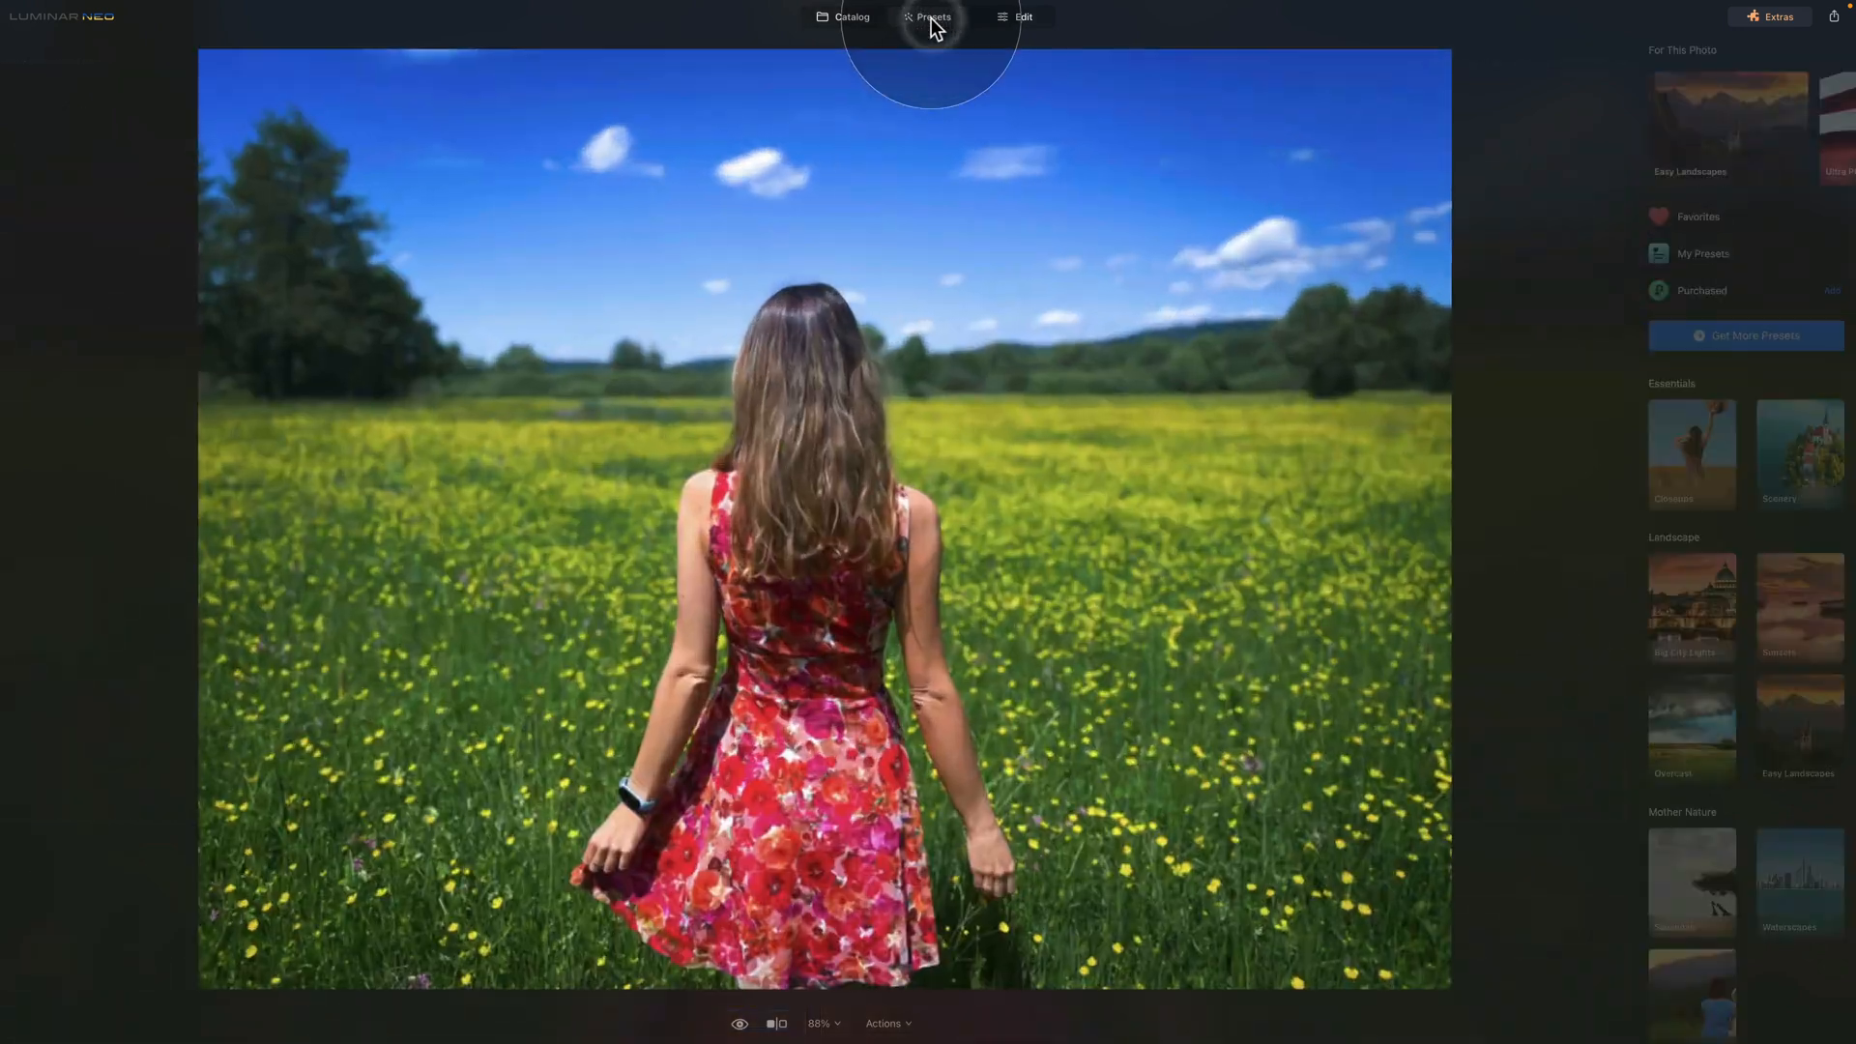
Step: Apply Brigh Touch from the purchased Spring Portrait collection and raise its strength to 69
click(1025, 16)
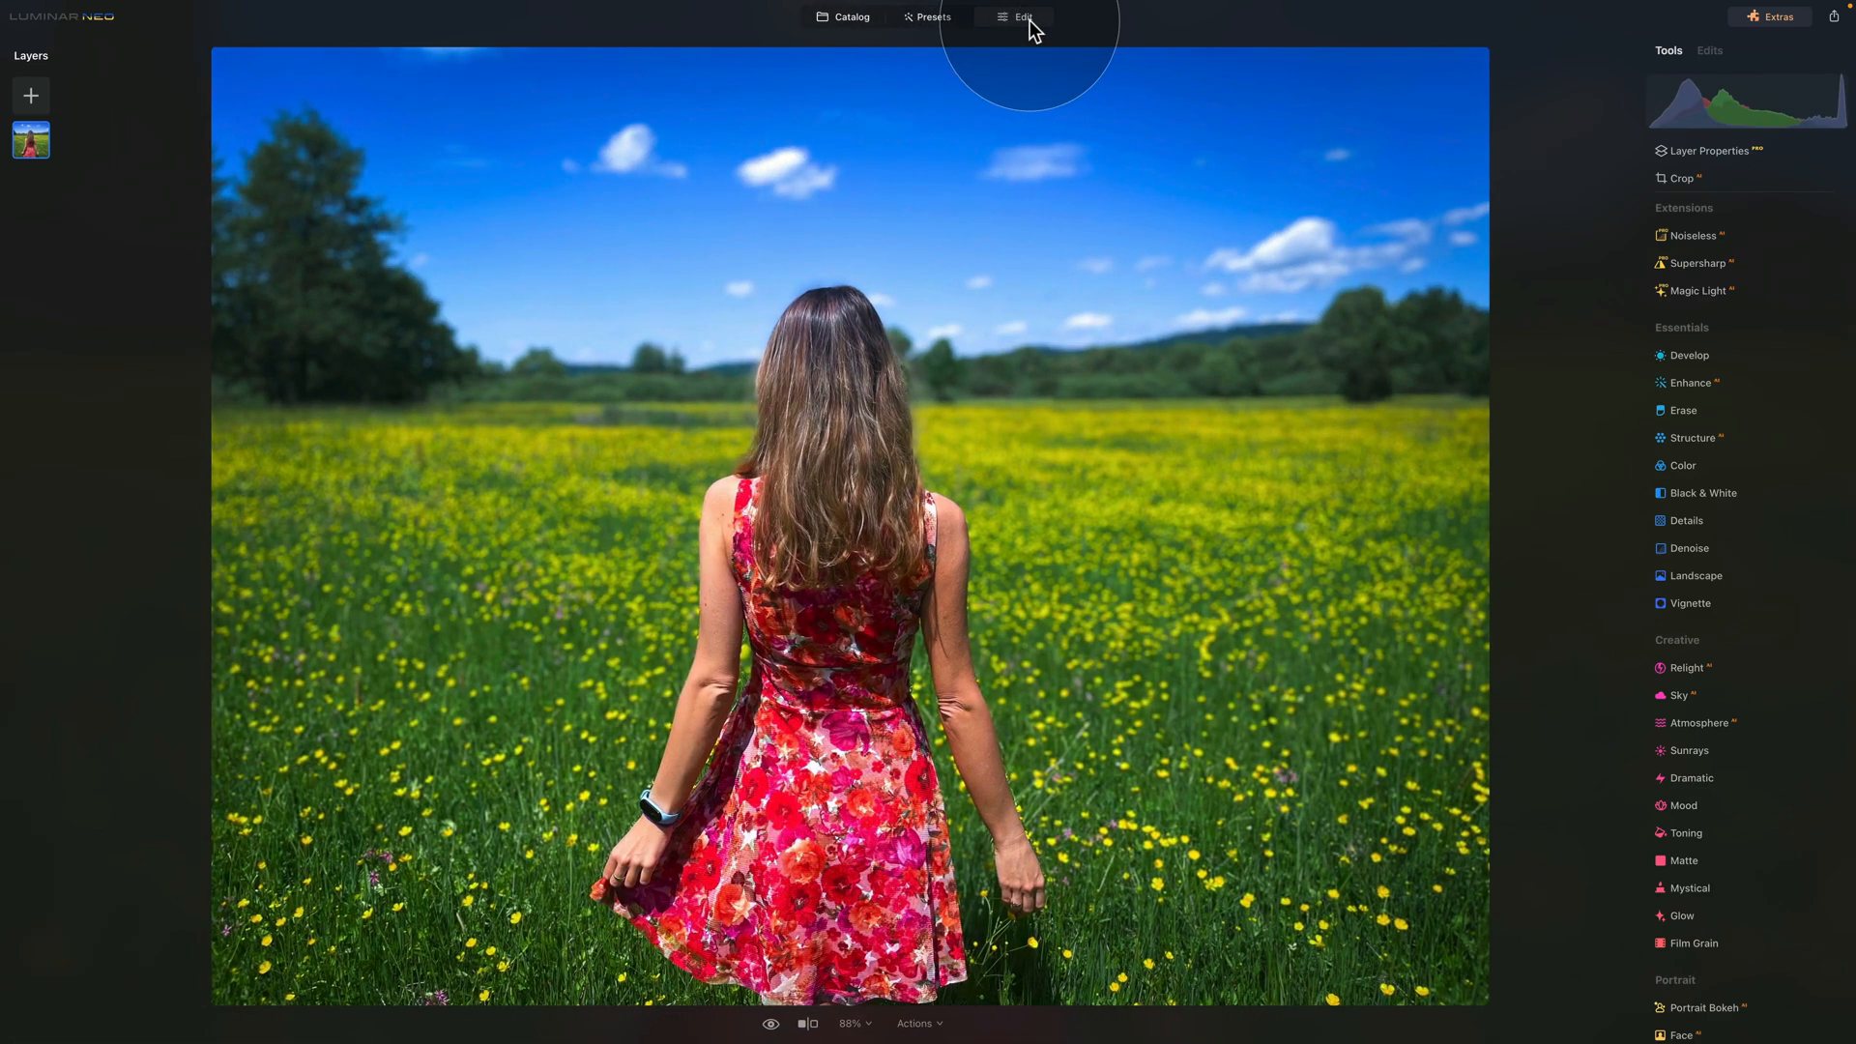
click(934, 16)
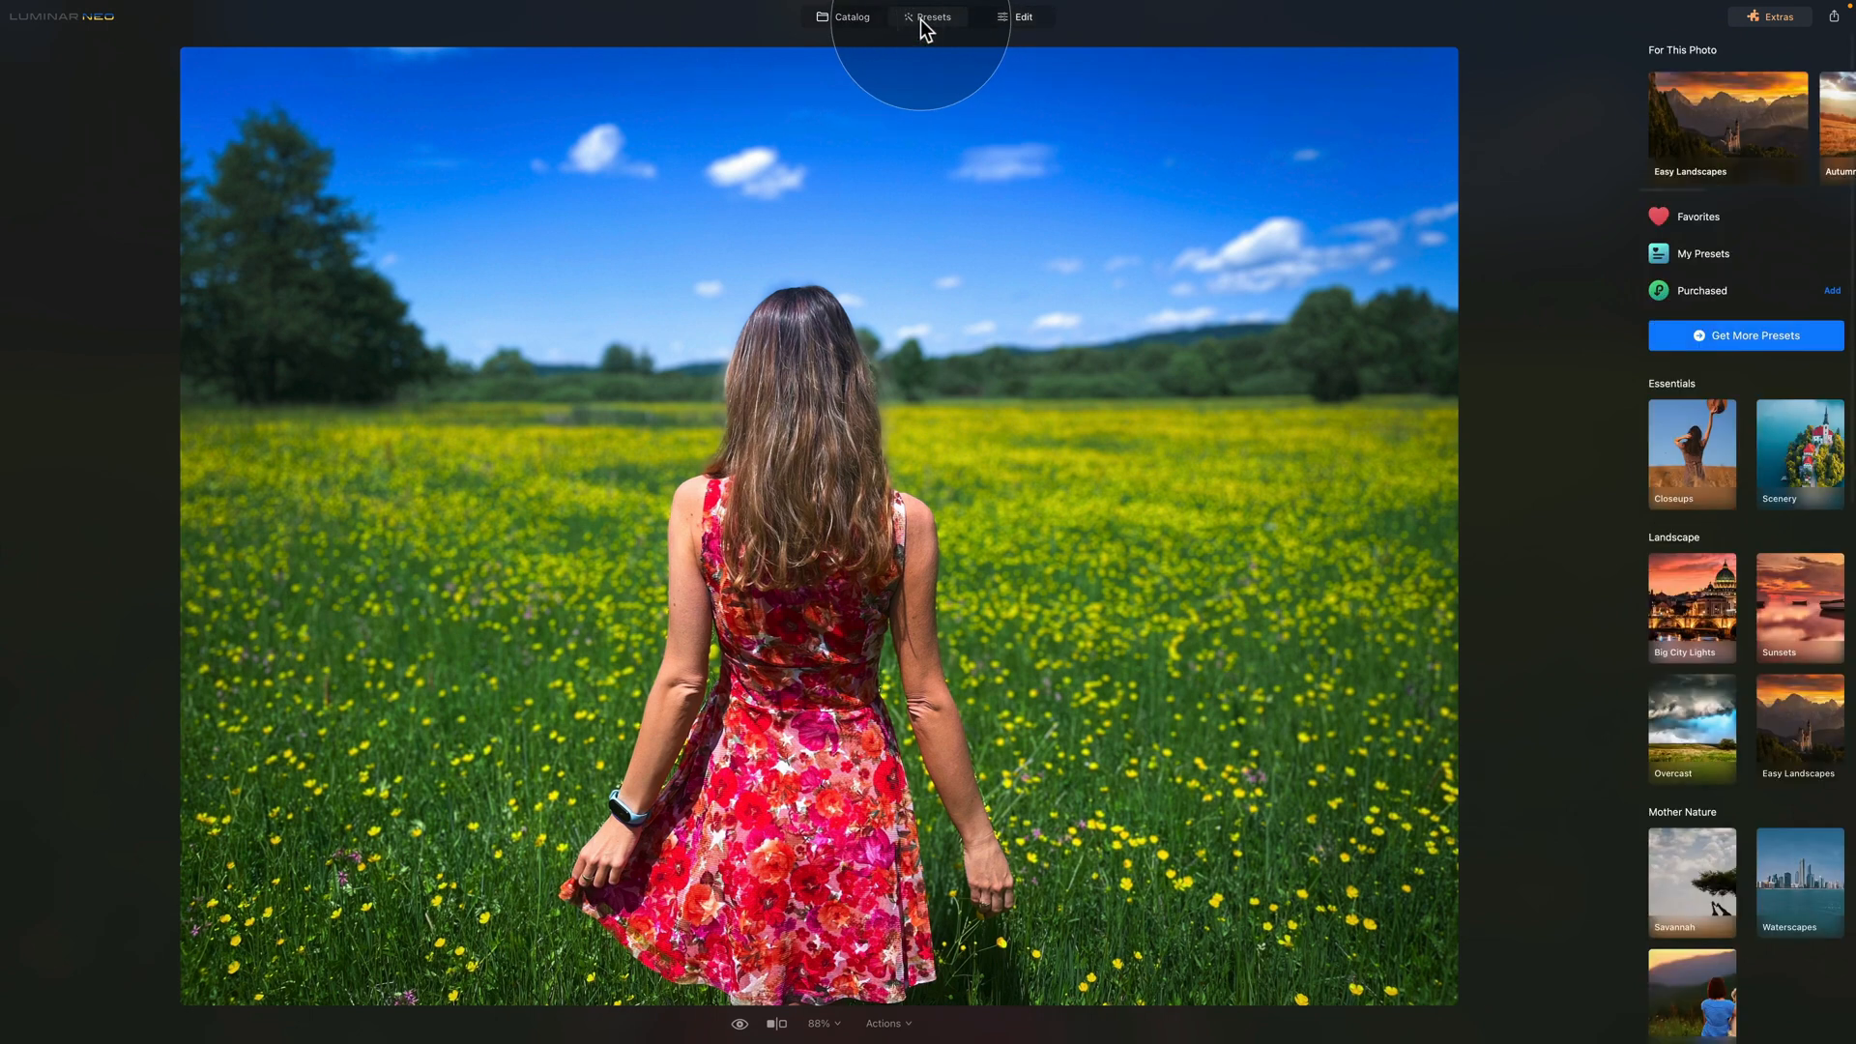
mouse_move(1736, 280)
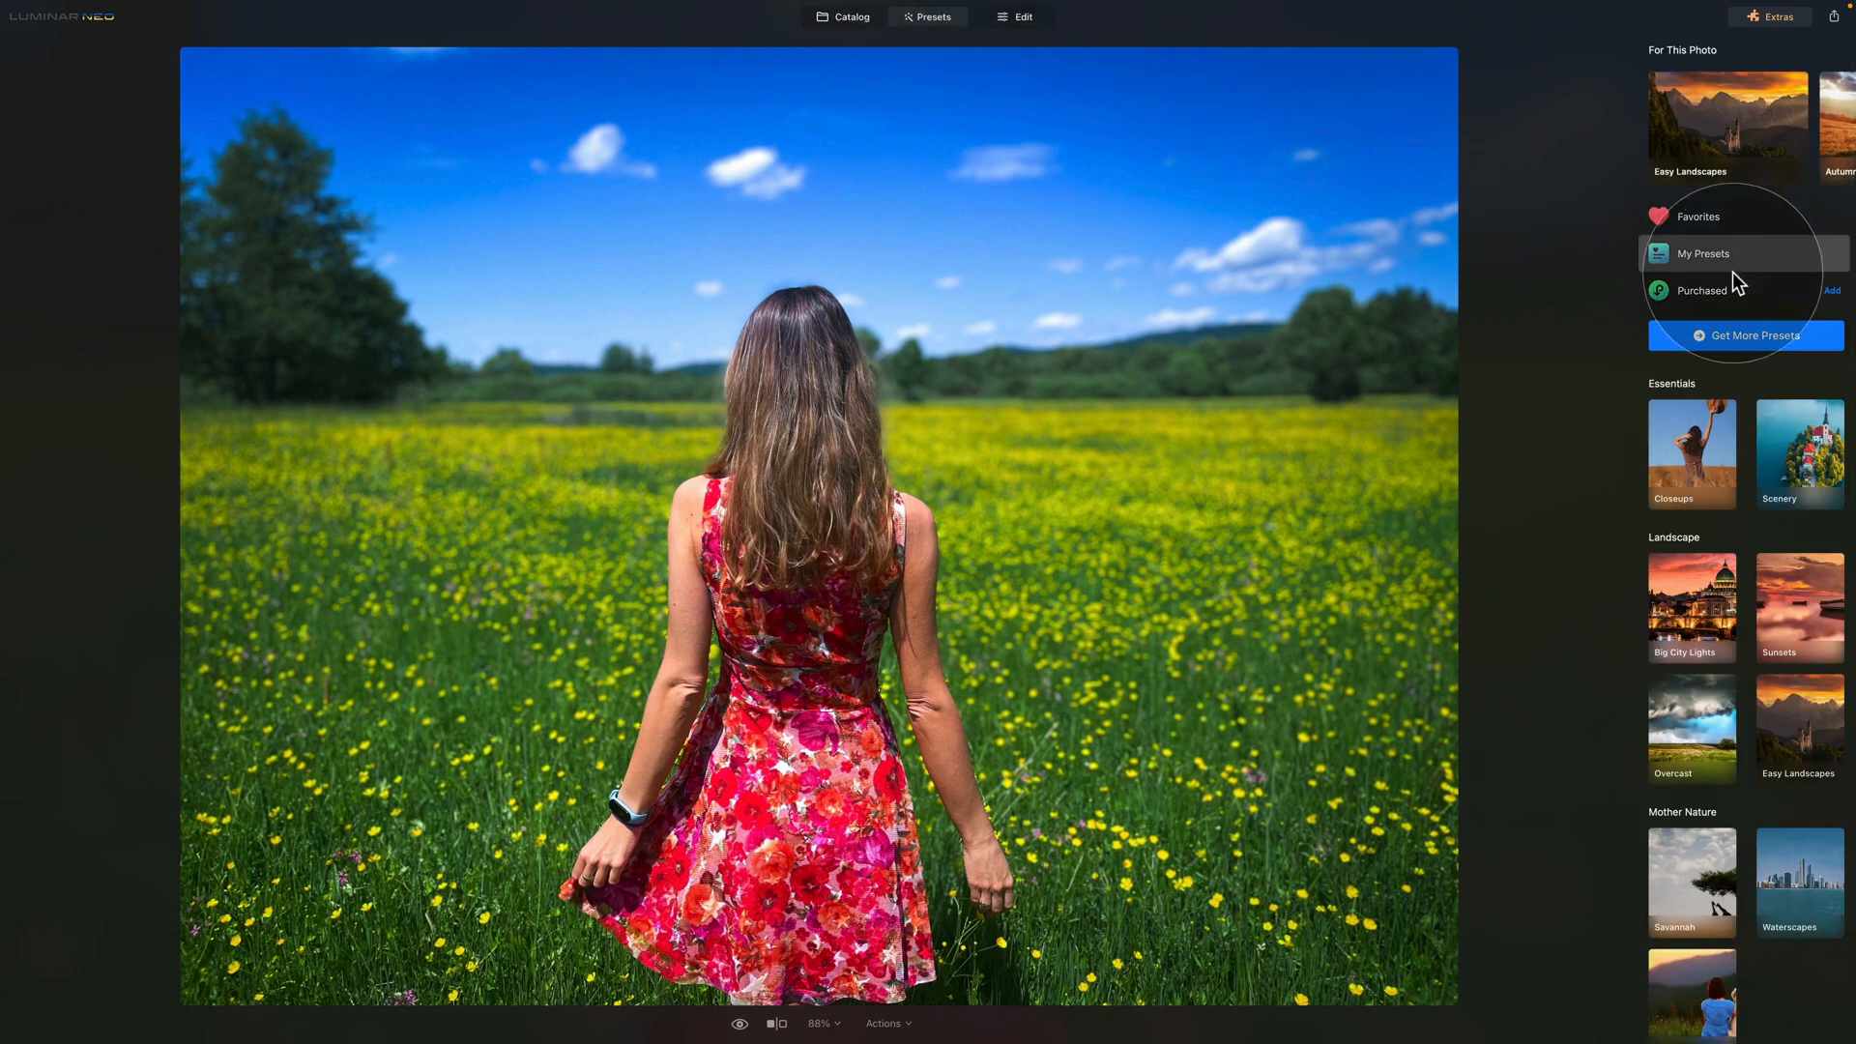
click(1701, 290)
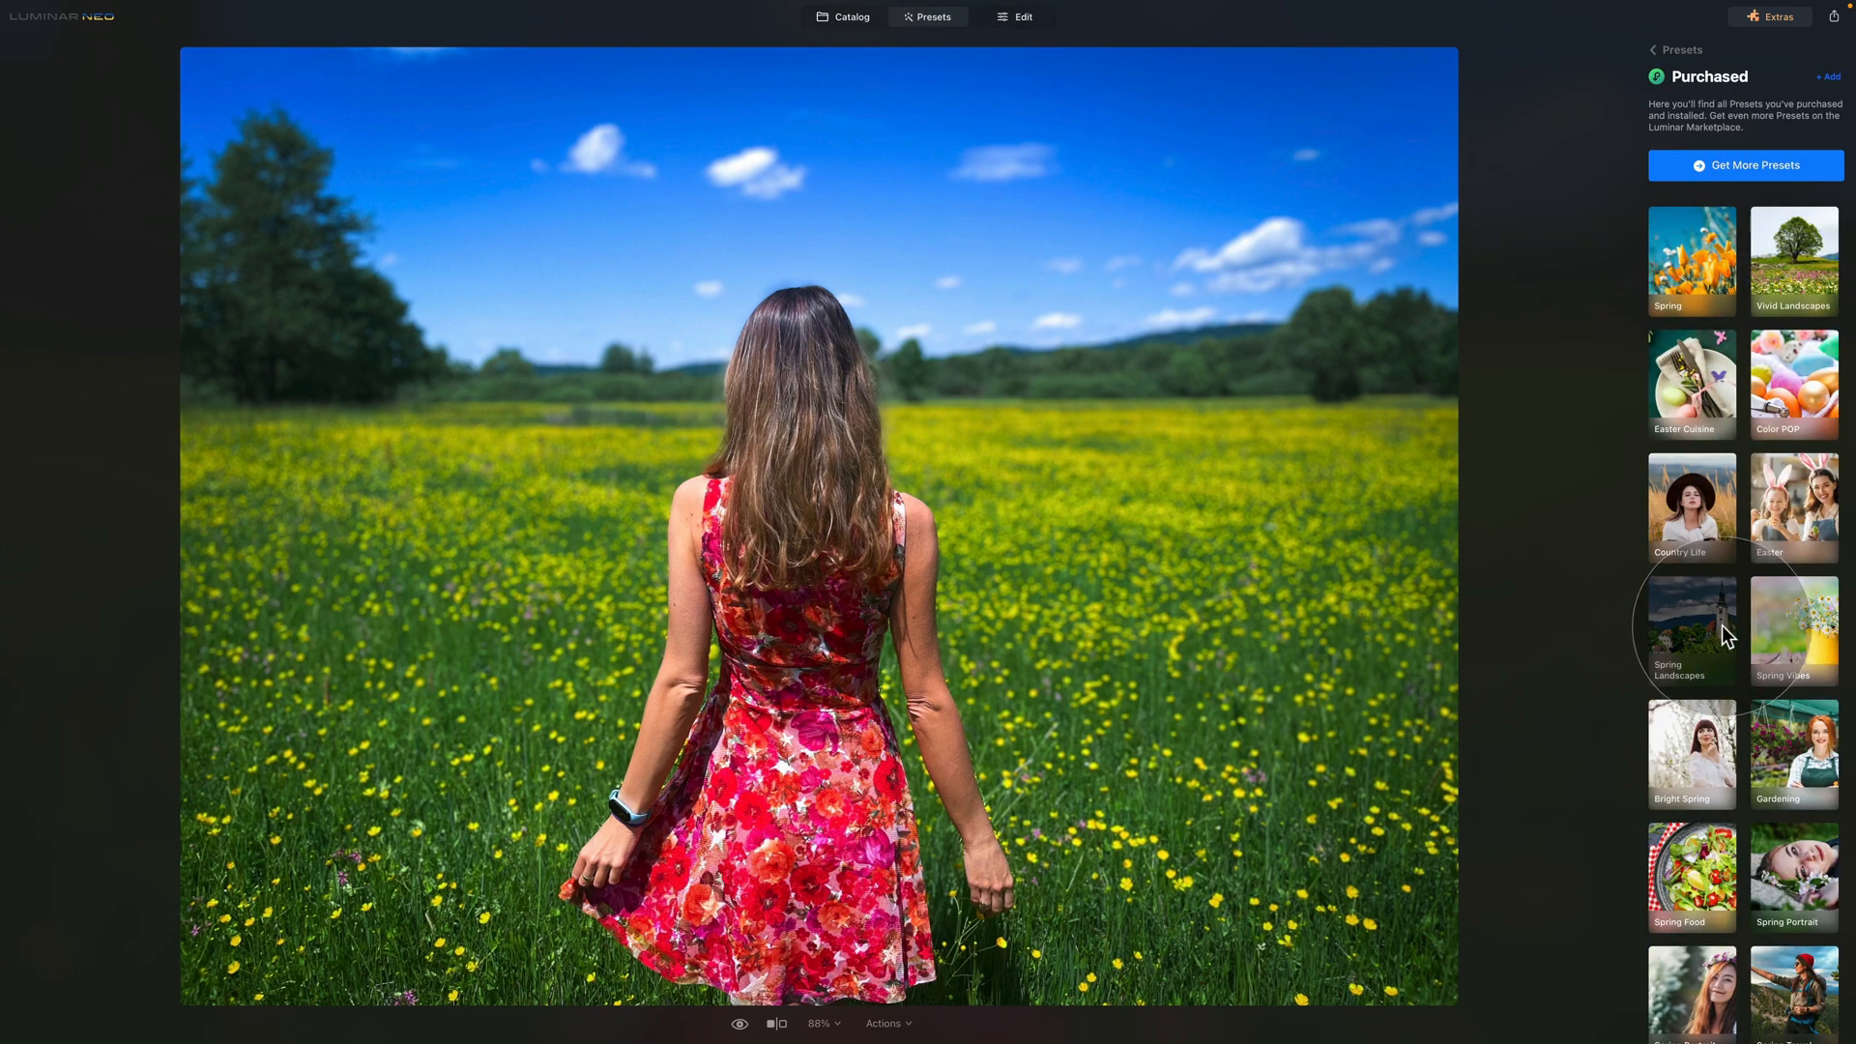
scroll(down, 3)
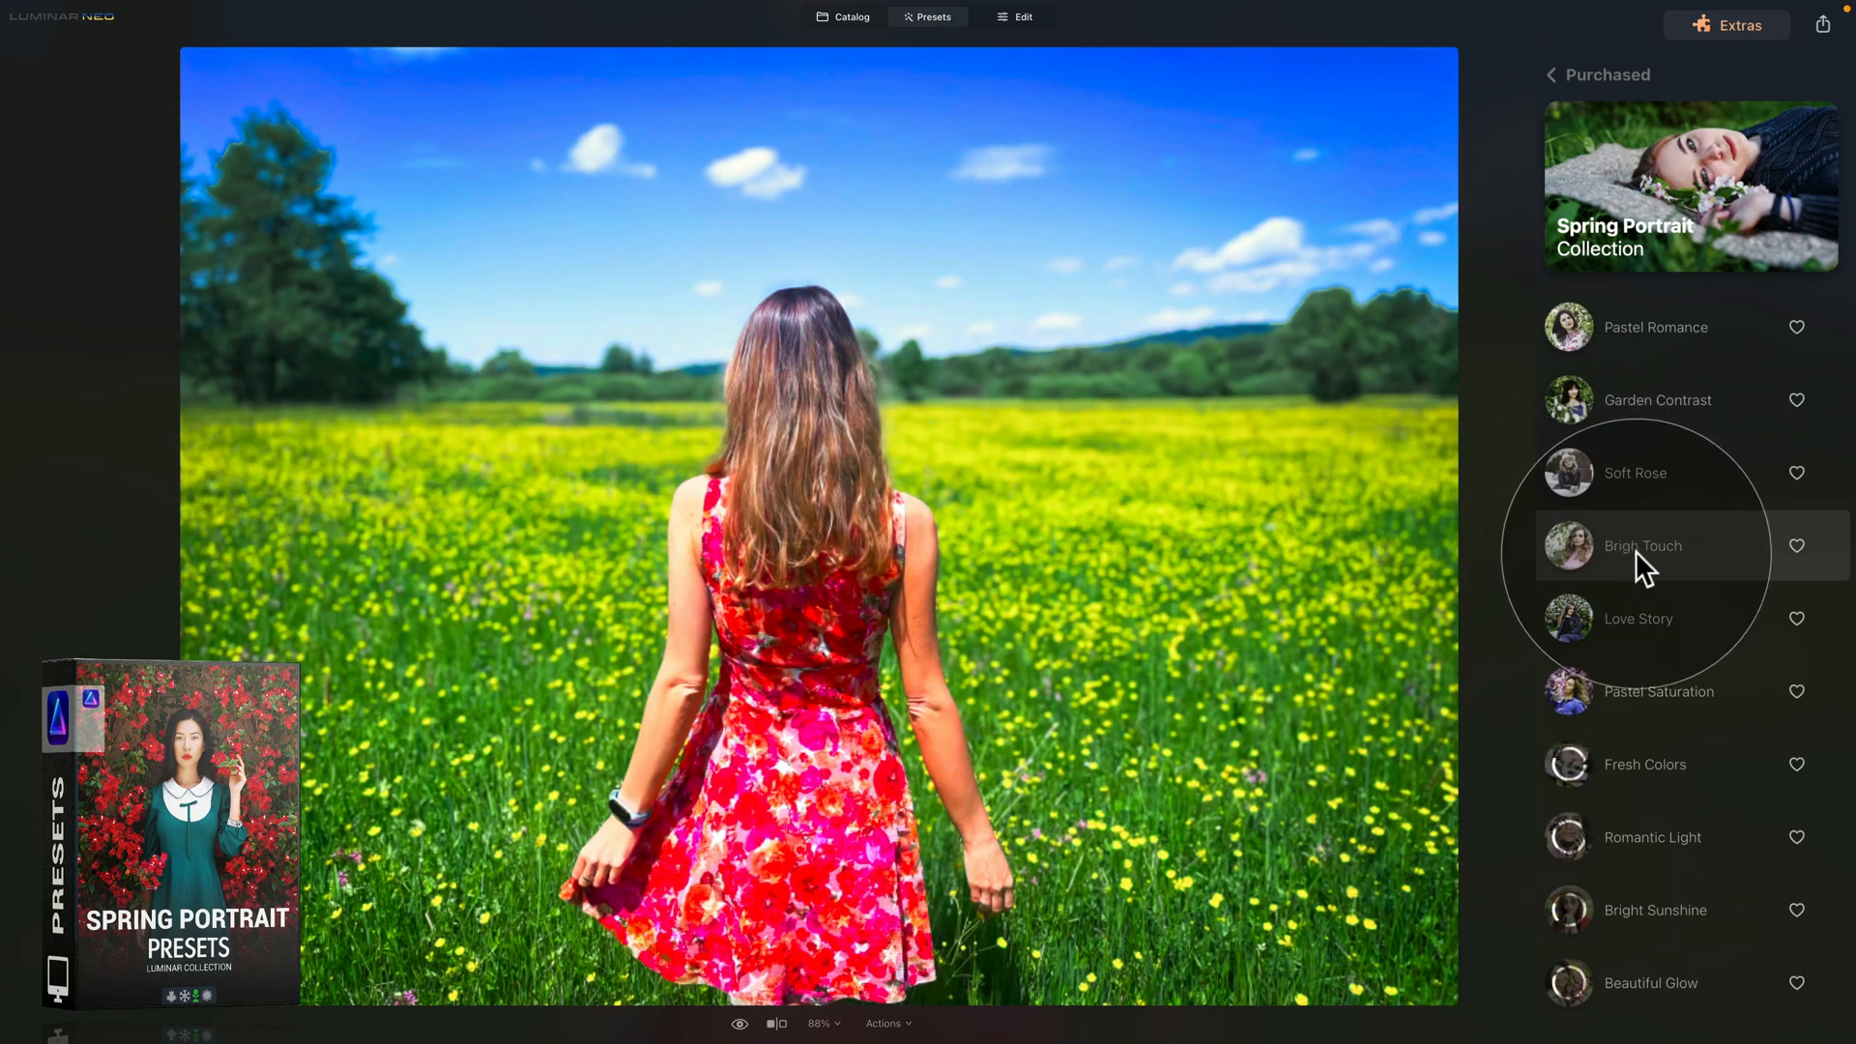
click(1643, 545)
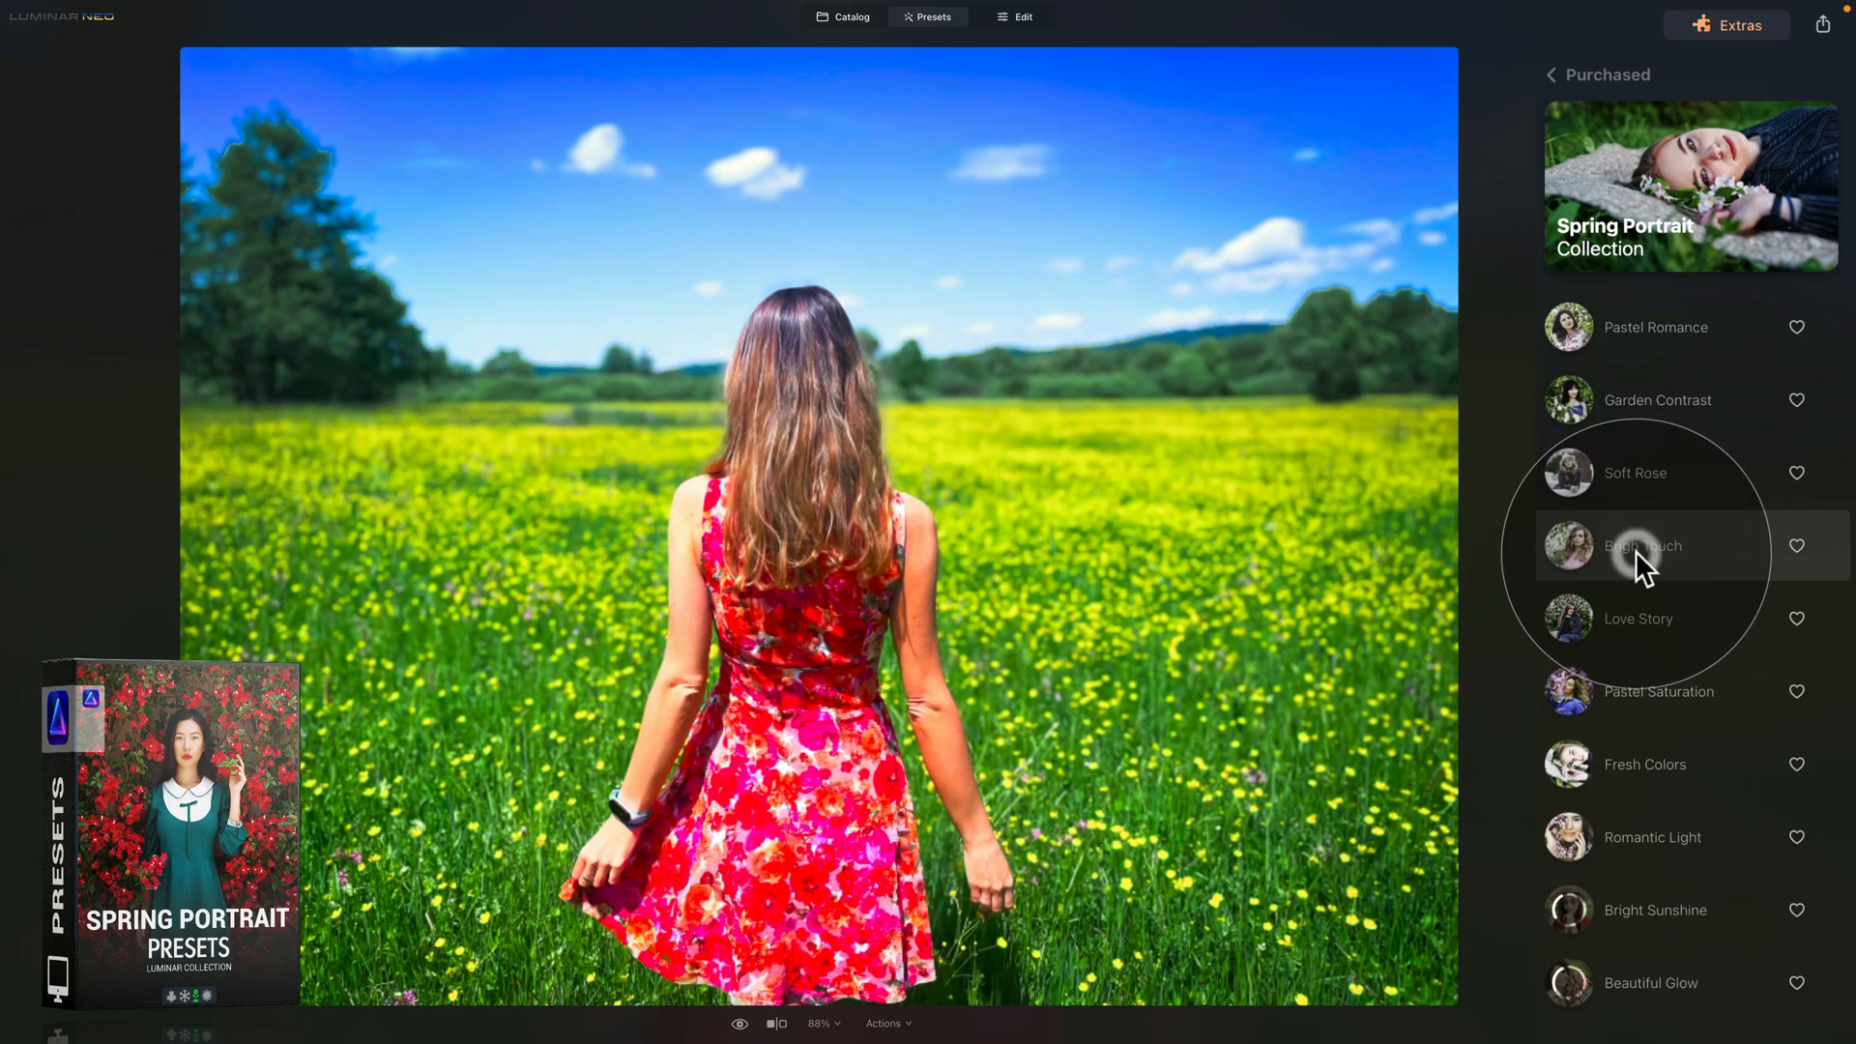
click(1643, 545)
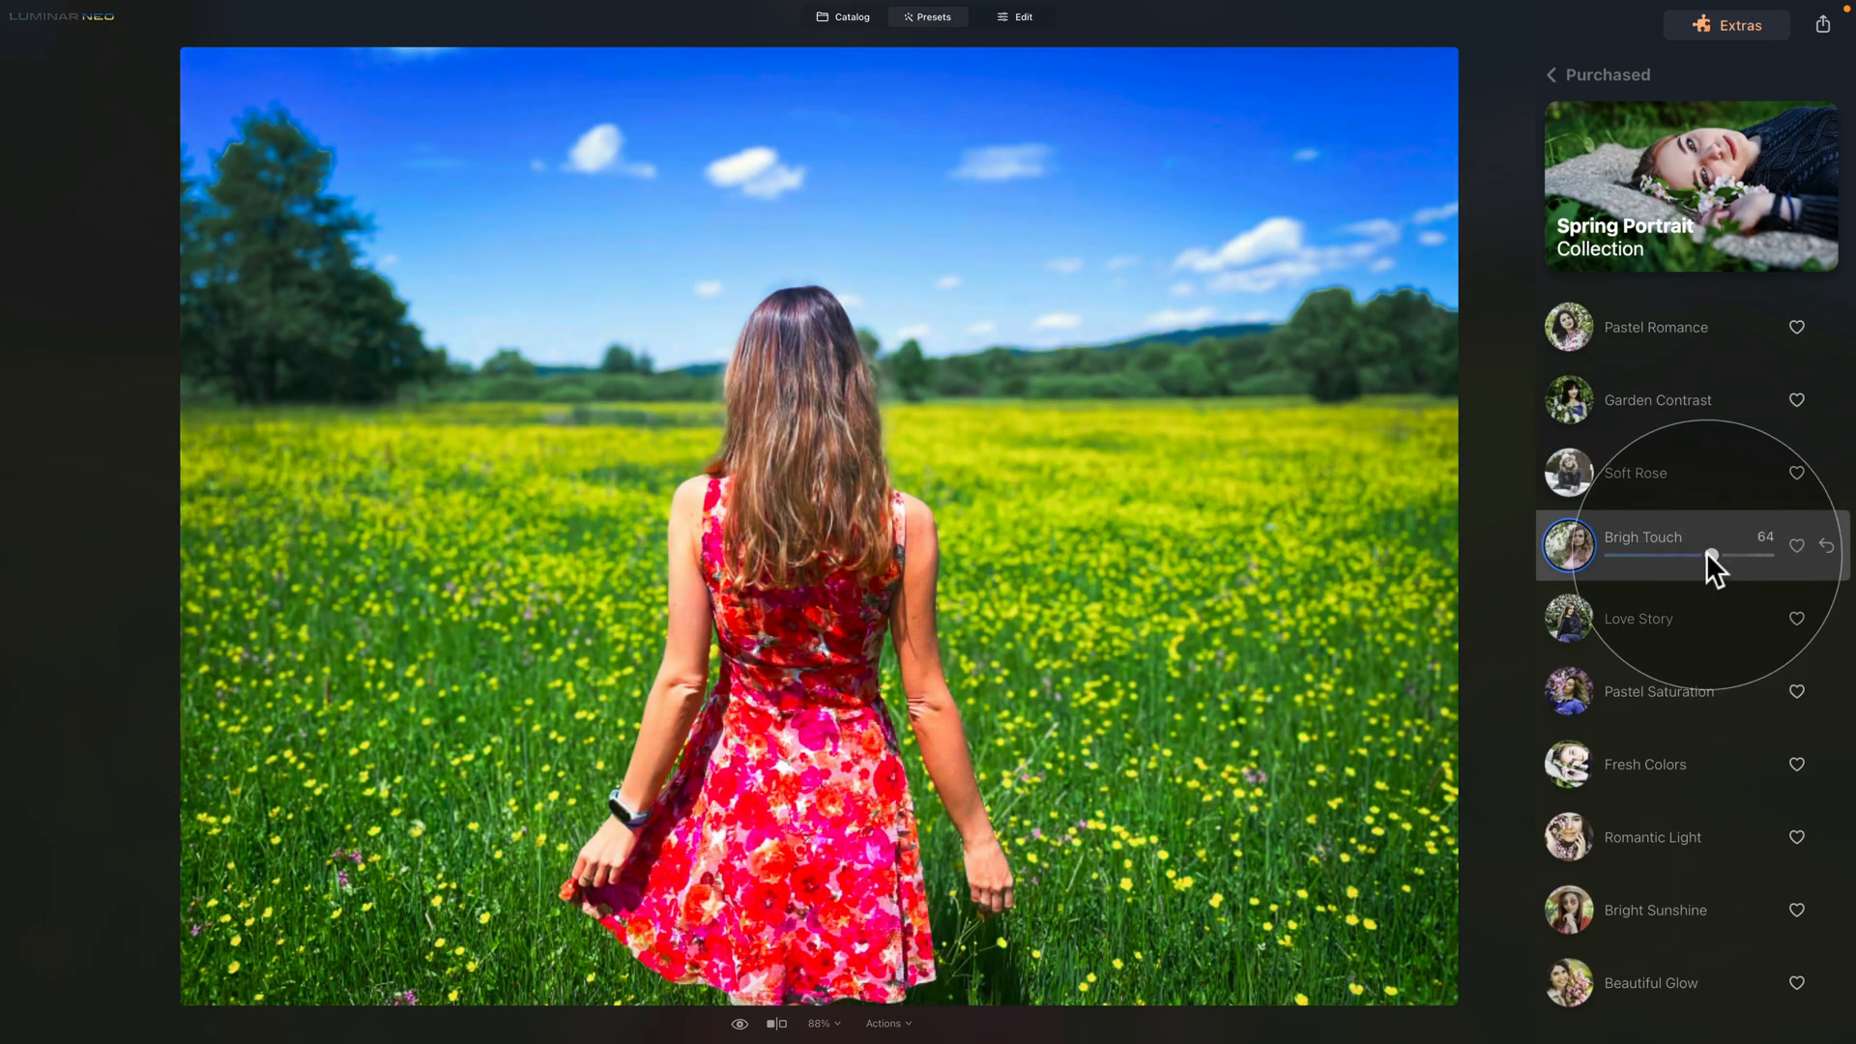
drag(1713, 556, 1719, 557)
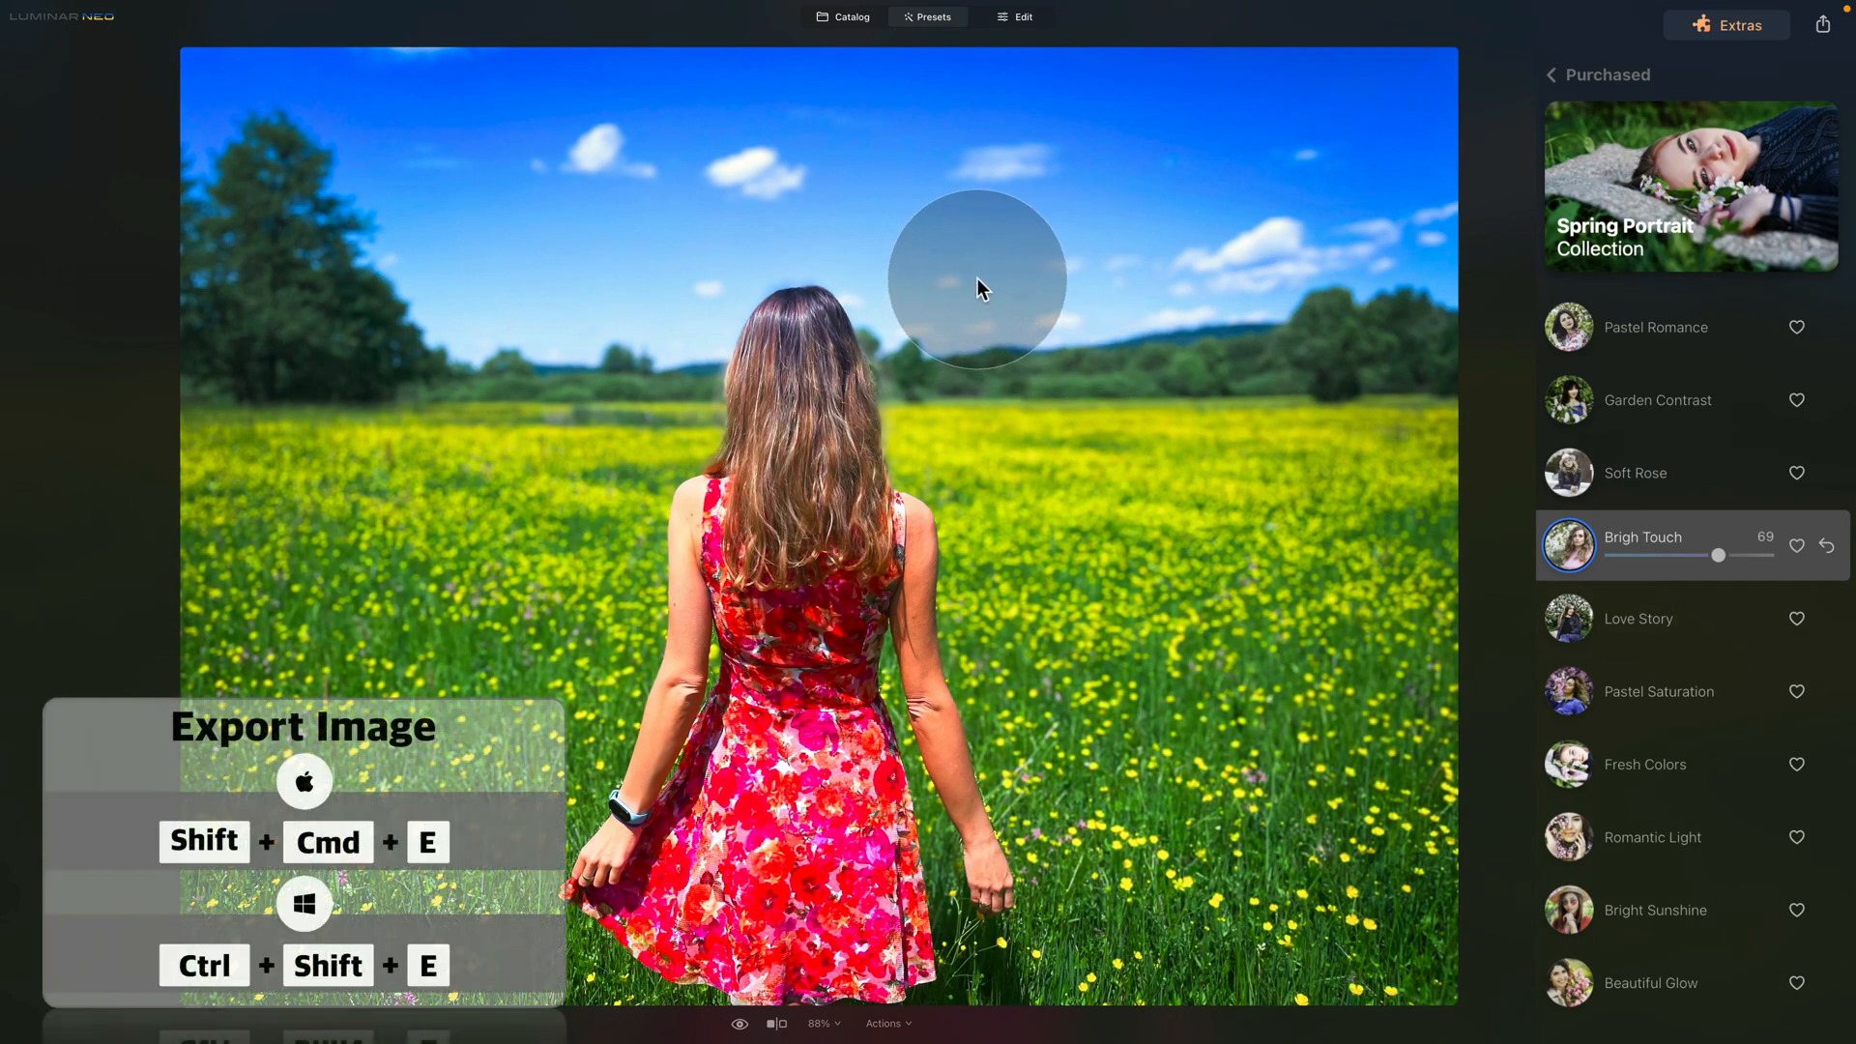
Step: Export the photo as a full-quality JPEG into a new 'Edited Images' folder
right_click(982, 286)
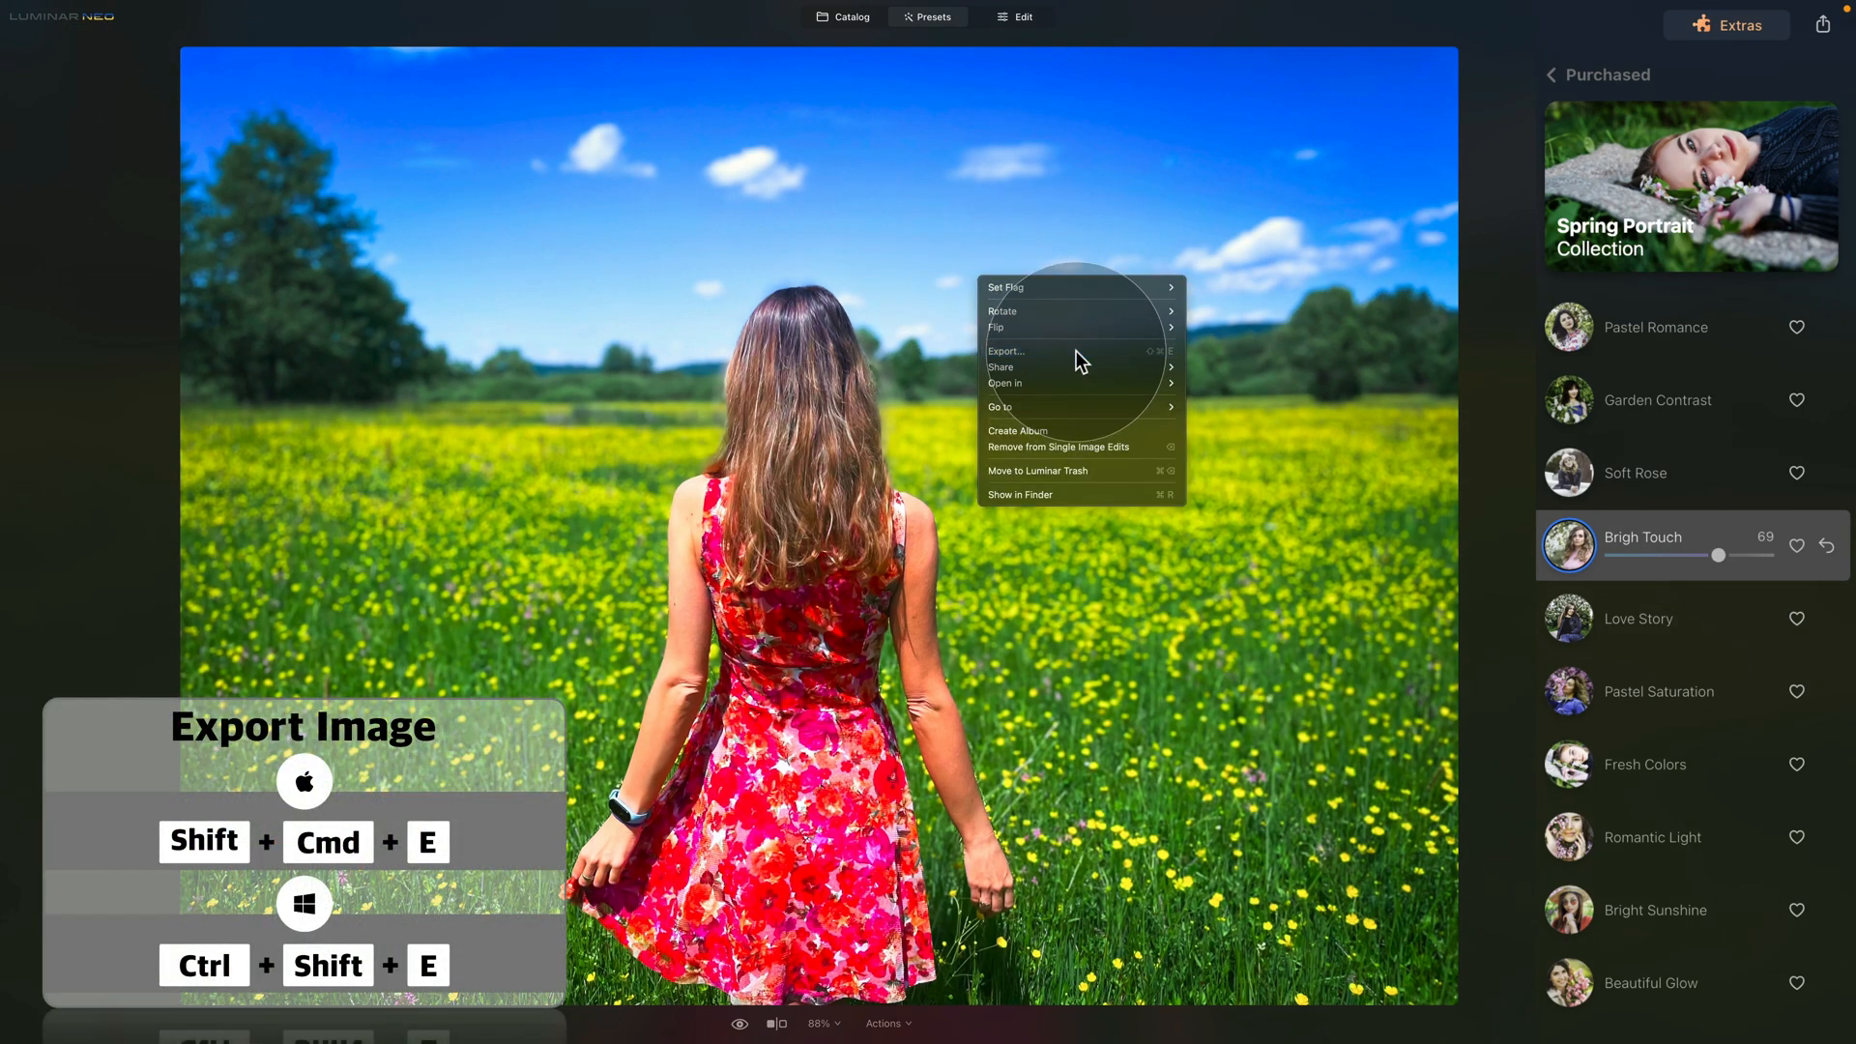
click(1006, 350)
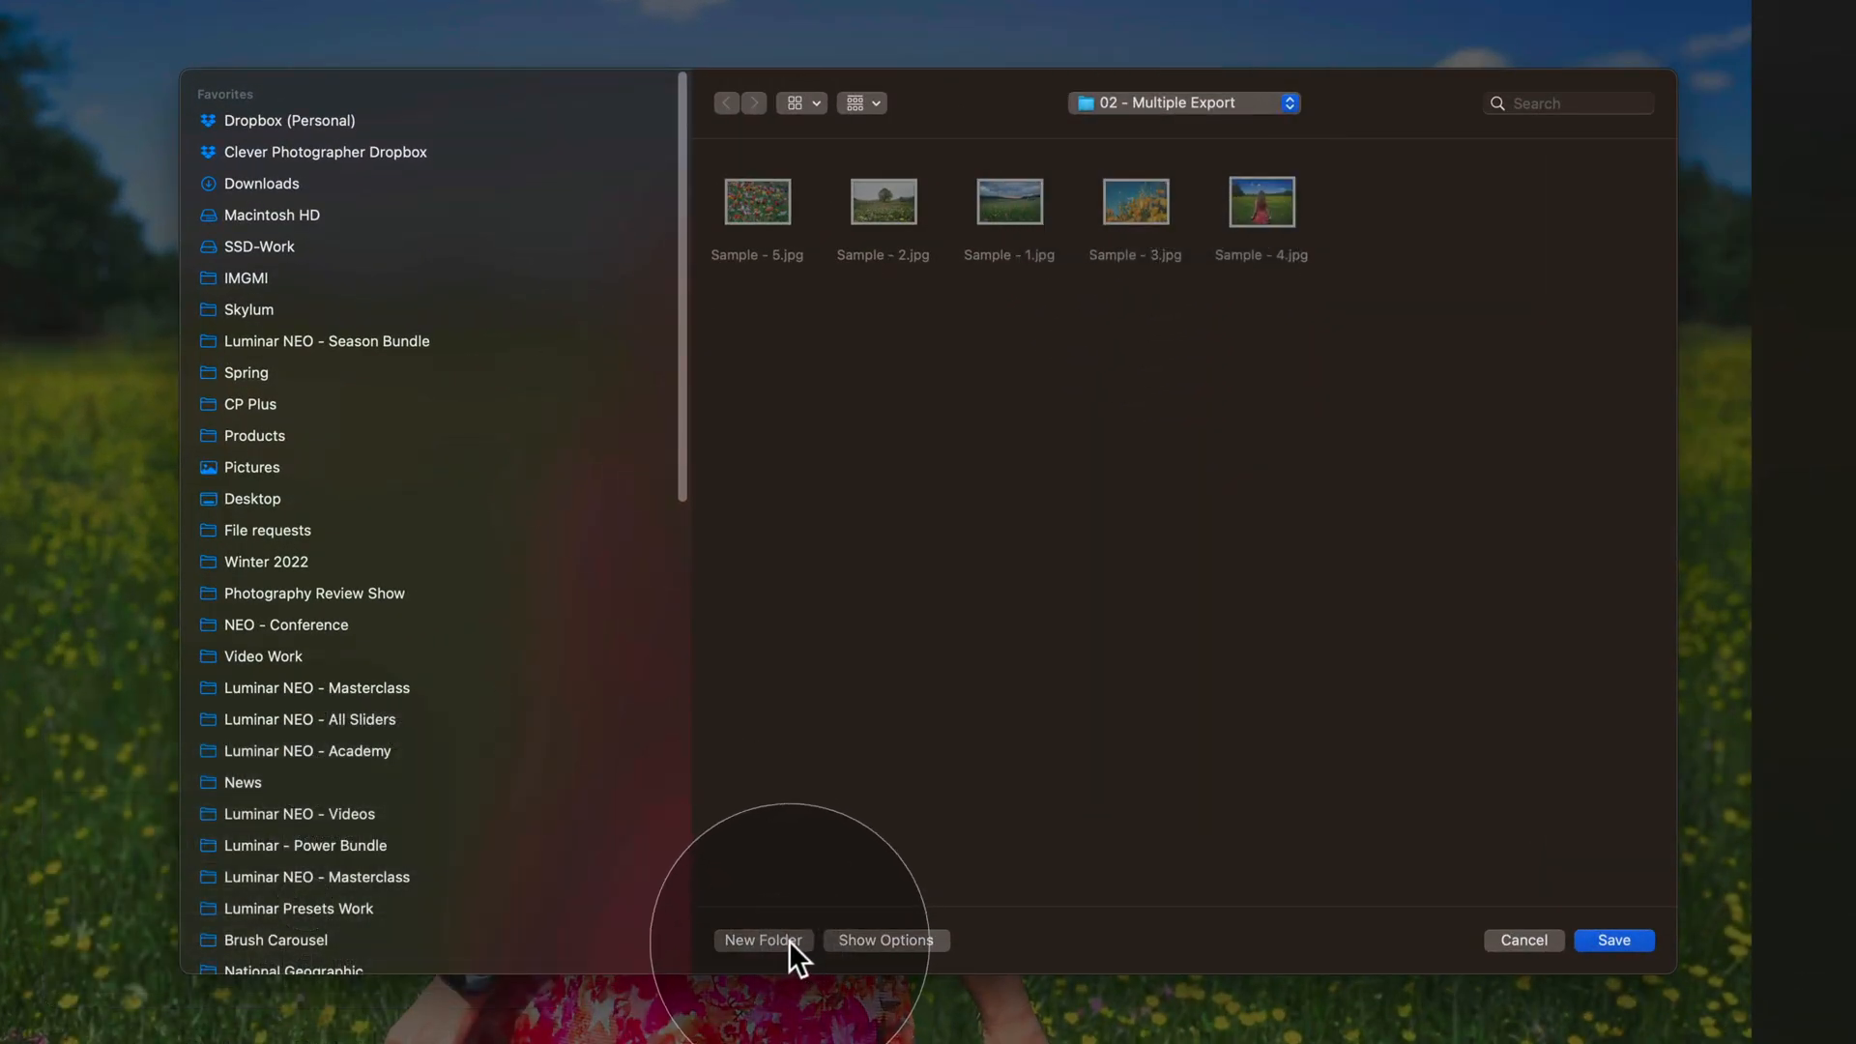
click(763, 940)
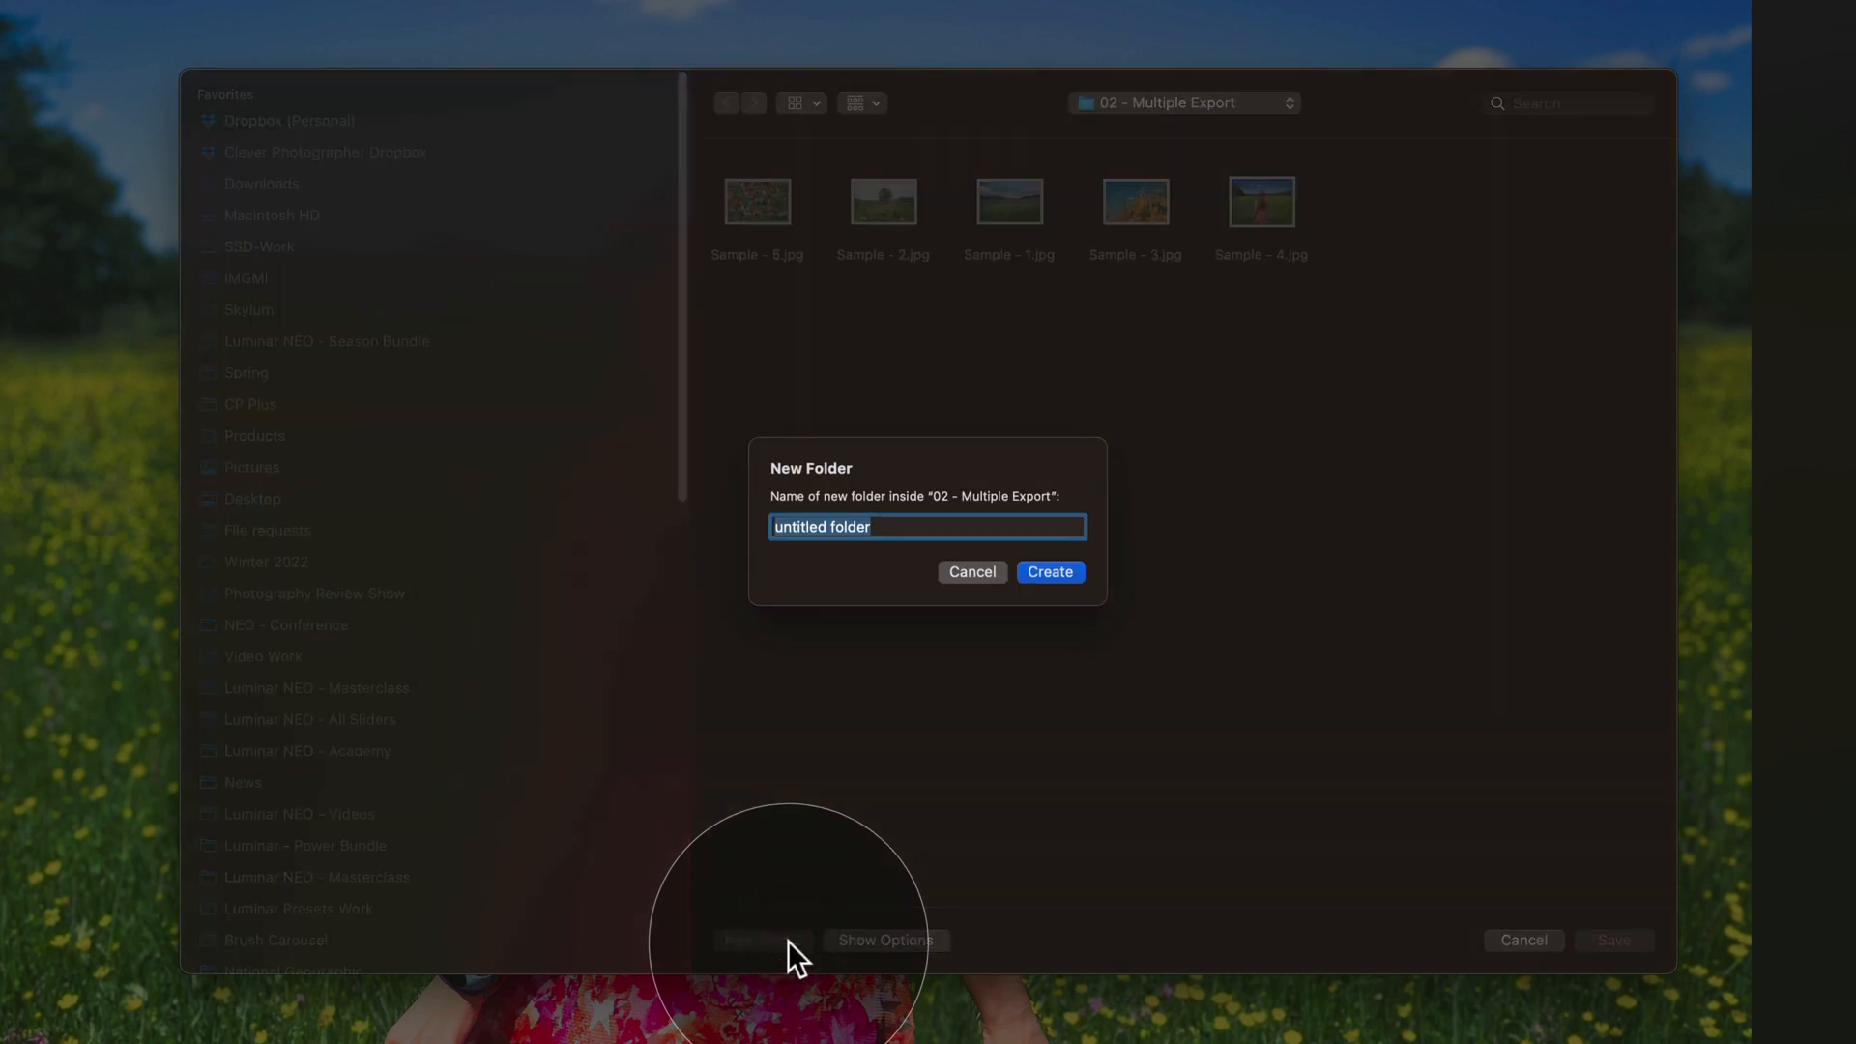
text(Edited)
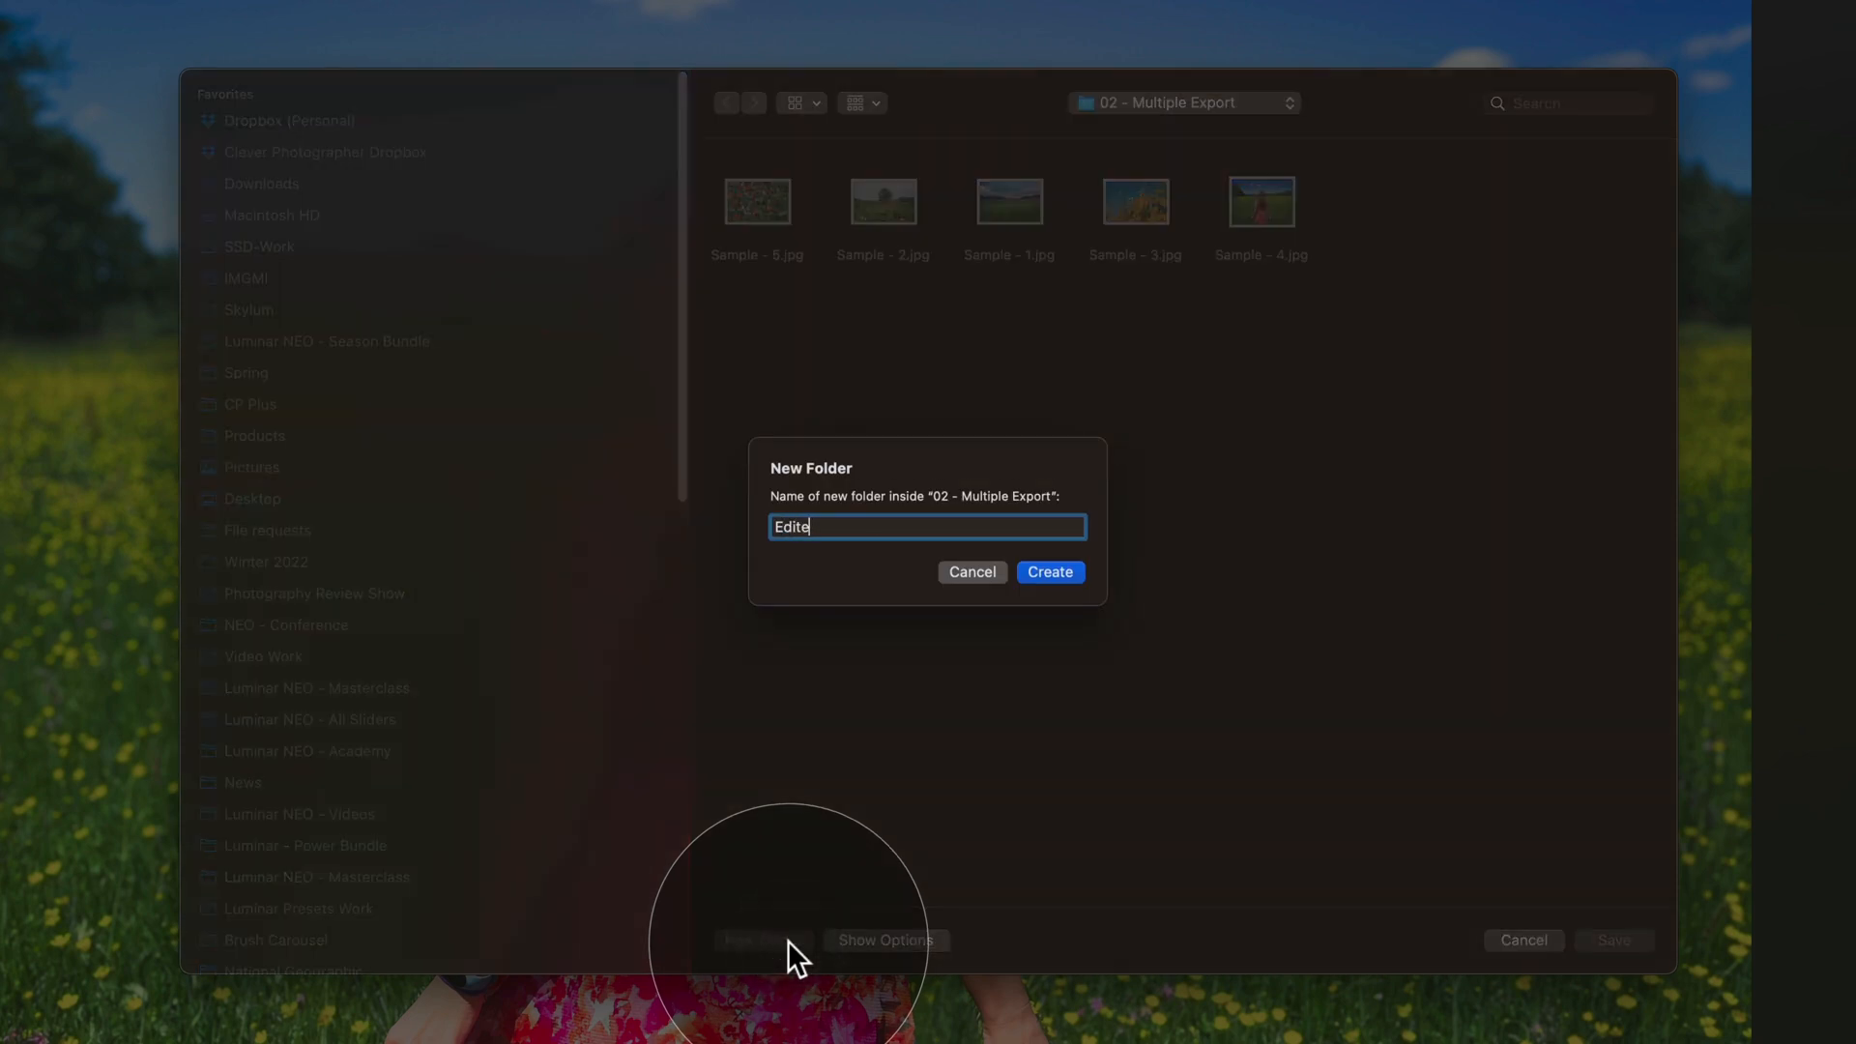
click(1050, 572)
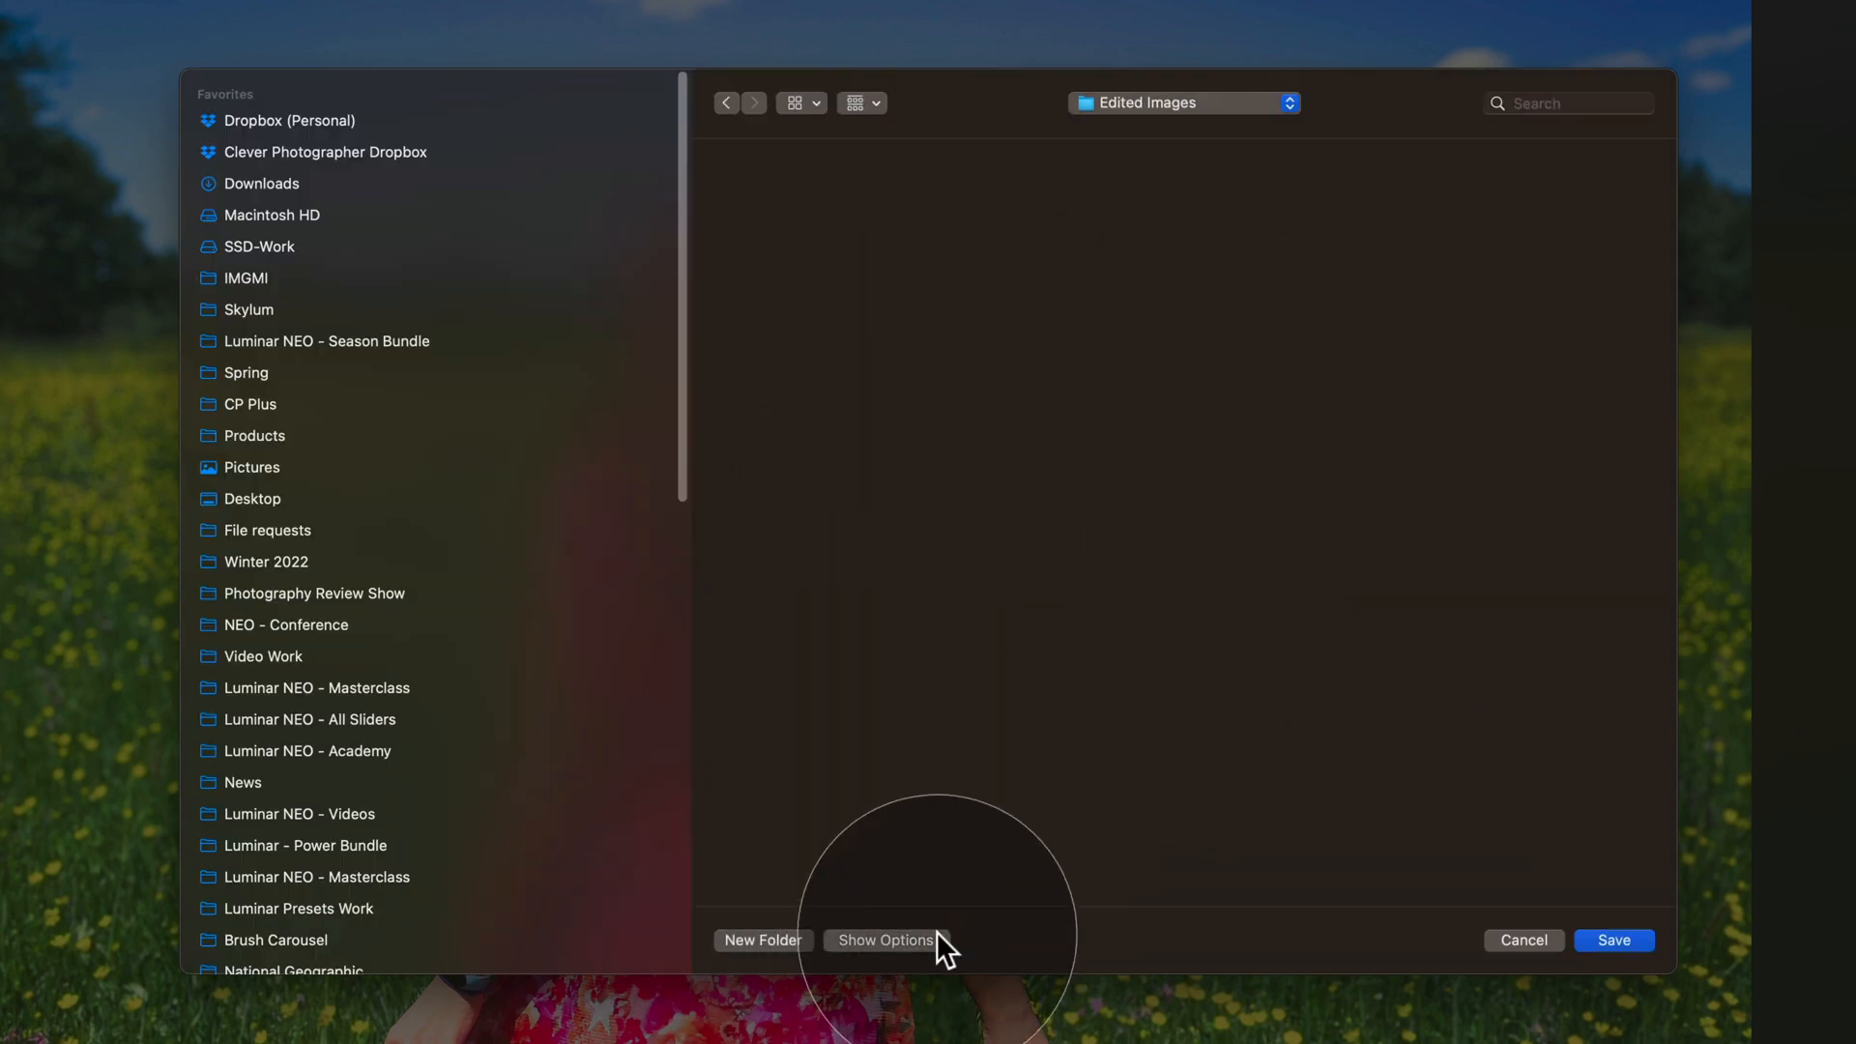
click(886, 939)
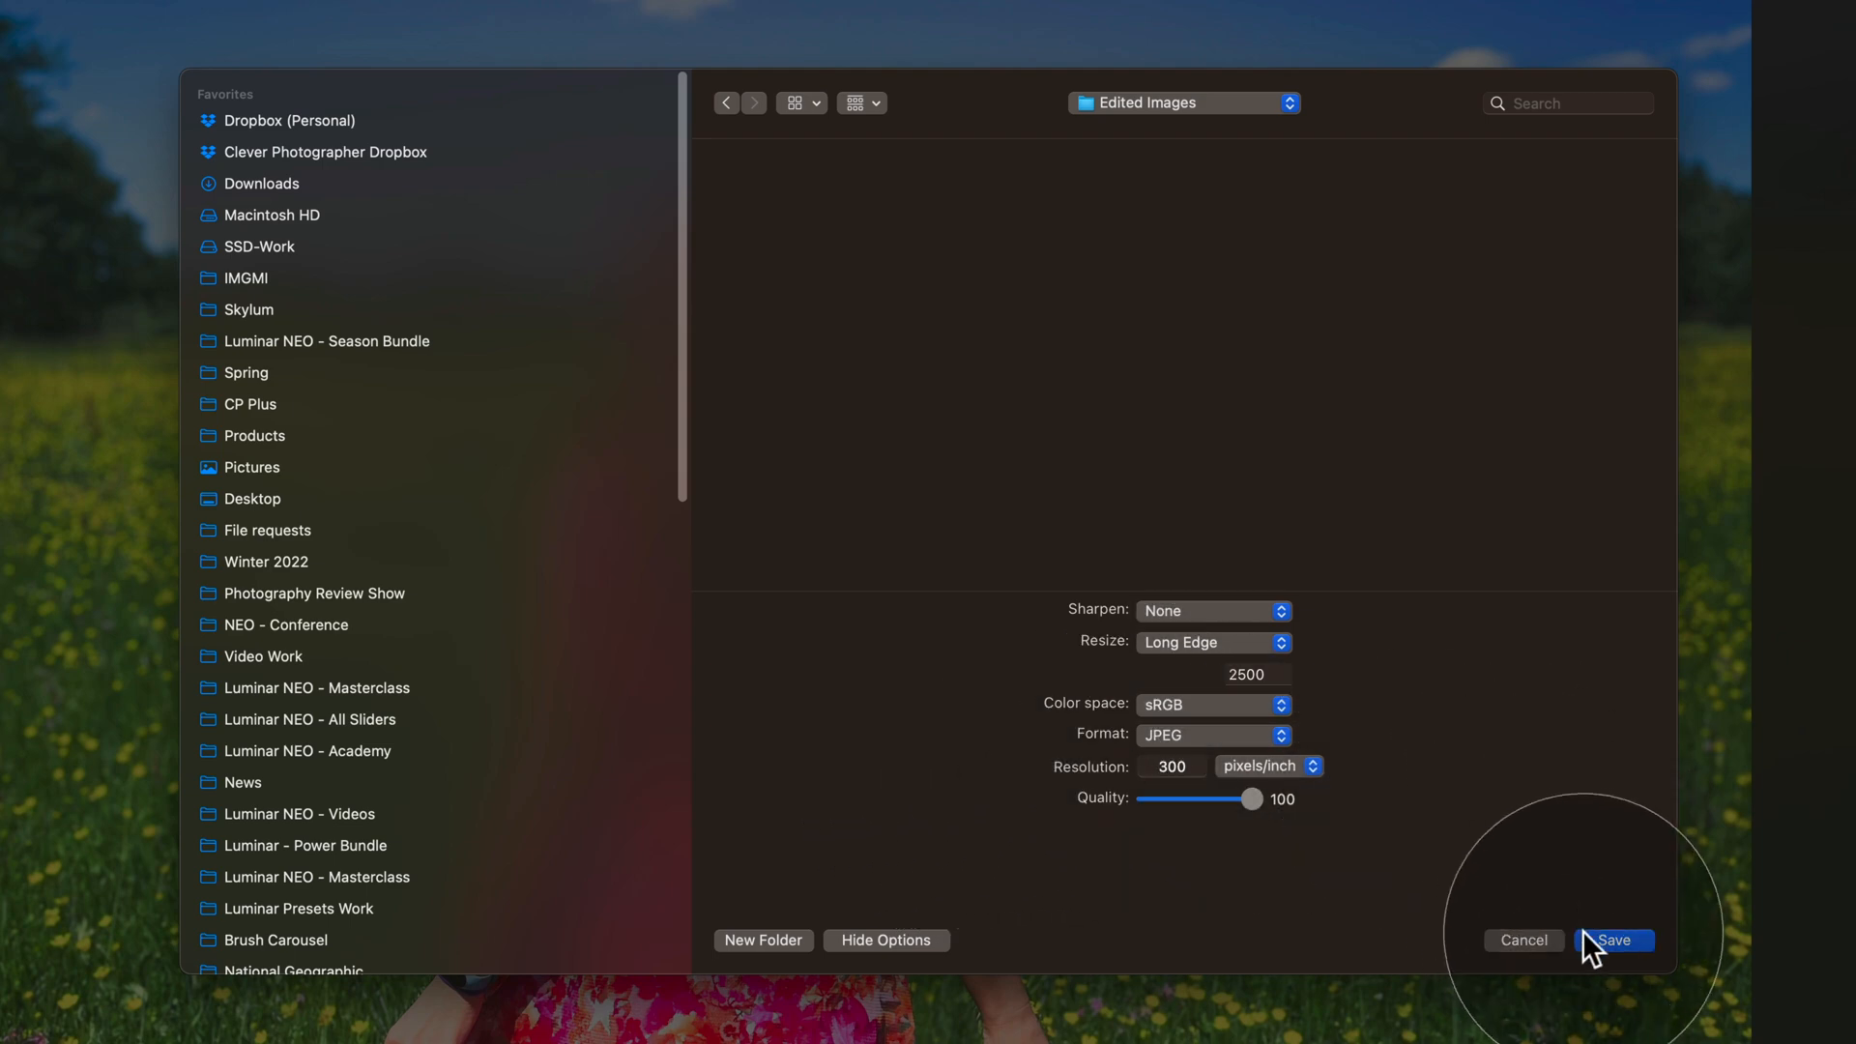
click(1614, 940)
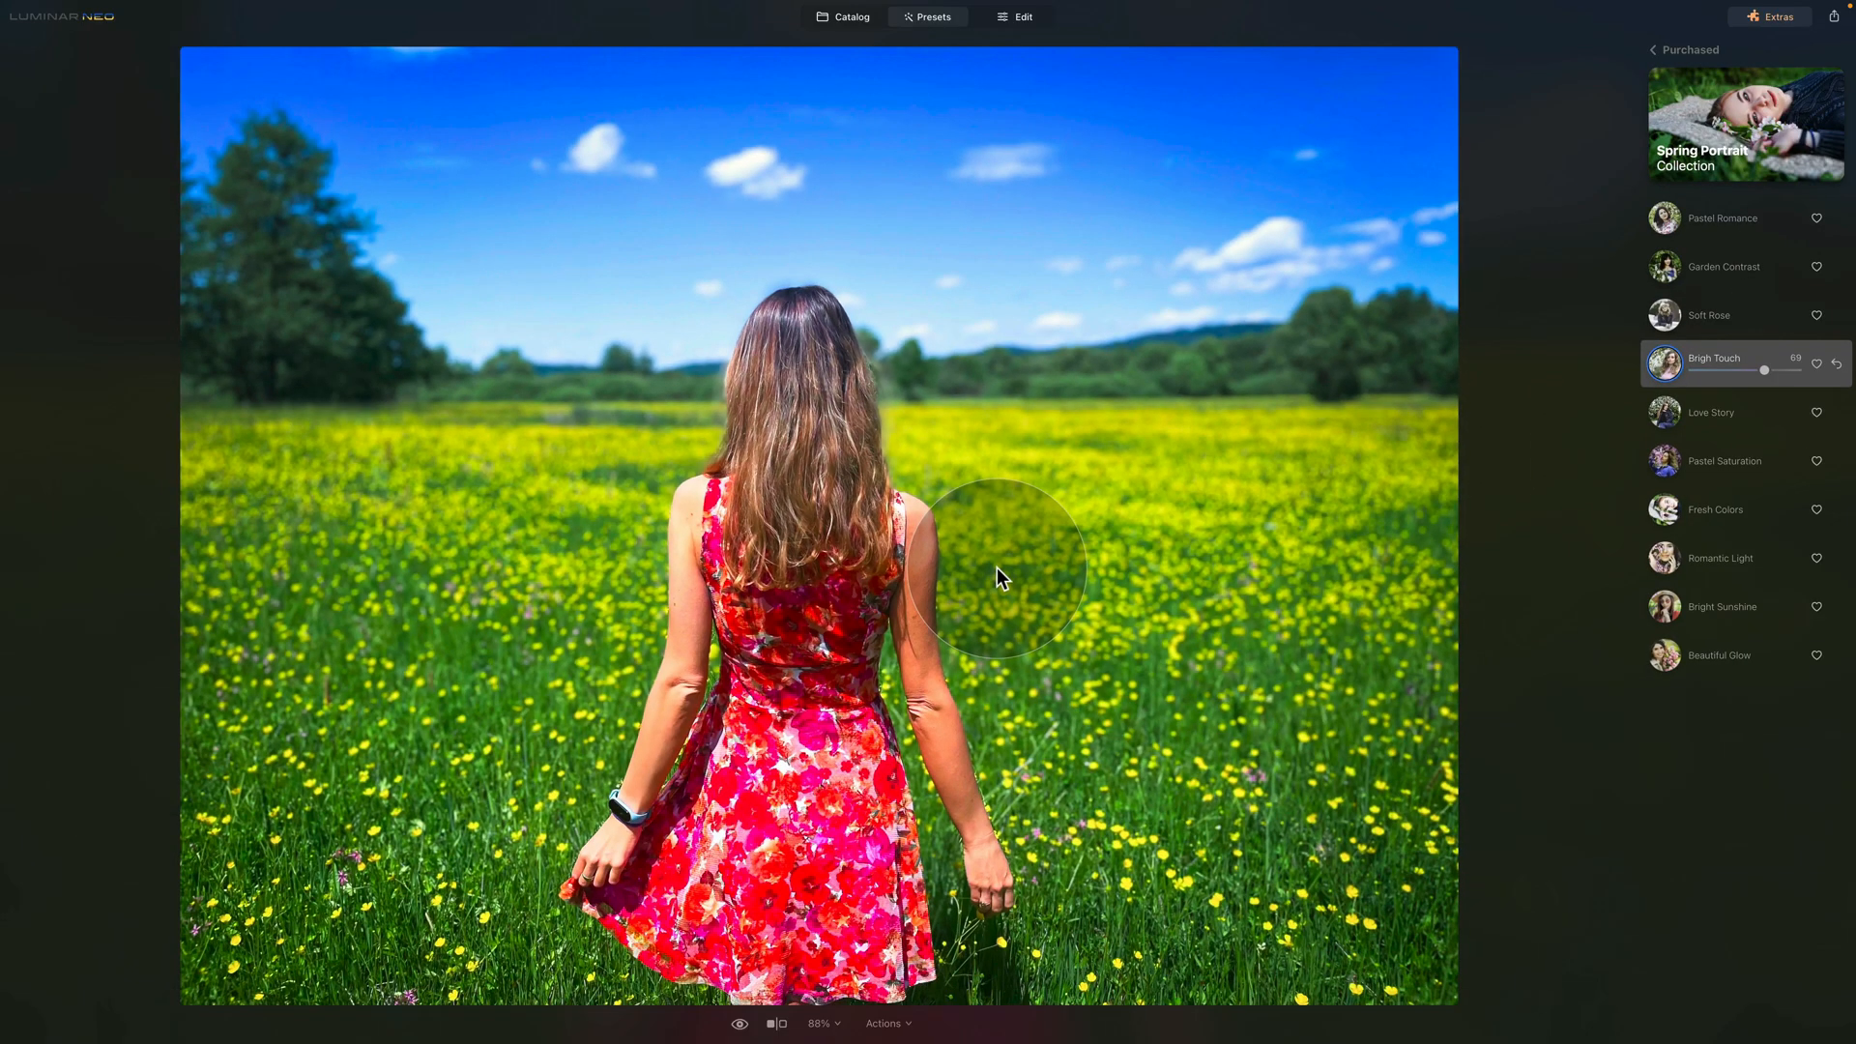
mouse_move(819, 60)
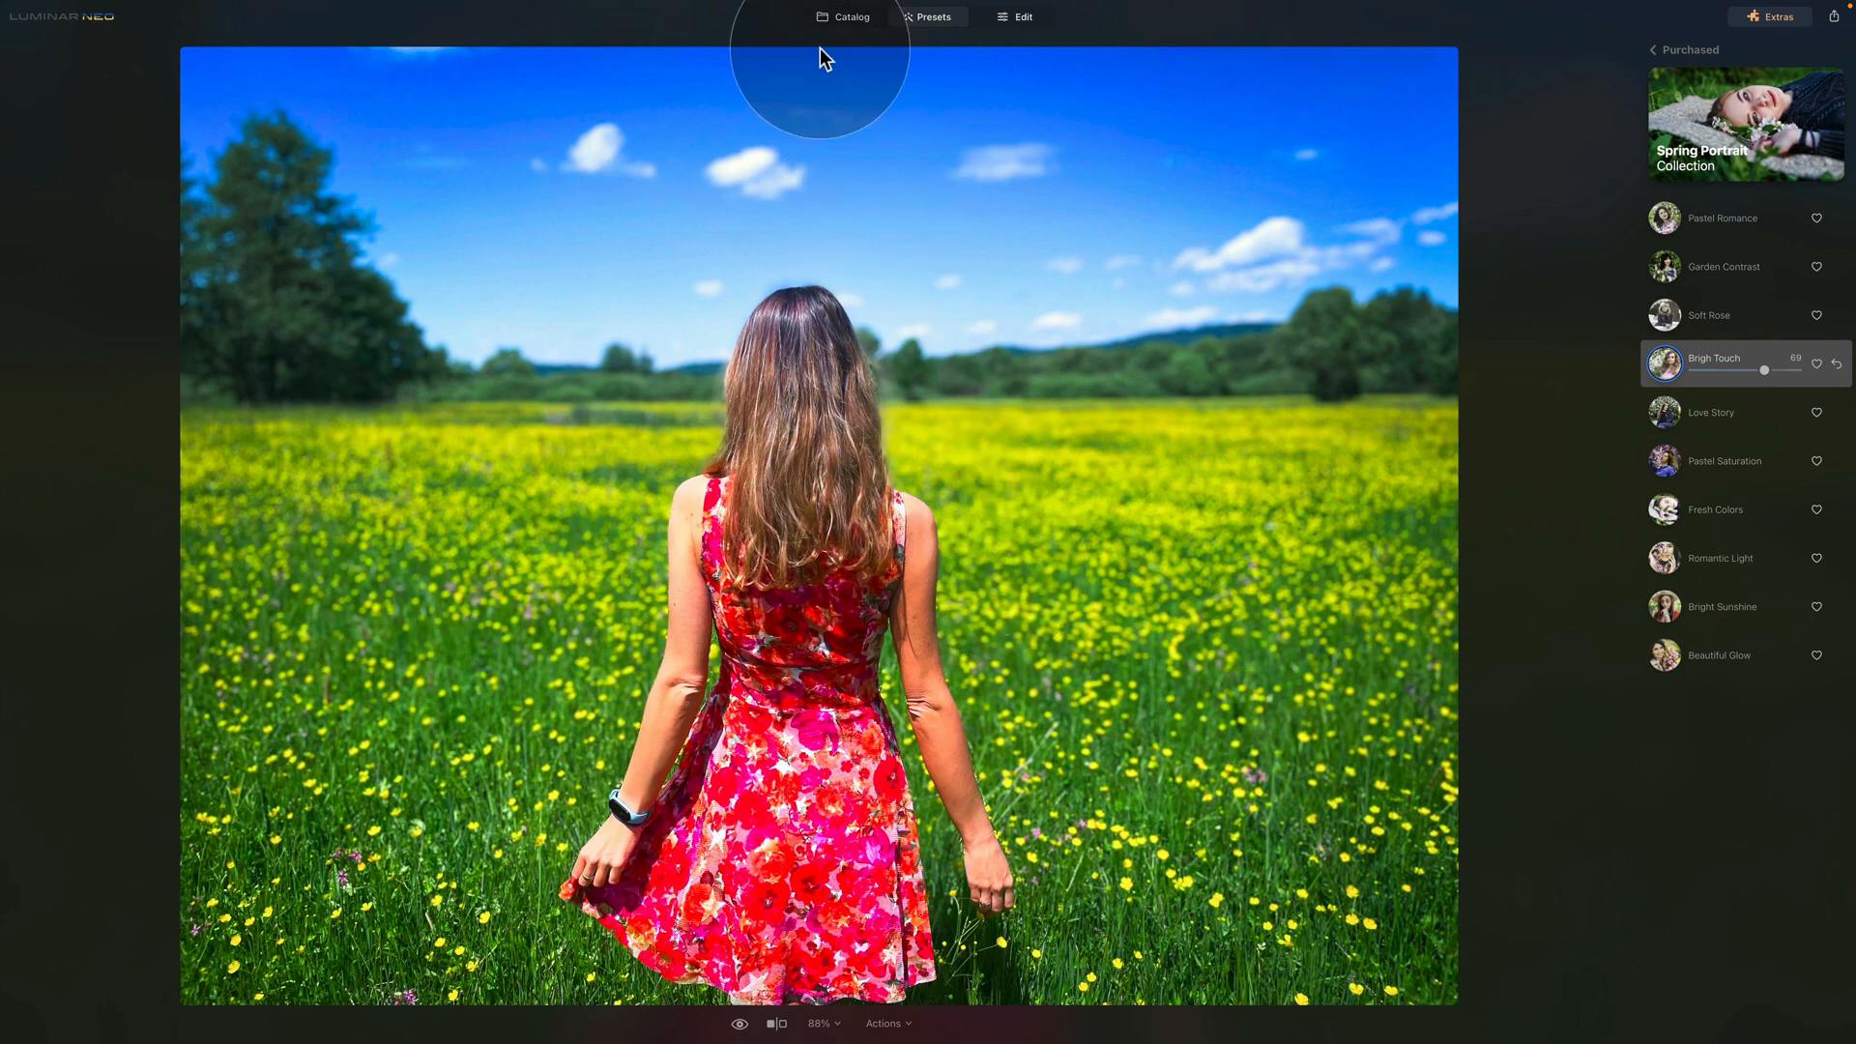
Step: Return to the photo catalog grid from the meadow portrait
click(850, 16)
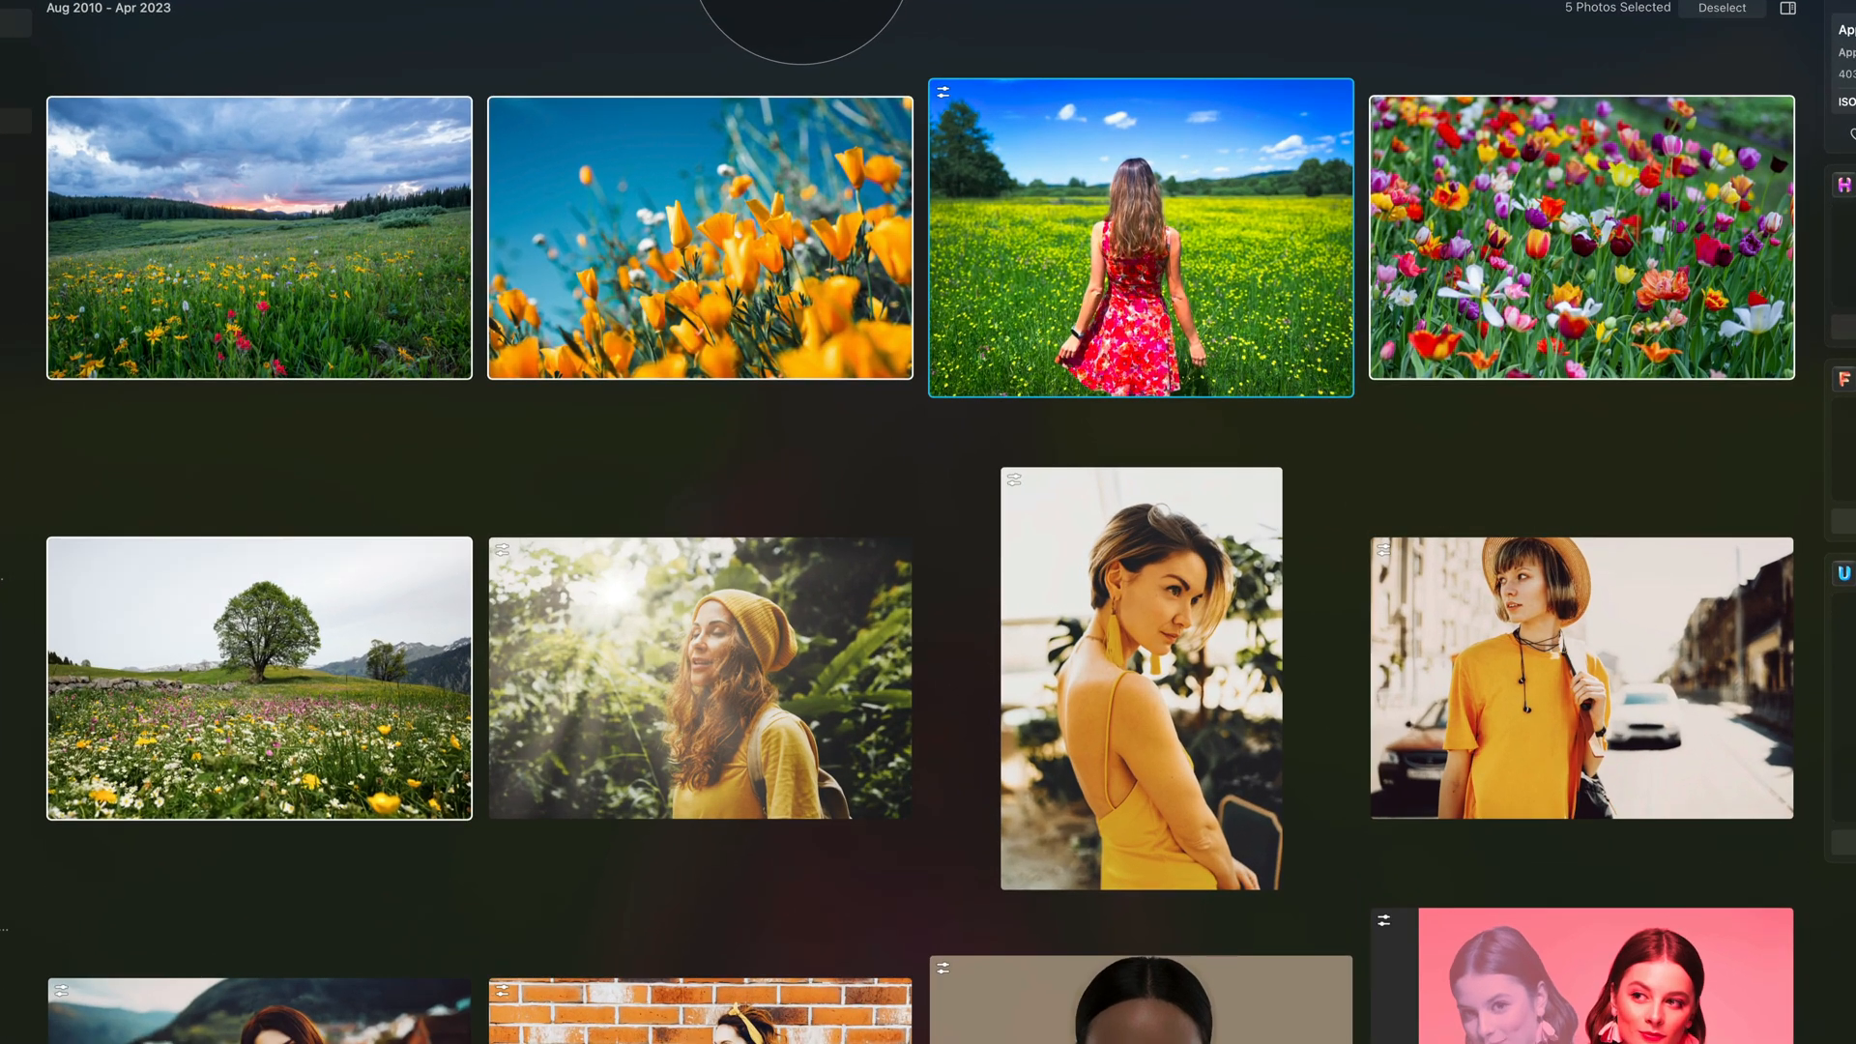
mouse_move(1096, 313)
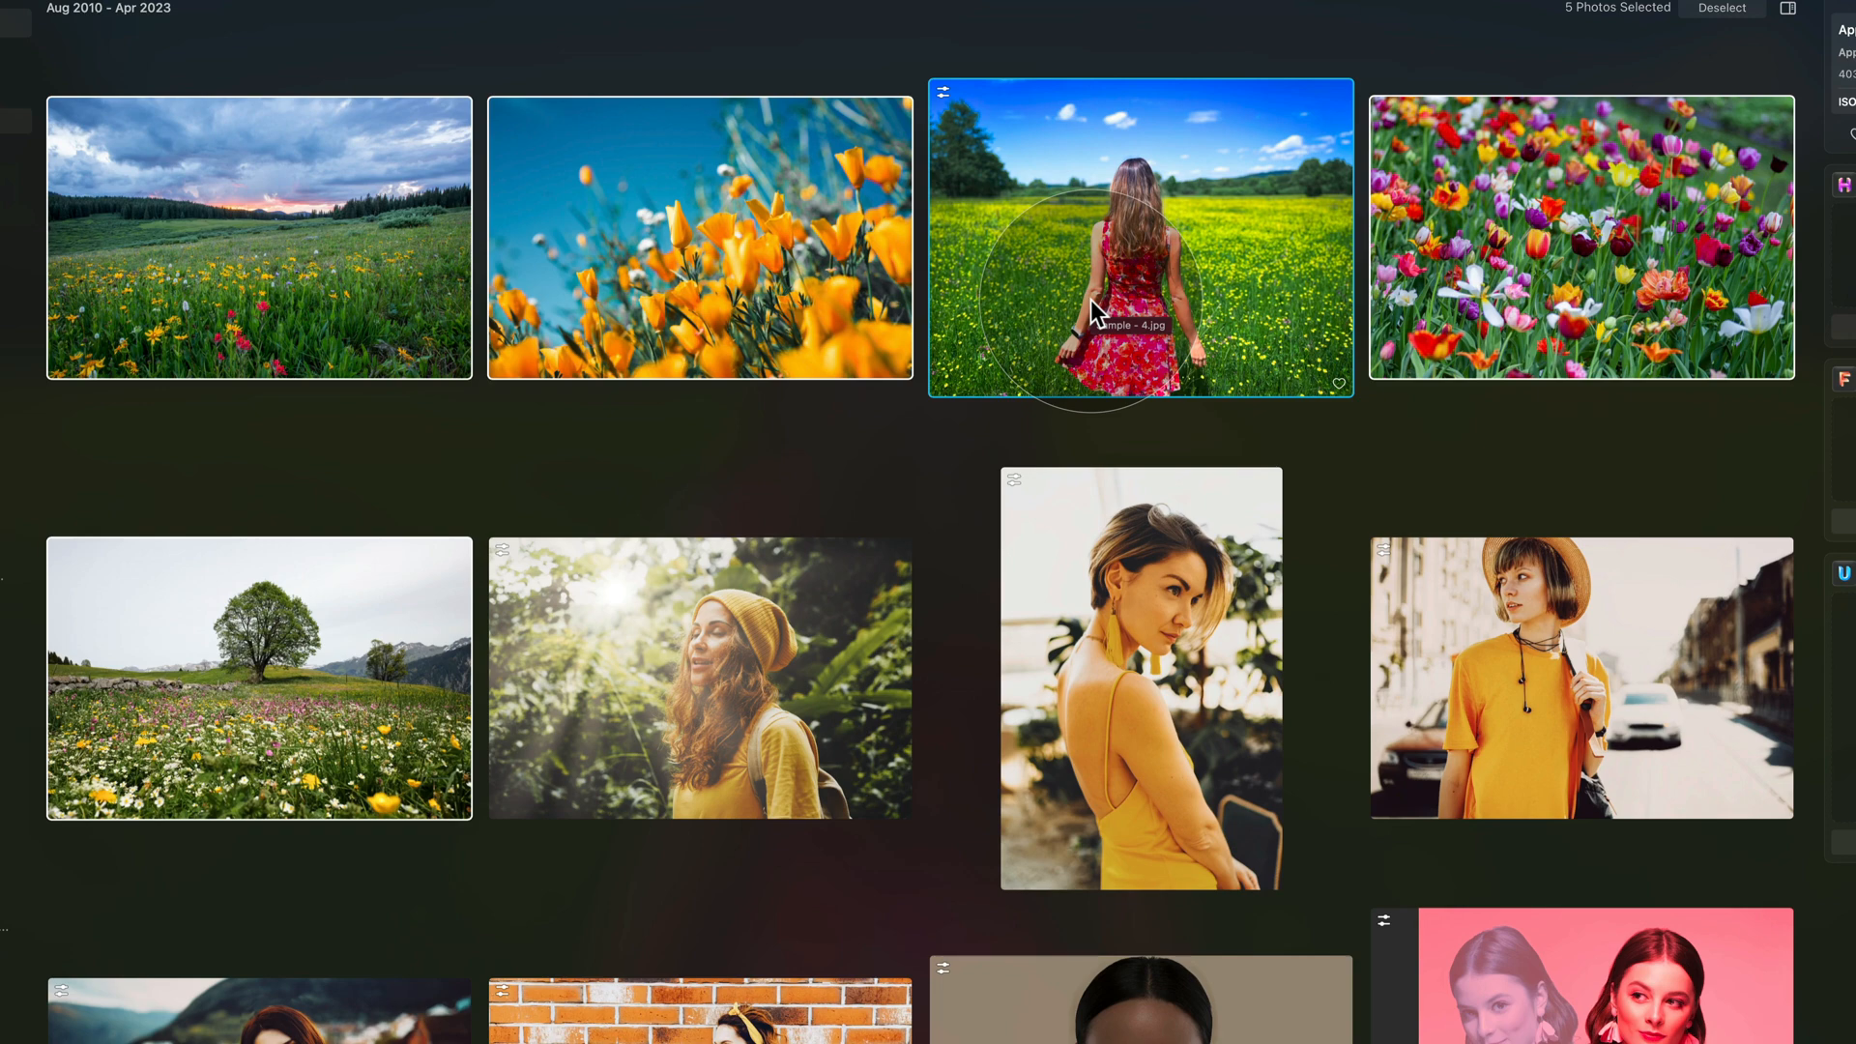
mouse_move(824, 452)
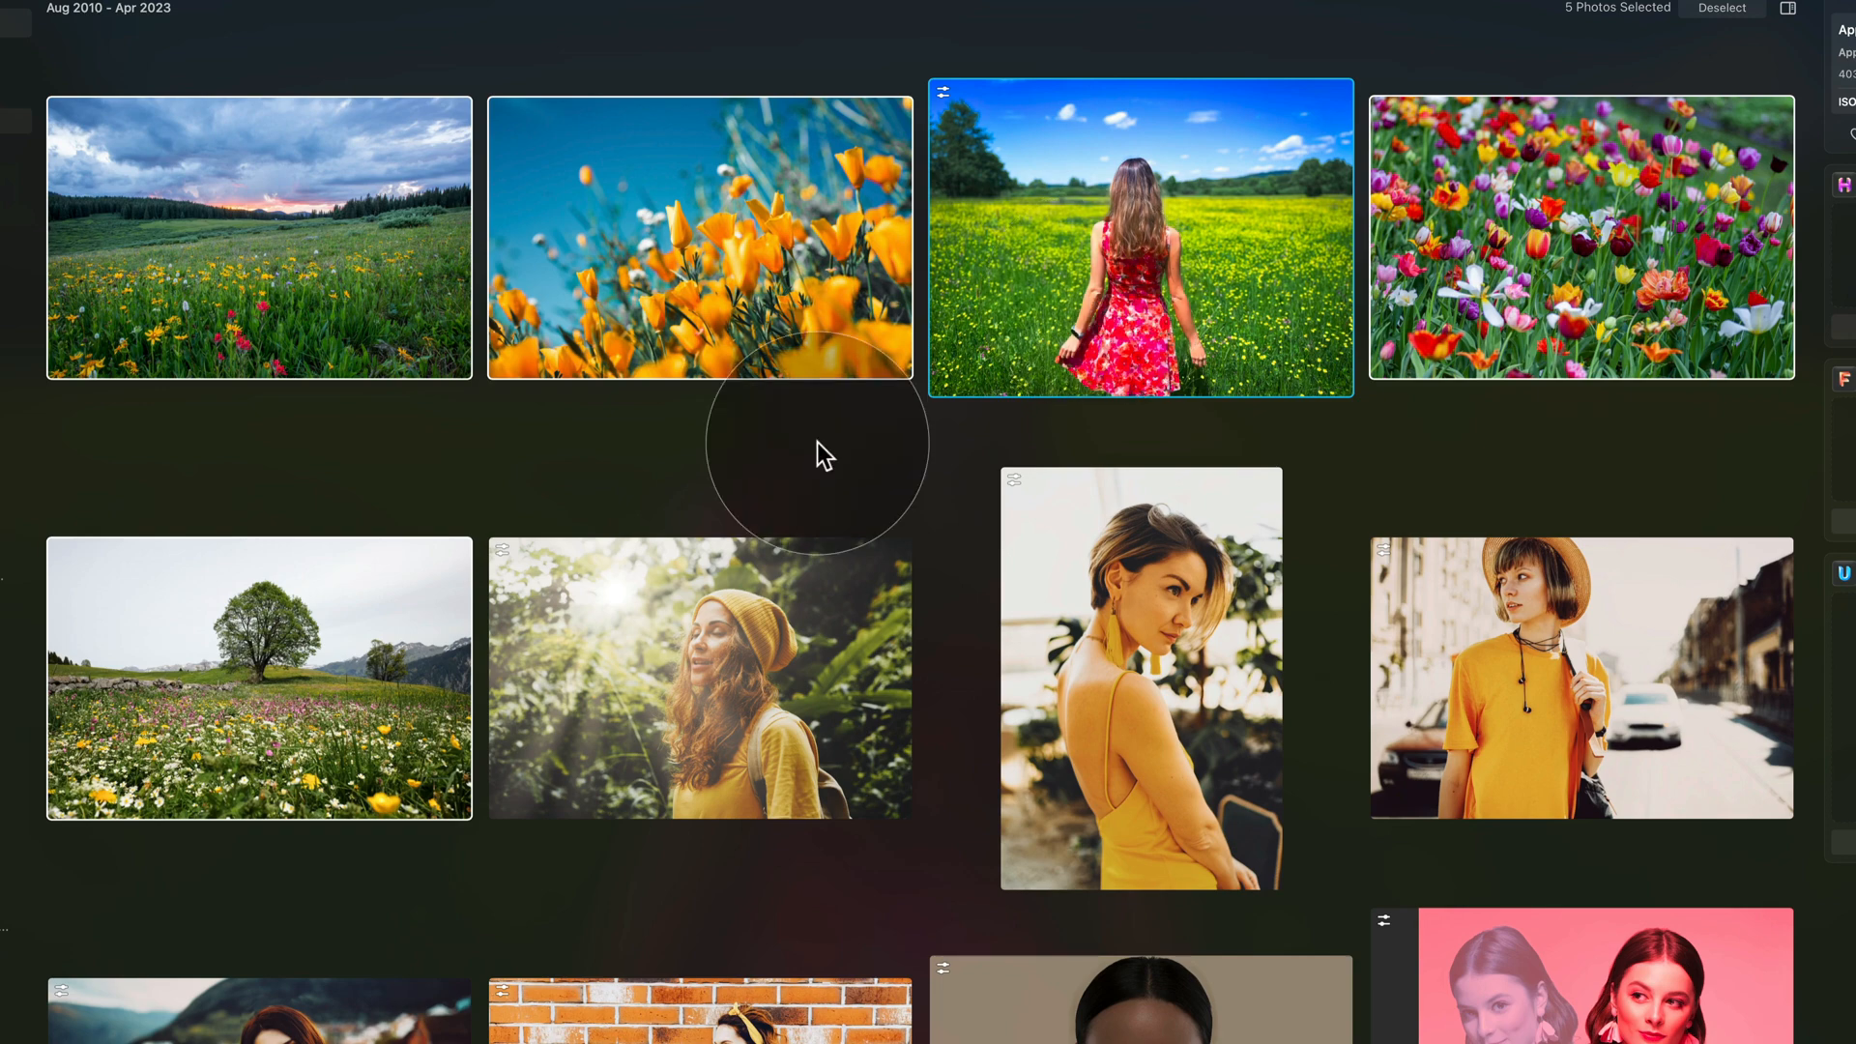
mouse_move(1052, 240)
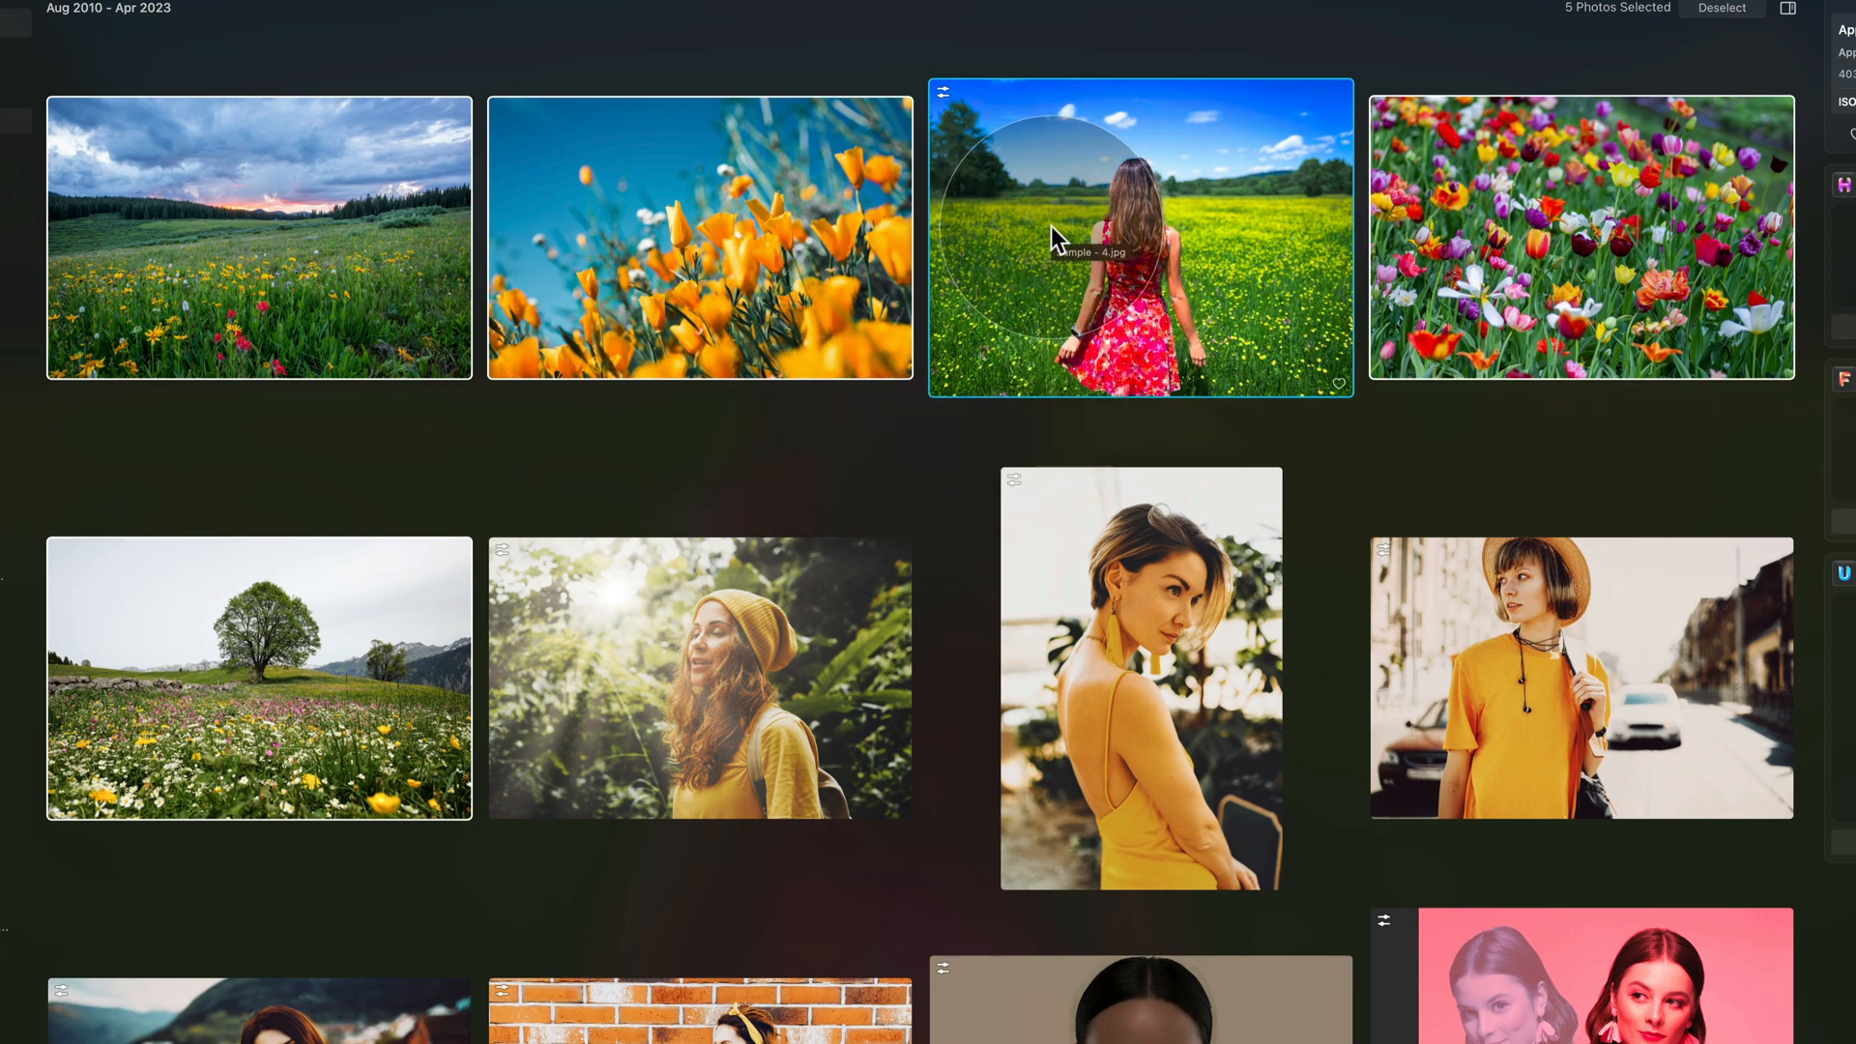
mouse_move(506, 363)
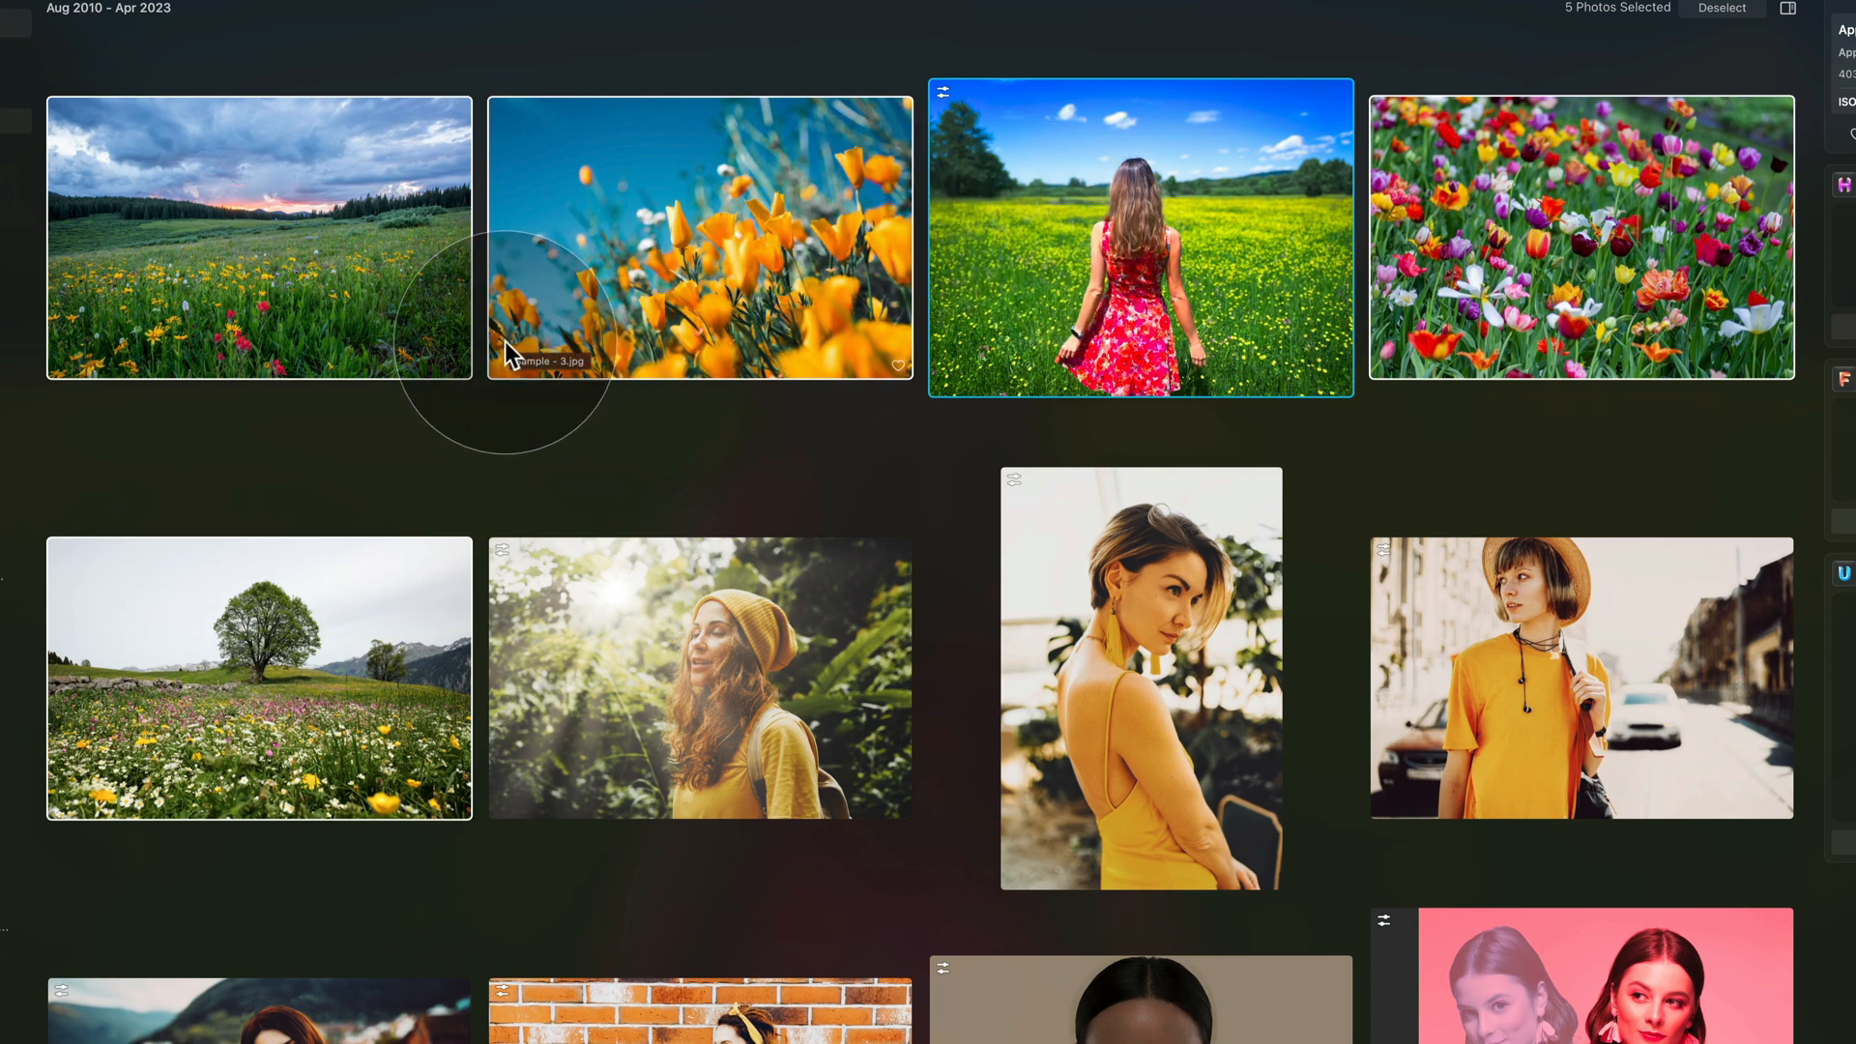
mouse_move(739, 203)
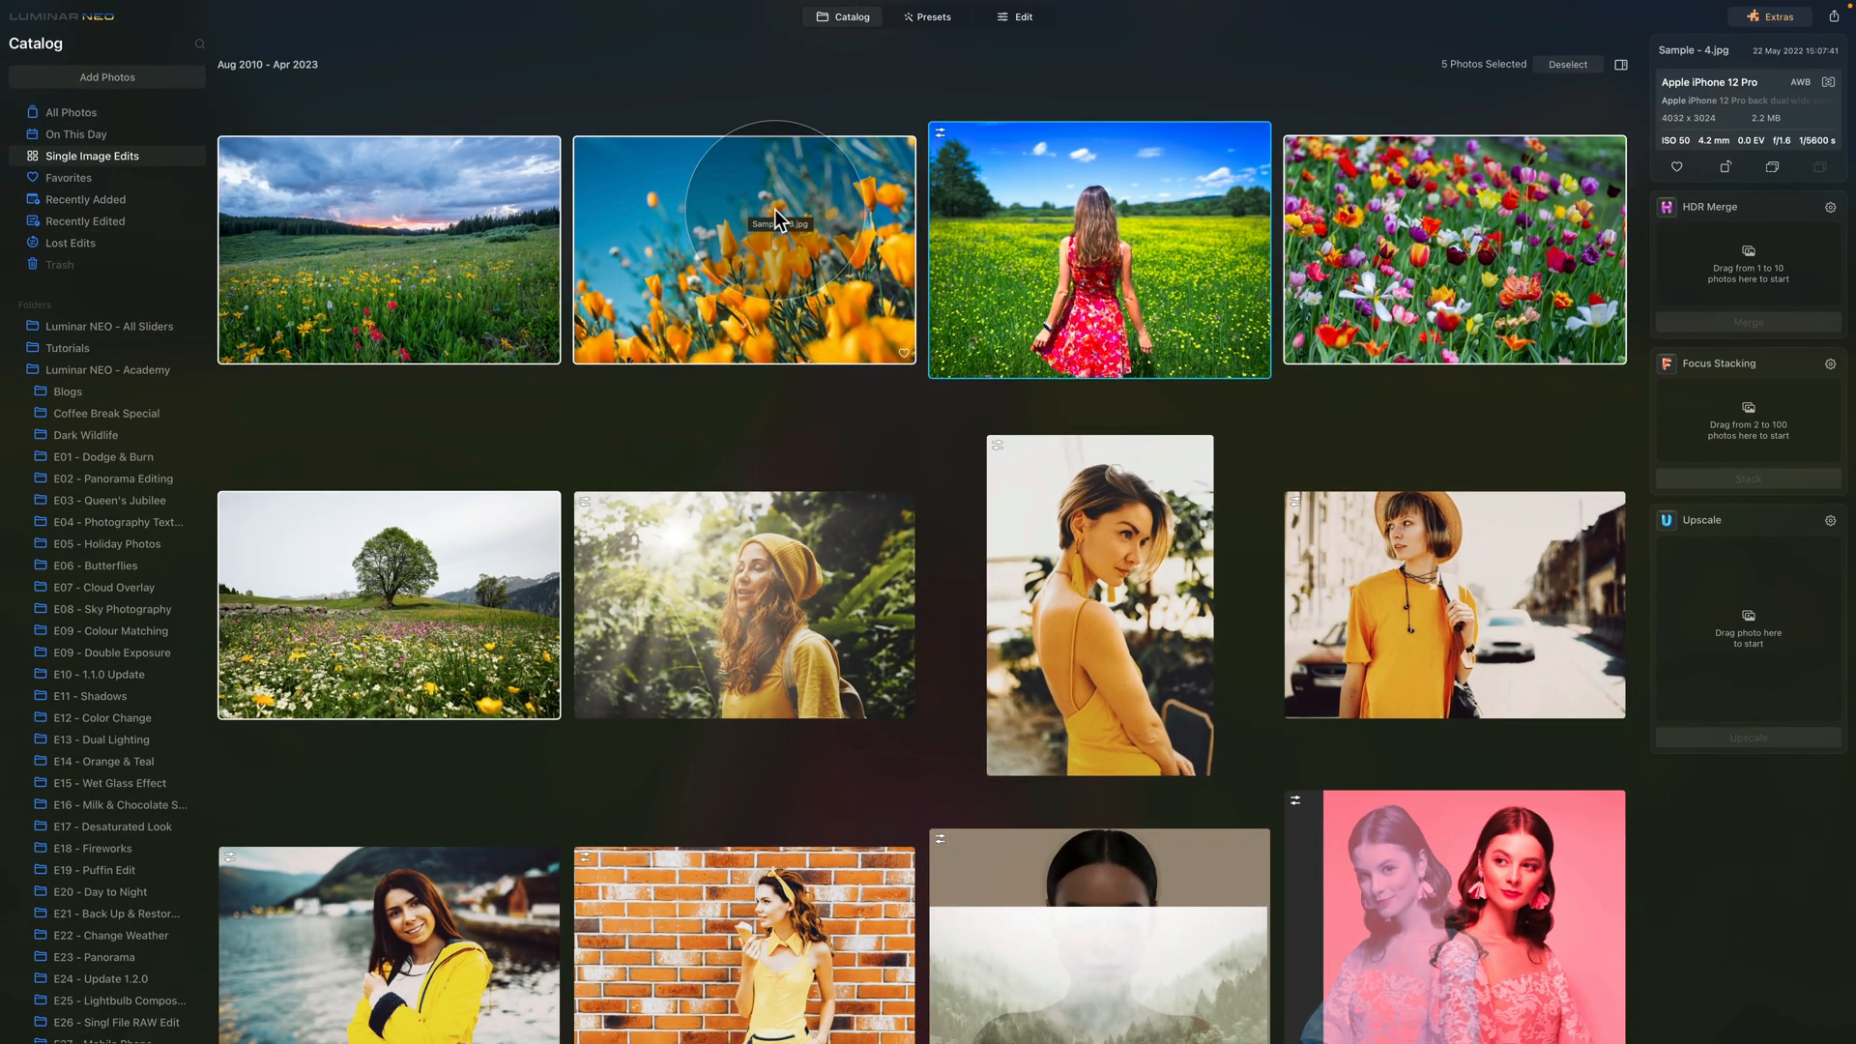
mouse_move(824, 336)
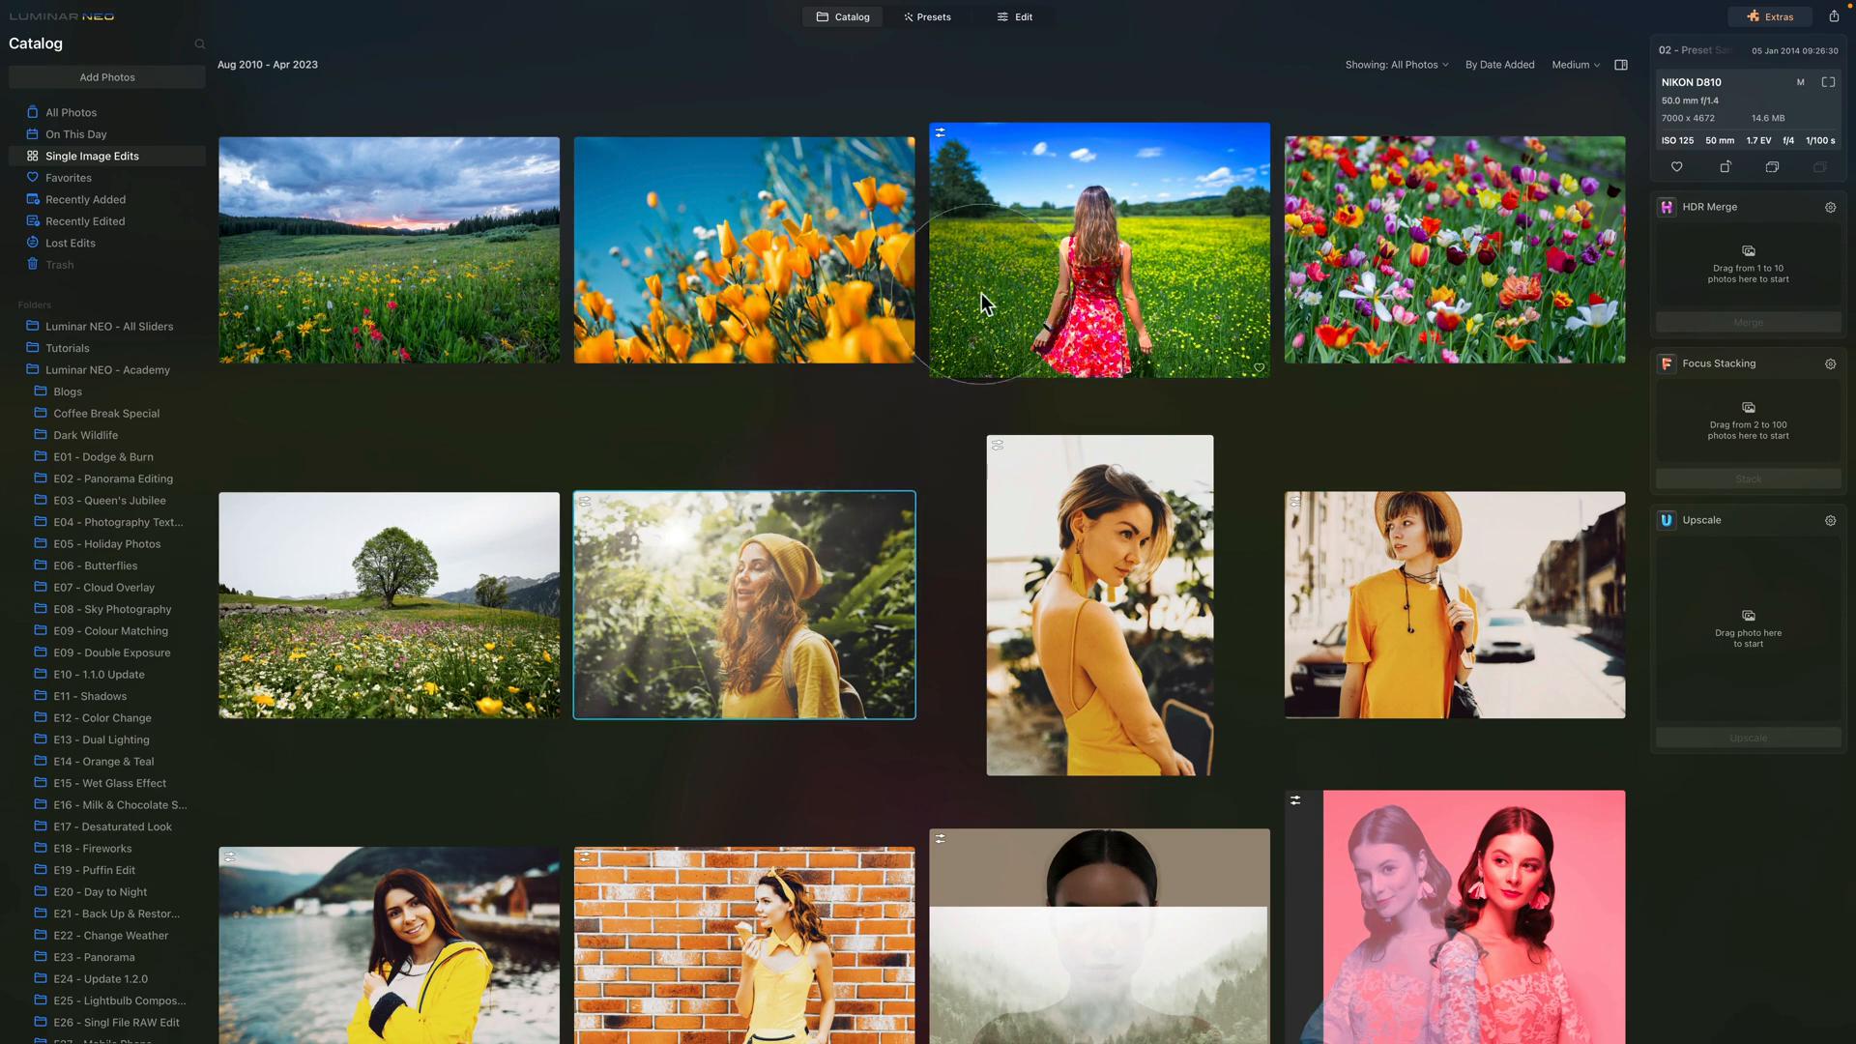
Step: Open the meadow-and-tree landscape photo from the catalog grid for editing
click(1096, 251)
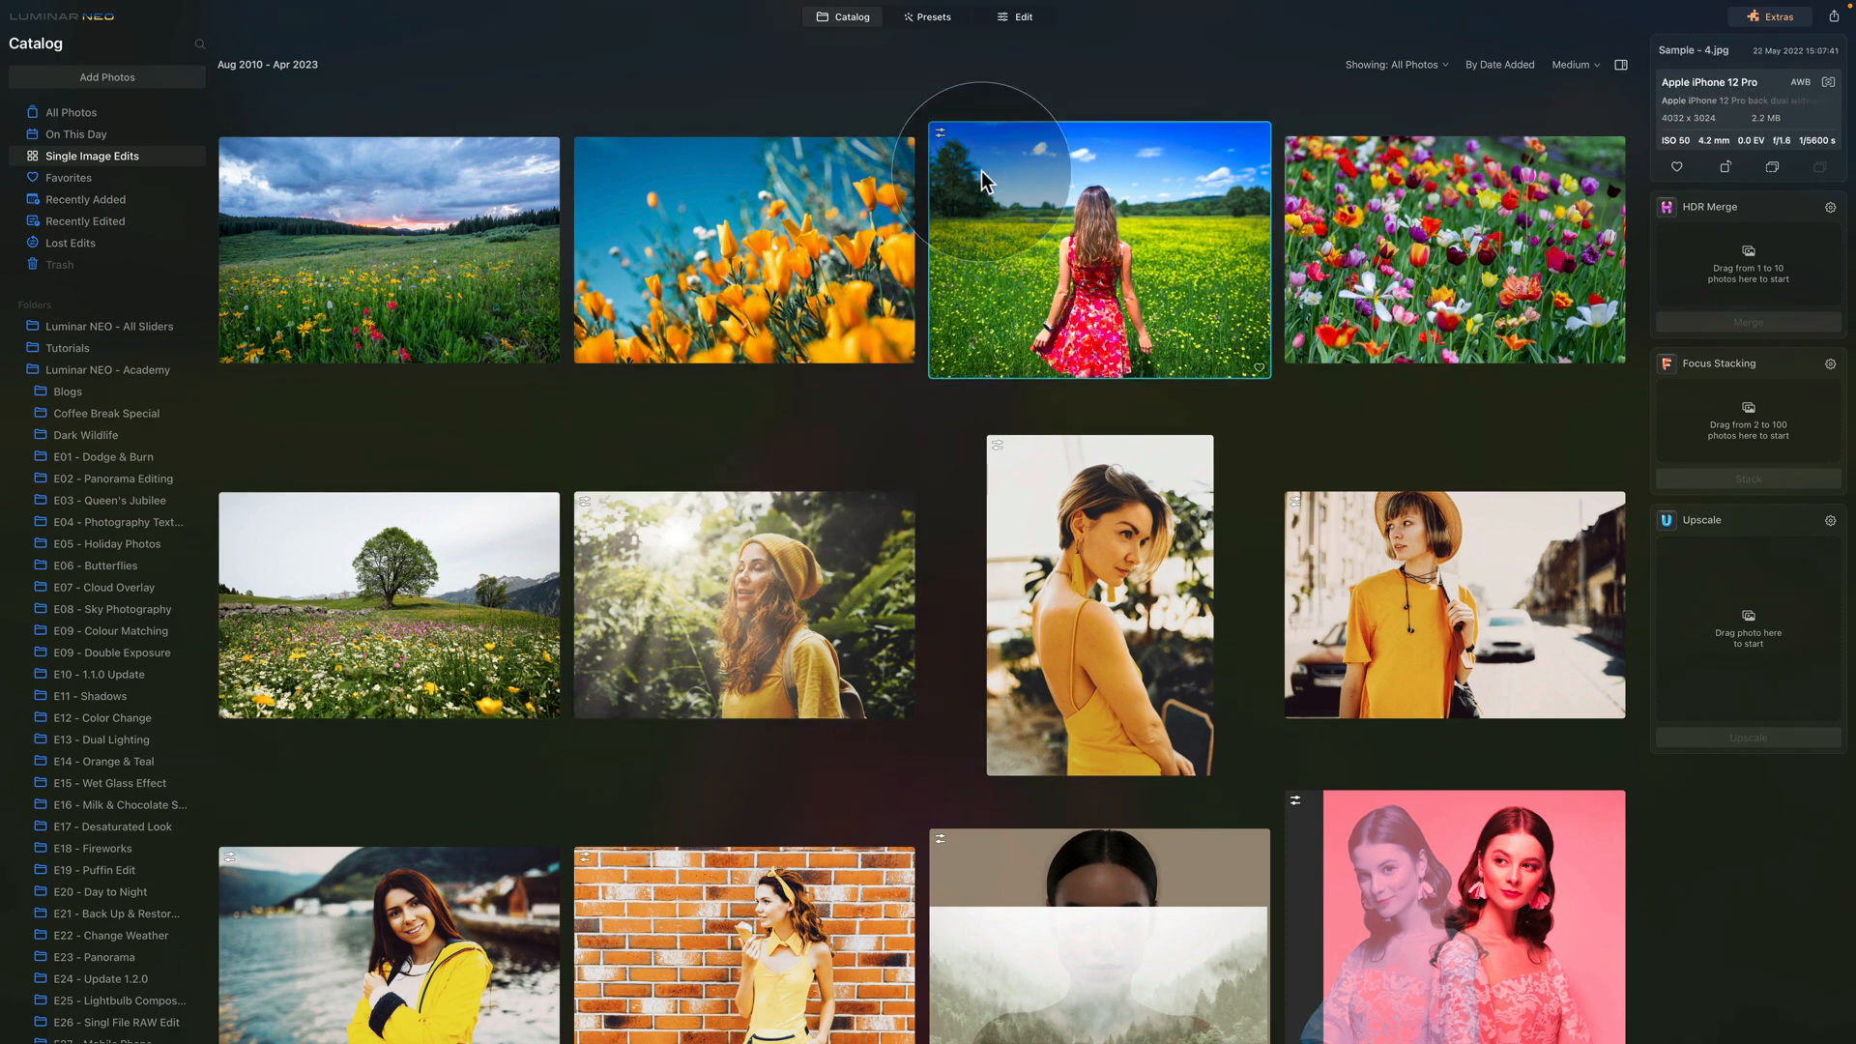
double_click(389, 605)
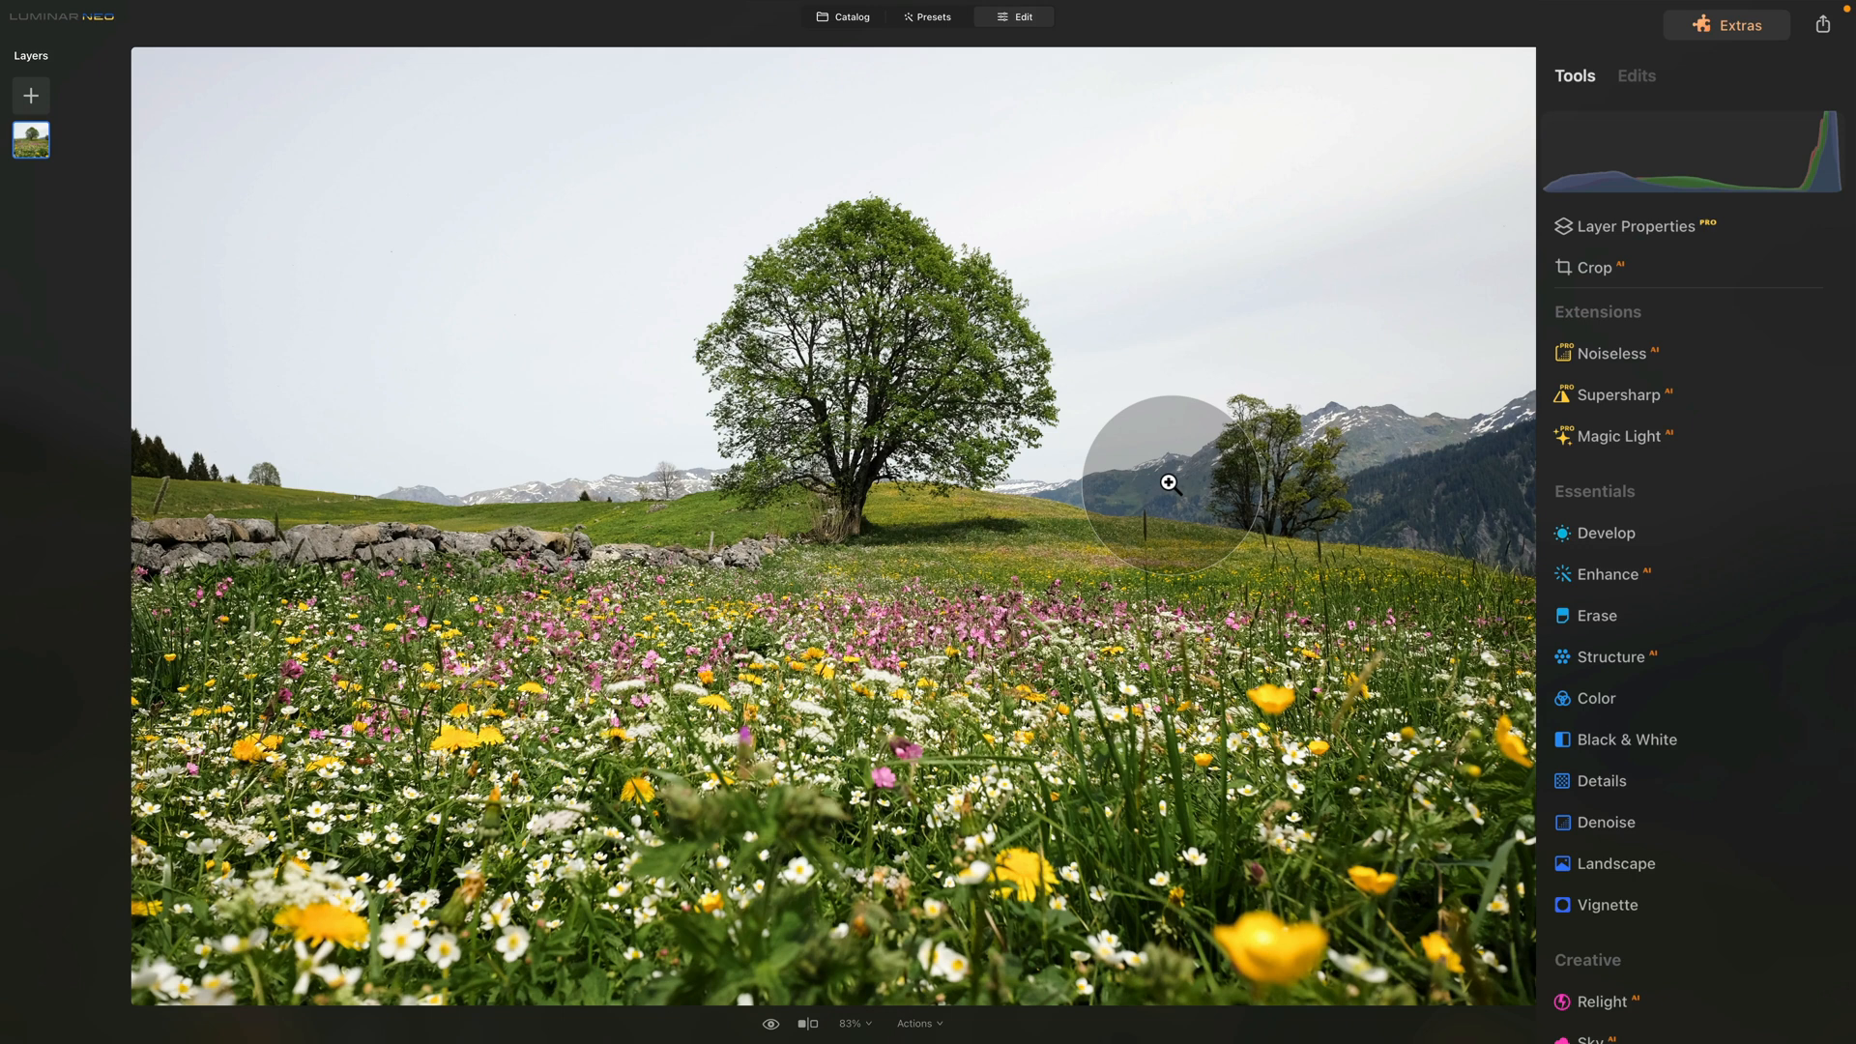
mouse_move(993, 60)
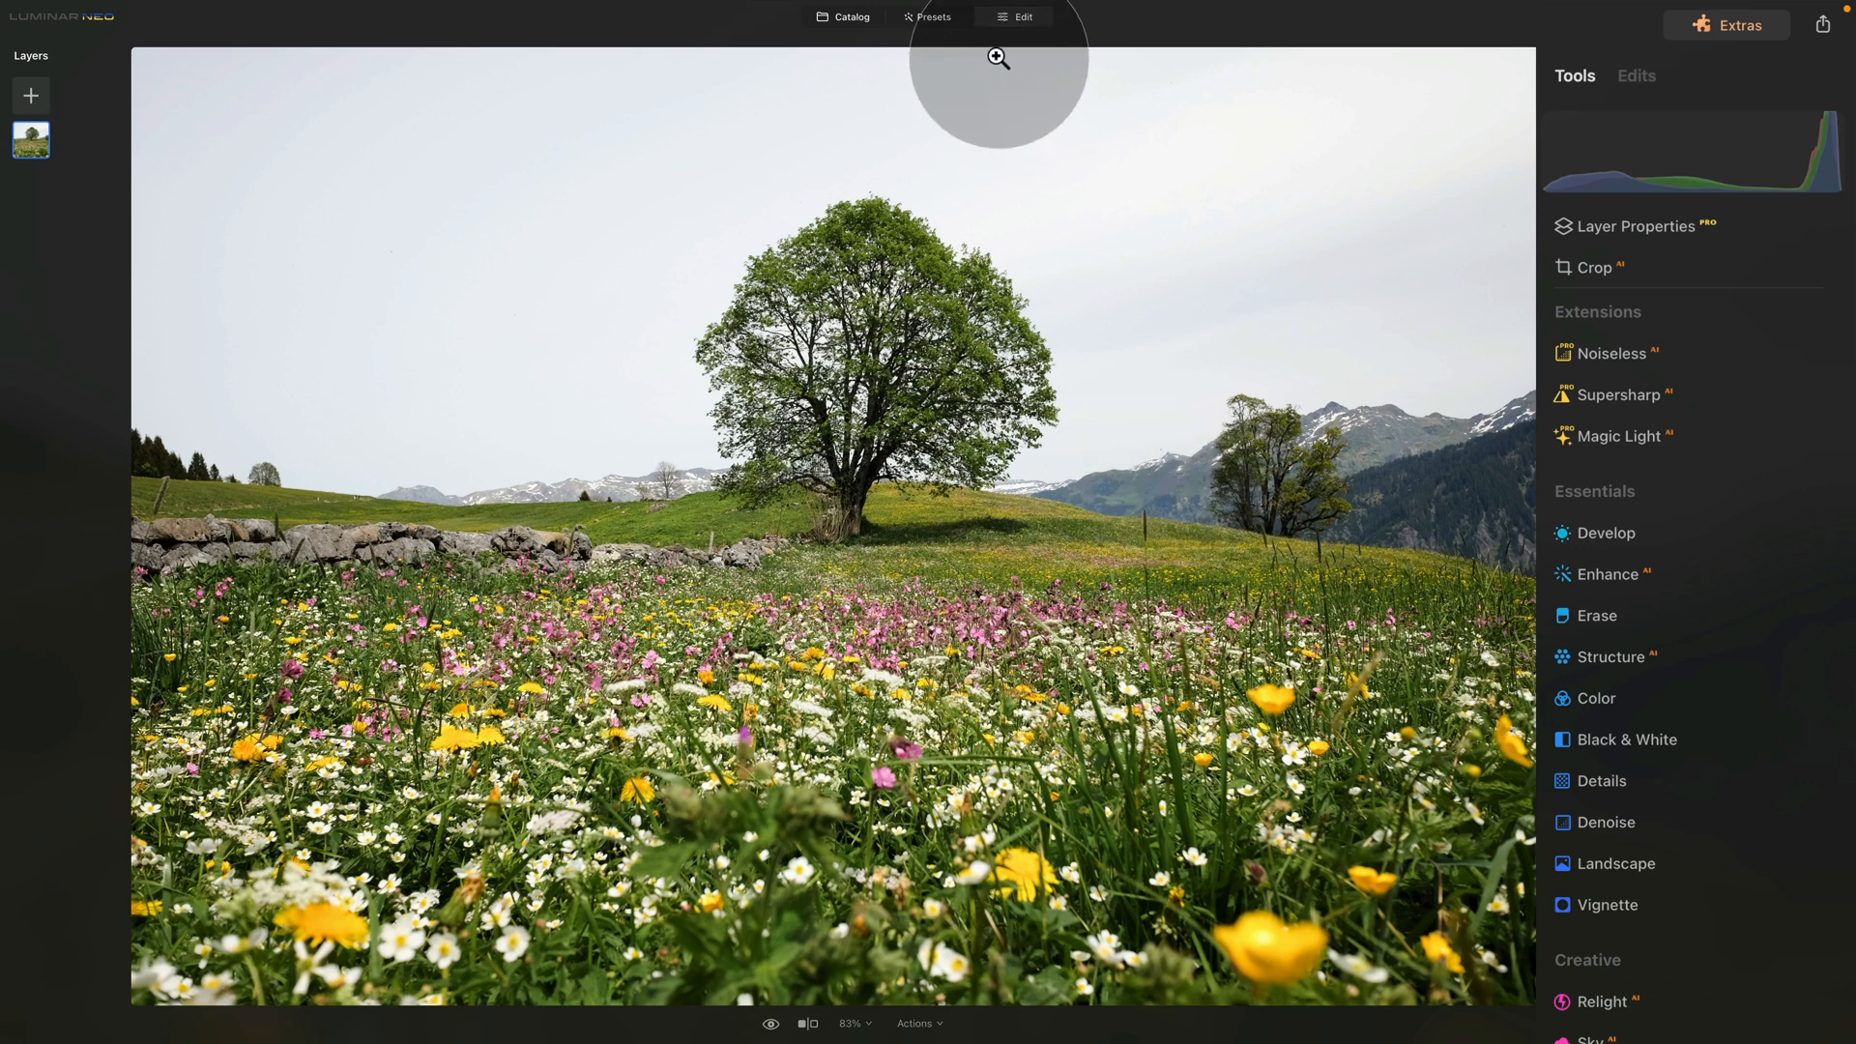
mouse_move(1057, 292)
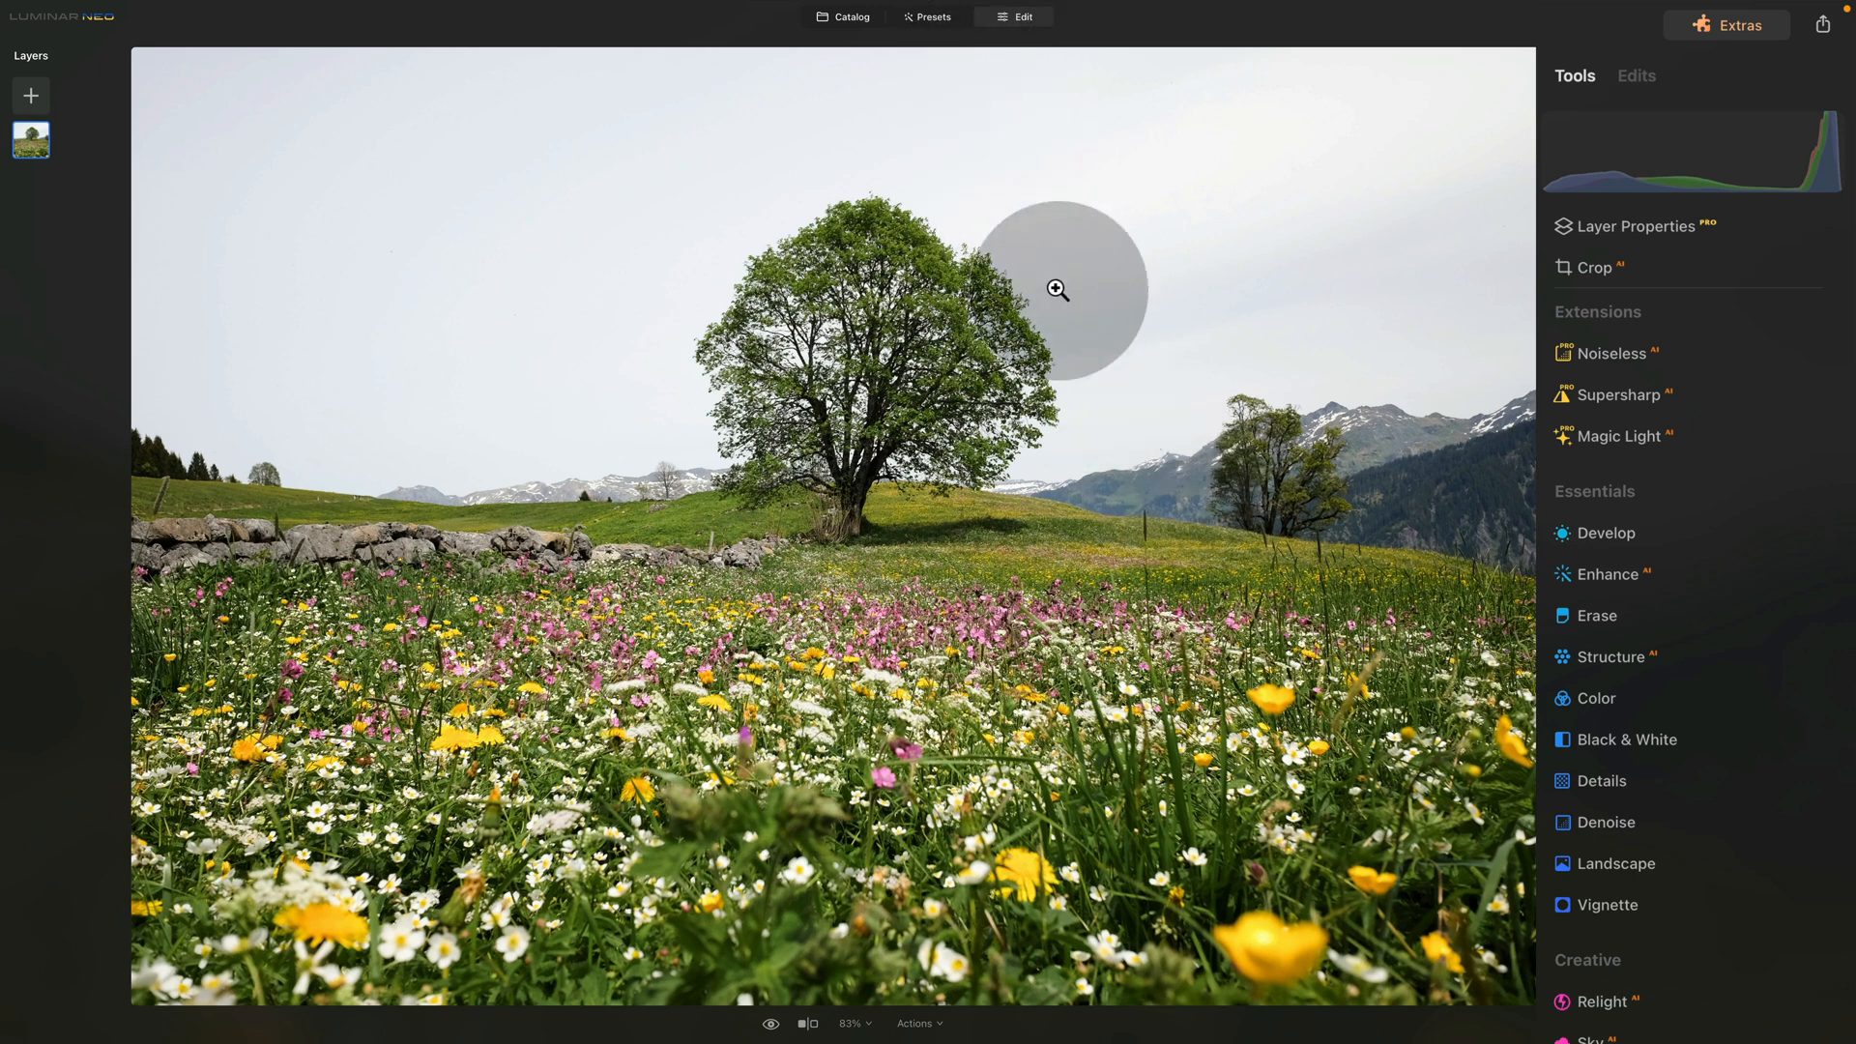
mouse_move(1133, 368)
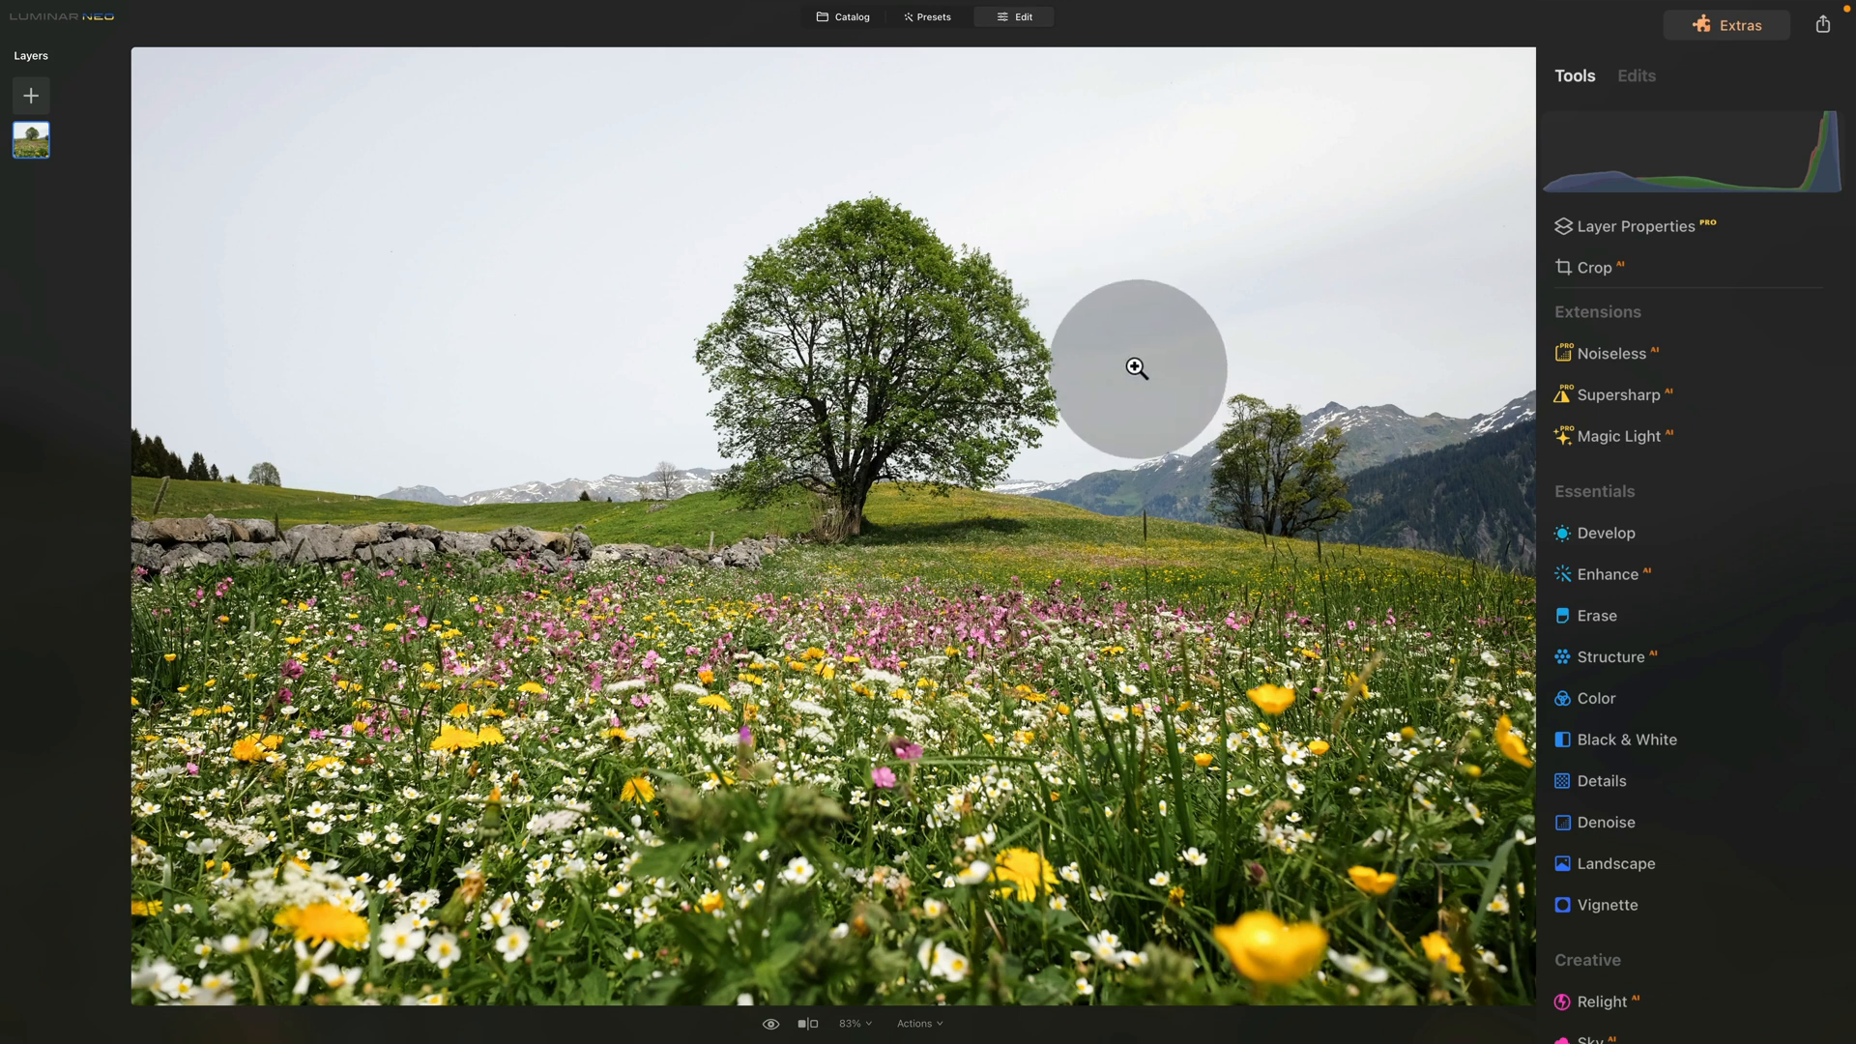
mouse_move(1117, 359)
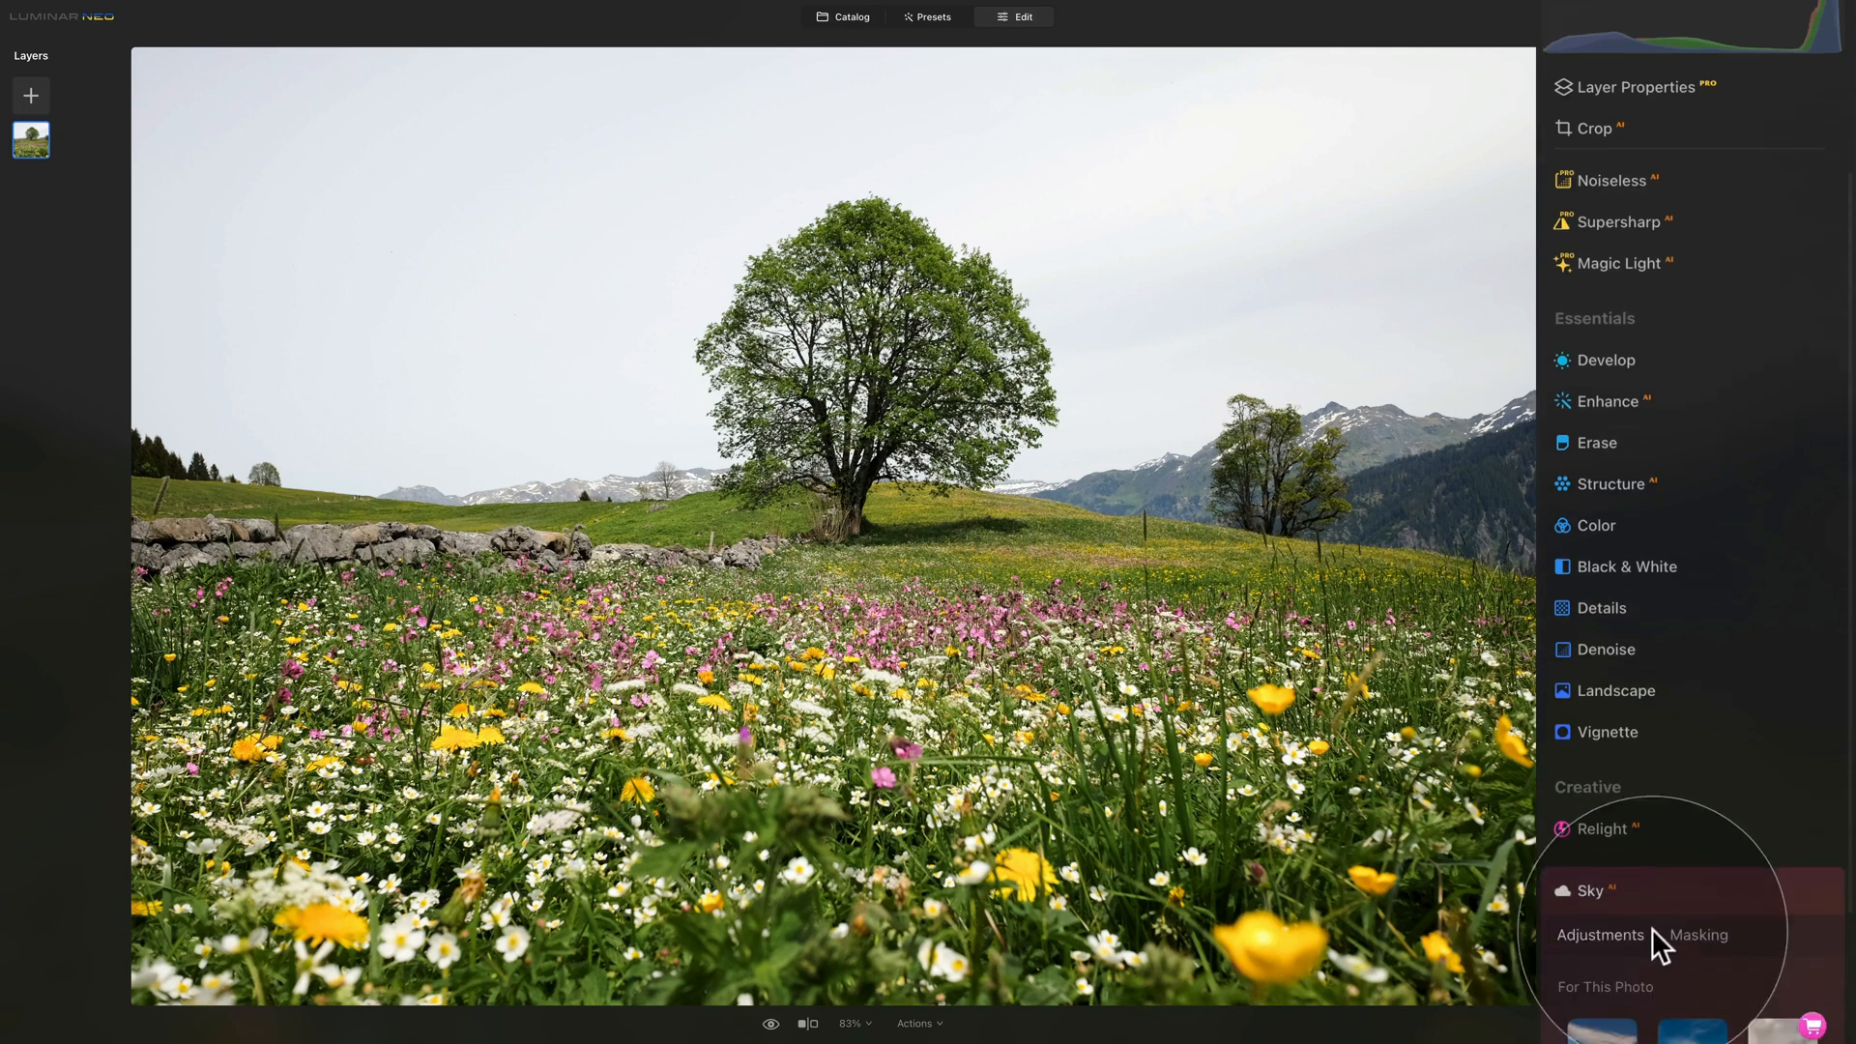
Step: Replace the flat white sky with a blue cloudy sky using Creative > Sky
click(1692, 671)
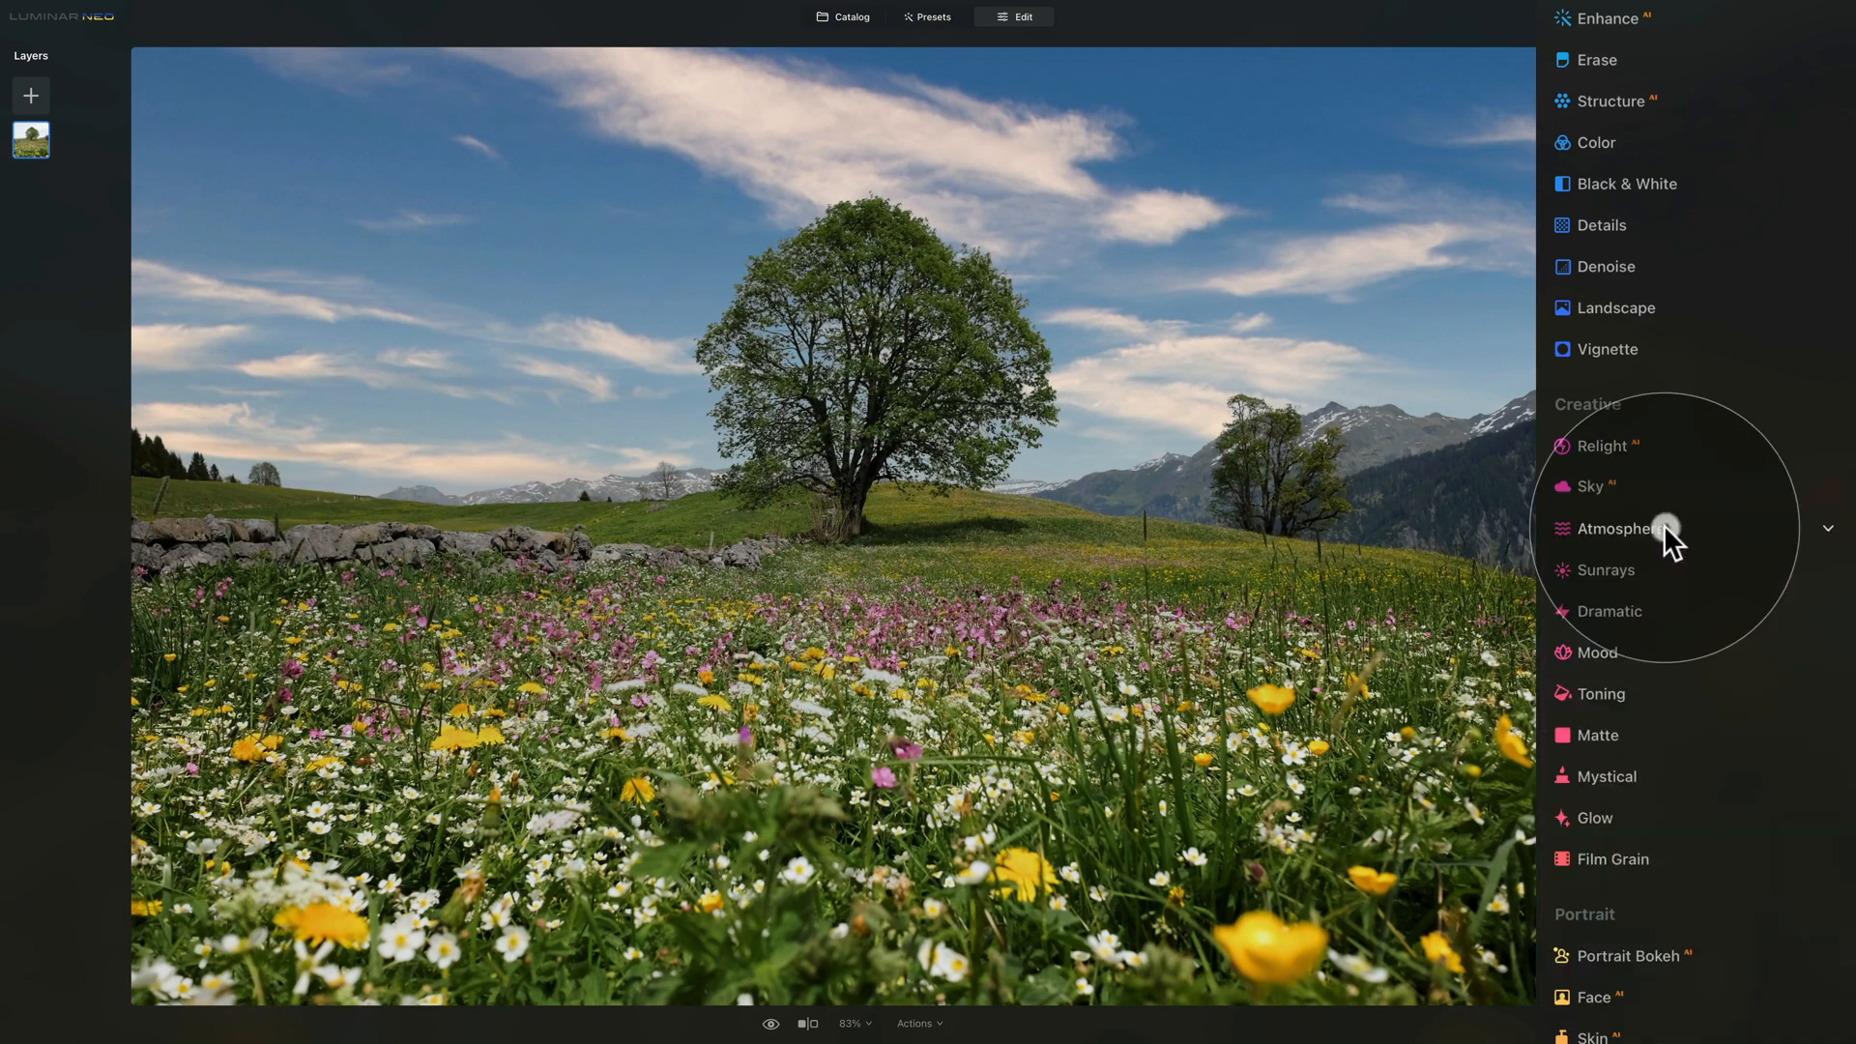
mouse_move(1635, 34)
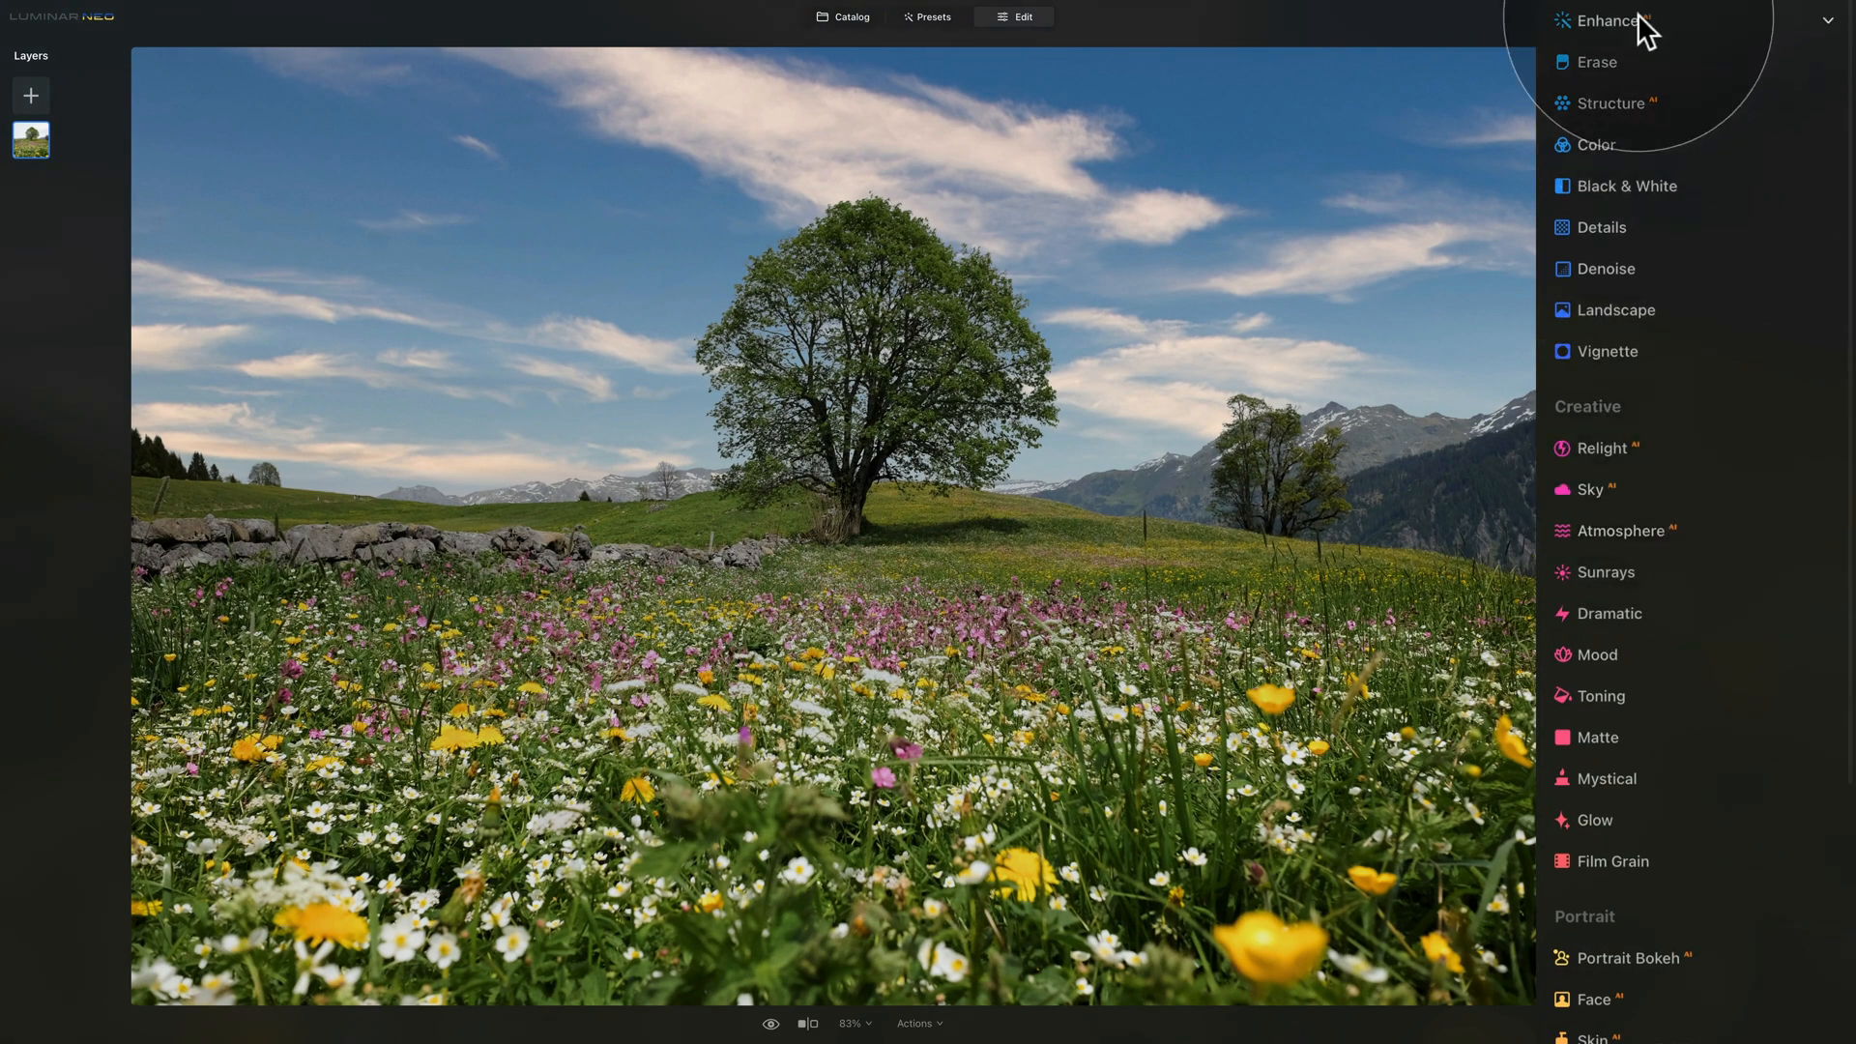
Step: Raise Enhance's Accent to 32 on the meadow landscape, then collapse the tool
click(1601, 19)
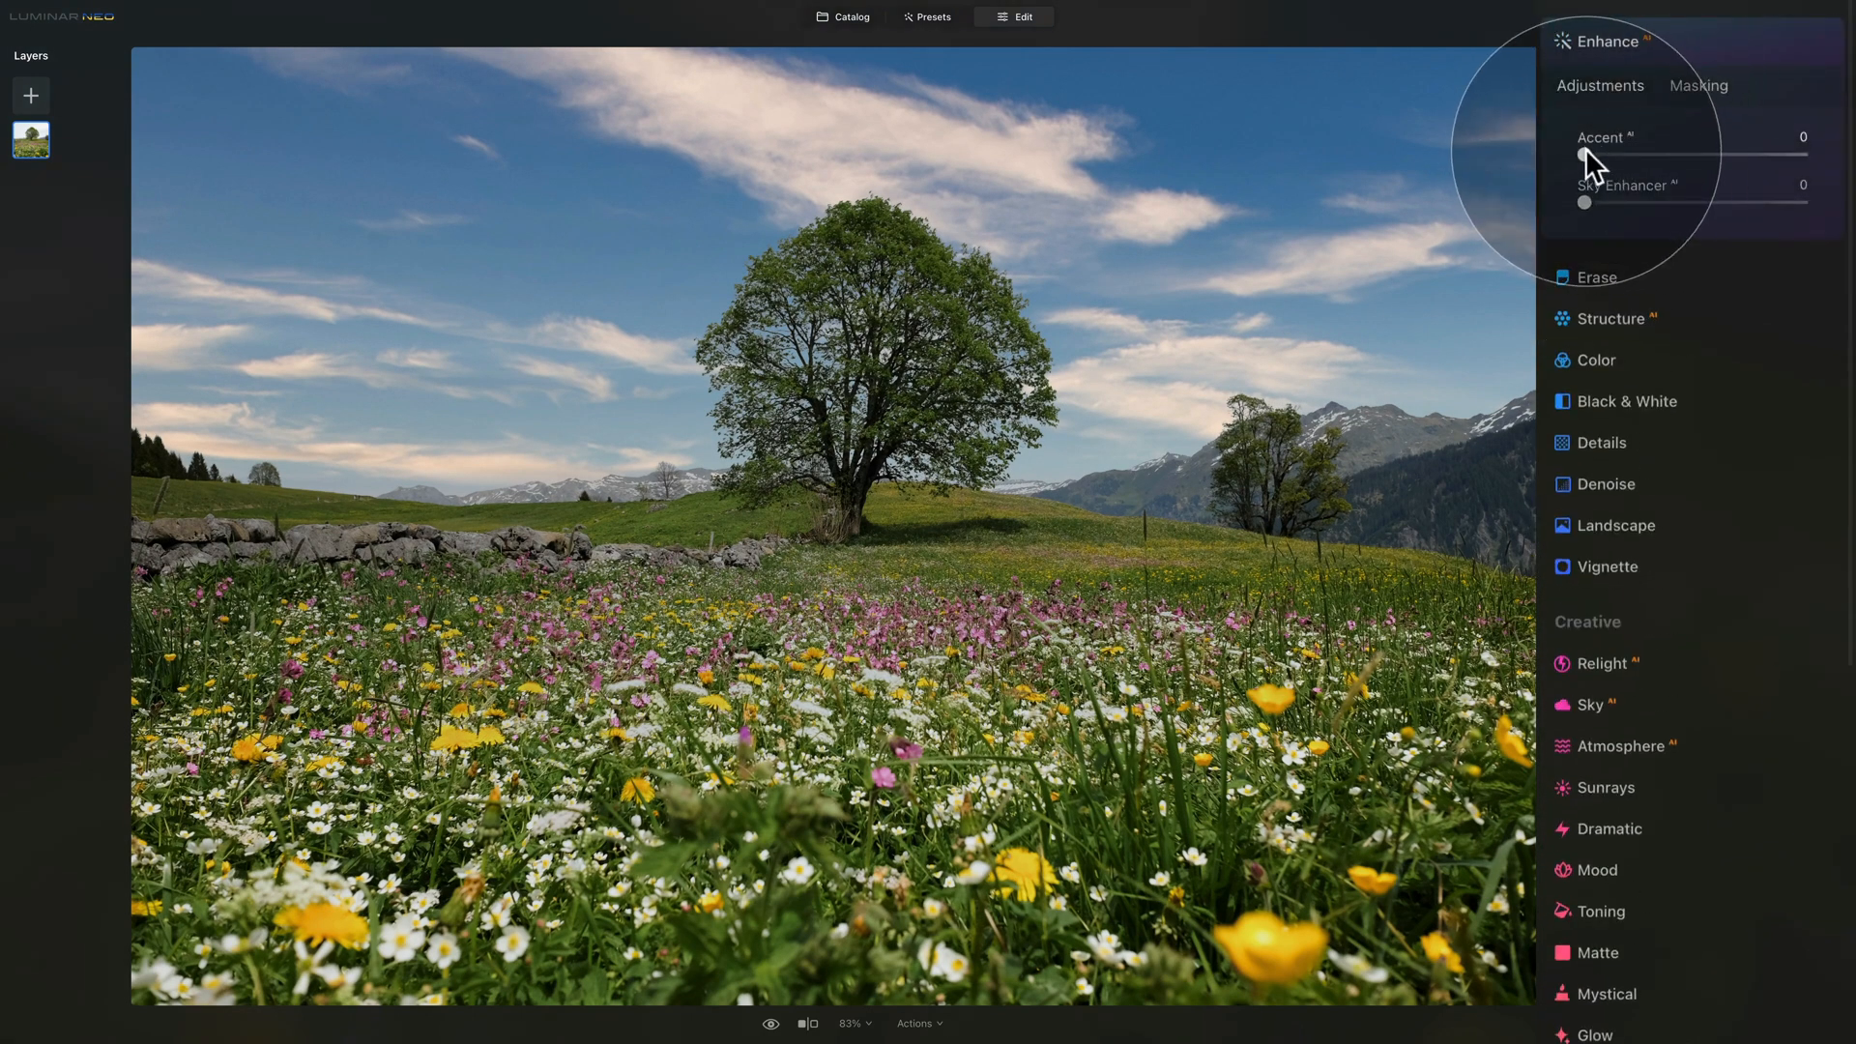
drag(1583, 155, 1657, 155)
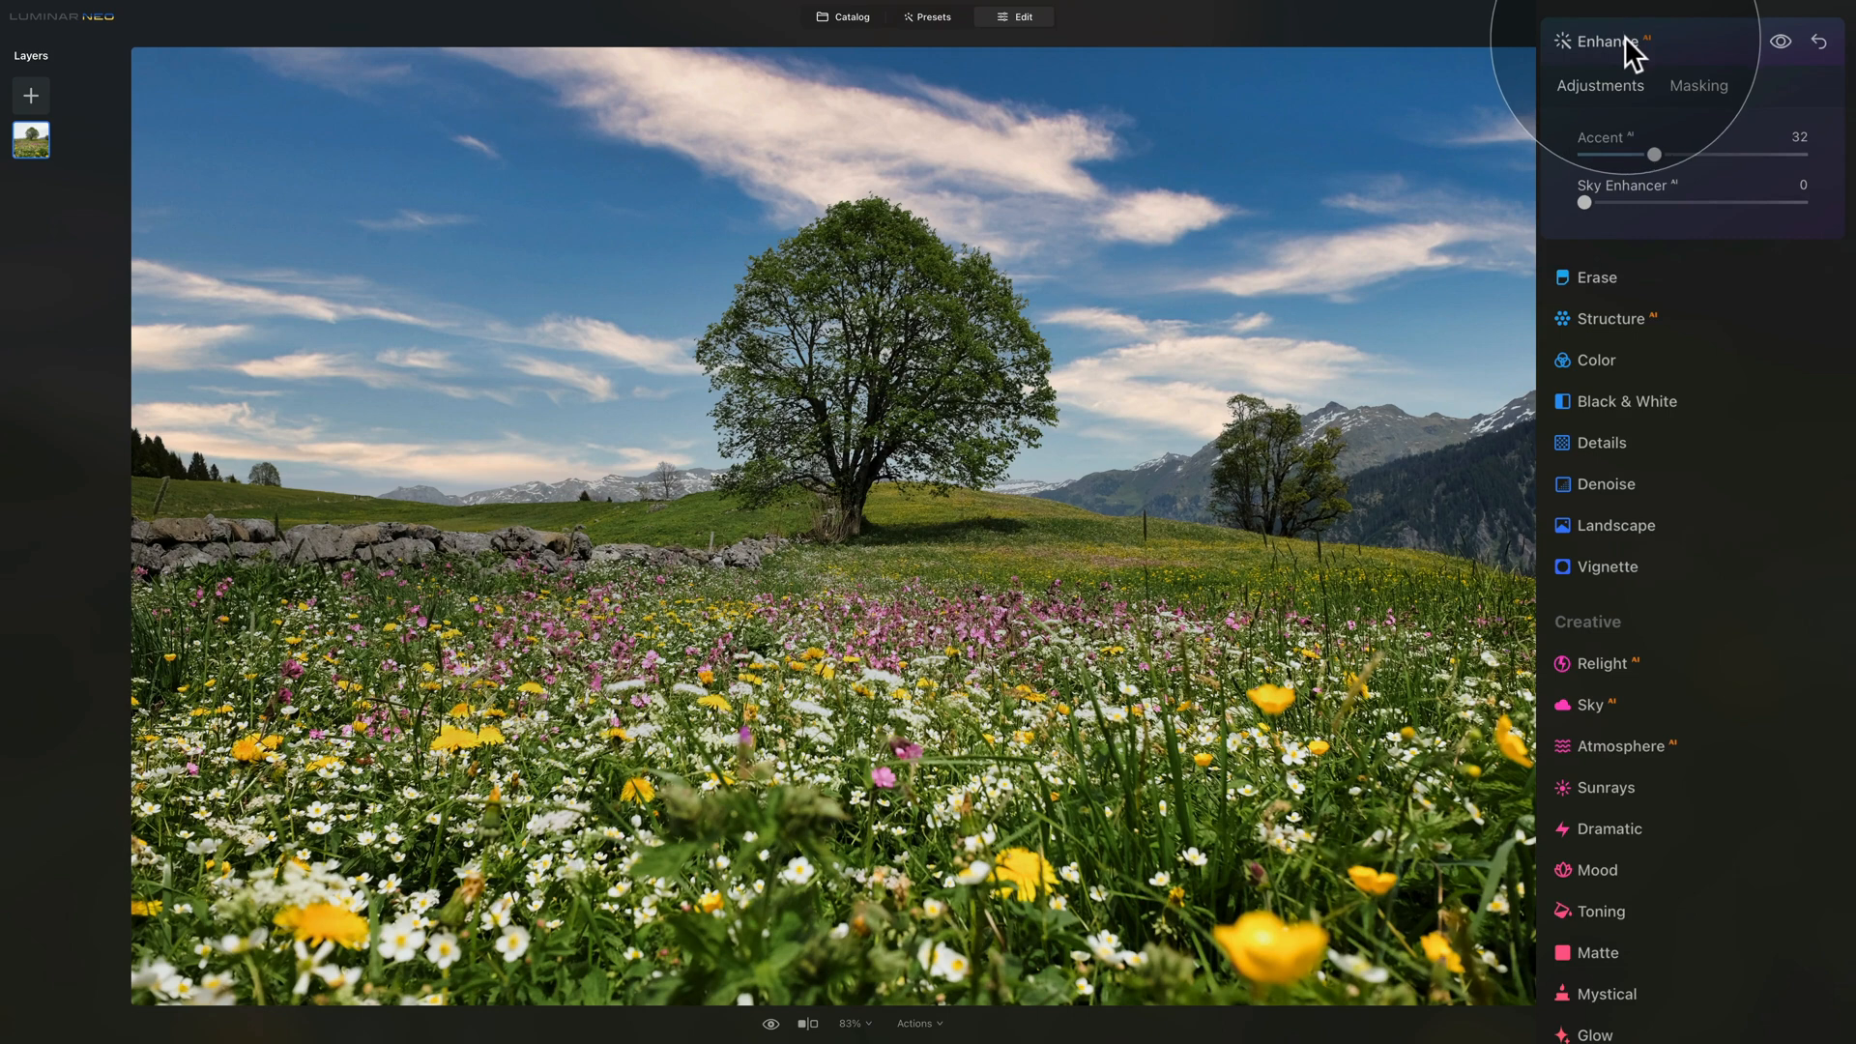
click(1616, 526)
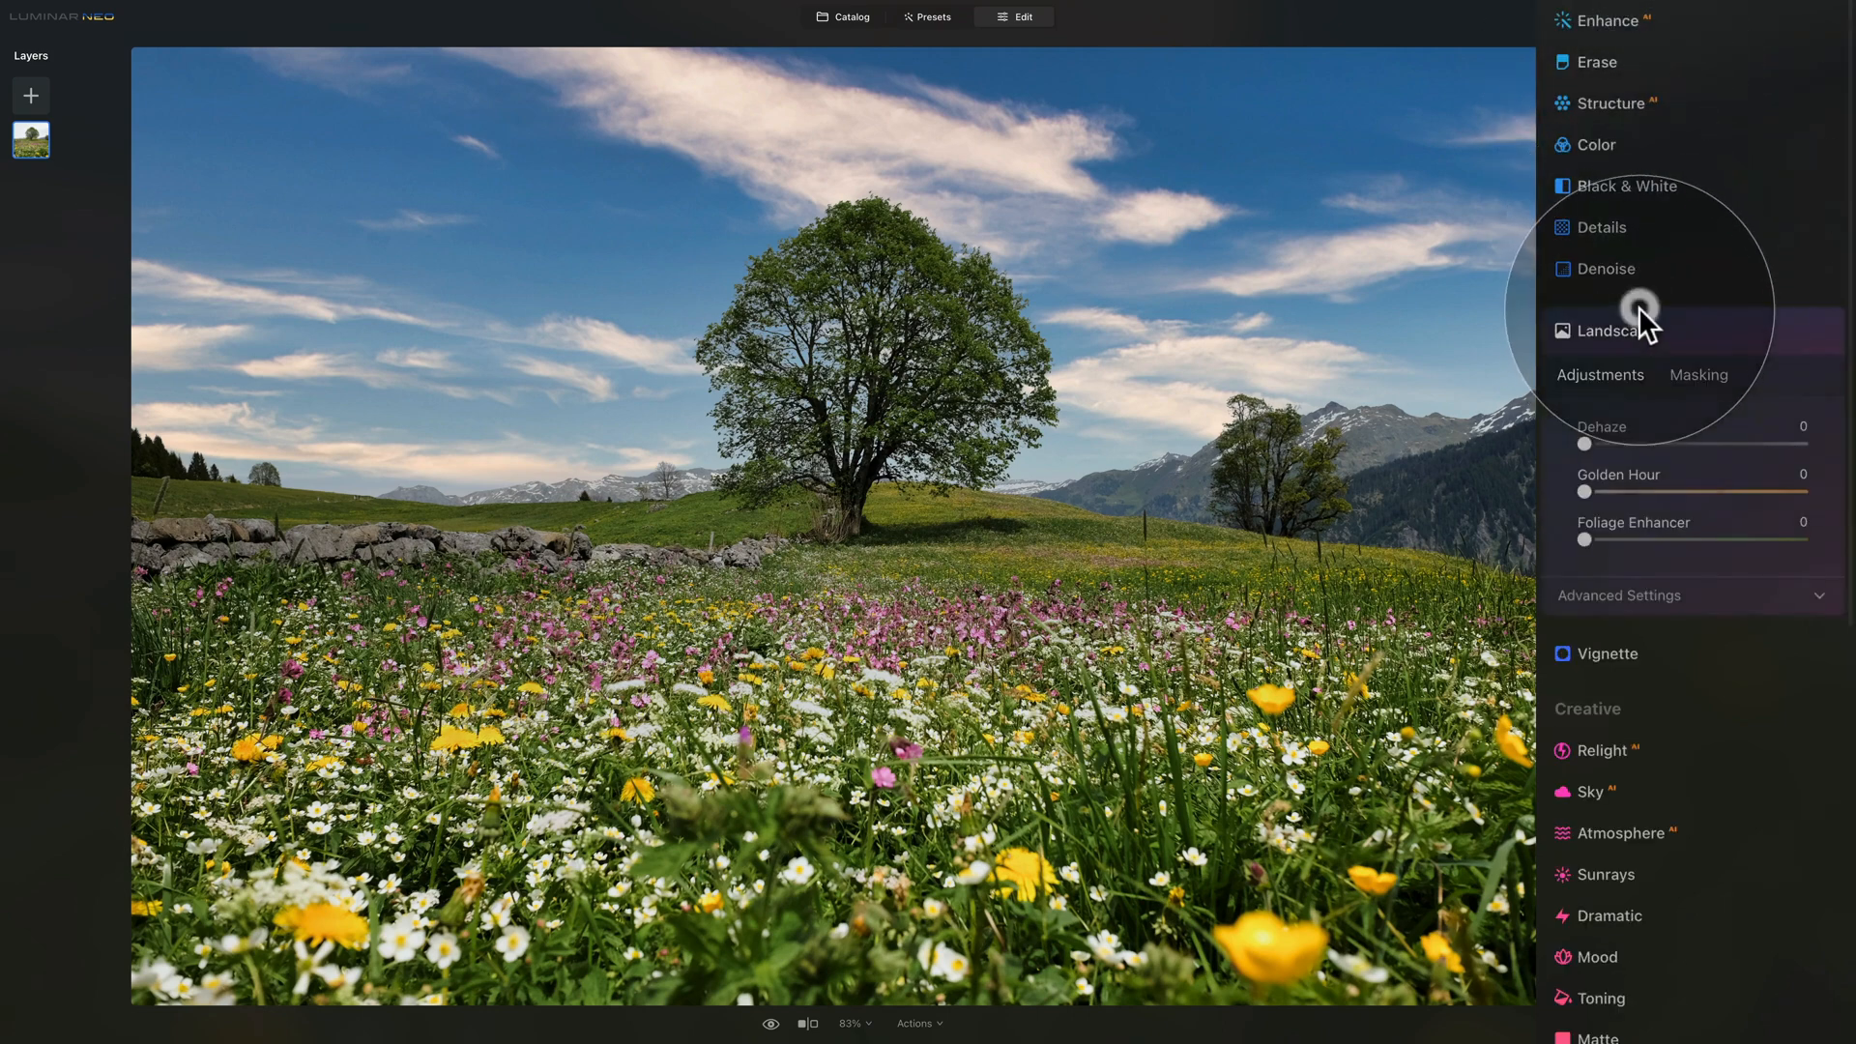
drag(1585, 491, 1607, 491)
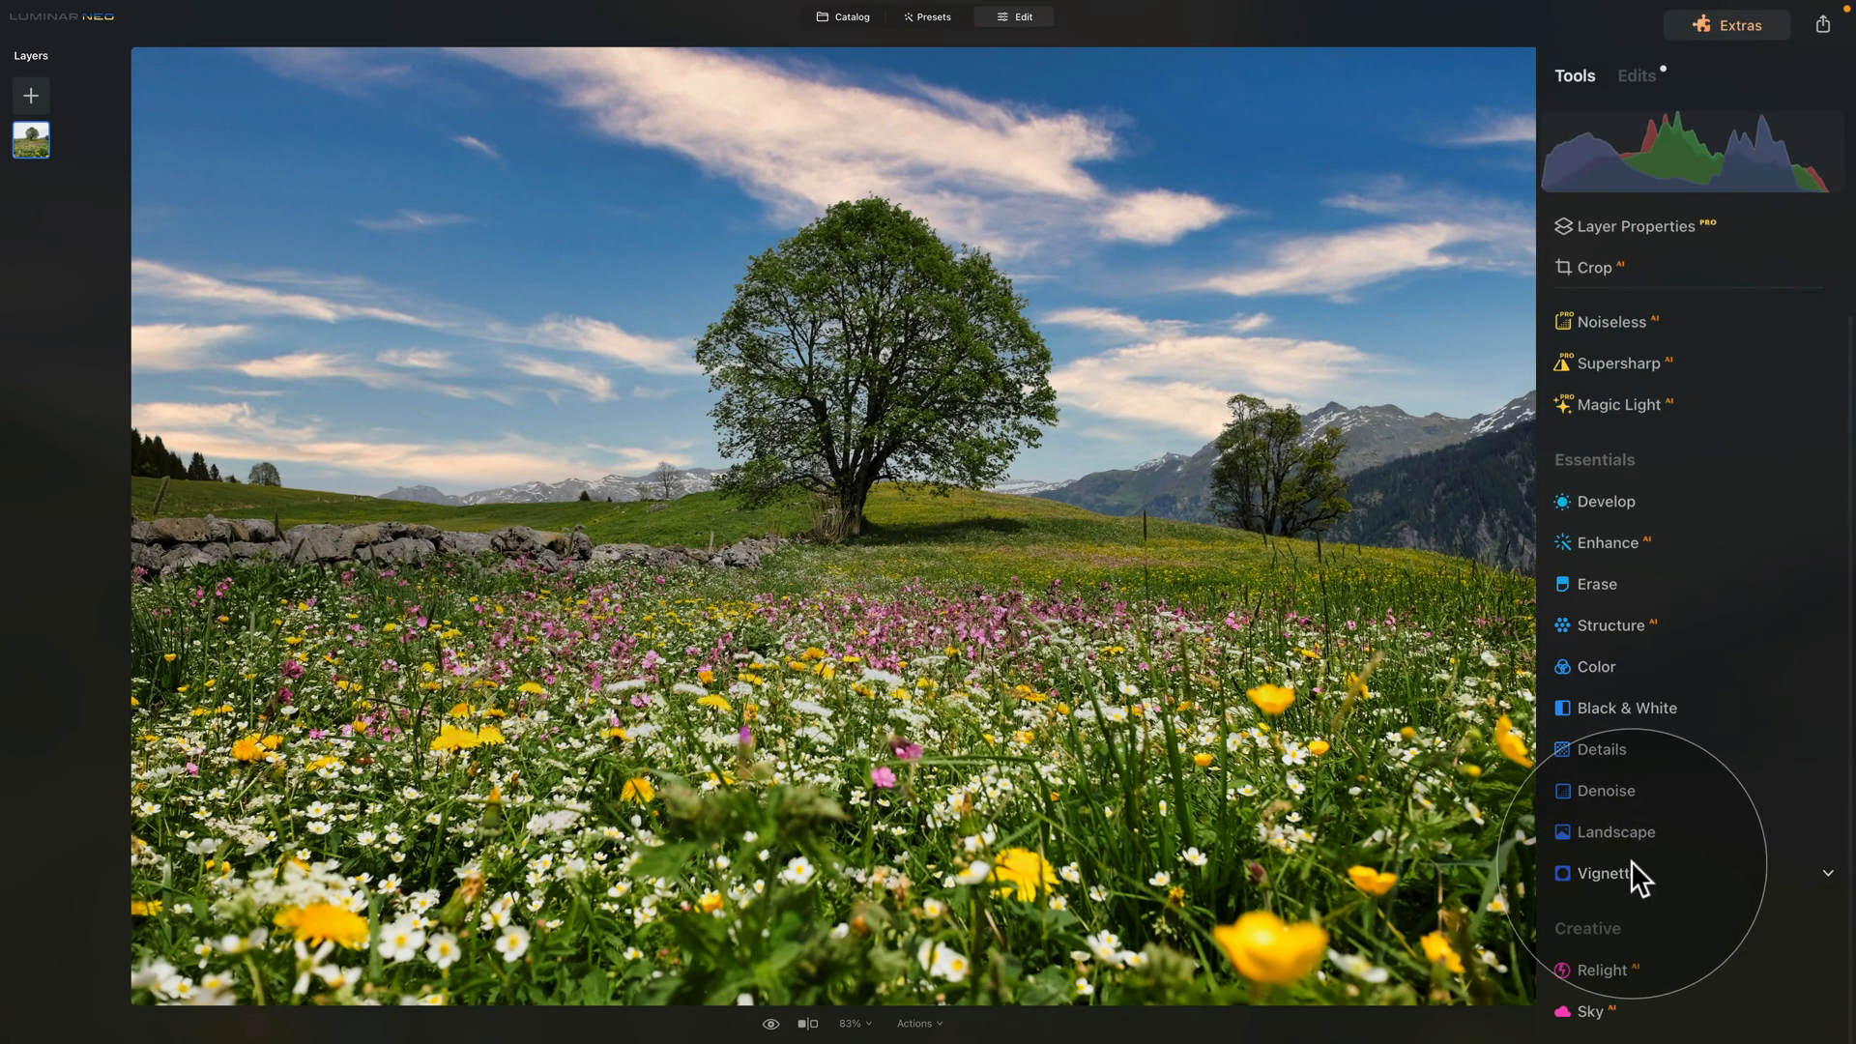
Step: Switch the right panel from Edits back to the Tools list
click(1633, 75)
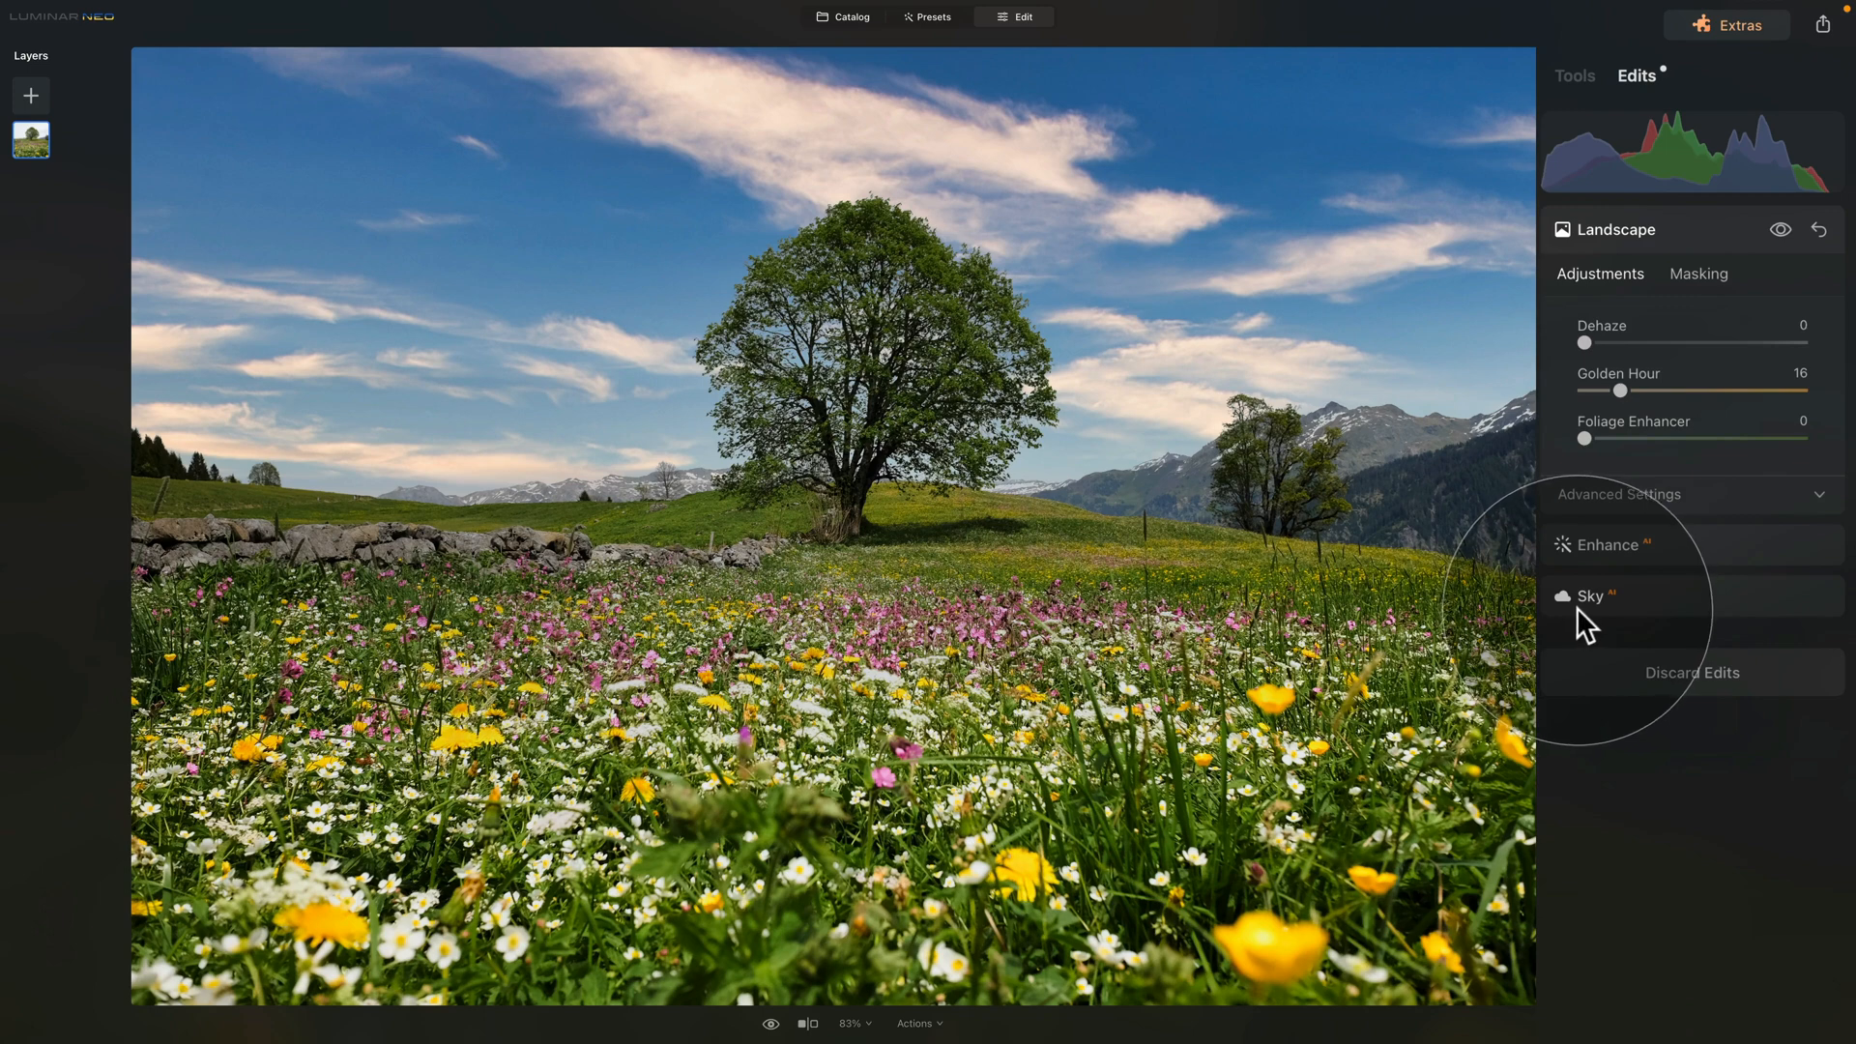
click(1573, 75)
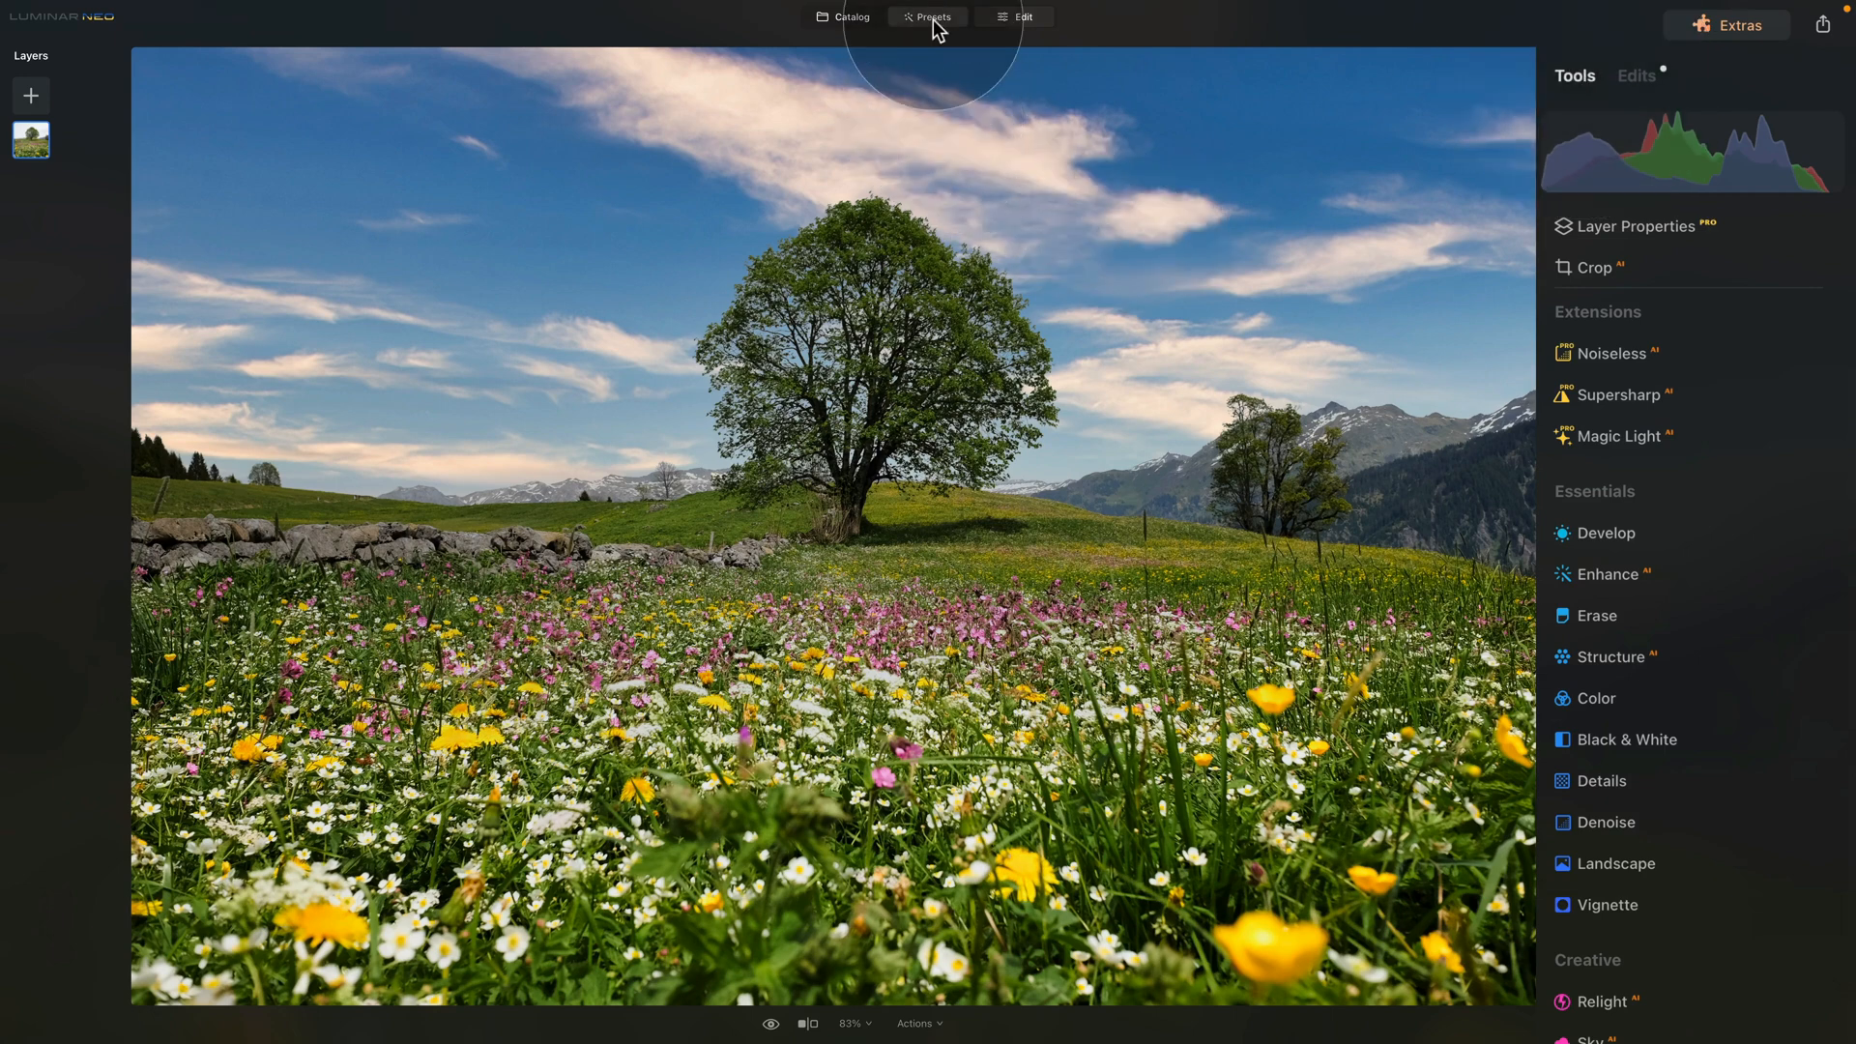
Step: Browse the Easy Landscapes presets, then return to editing the meadow photo
click(928, 15)
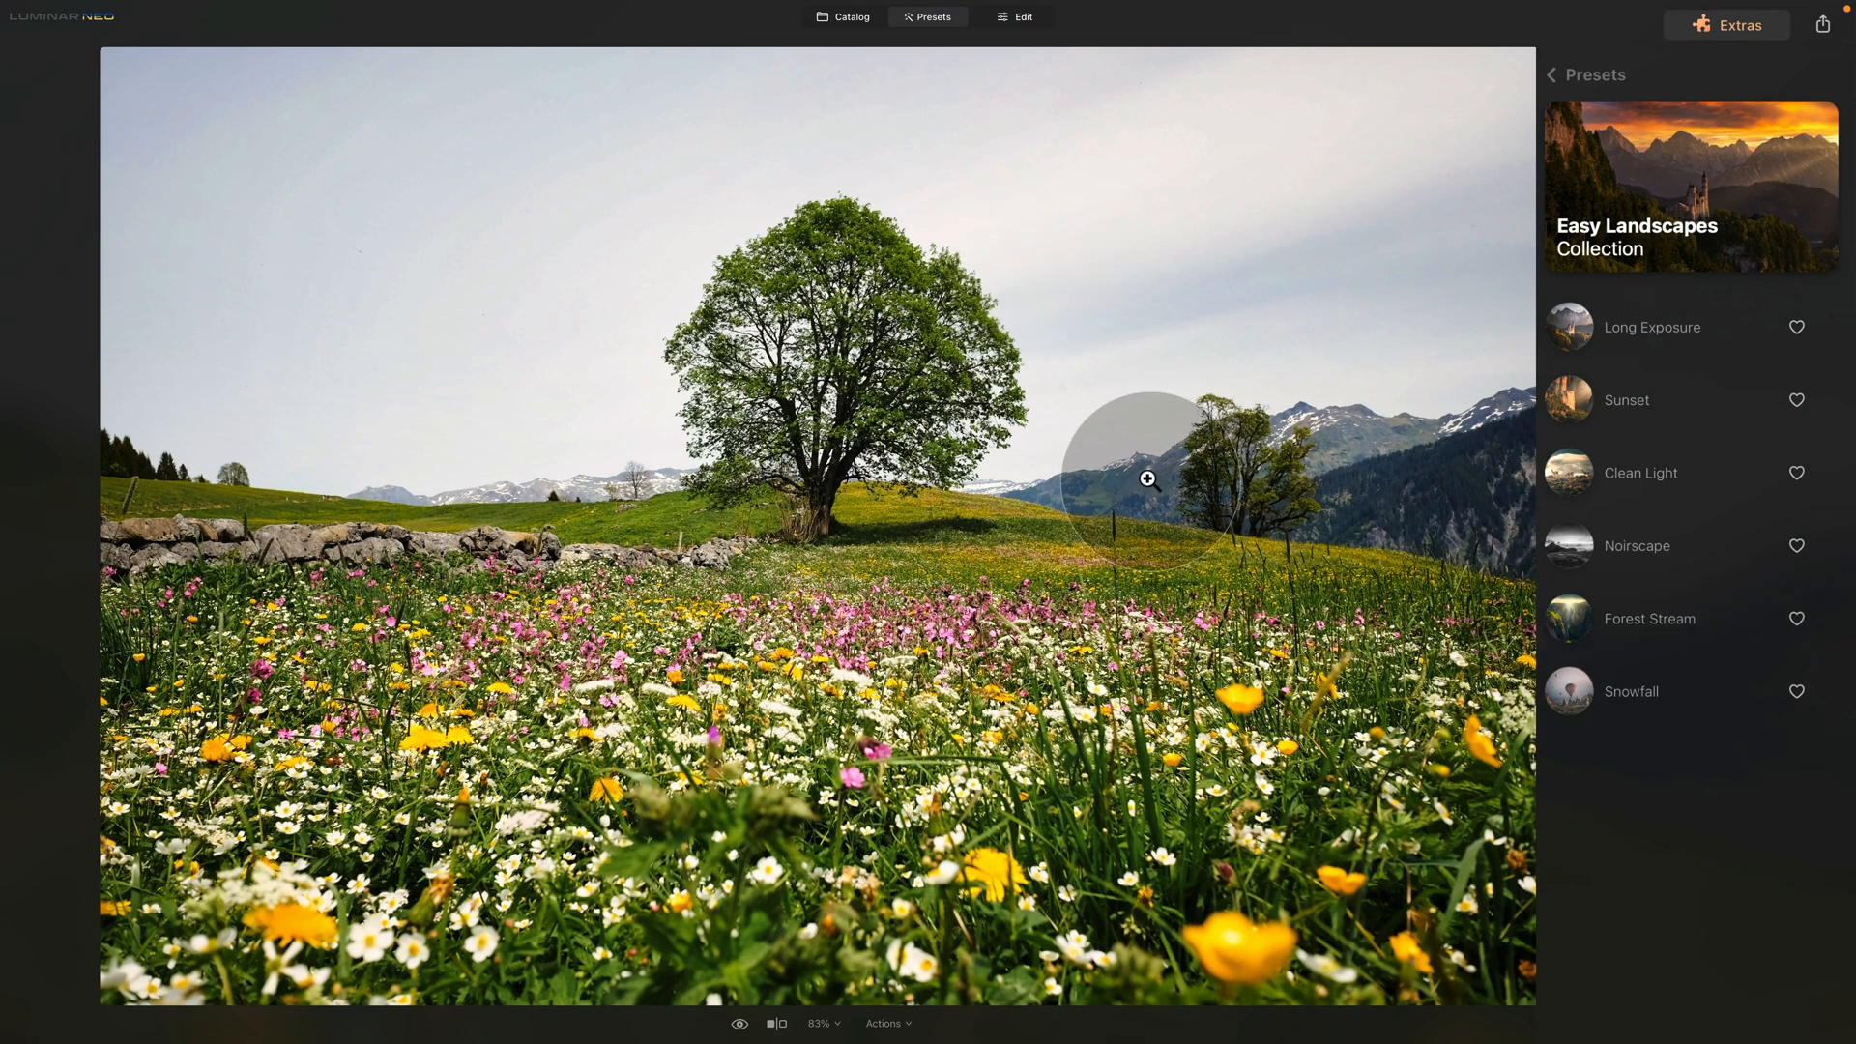
click(1017, 16)
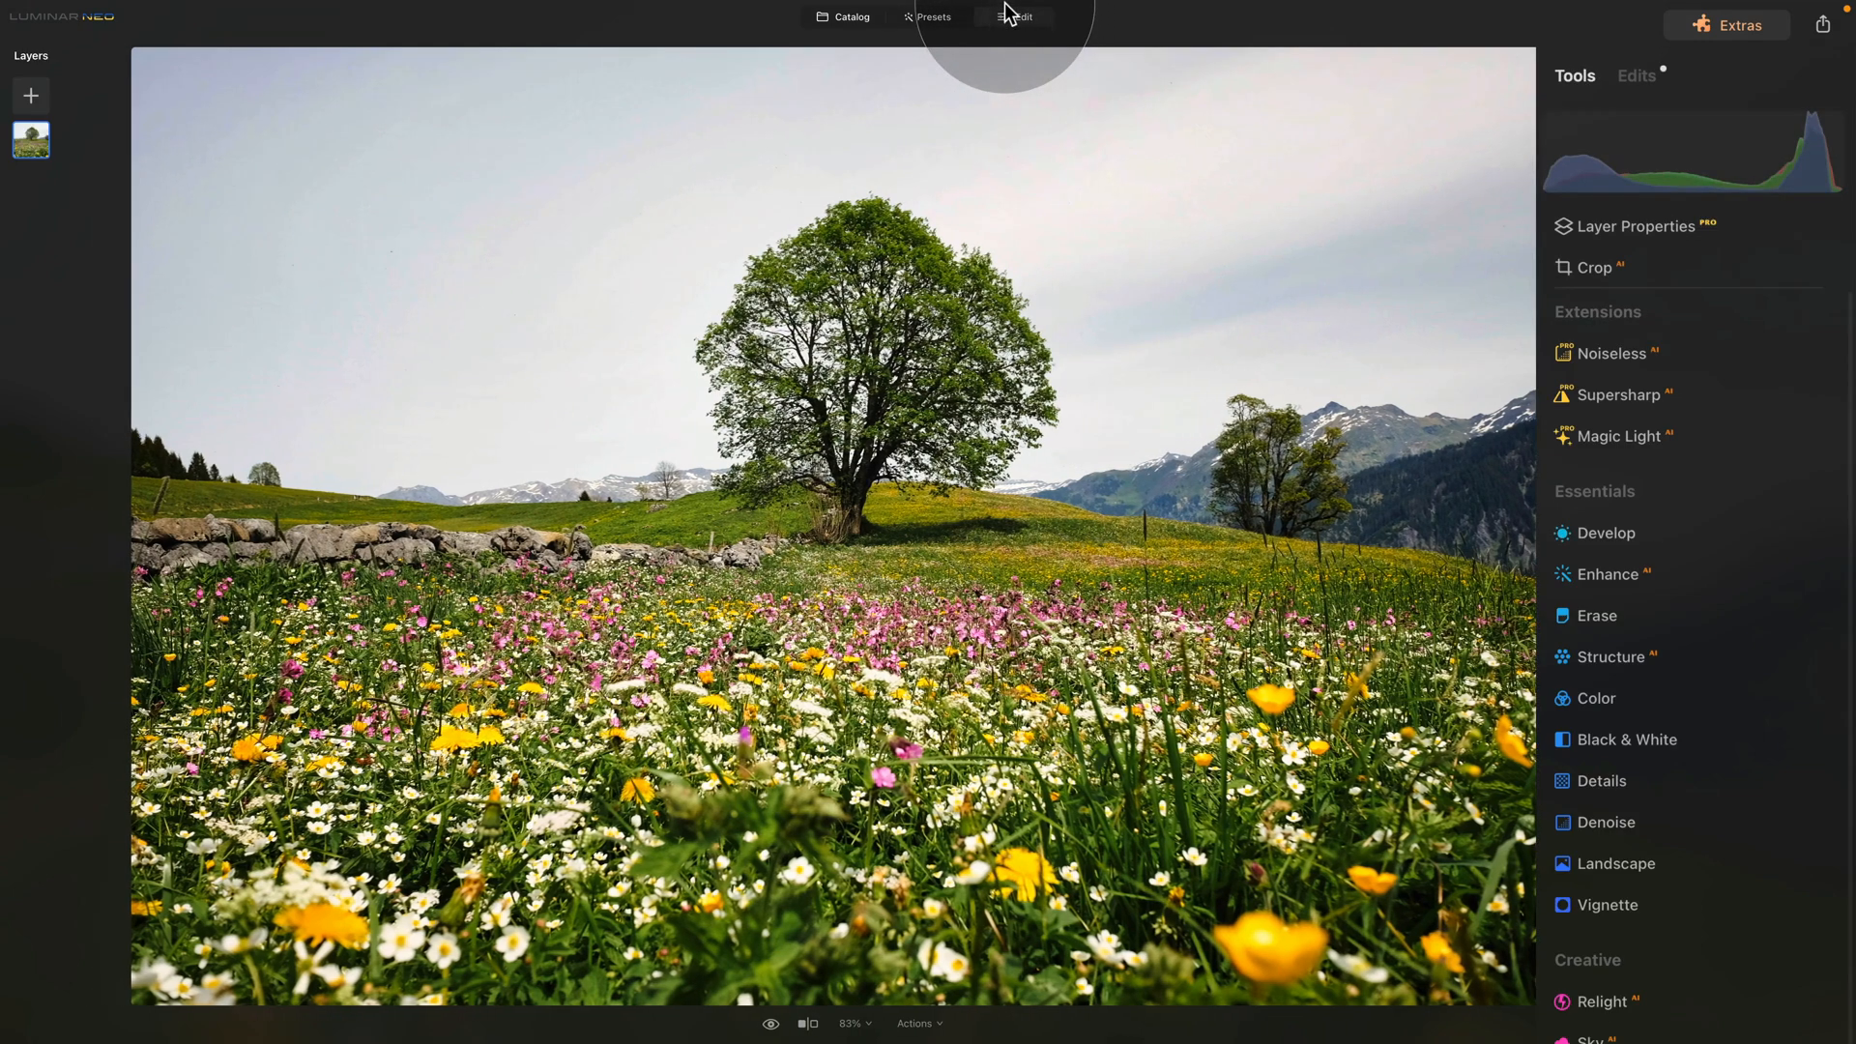
Step: Show the applied-edits stack for the meadow photo, with Vignette at -40
click(1634, 76)
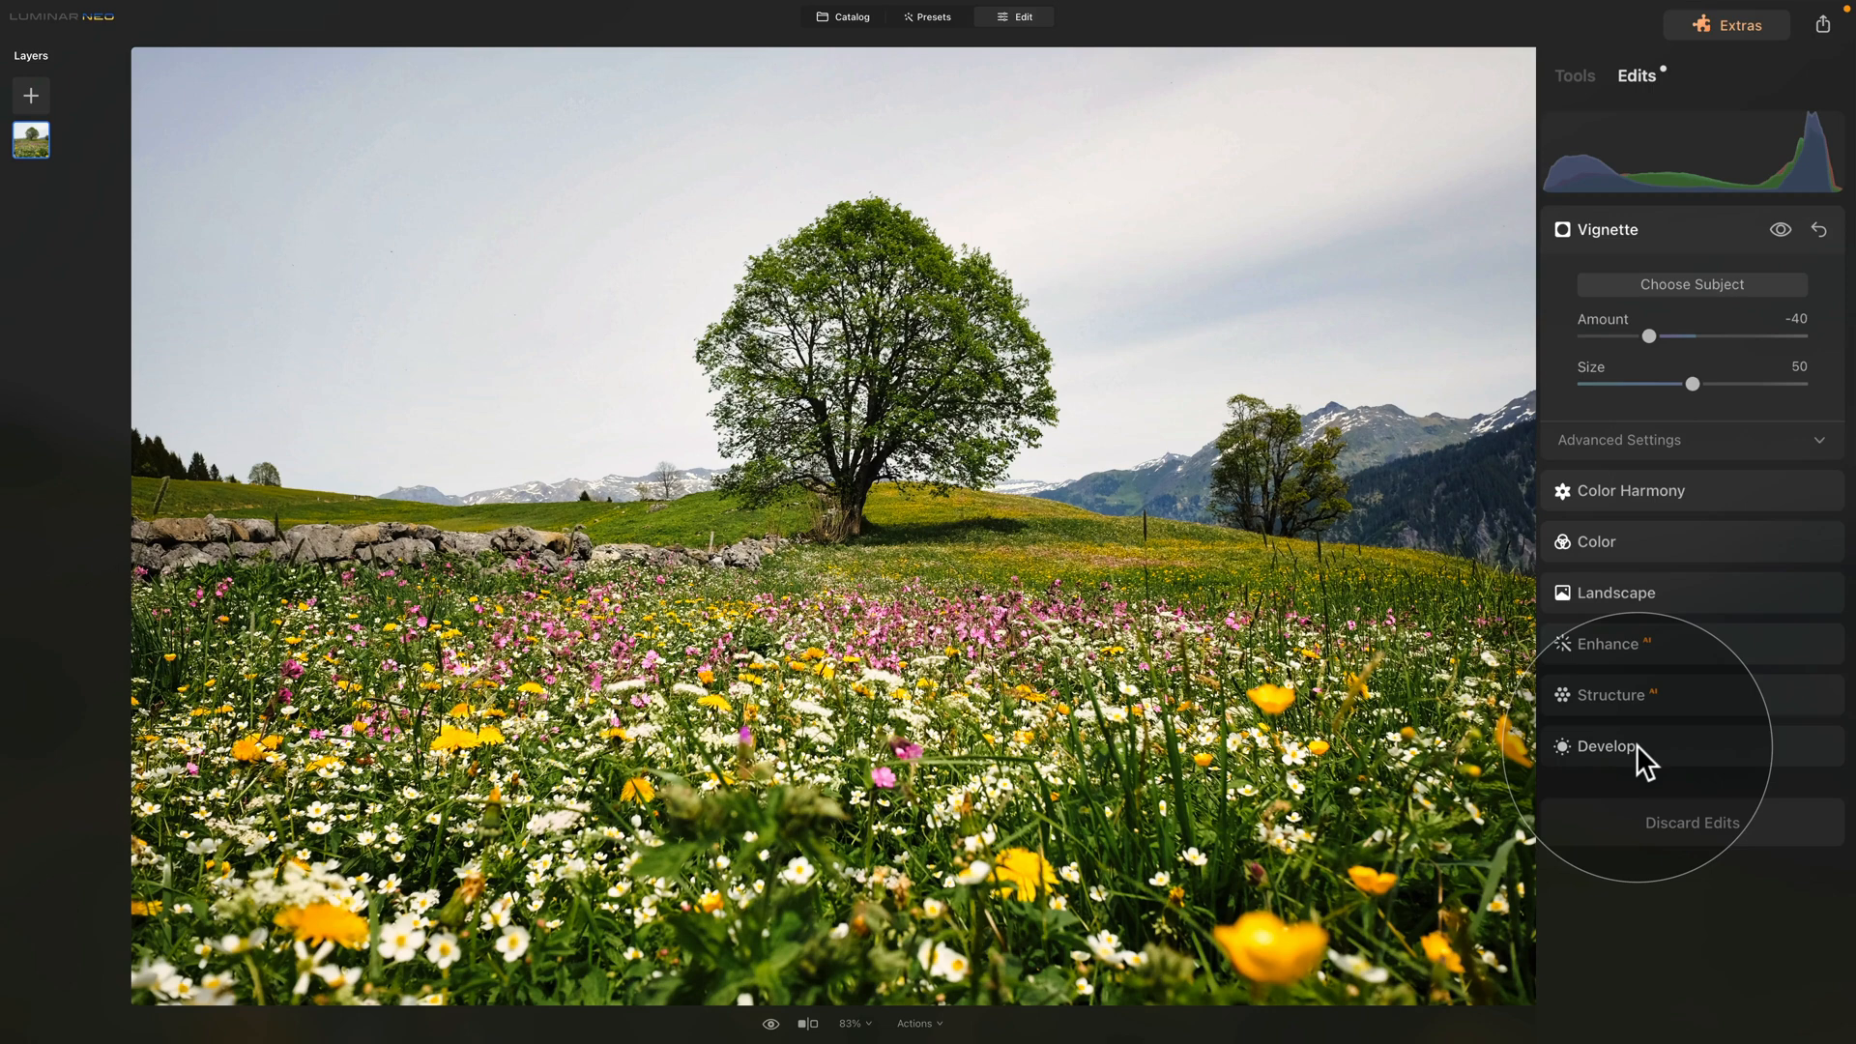
mouse_move(1648, 715)
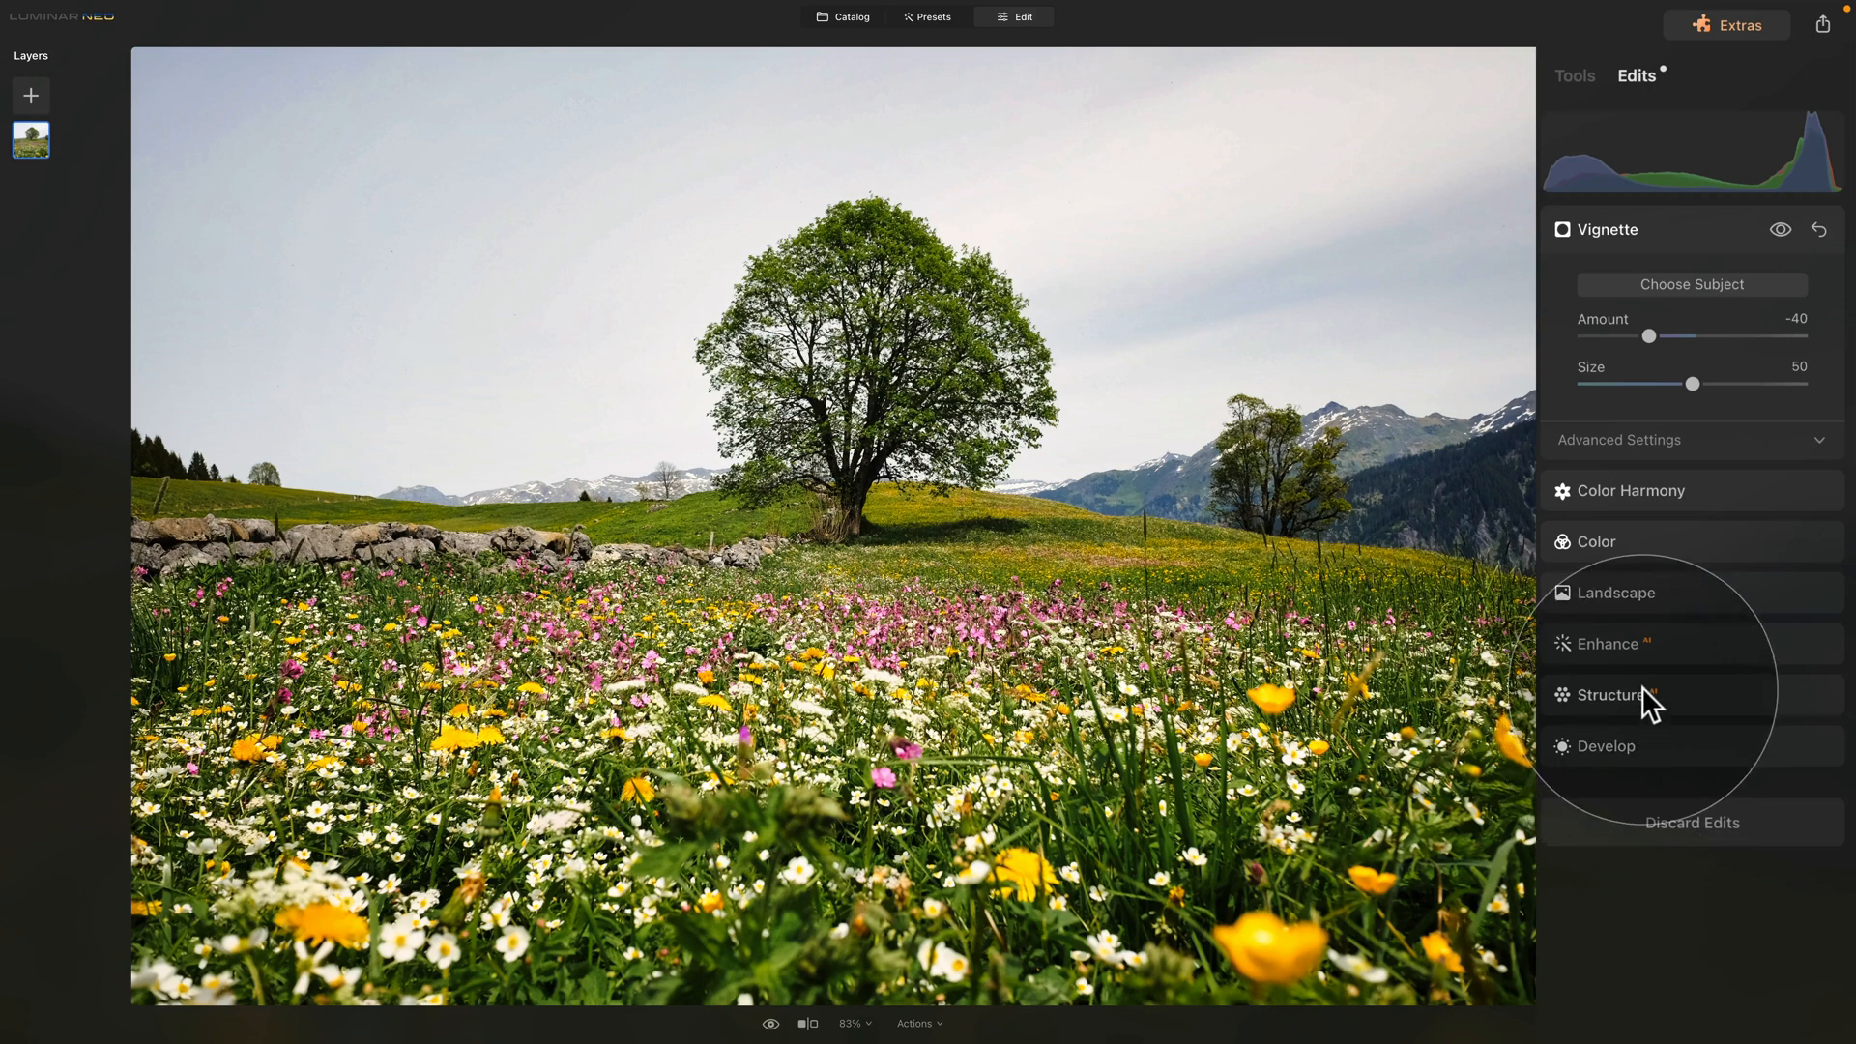
mouse_move(1620, 653)
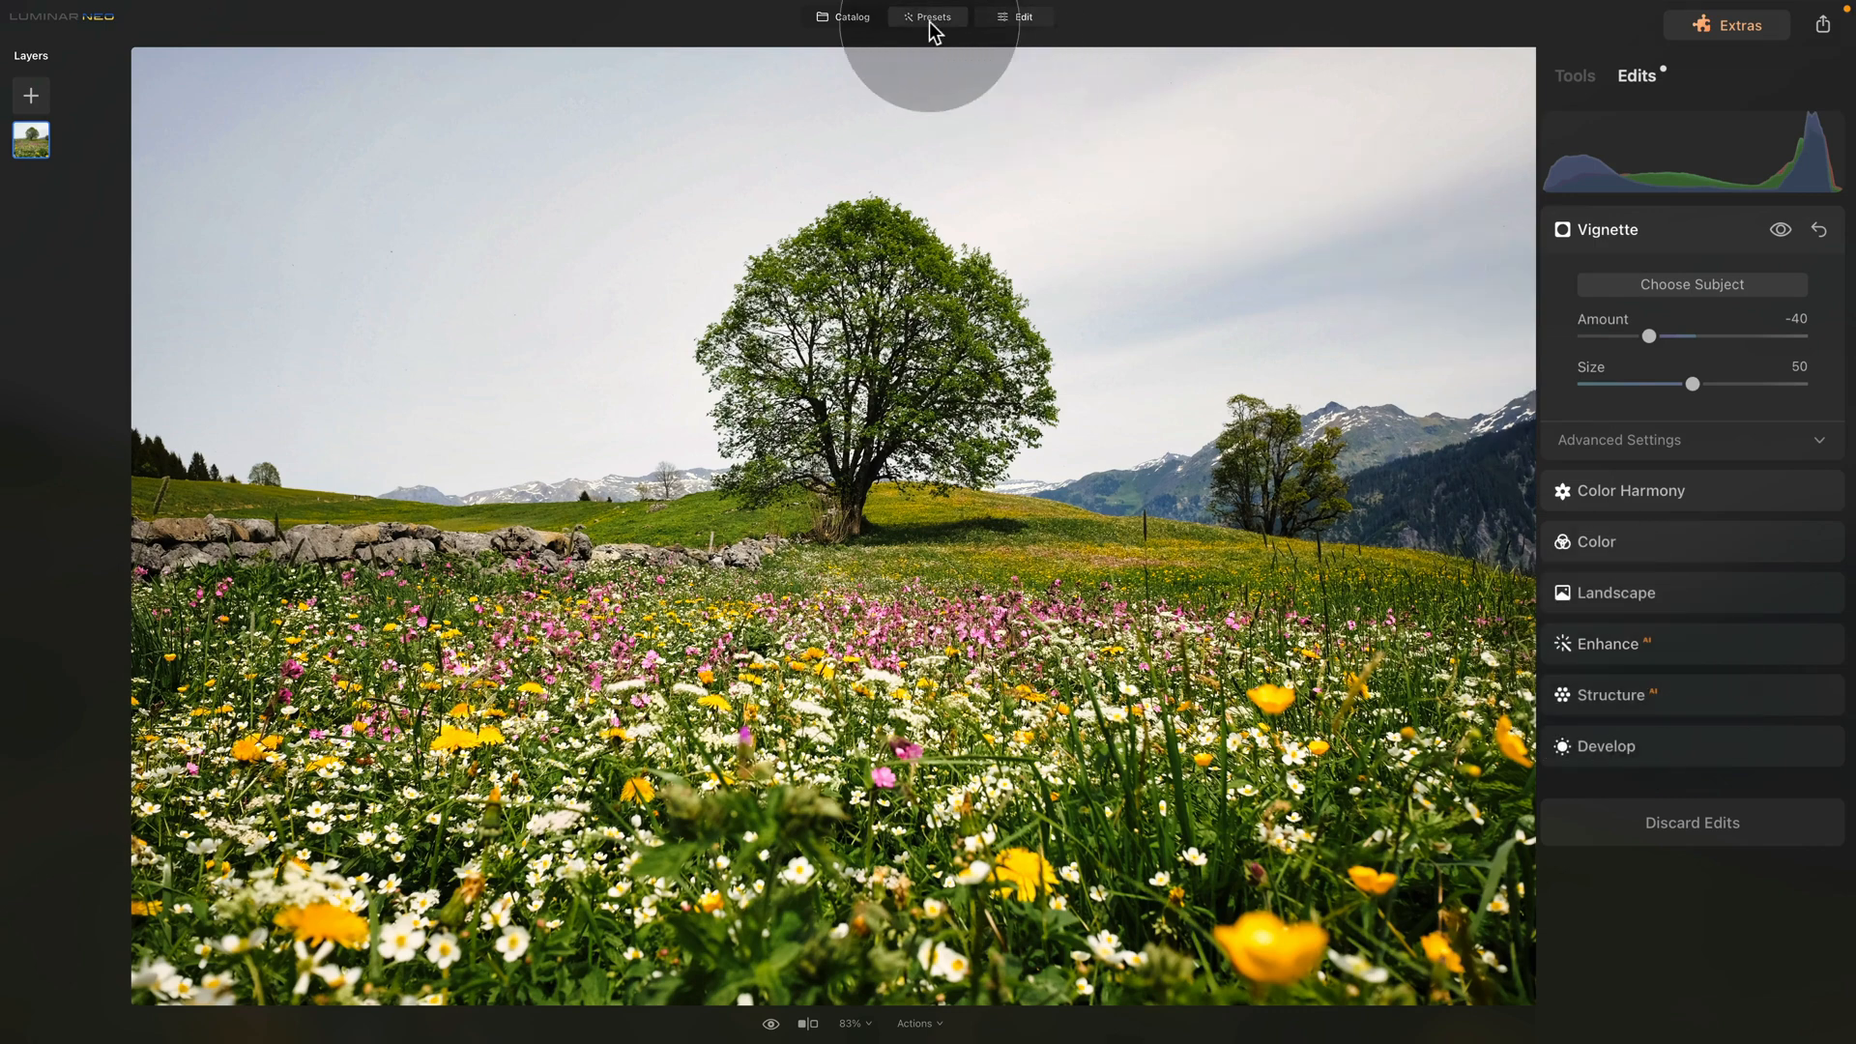
Step: Review the Easy Landscapes presets, then bring back the full tool catalogue
click(928, 16)
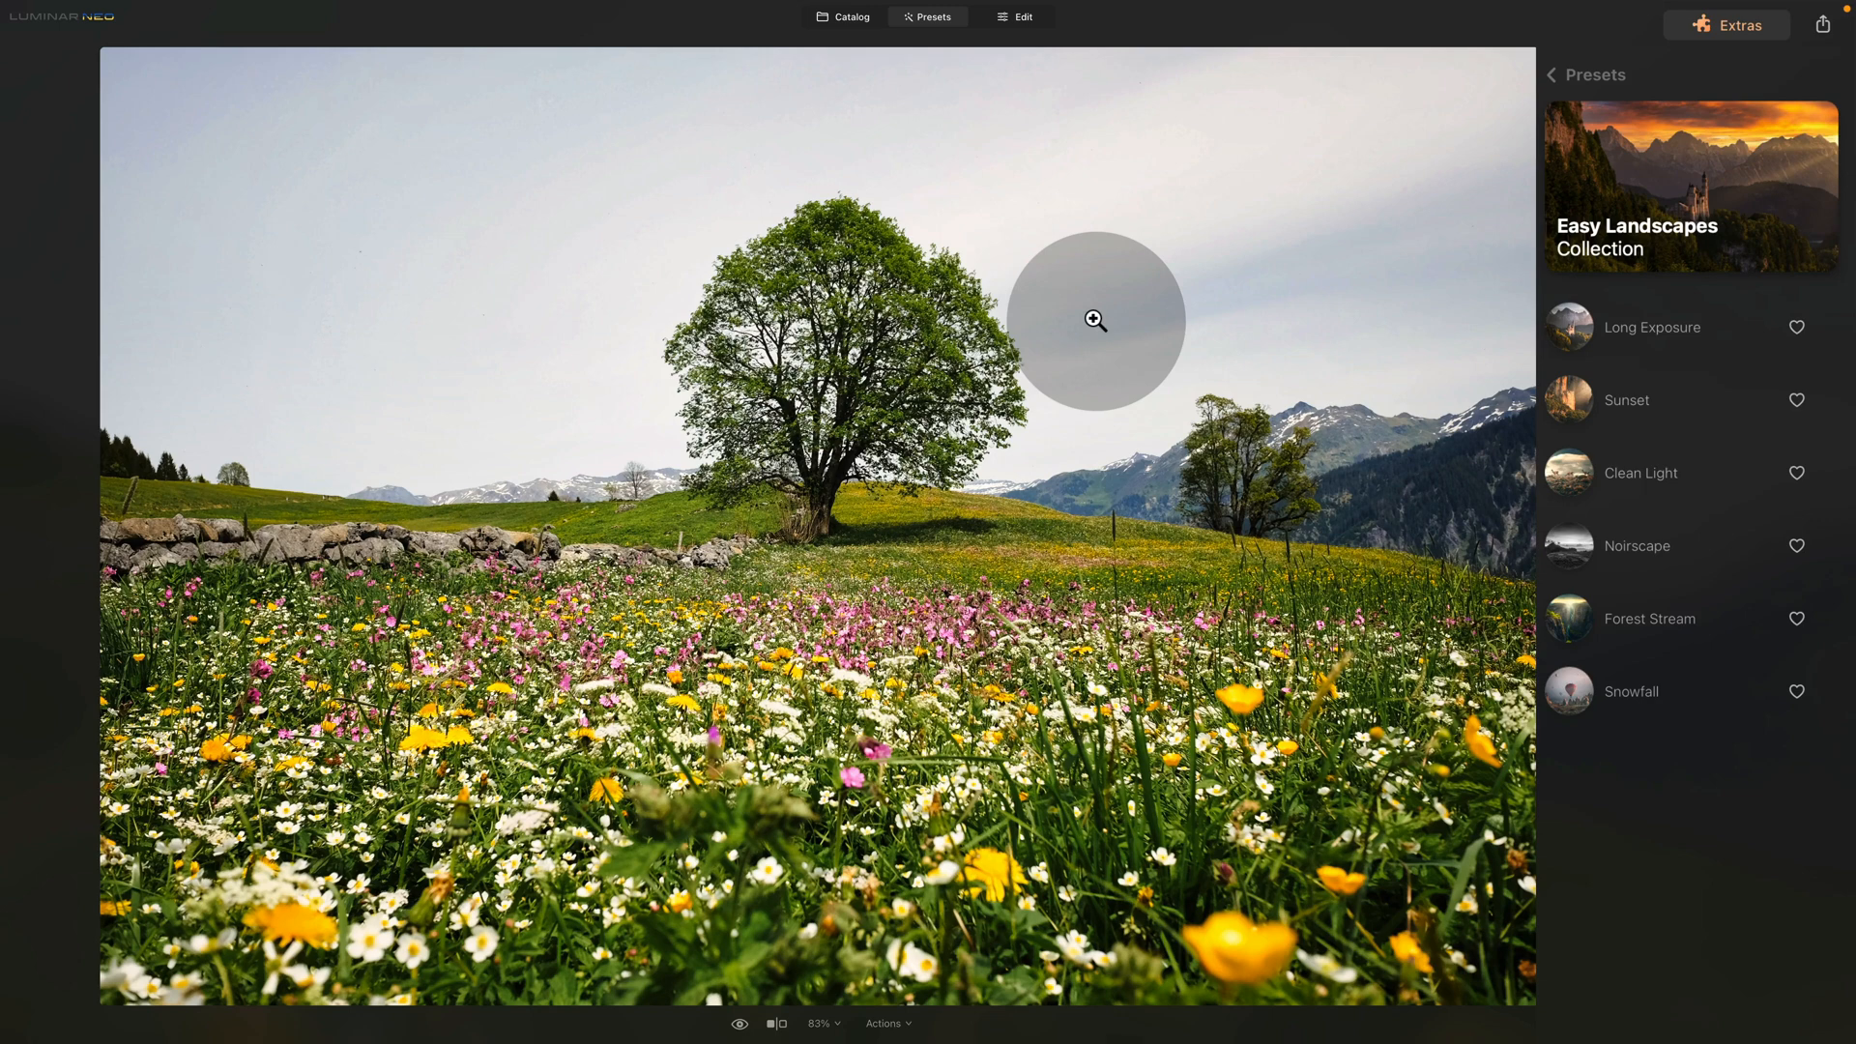
mouse_move(1028, 189)
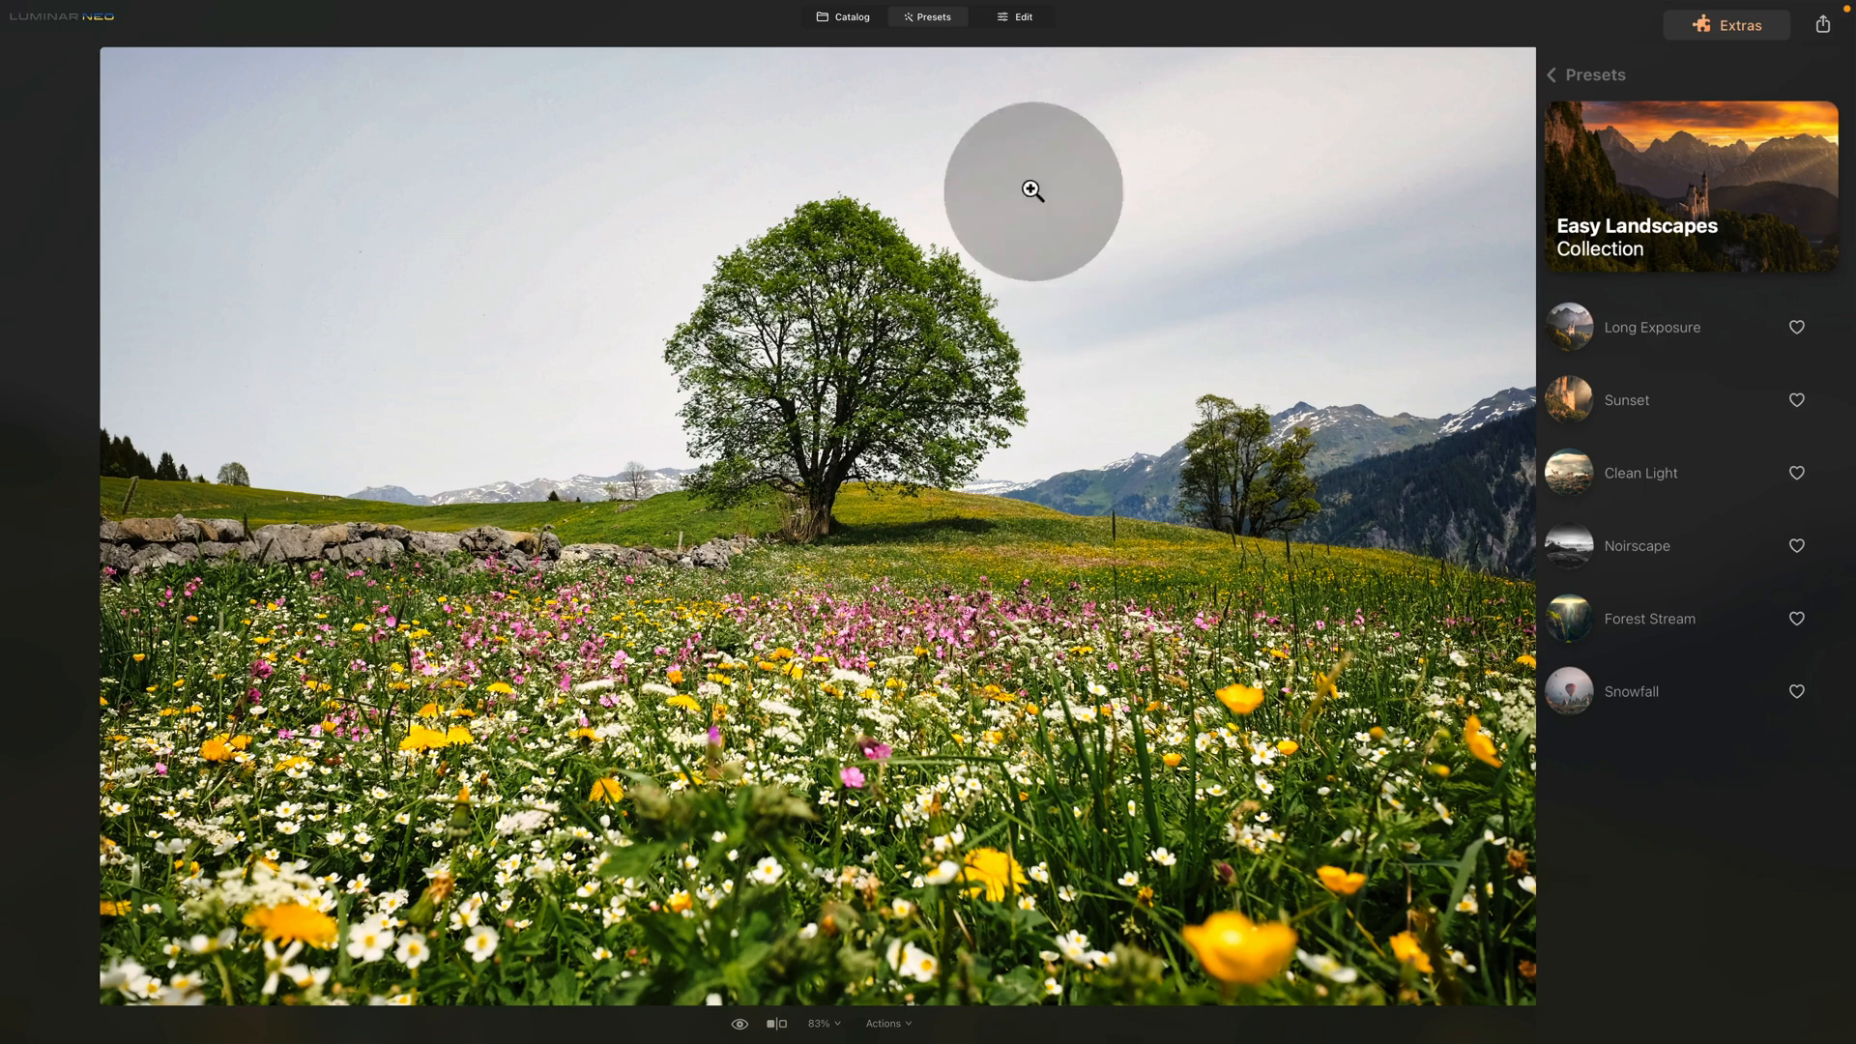
click(1020, 15)
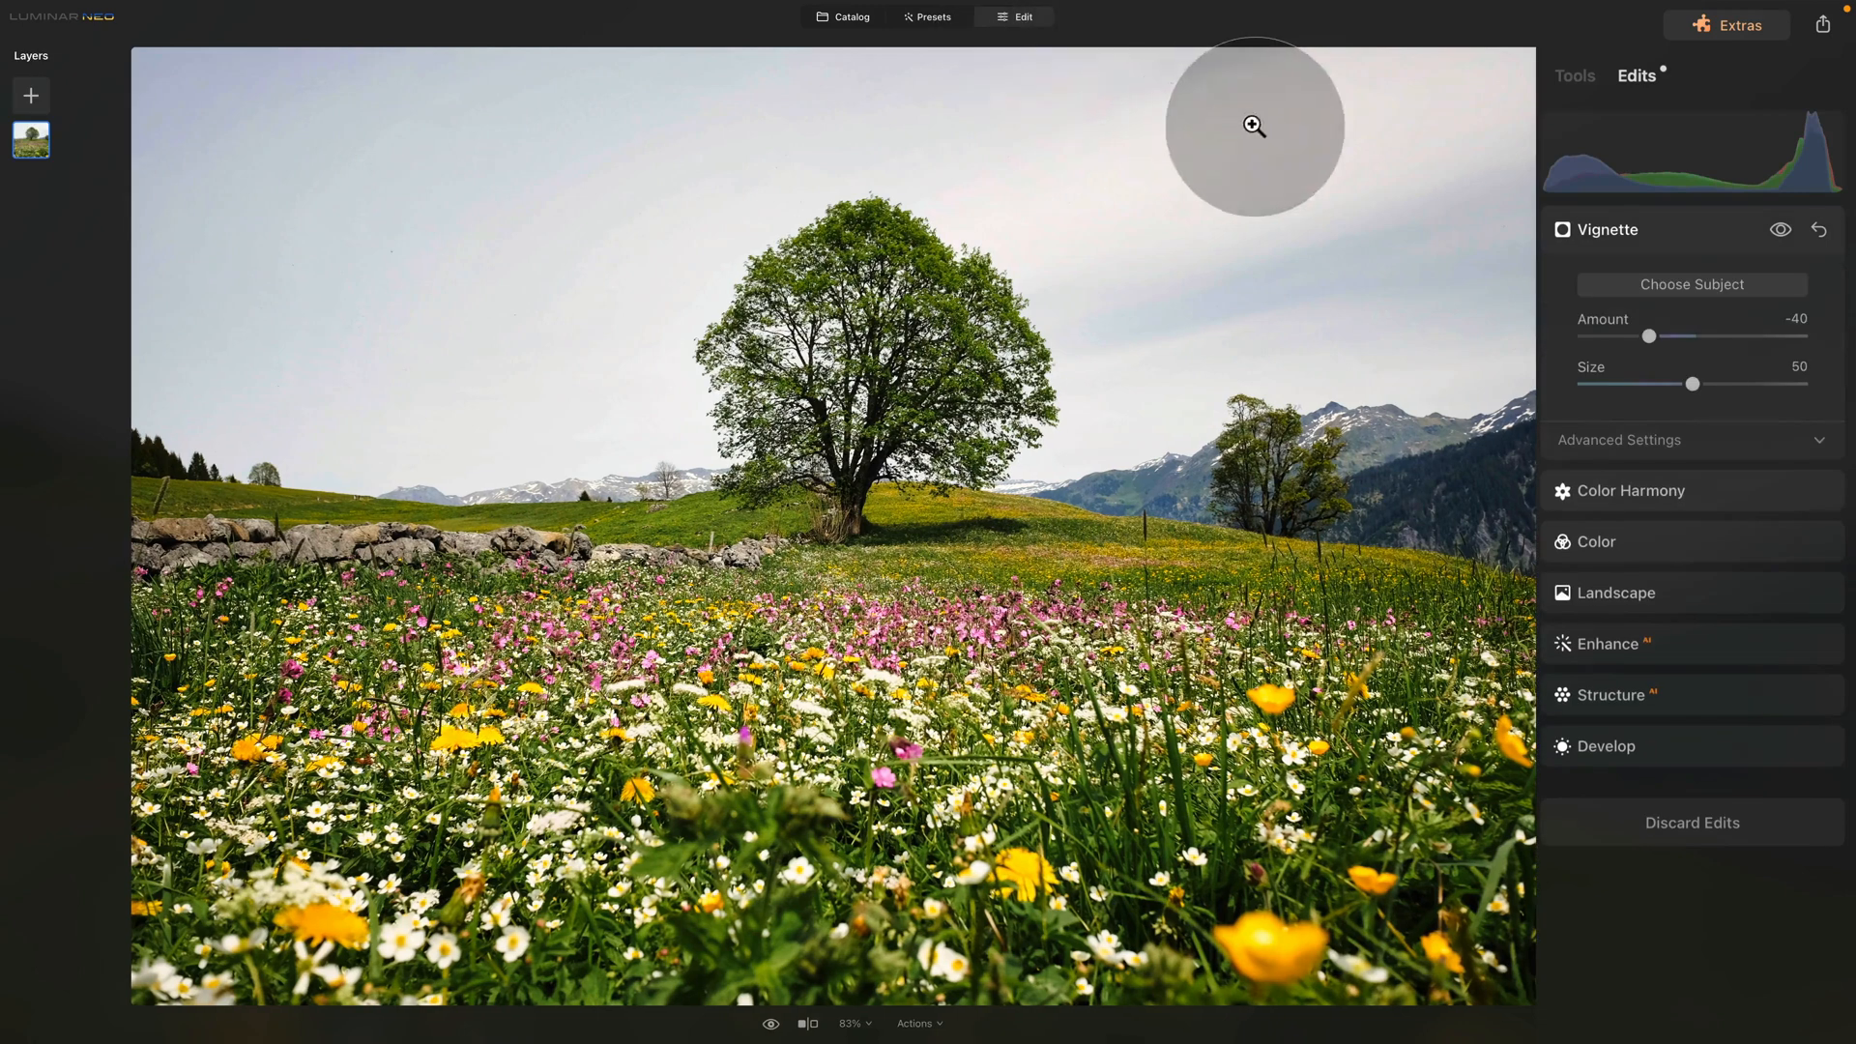
click(1573, 75)
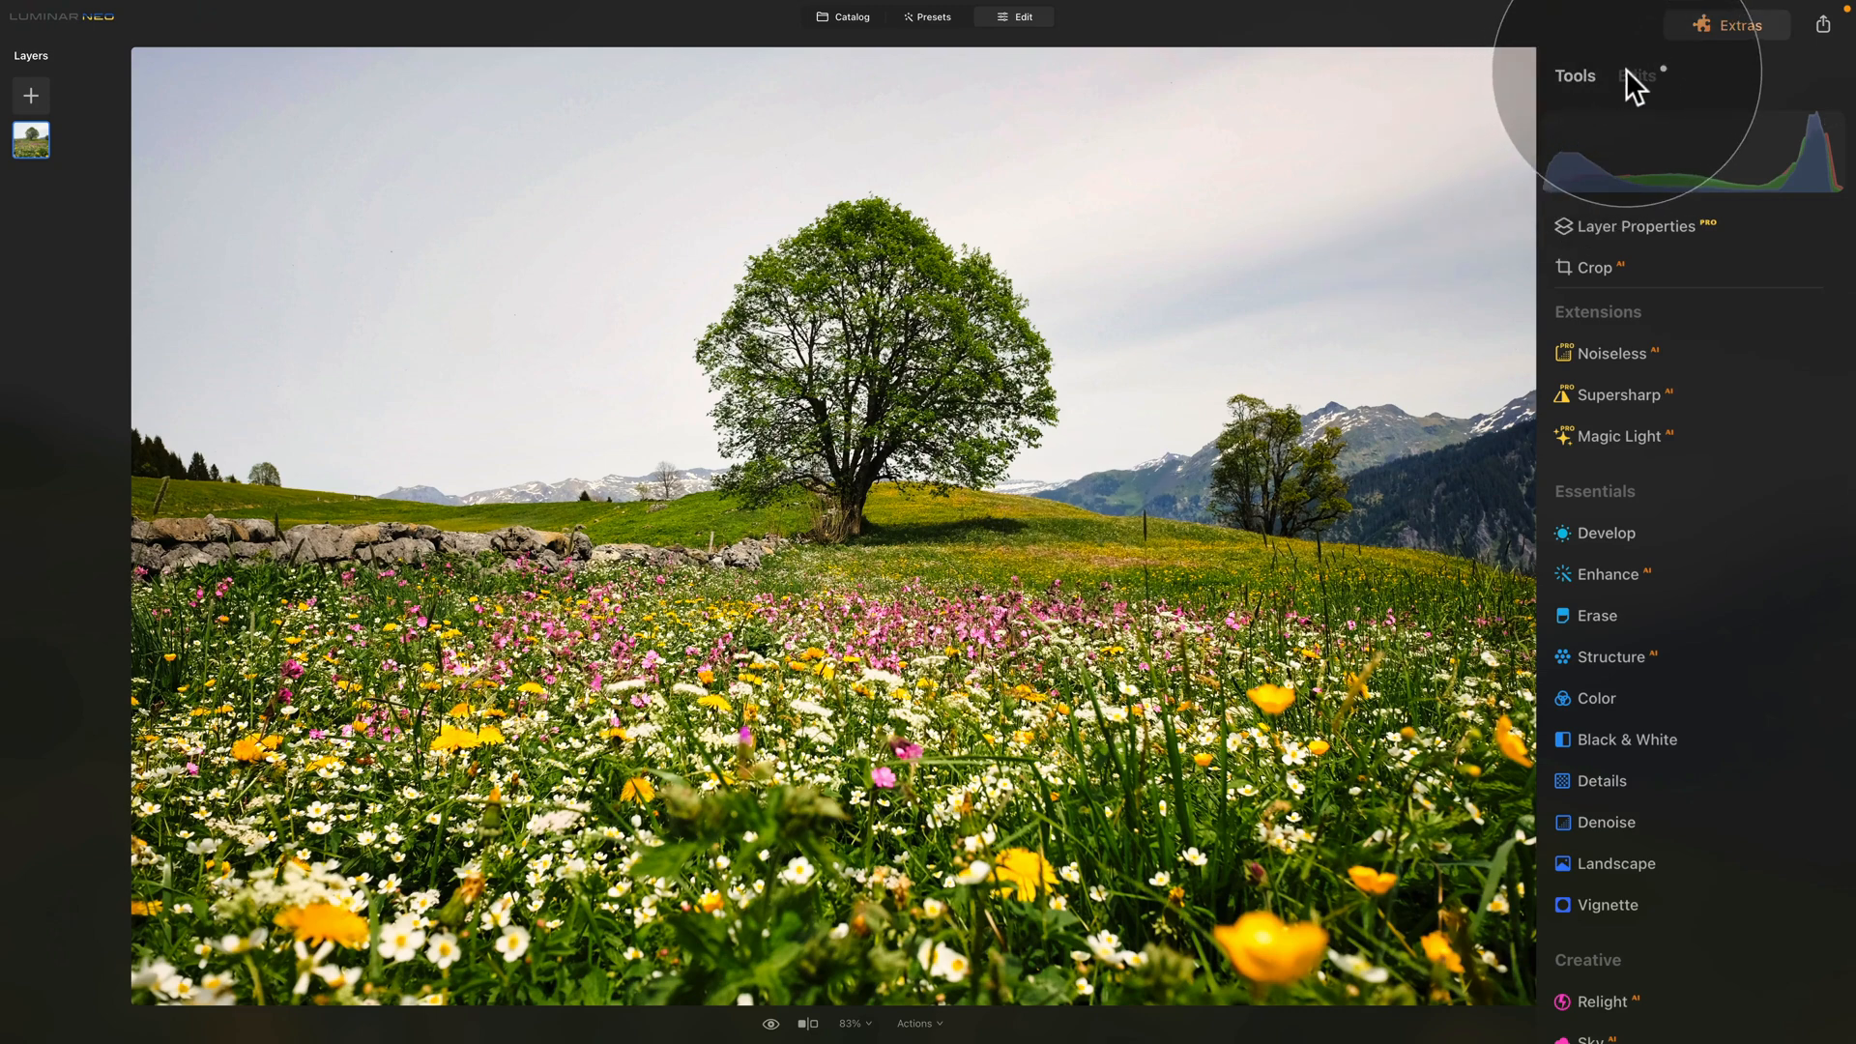
Step: Lower the Landscape edit's Golden Hour from 24 to 14 in the Edits stack
click(1647, 78)
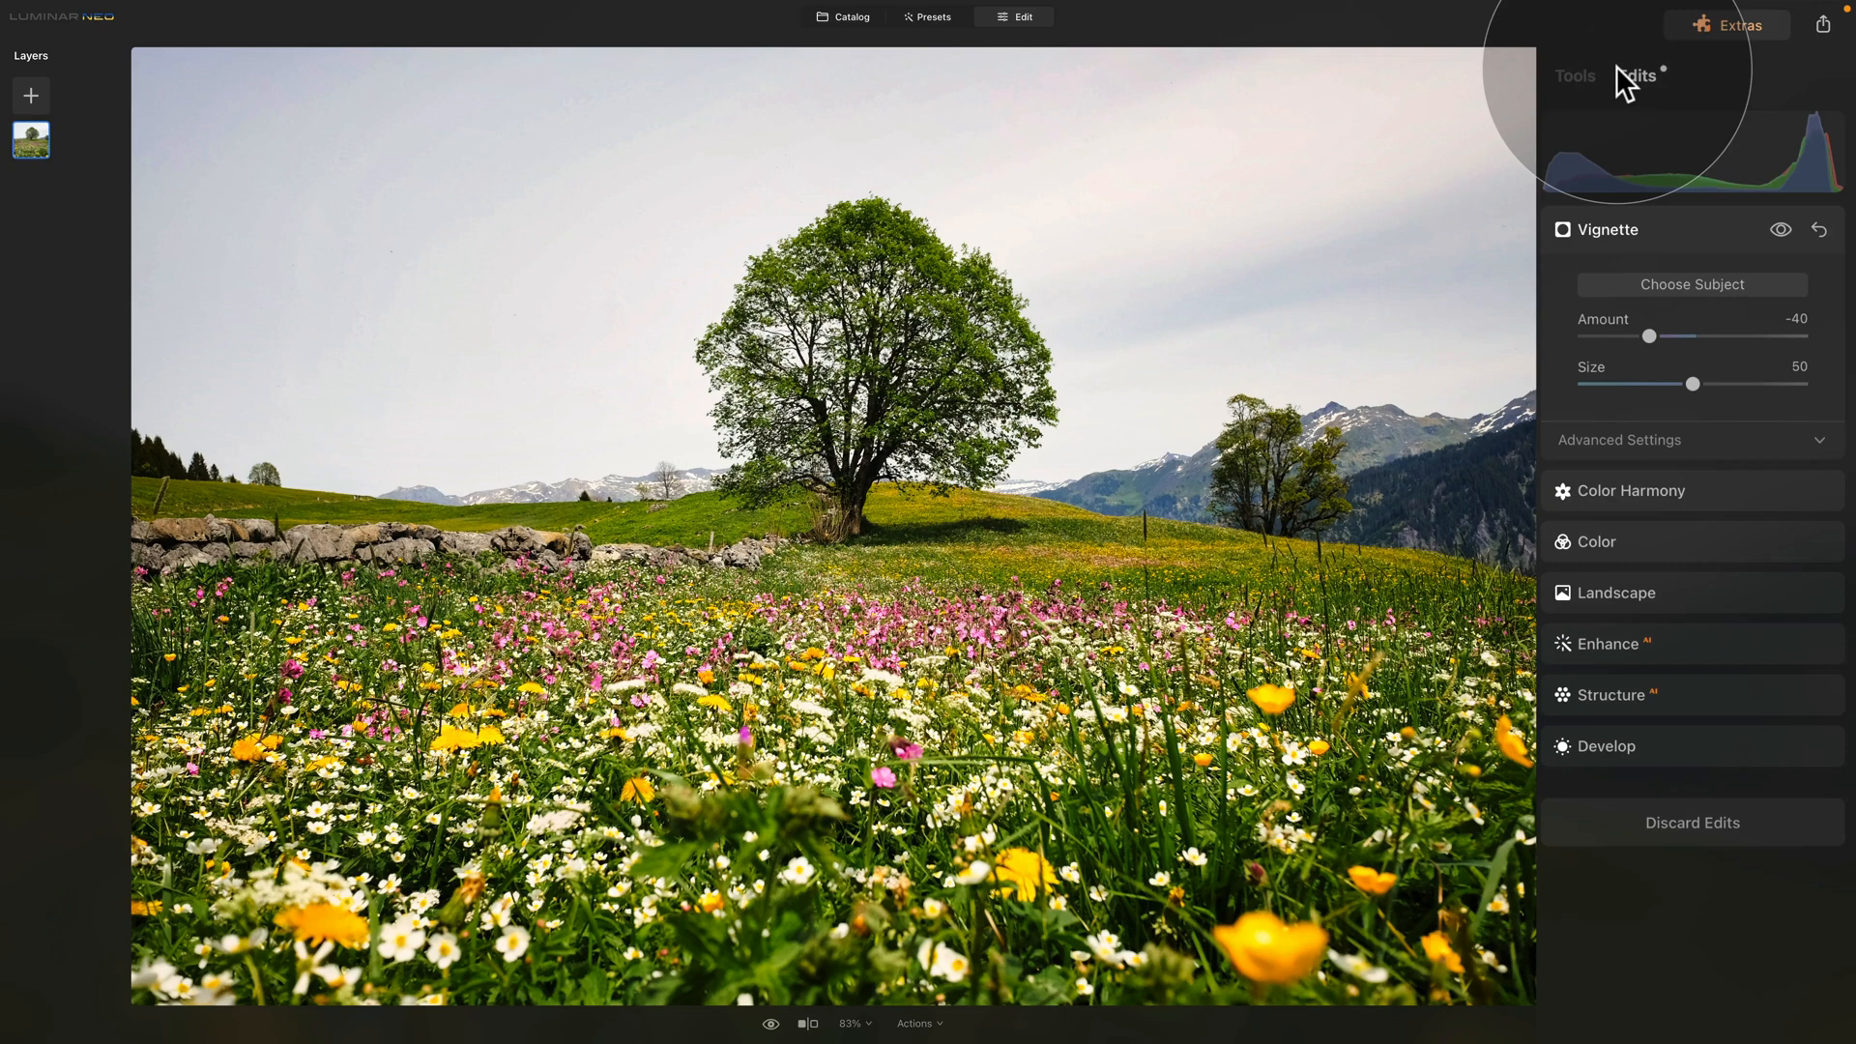
mouse_move(1697, 789)
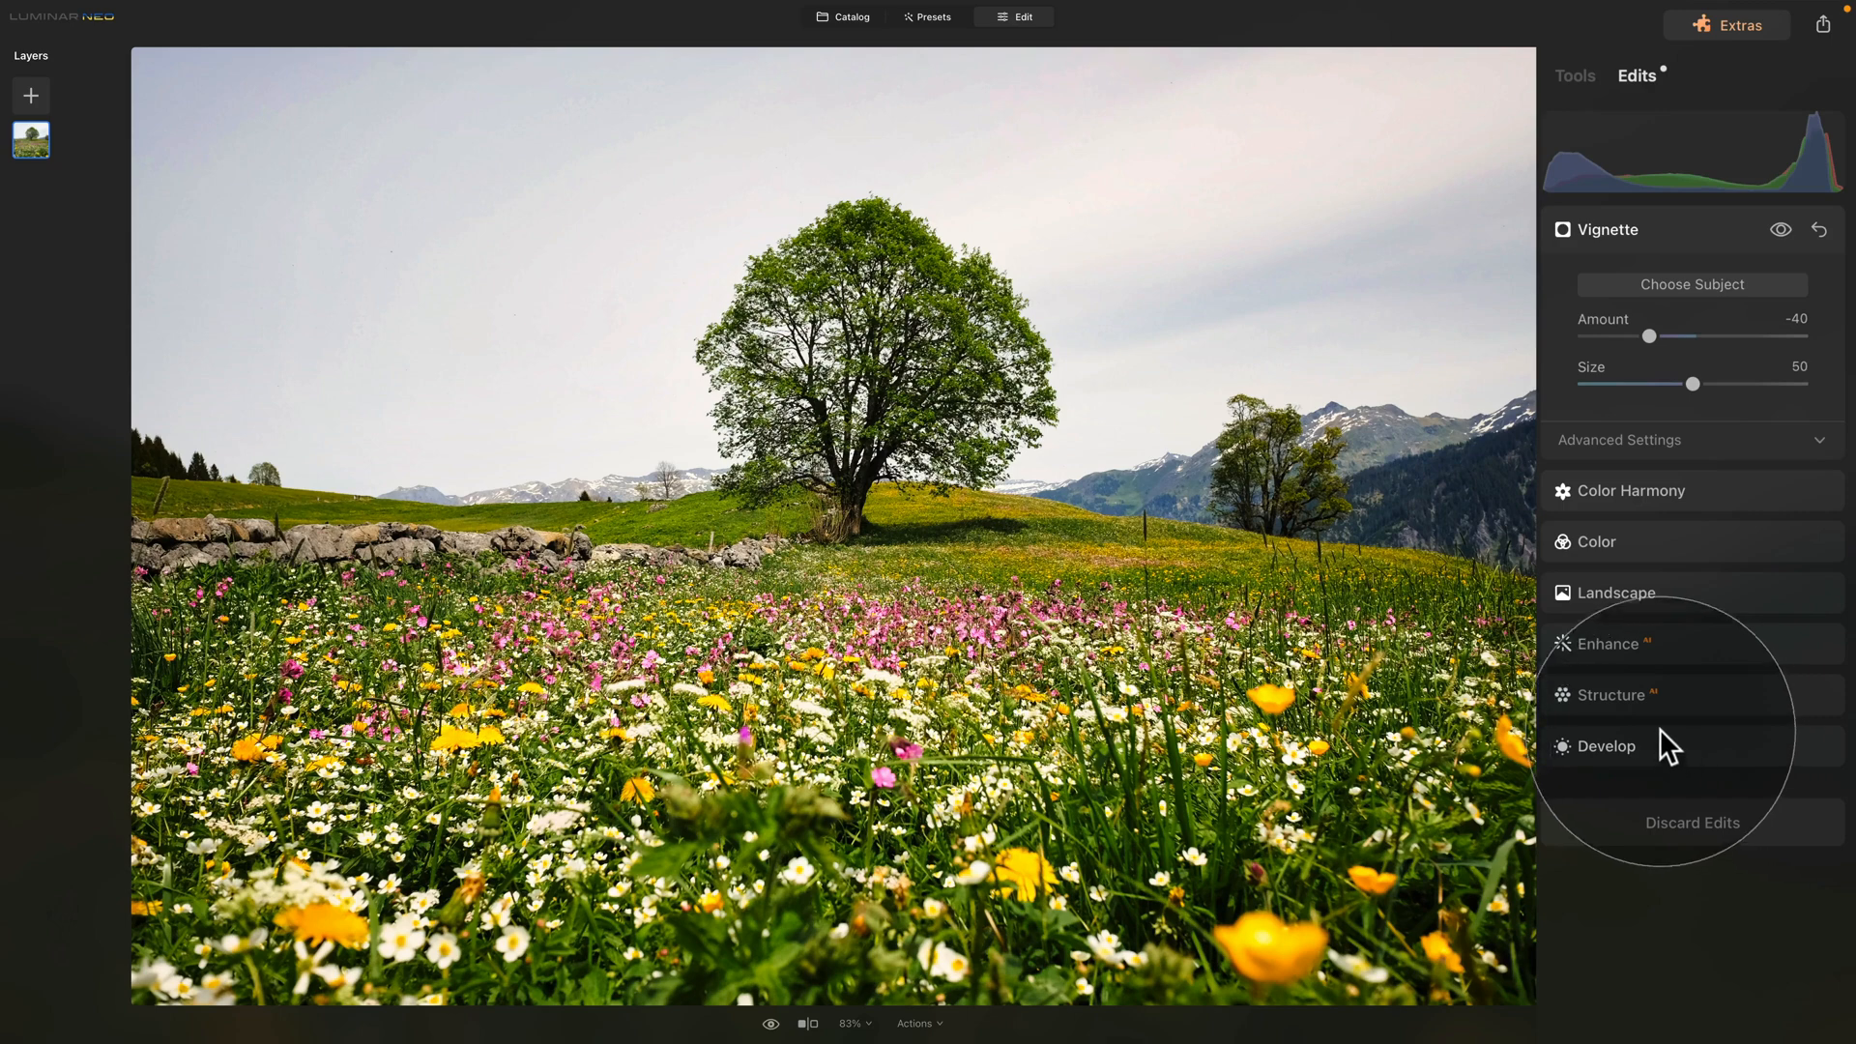
click(1616, 594)
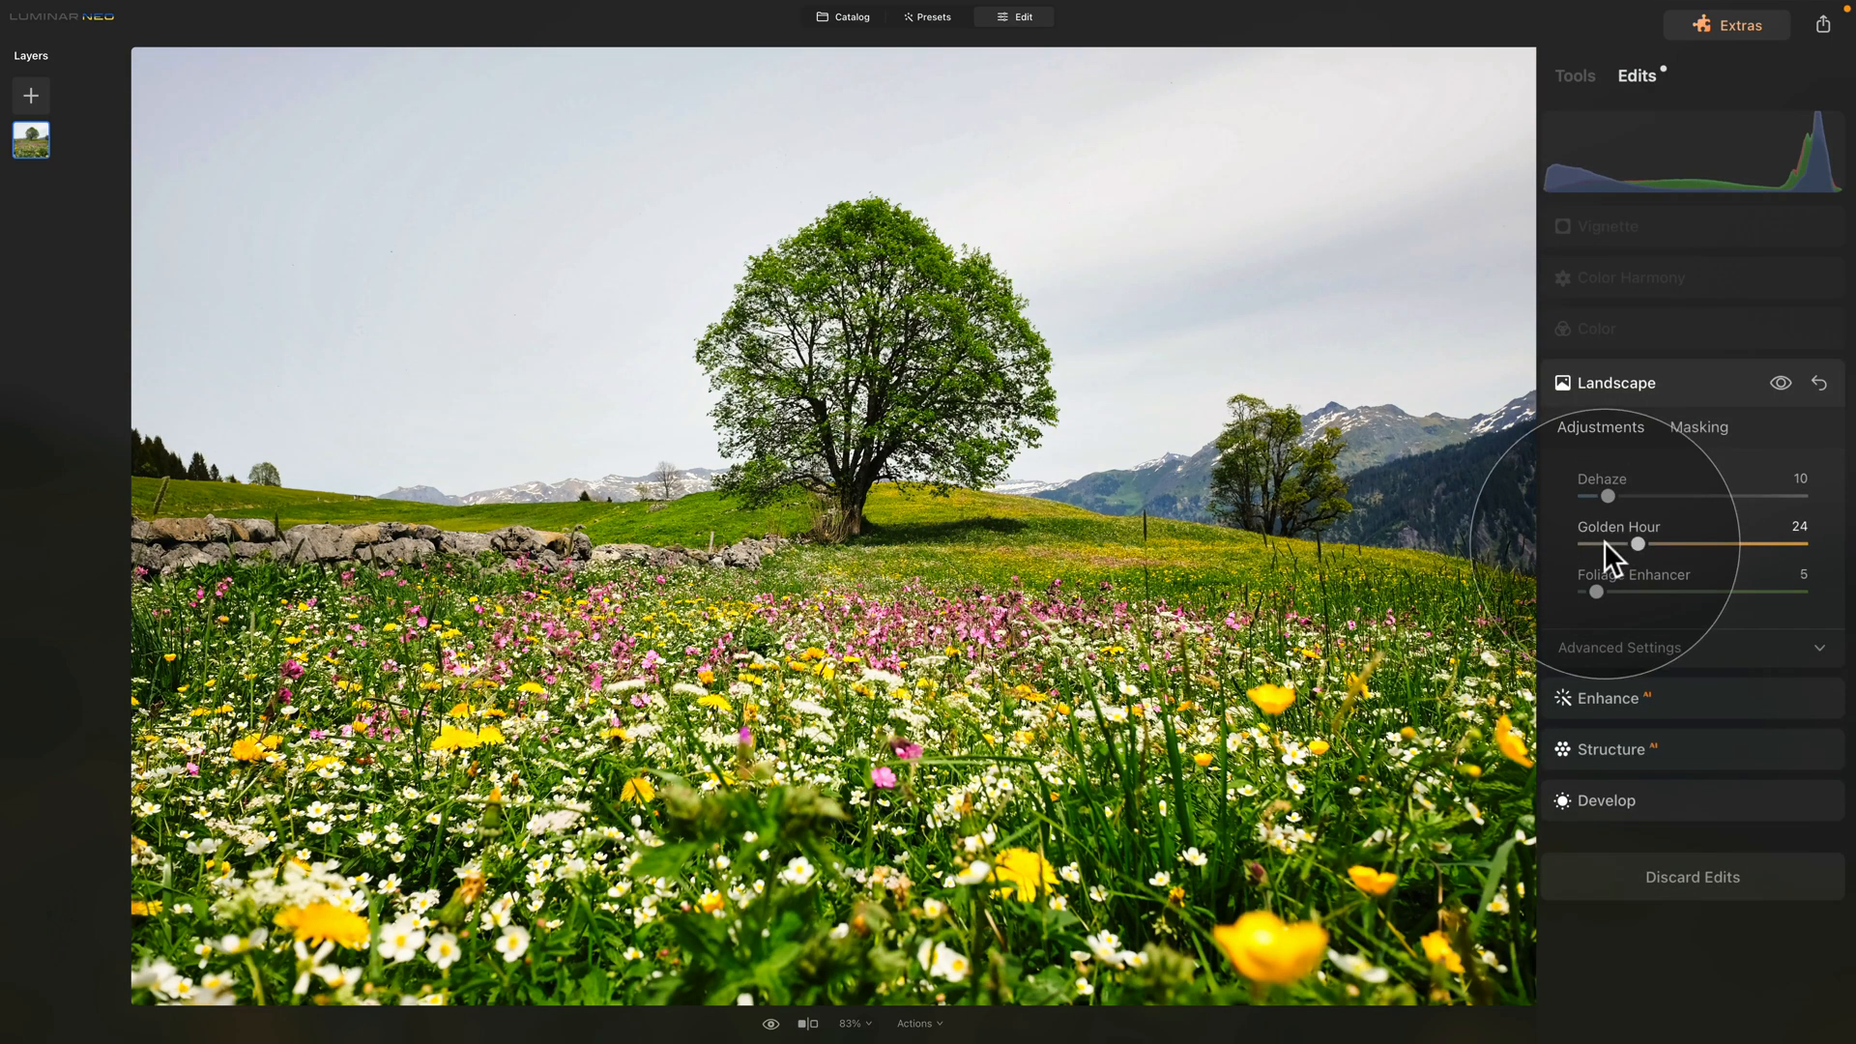
drag(1638, 545, 1612, 545)
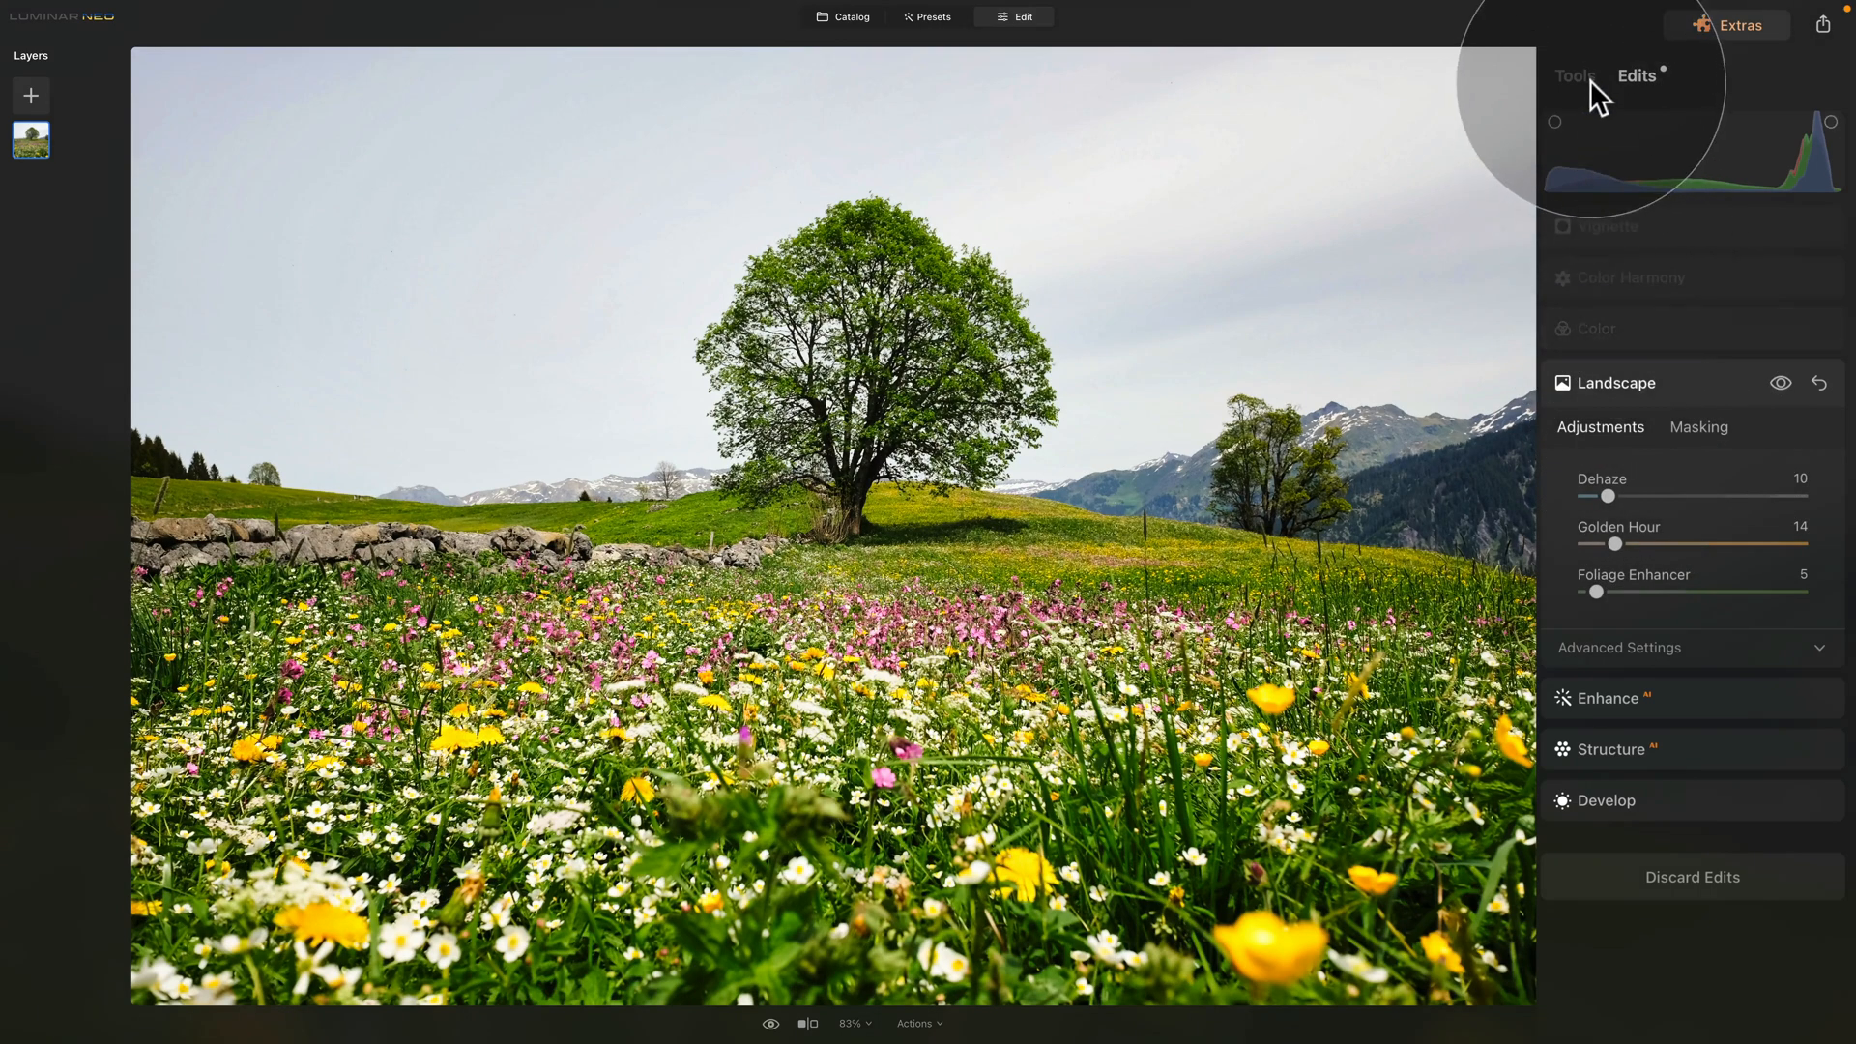
click(1573, 74)
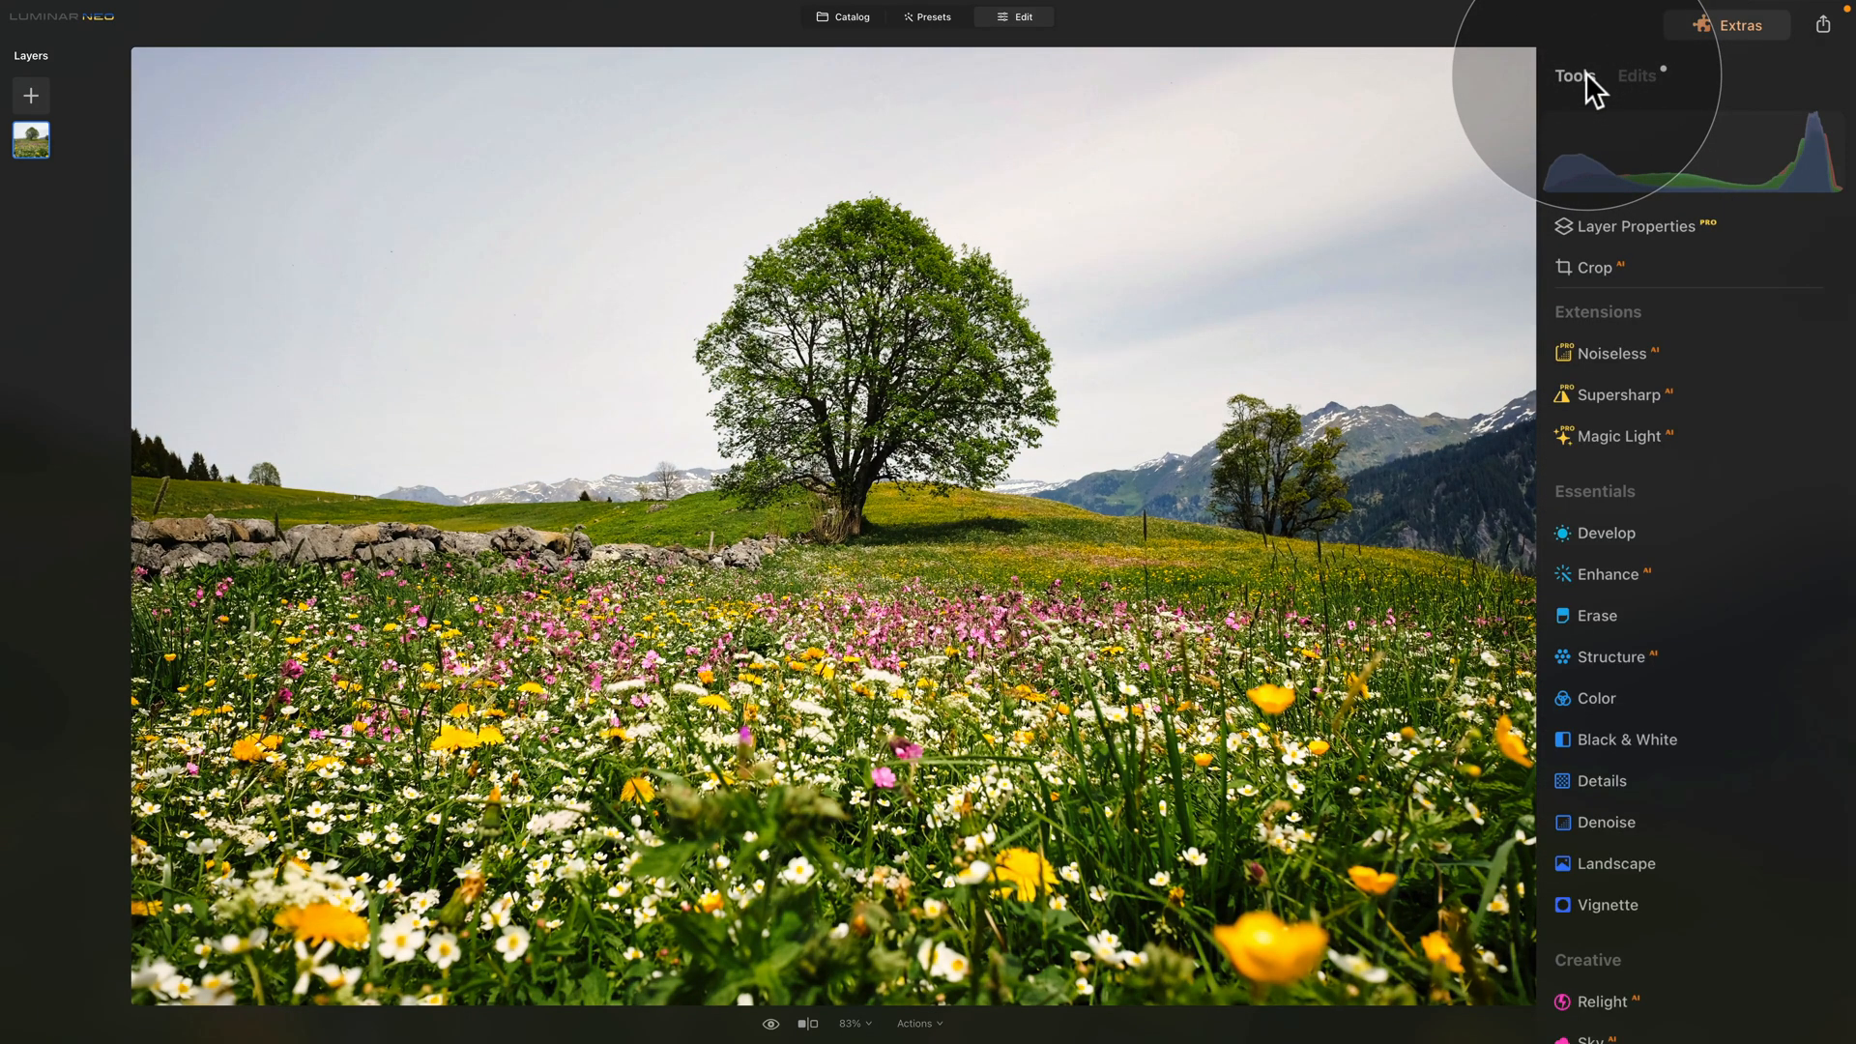
mouse_move(1635, 96)
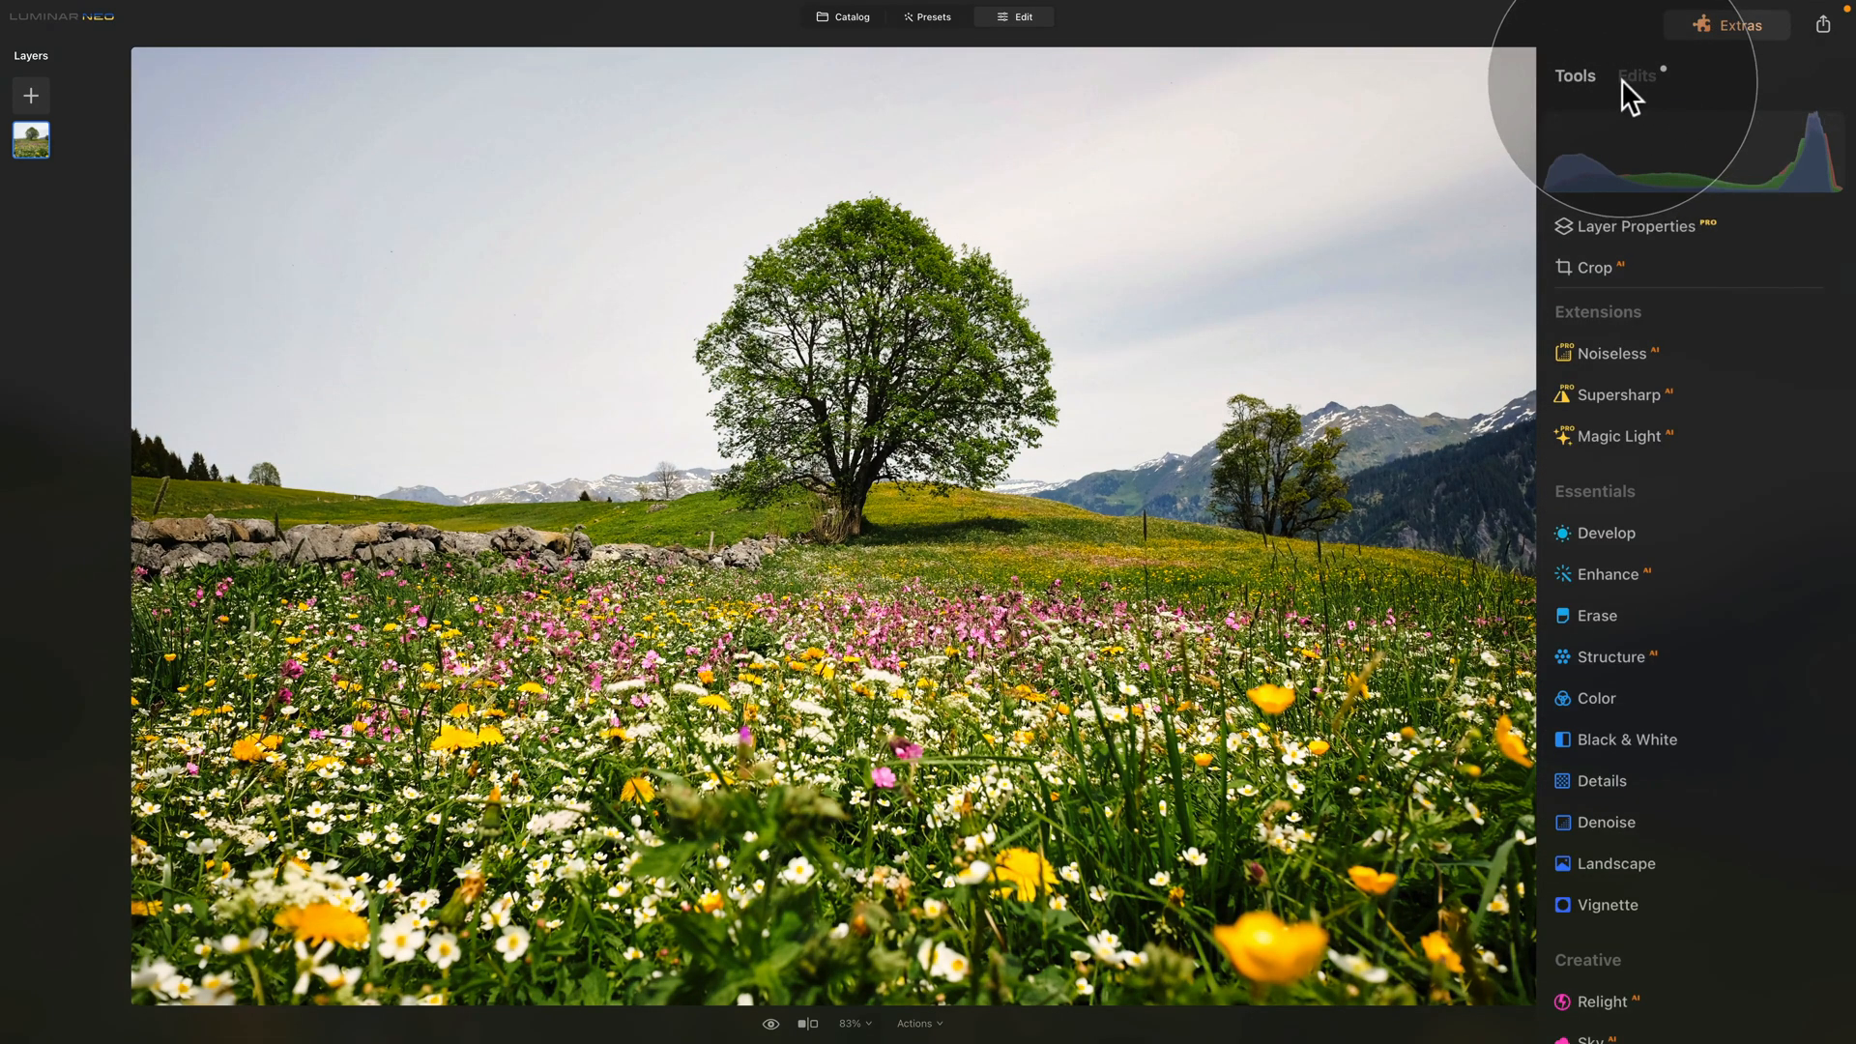
click(1636, 75)
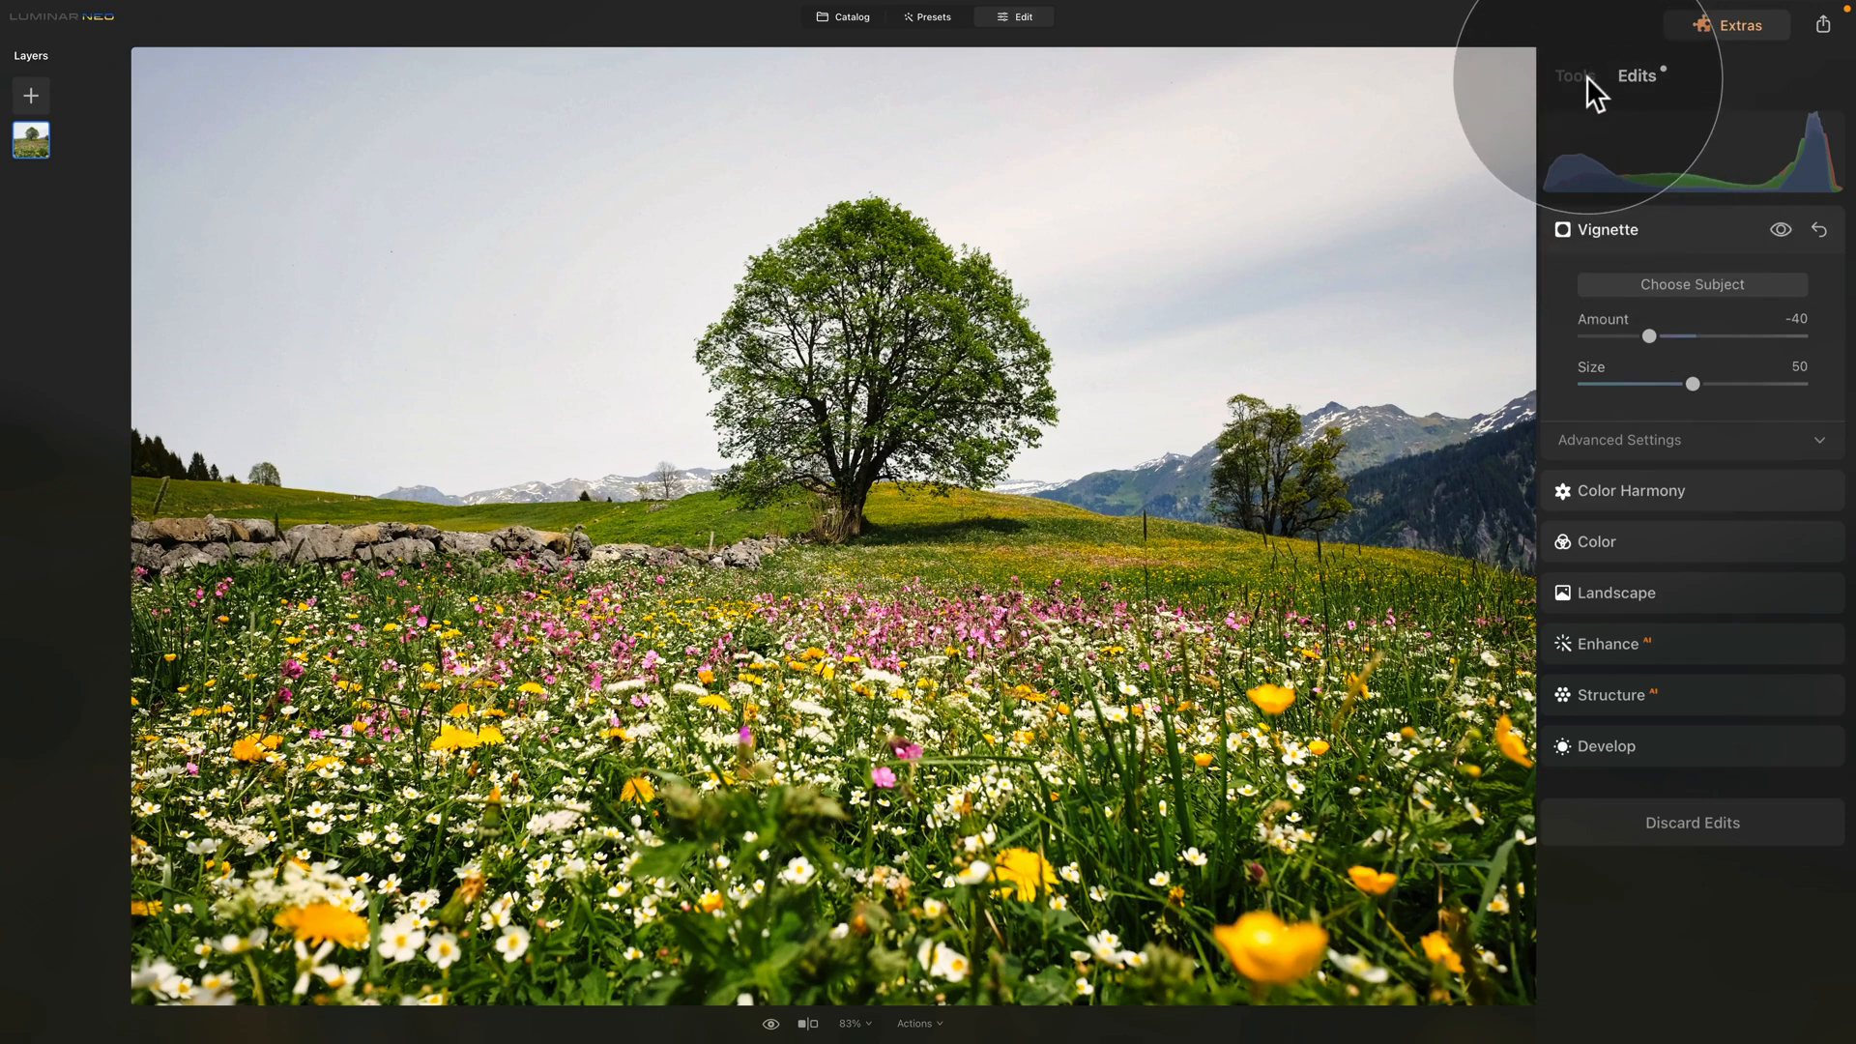
click(1575, 75)
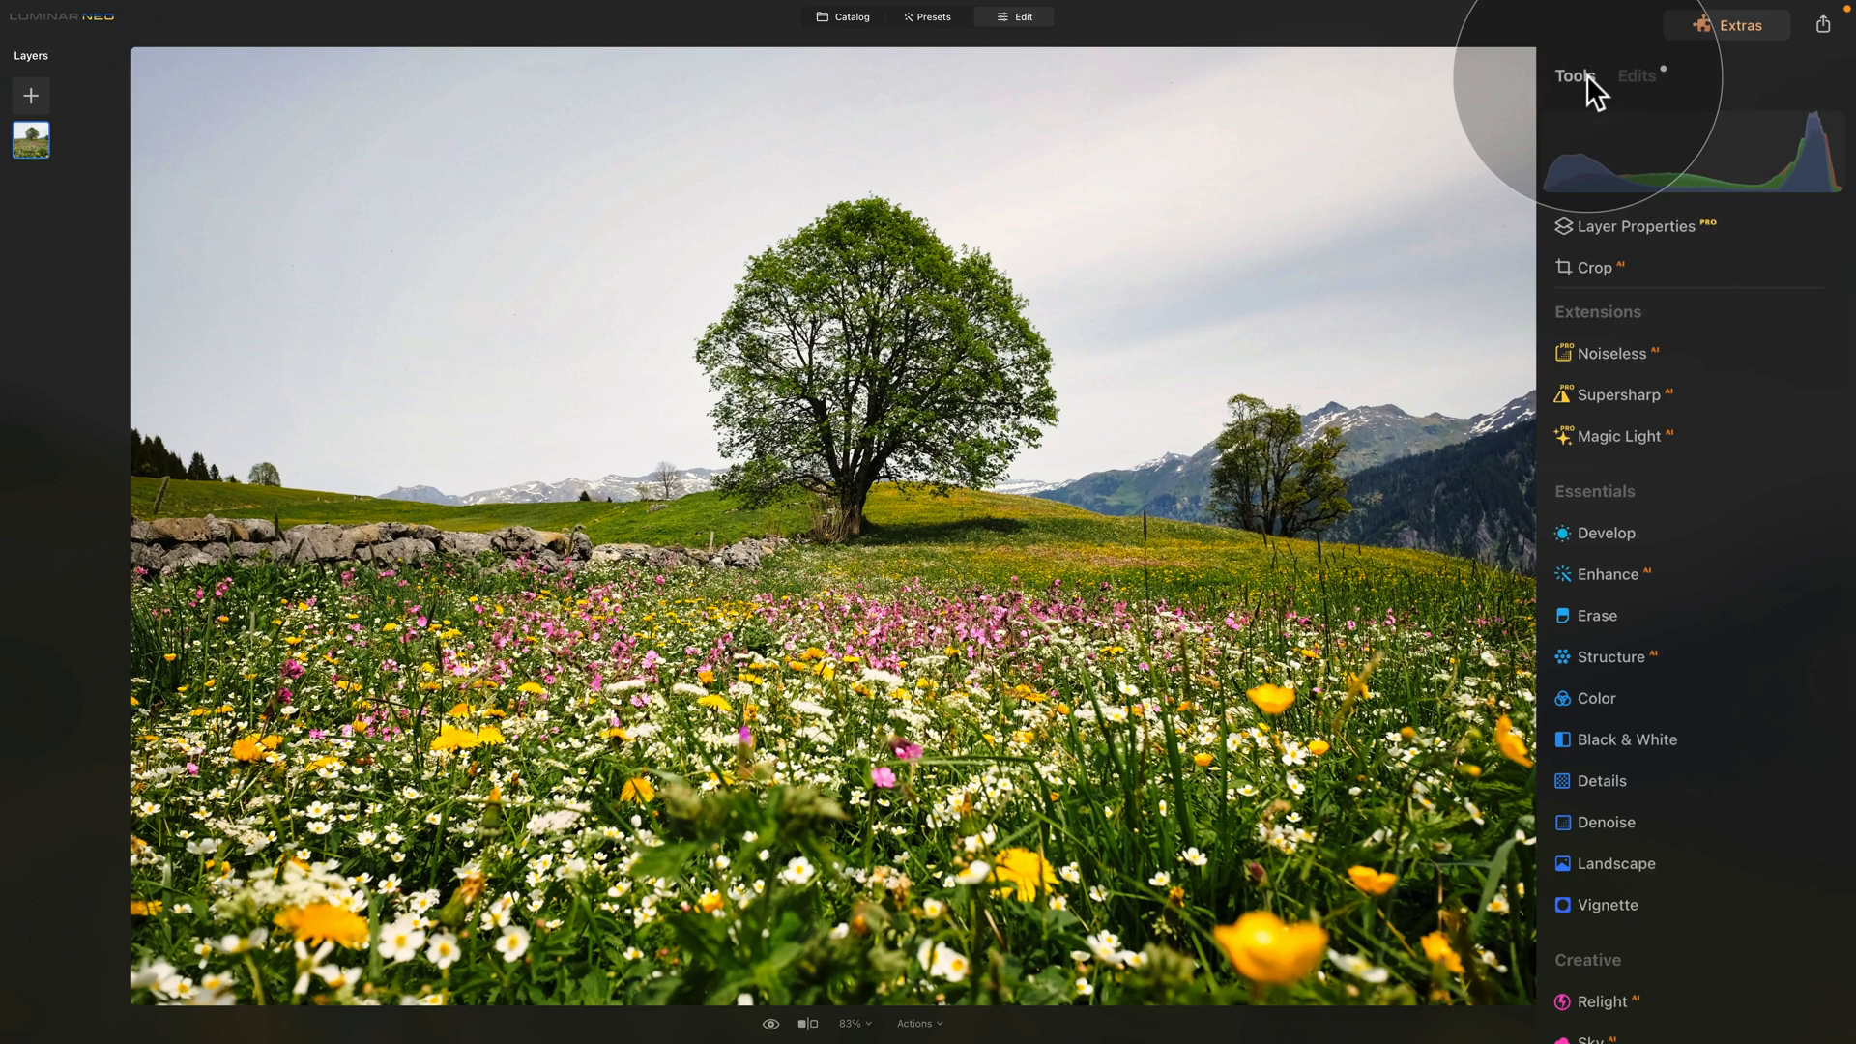
mouse_move(1632, 669)
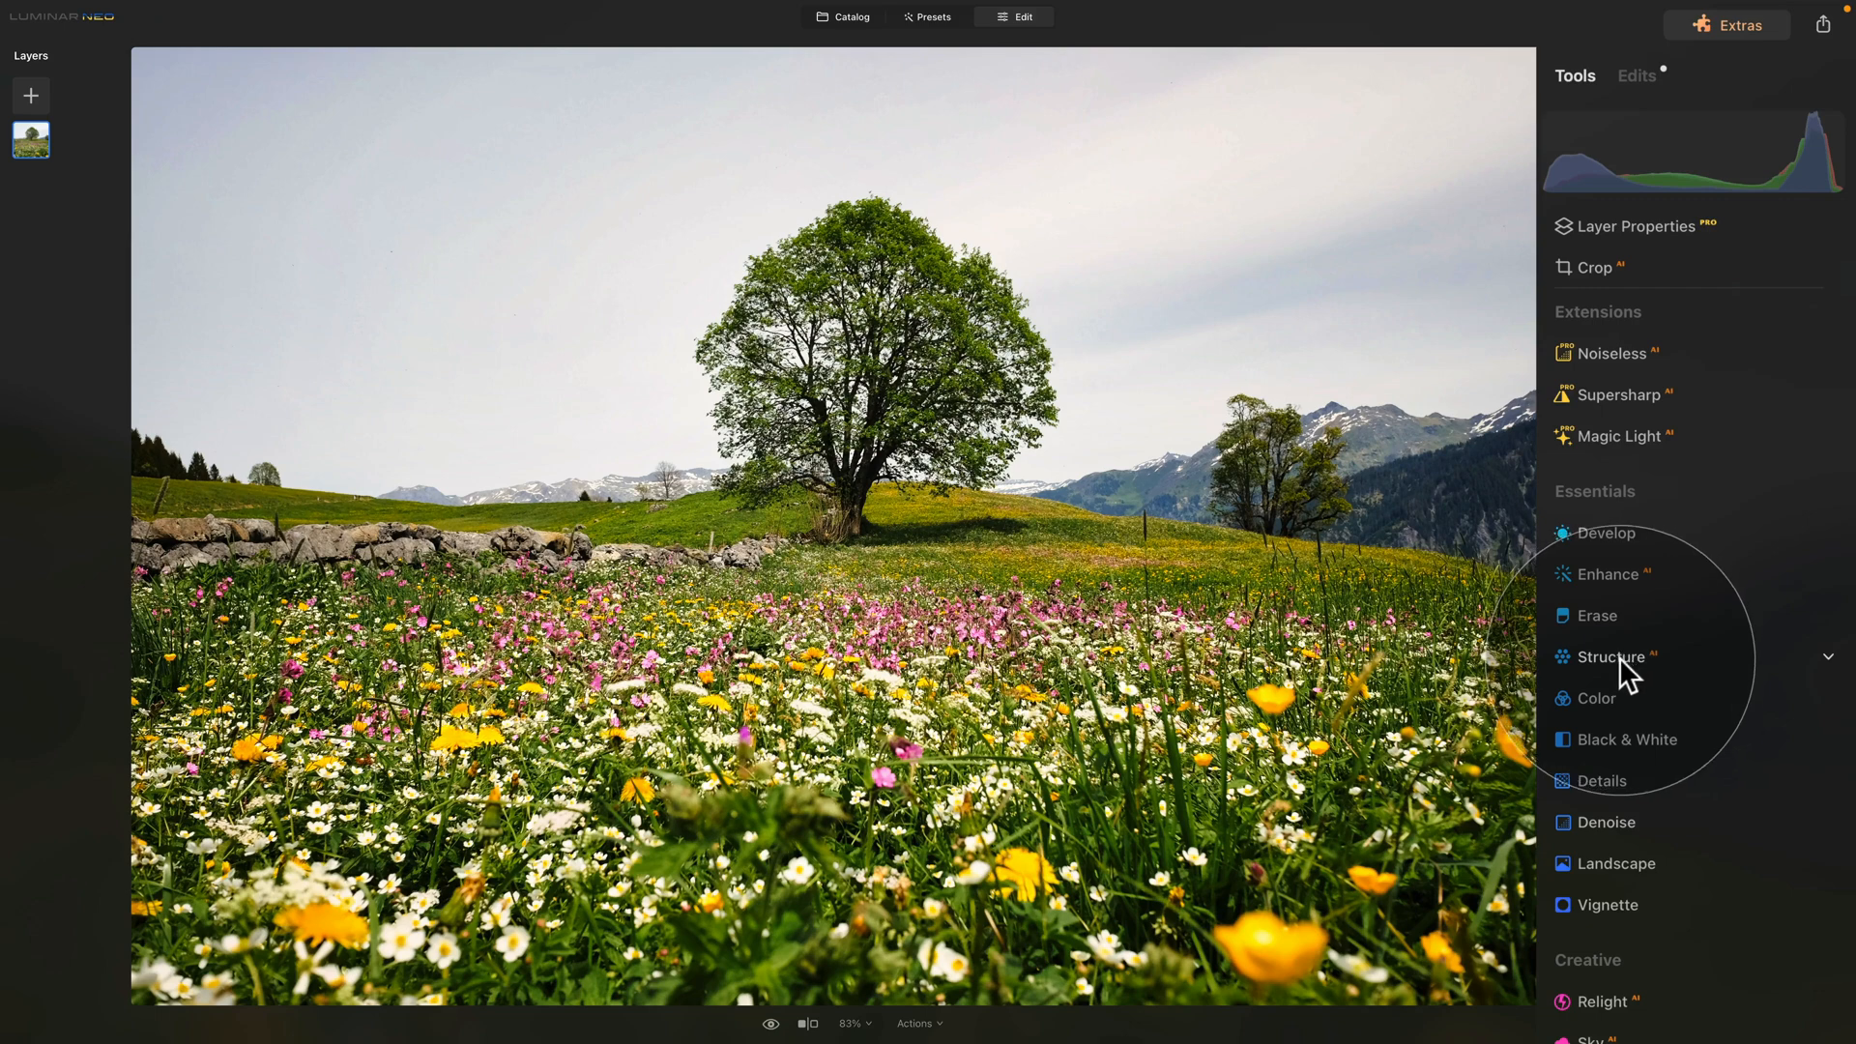
click(1612, 657)
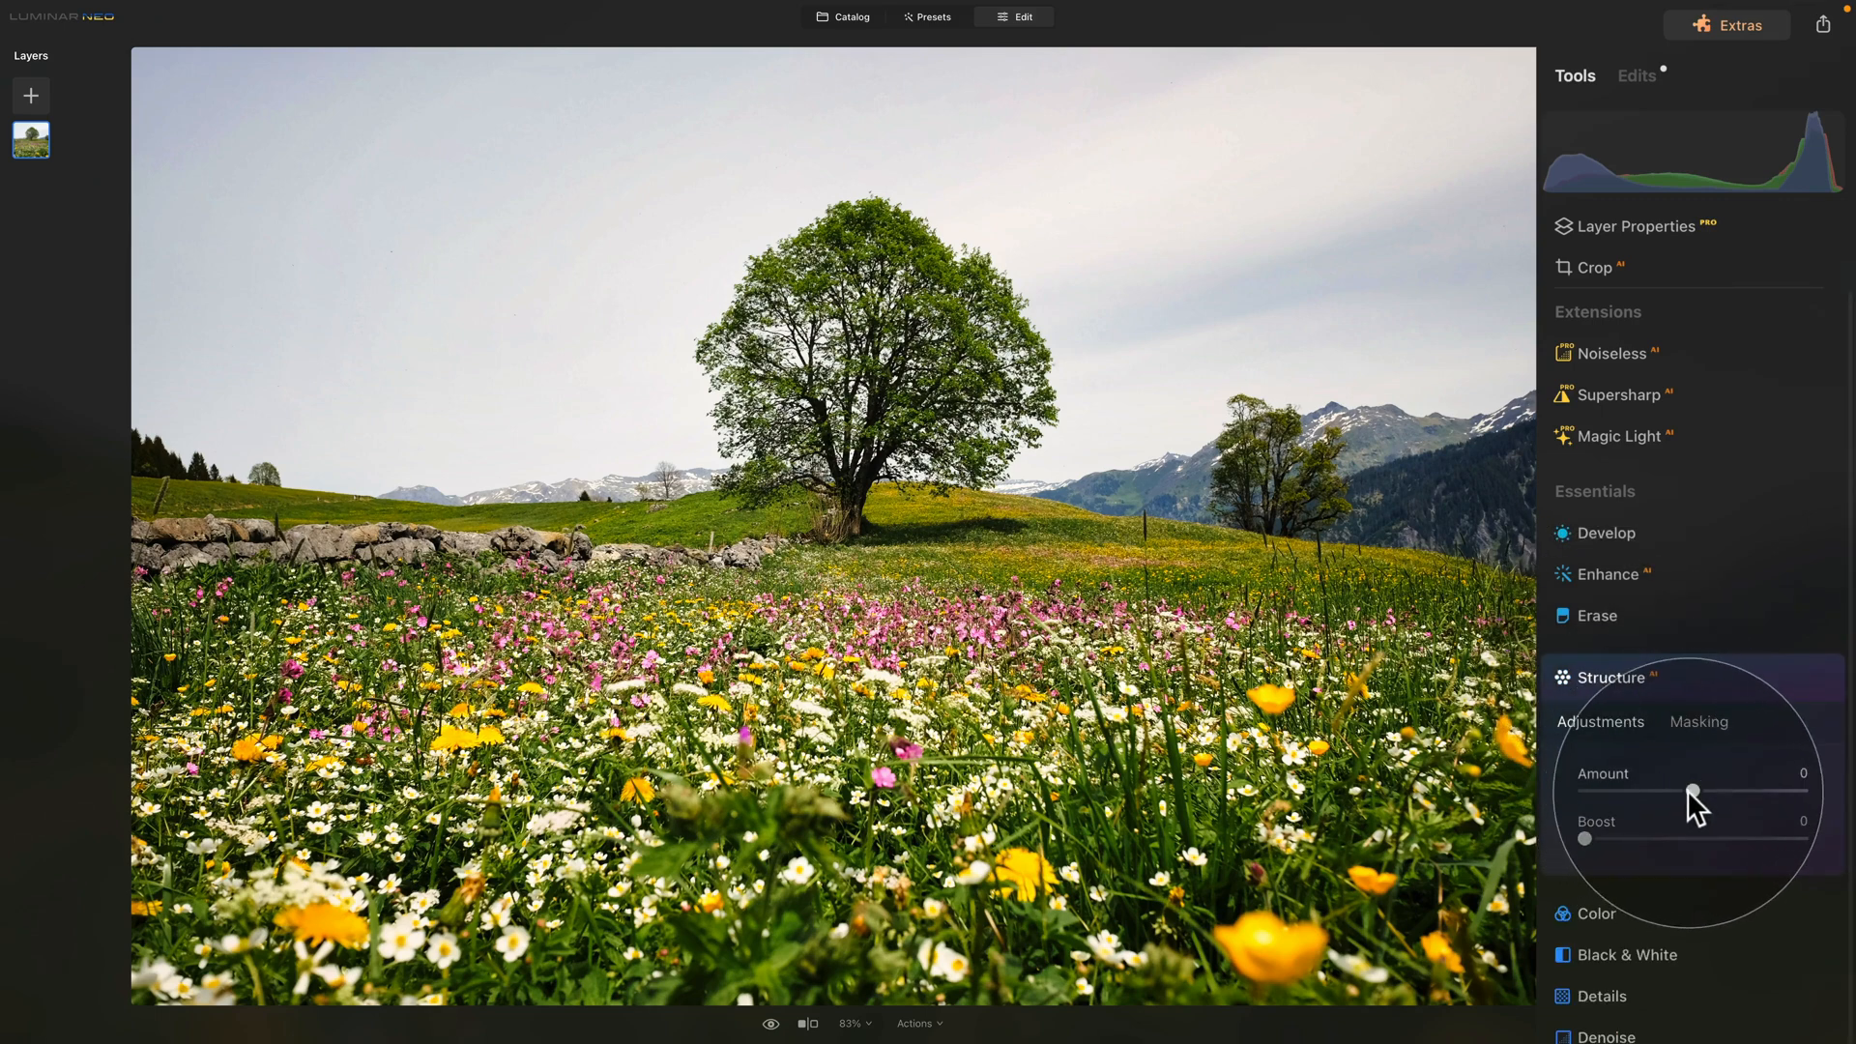
drag(1693, 791, 1736, 791)
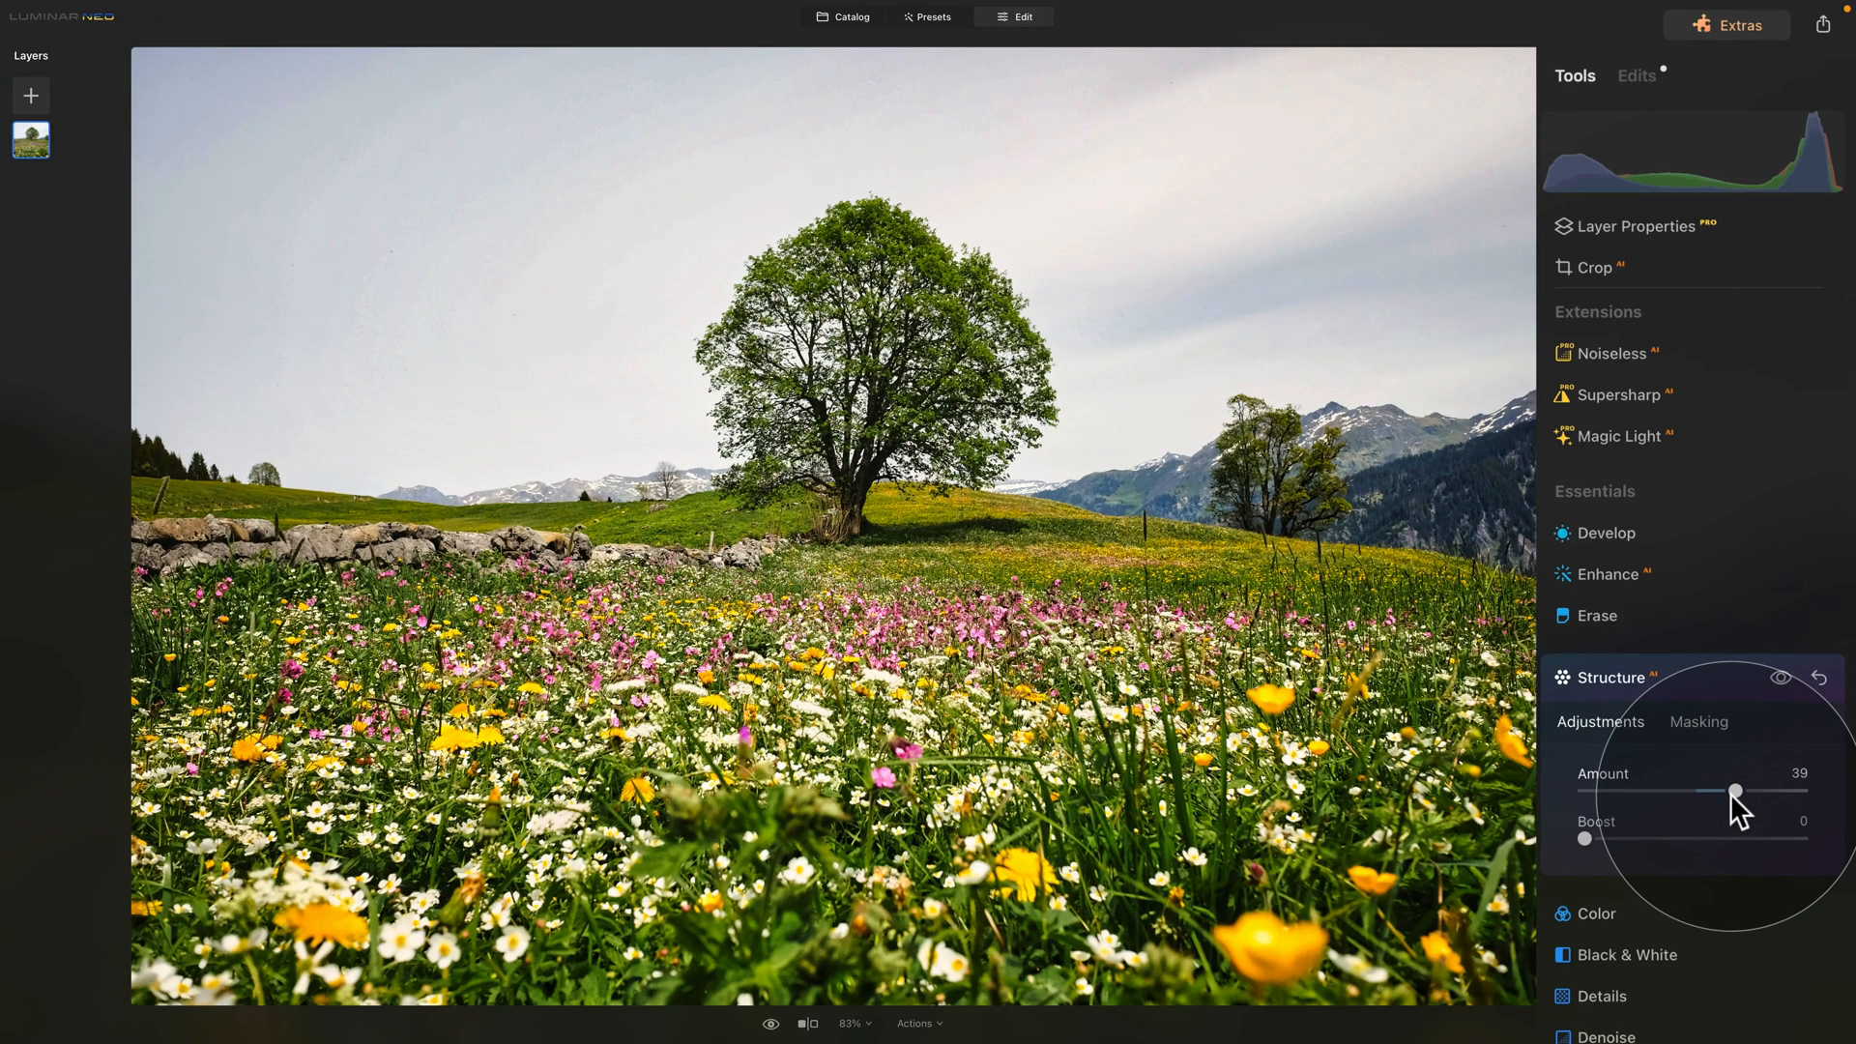
mouse_move(1620, 808)
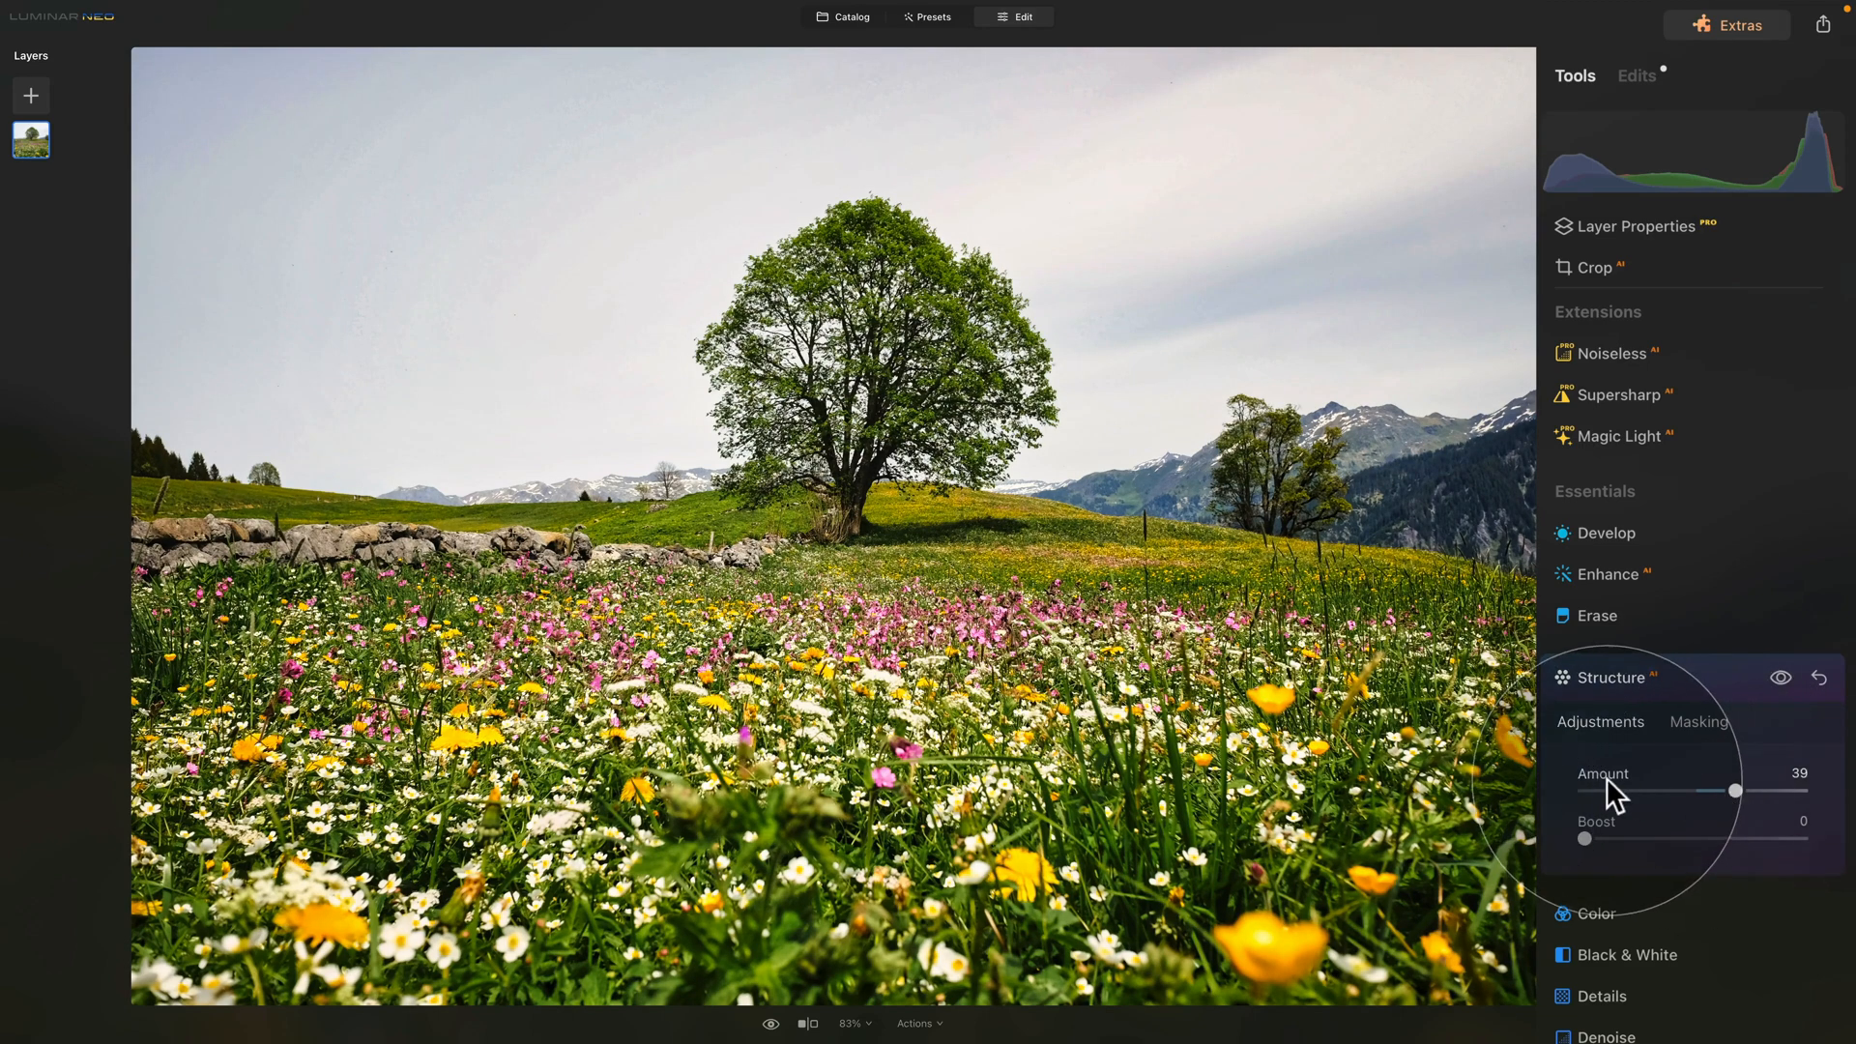
drag(1736, 790, 1691, 790)
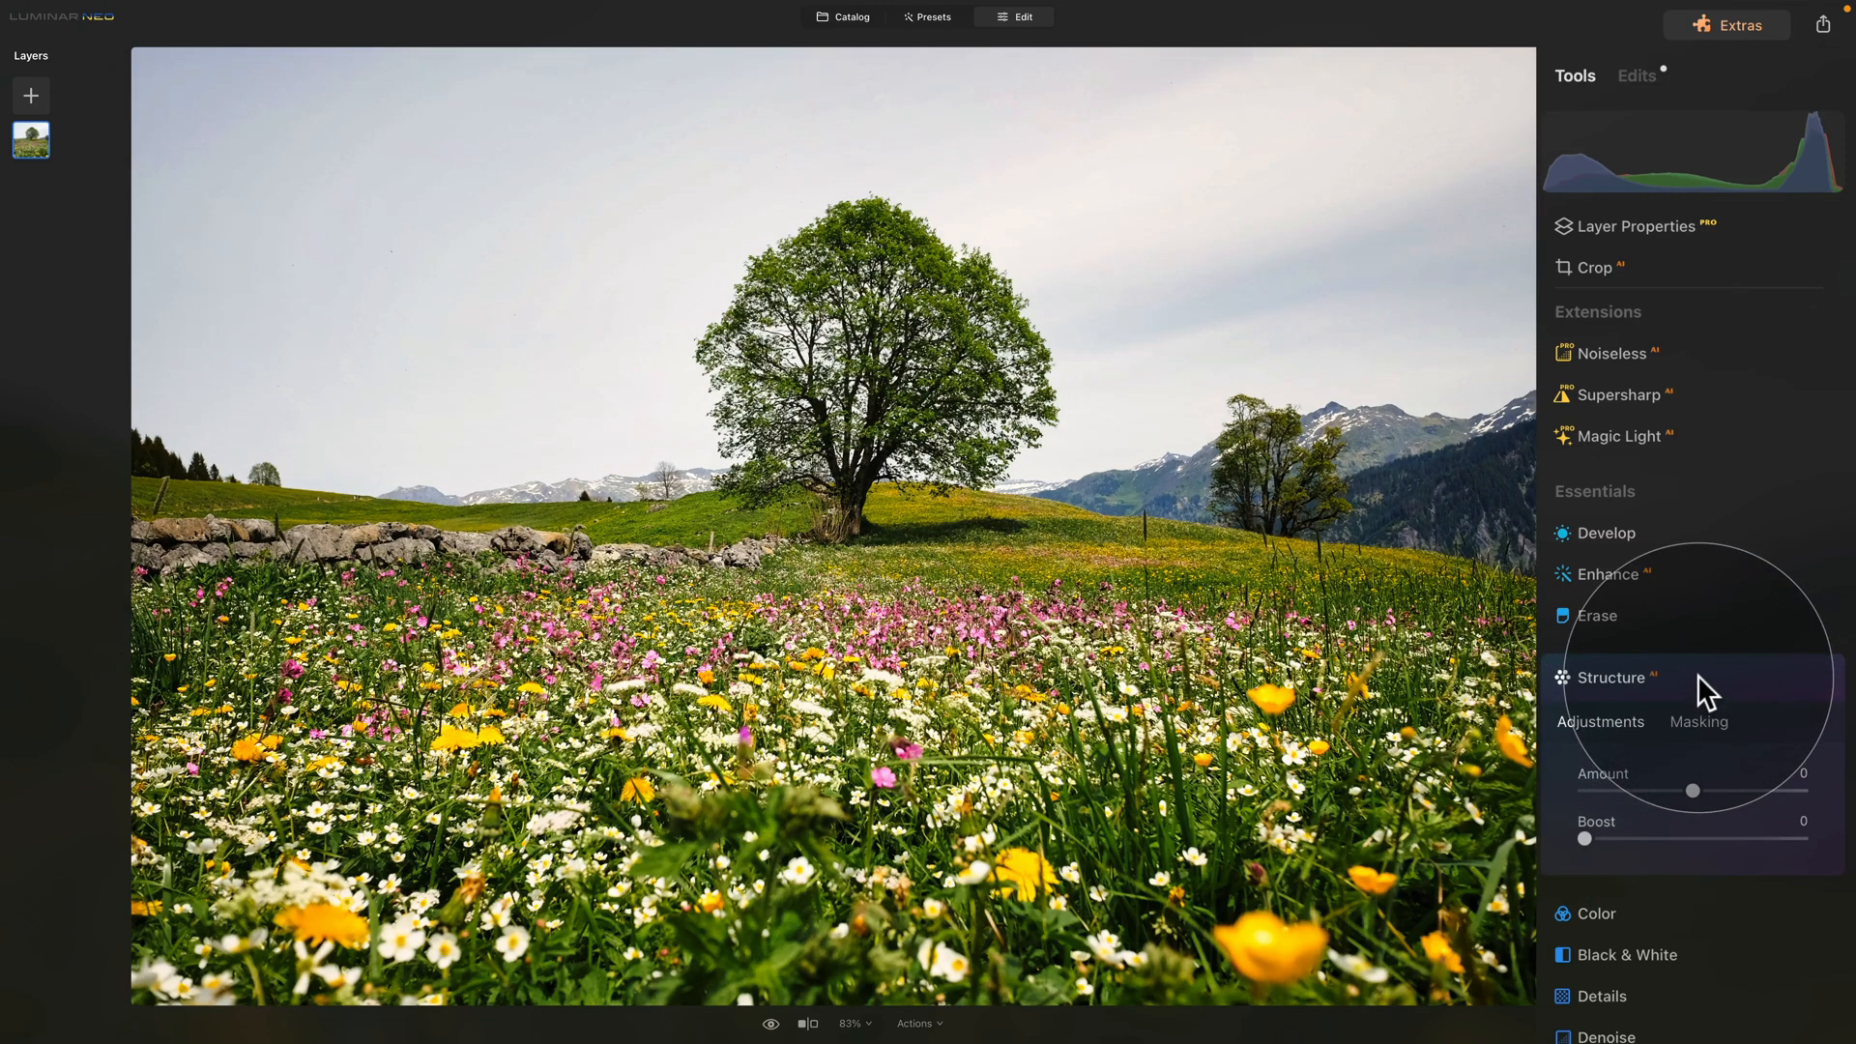
click(1610, 678)
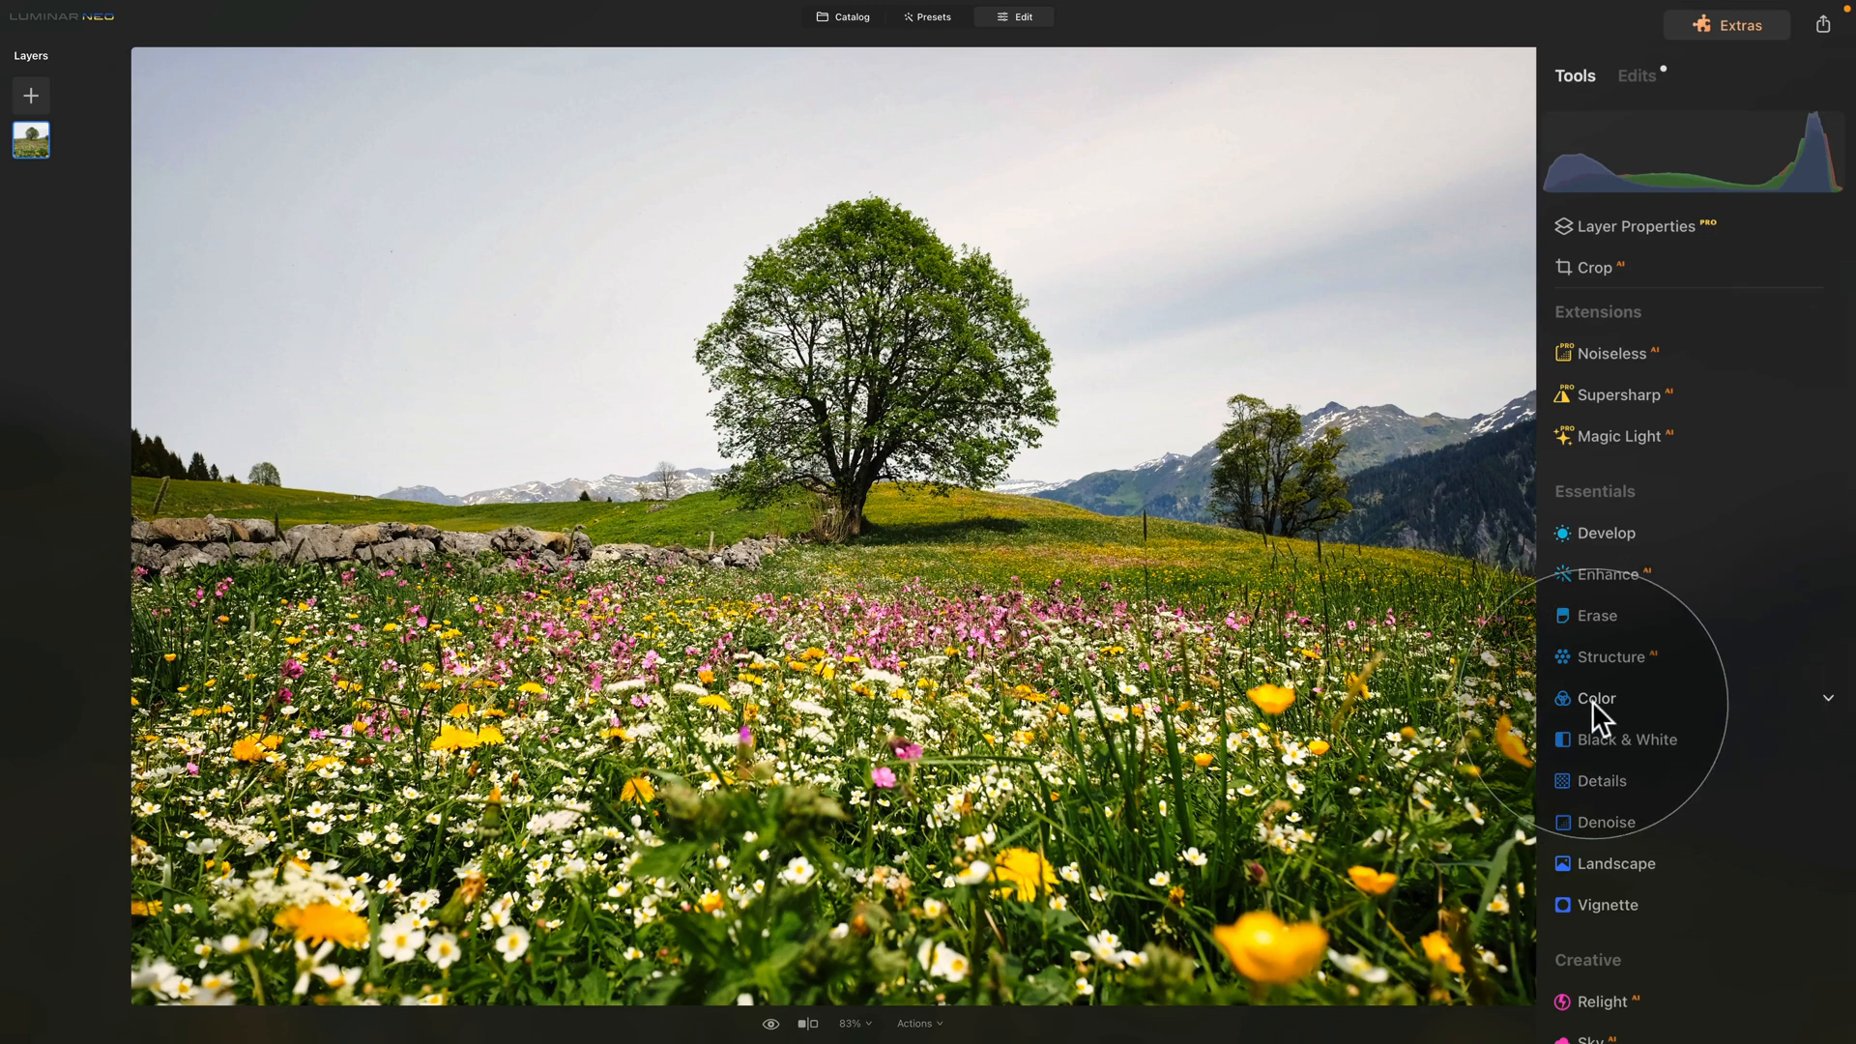
click(1597, 700)
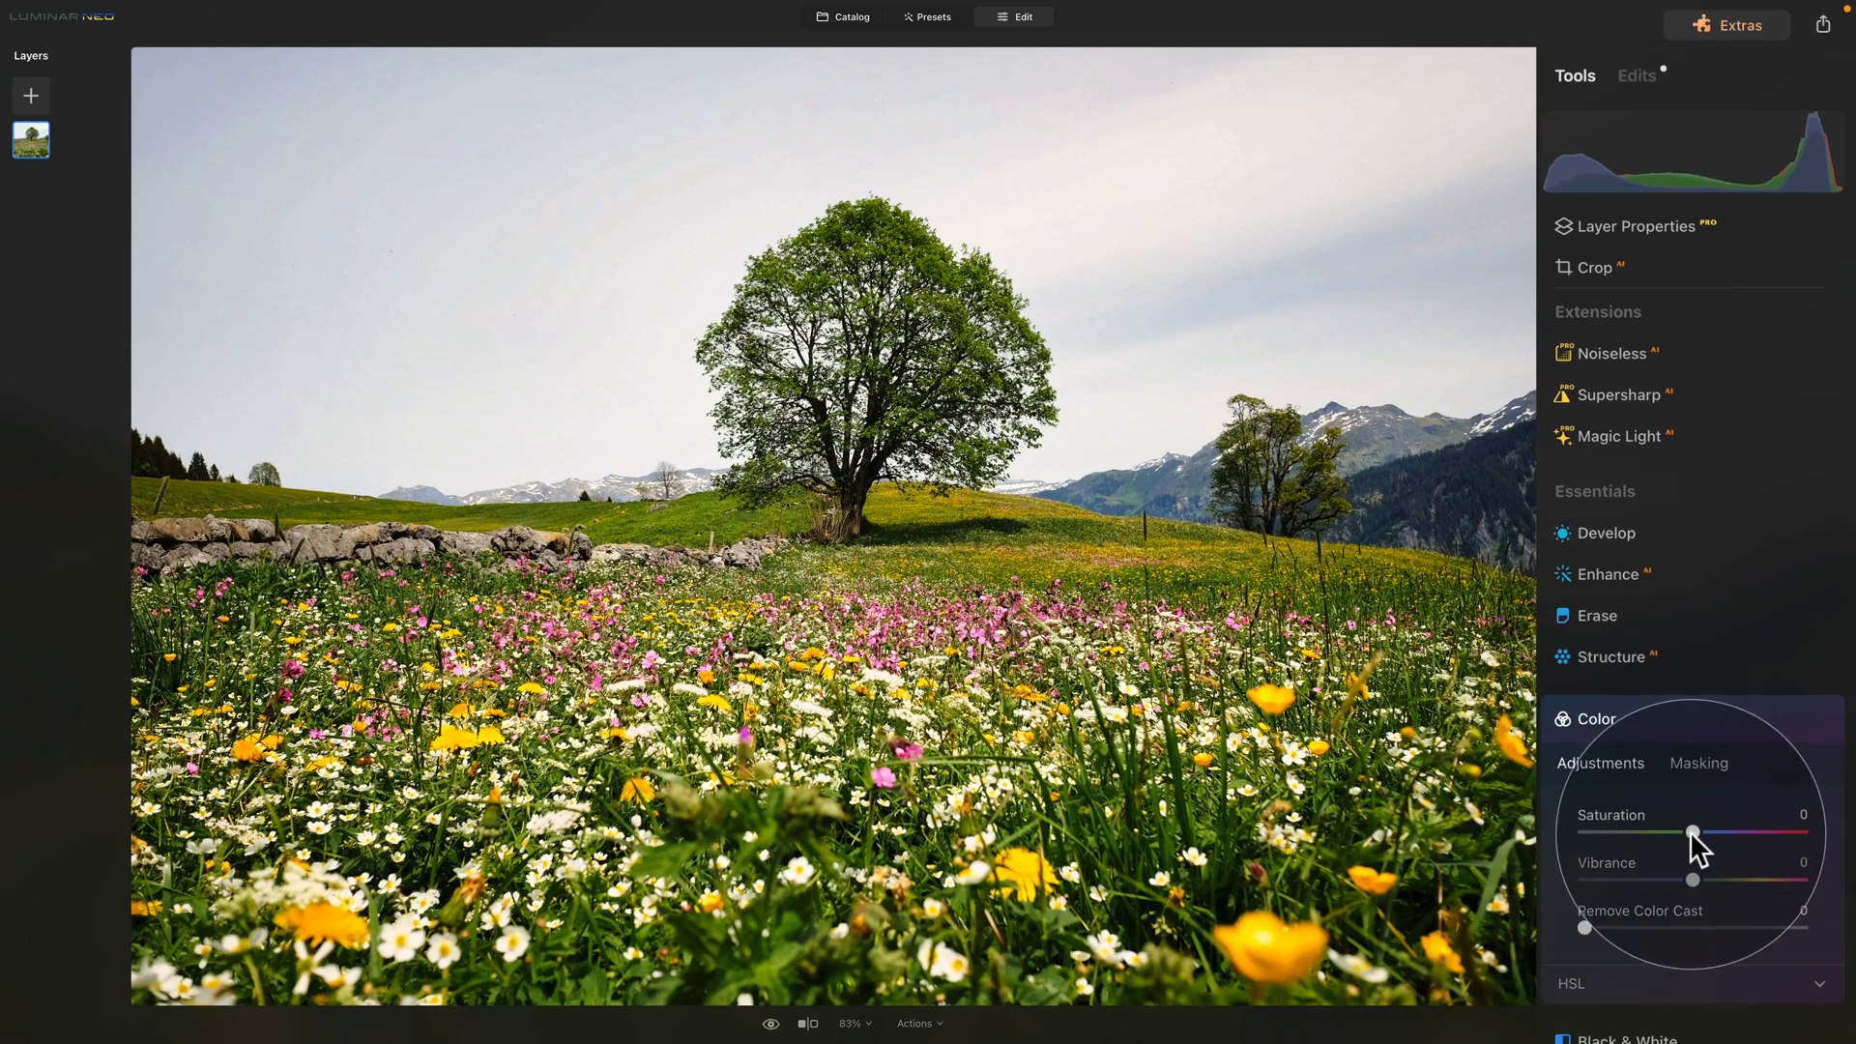
drag(1691, 831, 1716, 831)
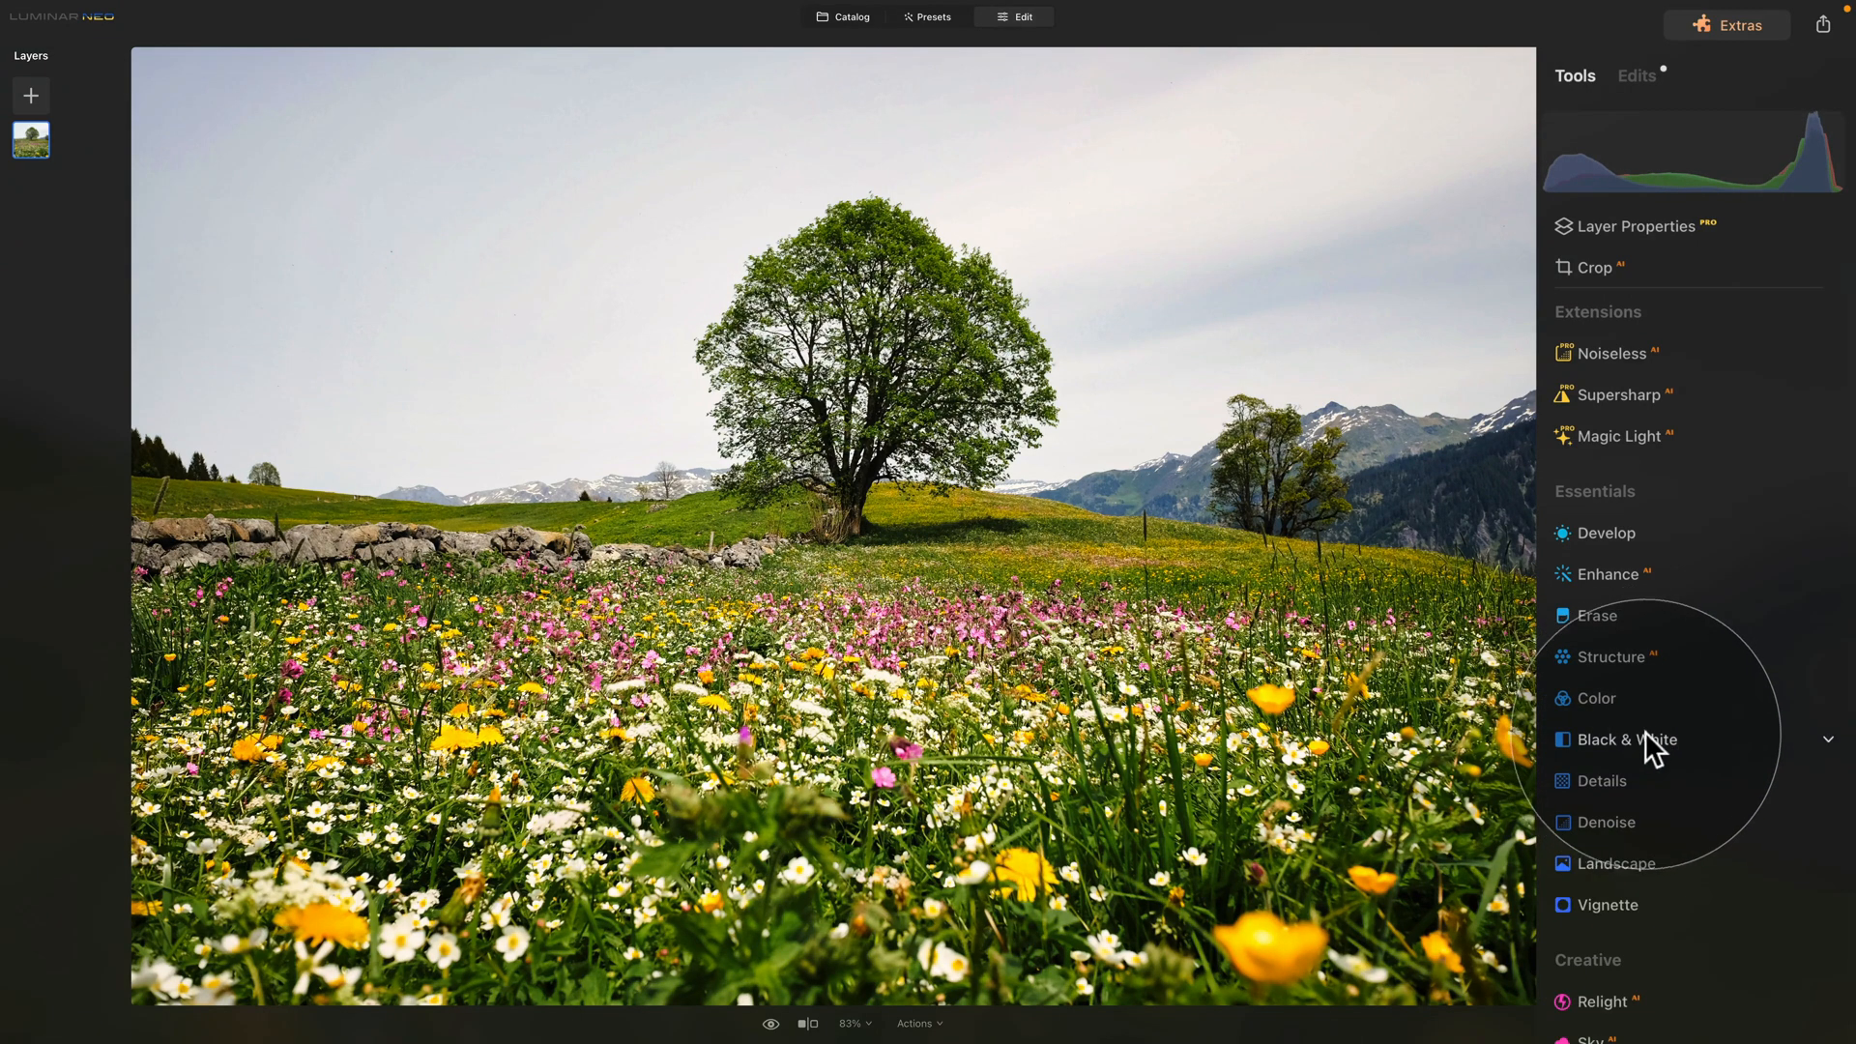
Step: Add a Supercontrast edit with Midtones Contrast raised to 30
scroll(down, 3)
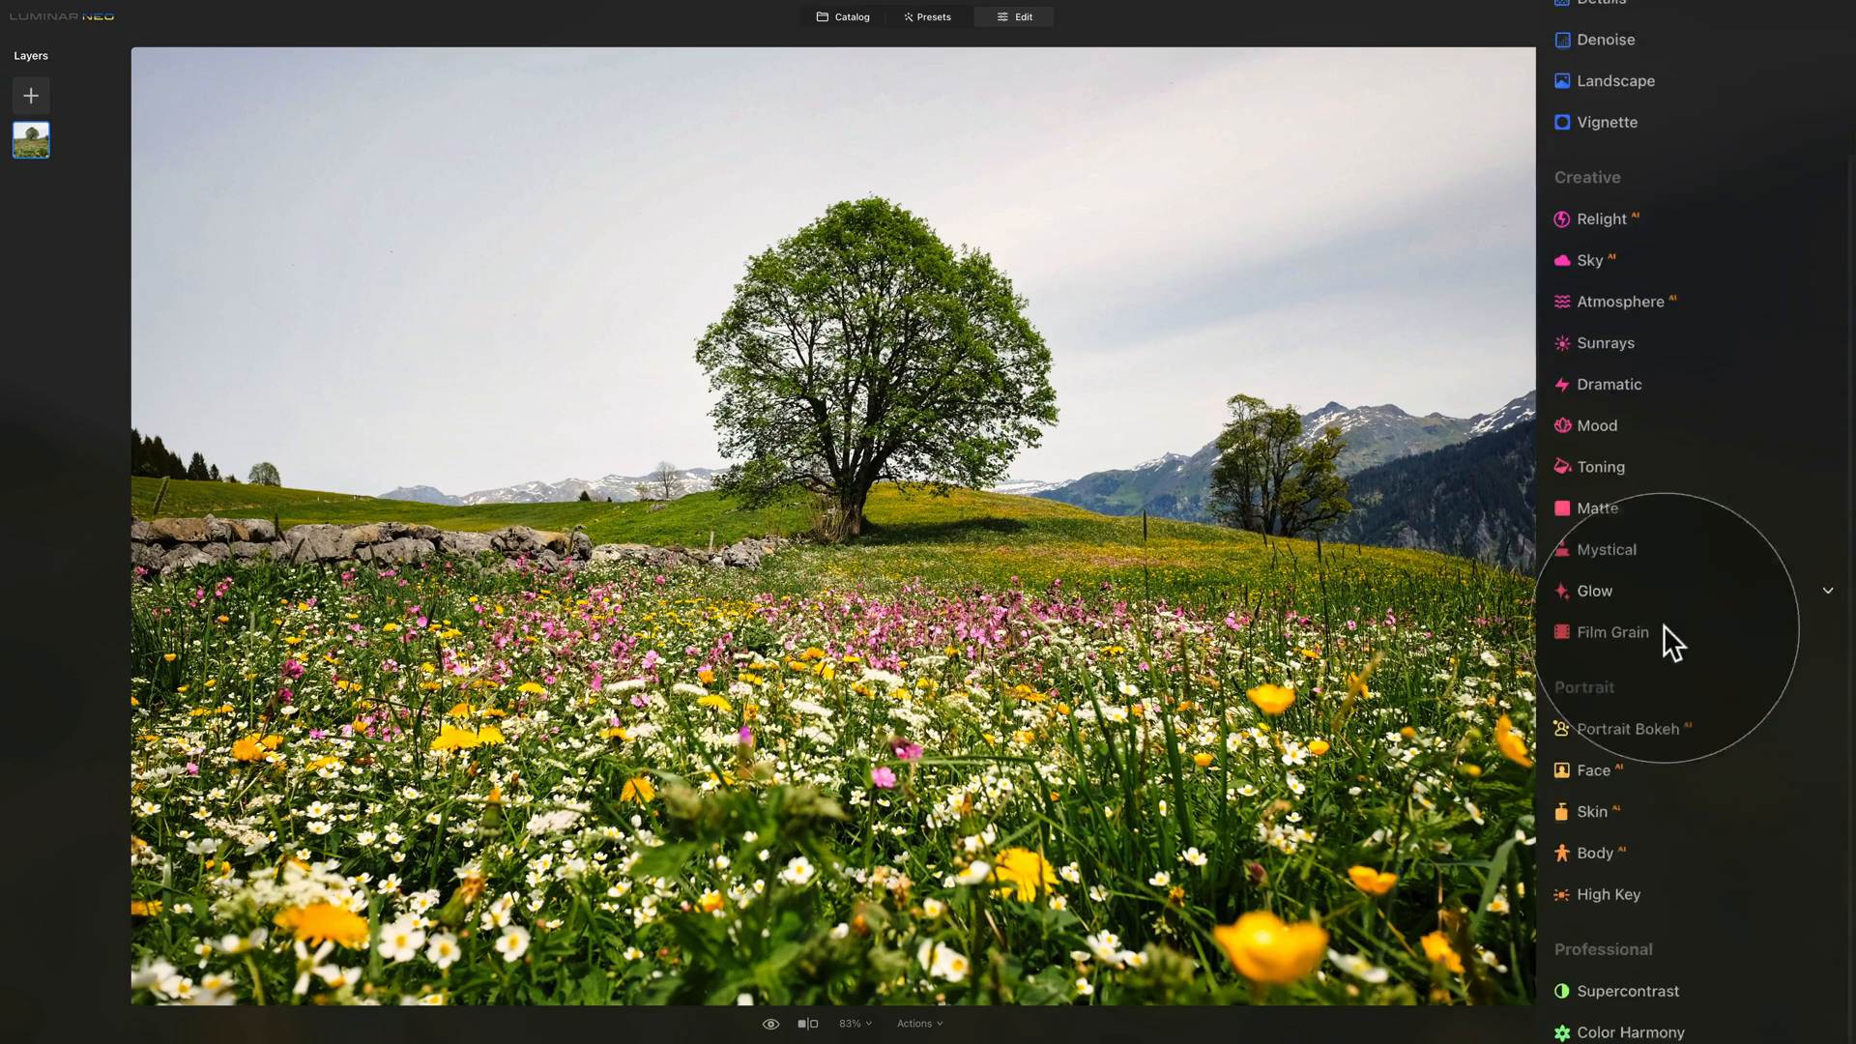
click(1628, 631)
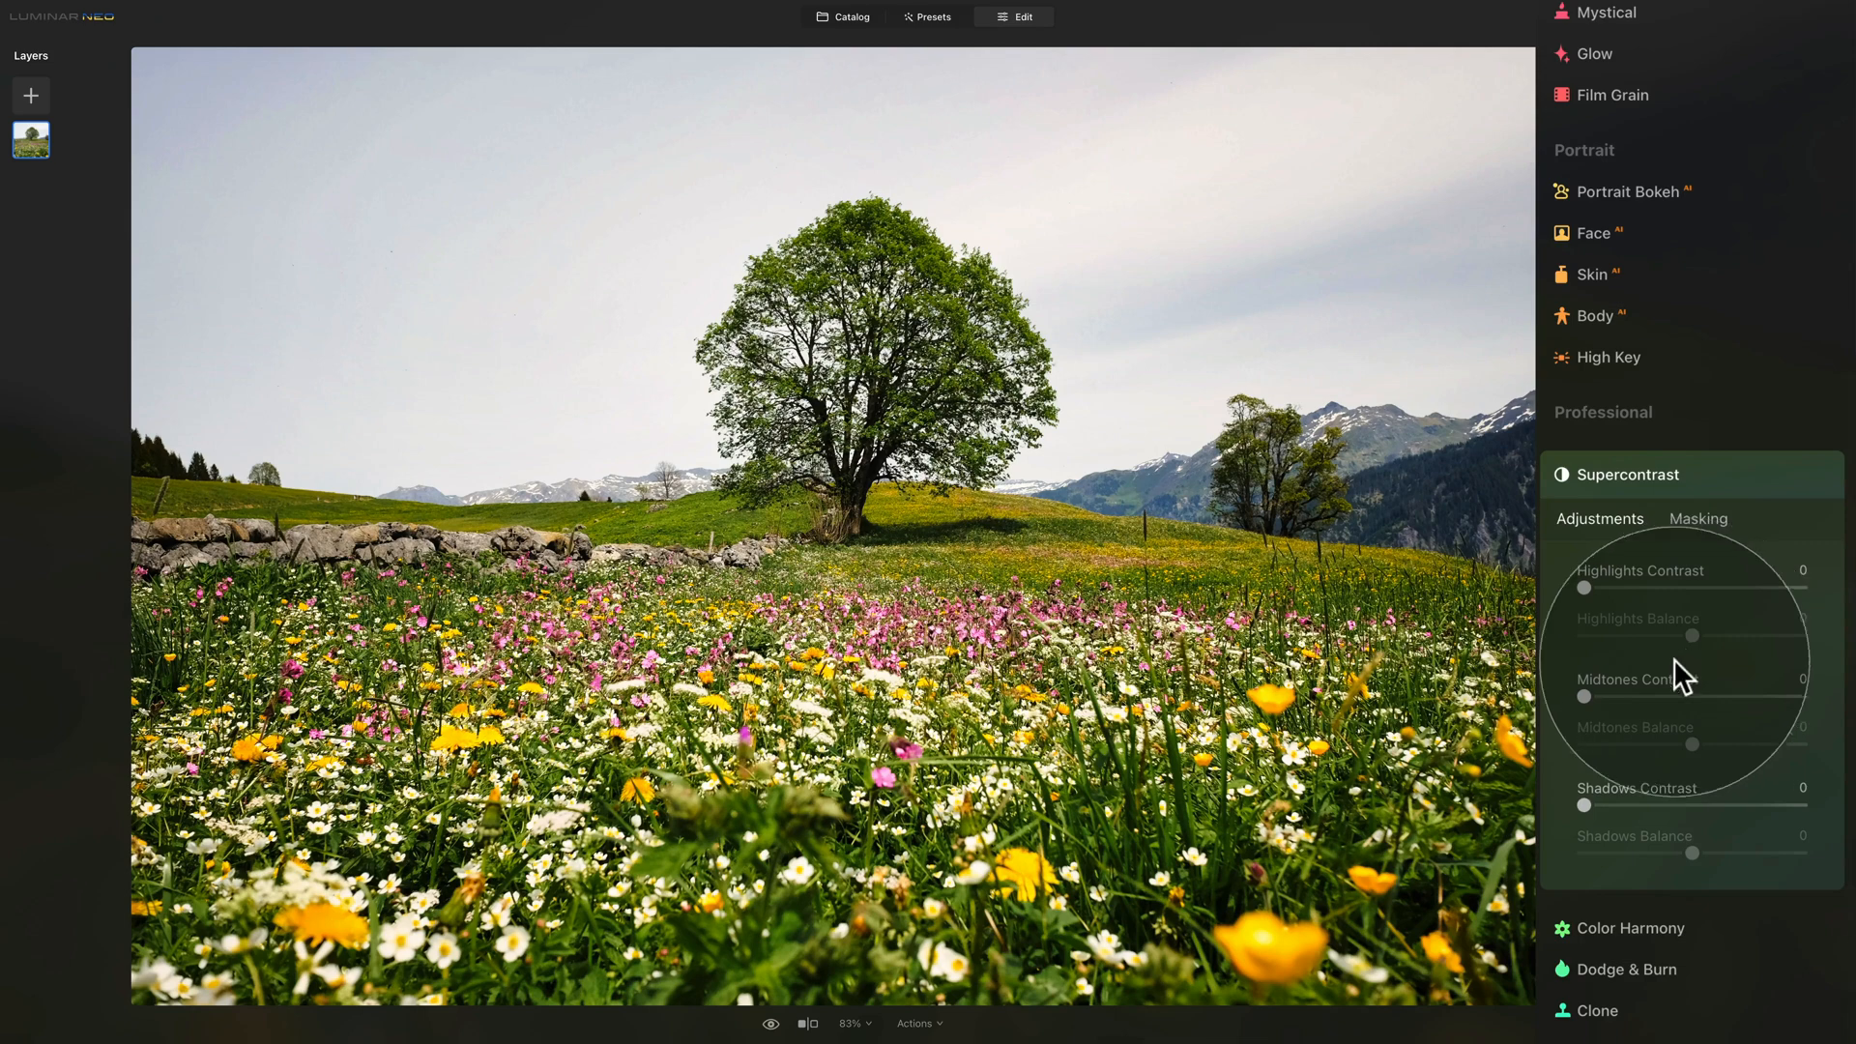
drag(1586, 698, 1643, 698)
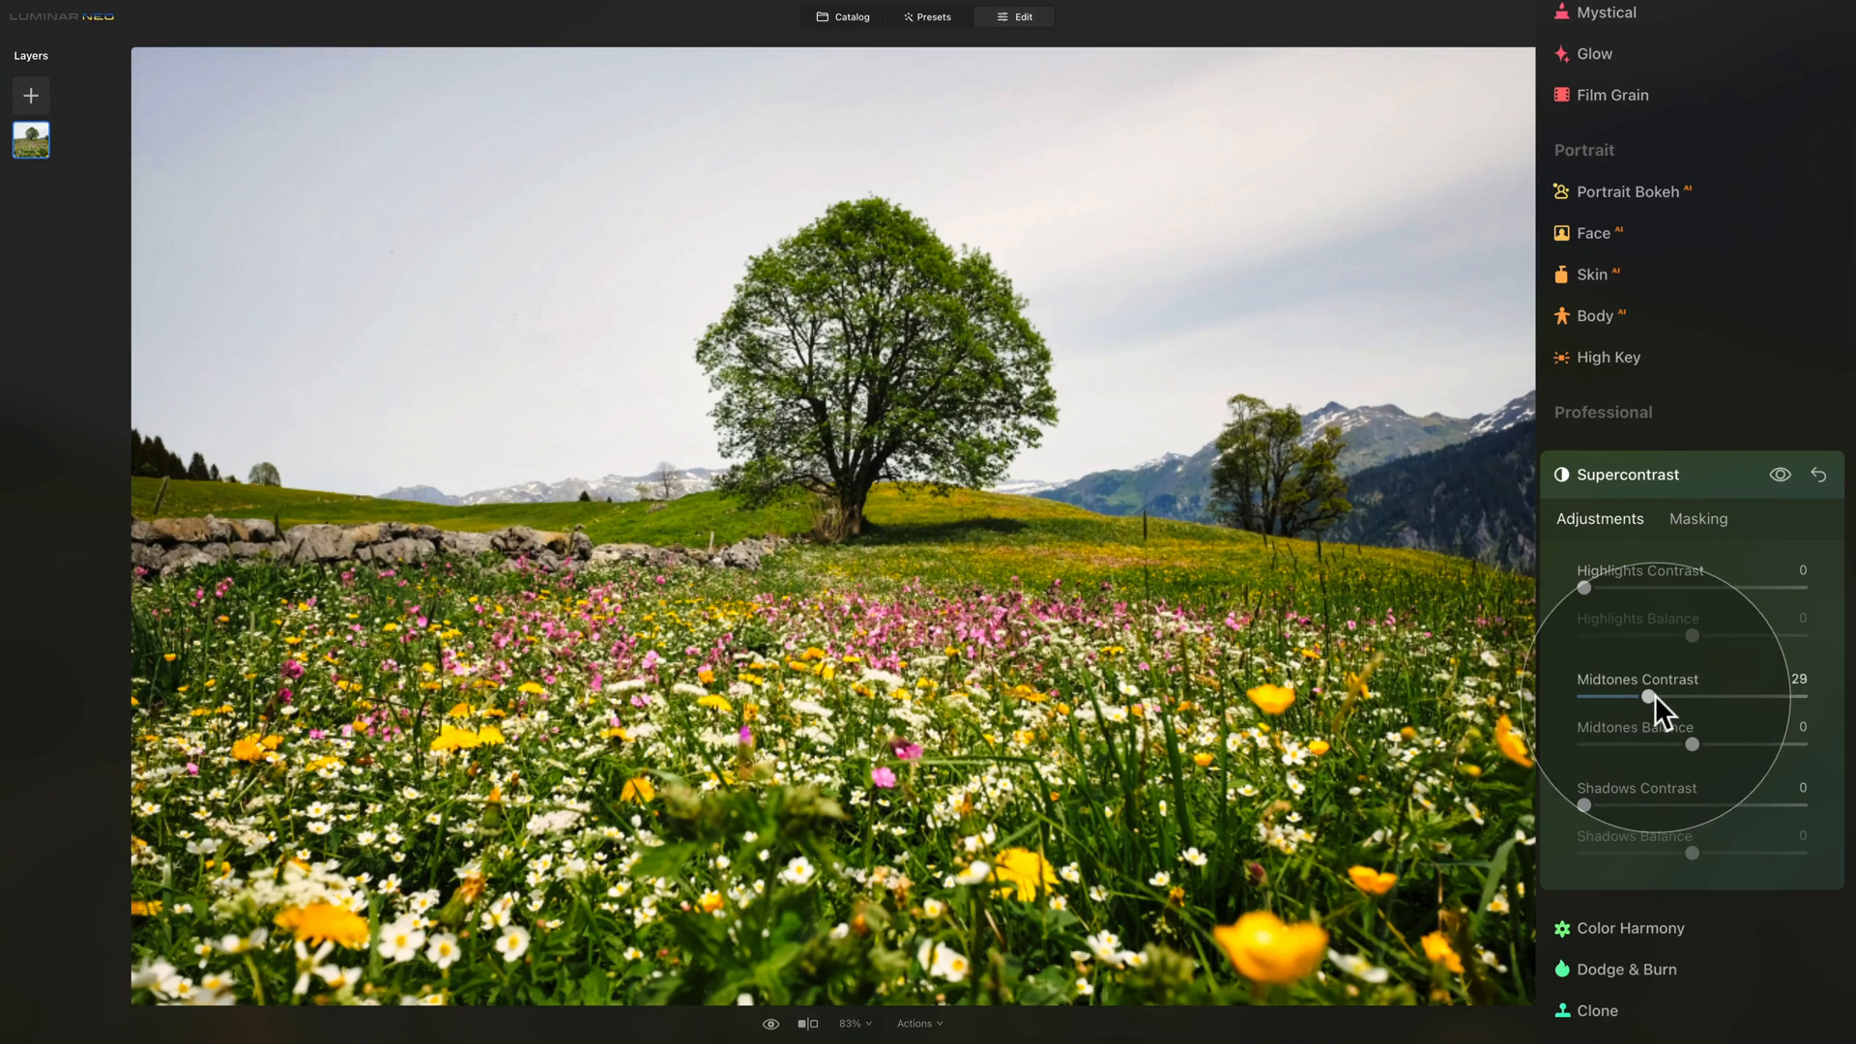
drag(1643, 698, 1648, 698)
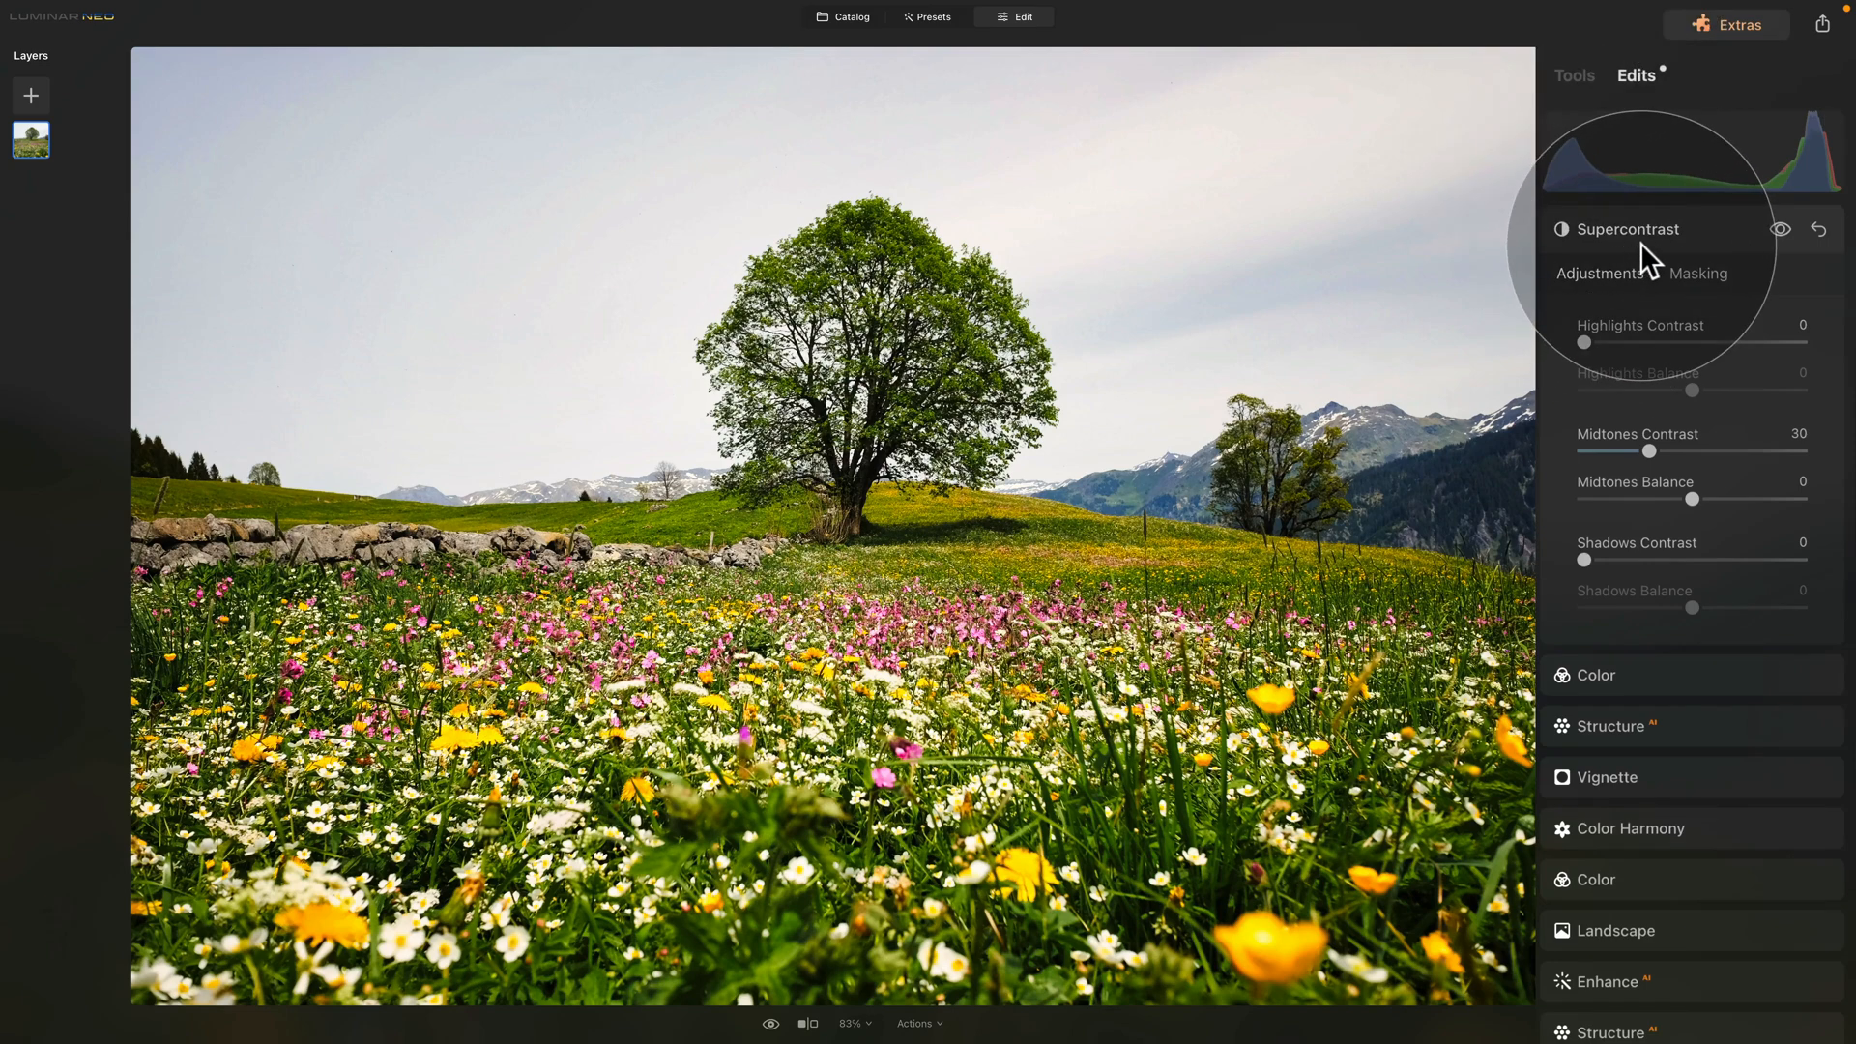
Step: Collapse and reopen the Supercontrast edit, then show the available tools
click(1627, 228)
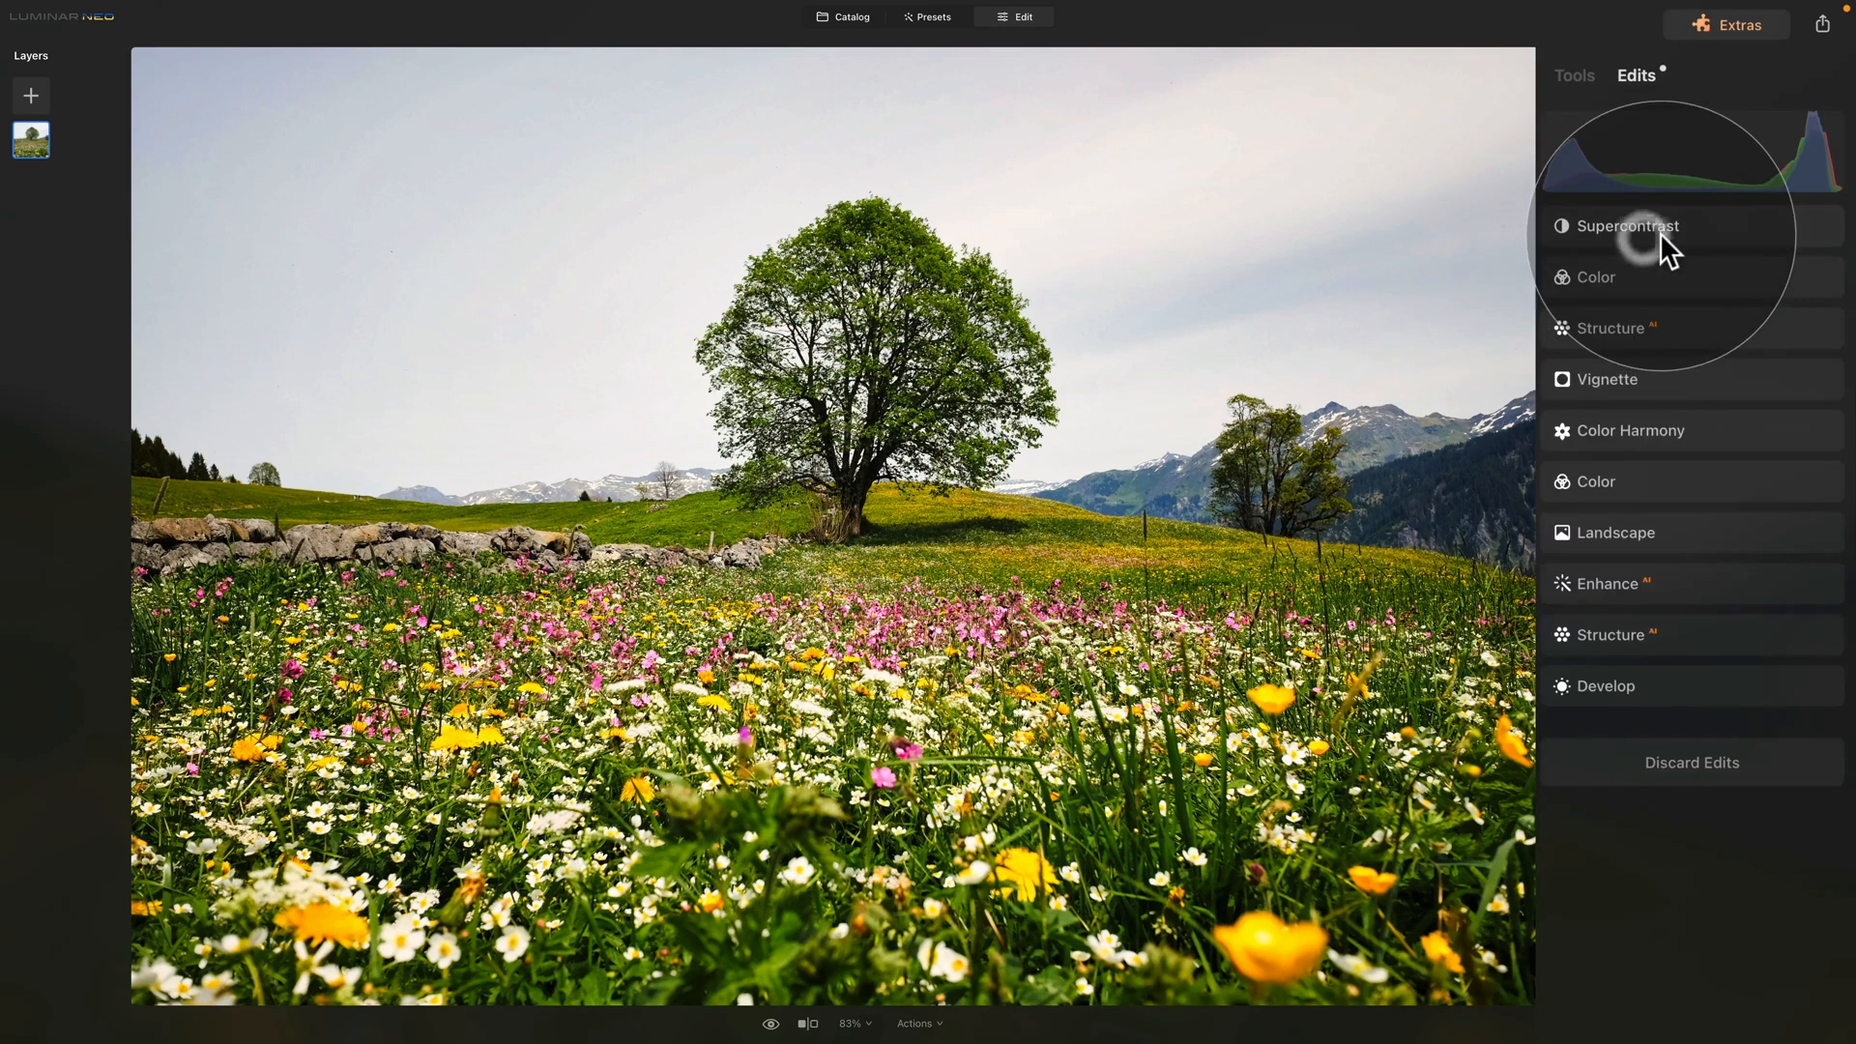
click(1597, 278)
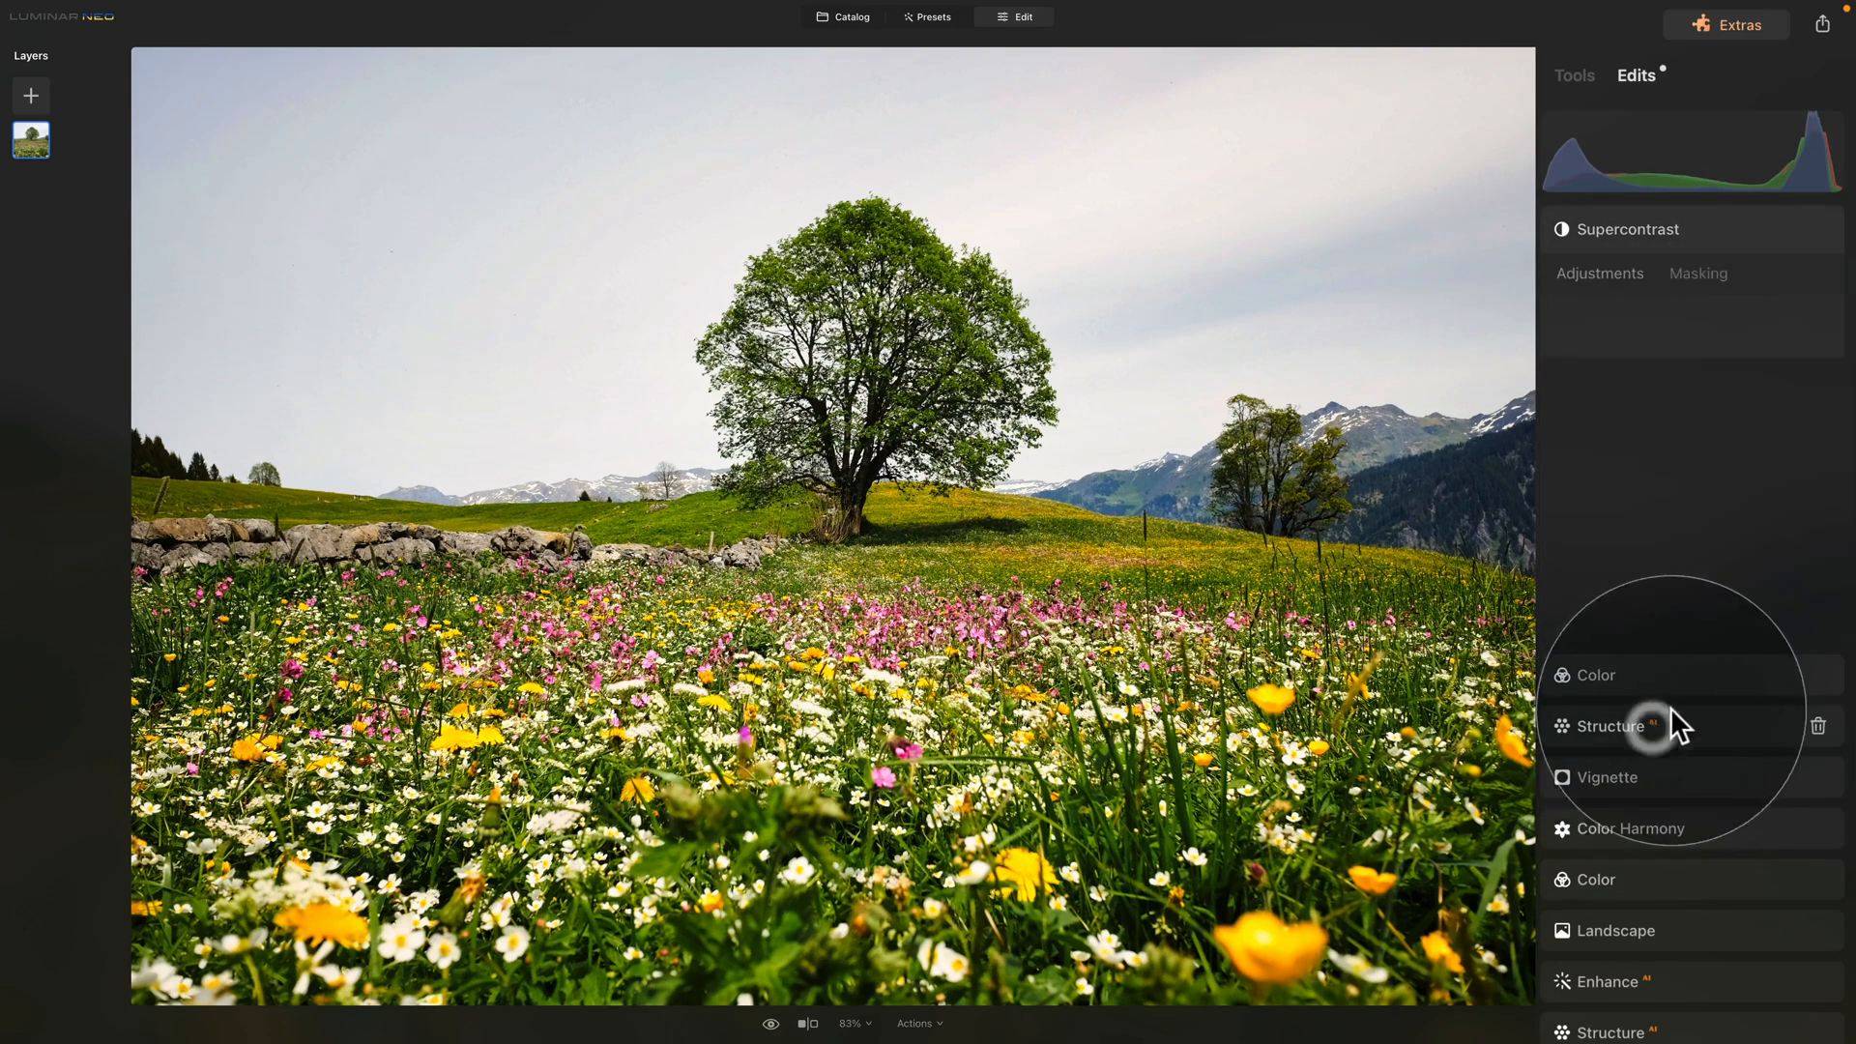
click(1608, 725)
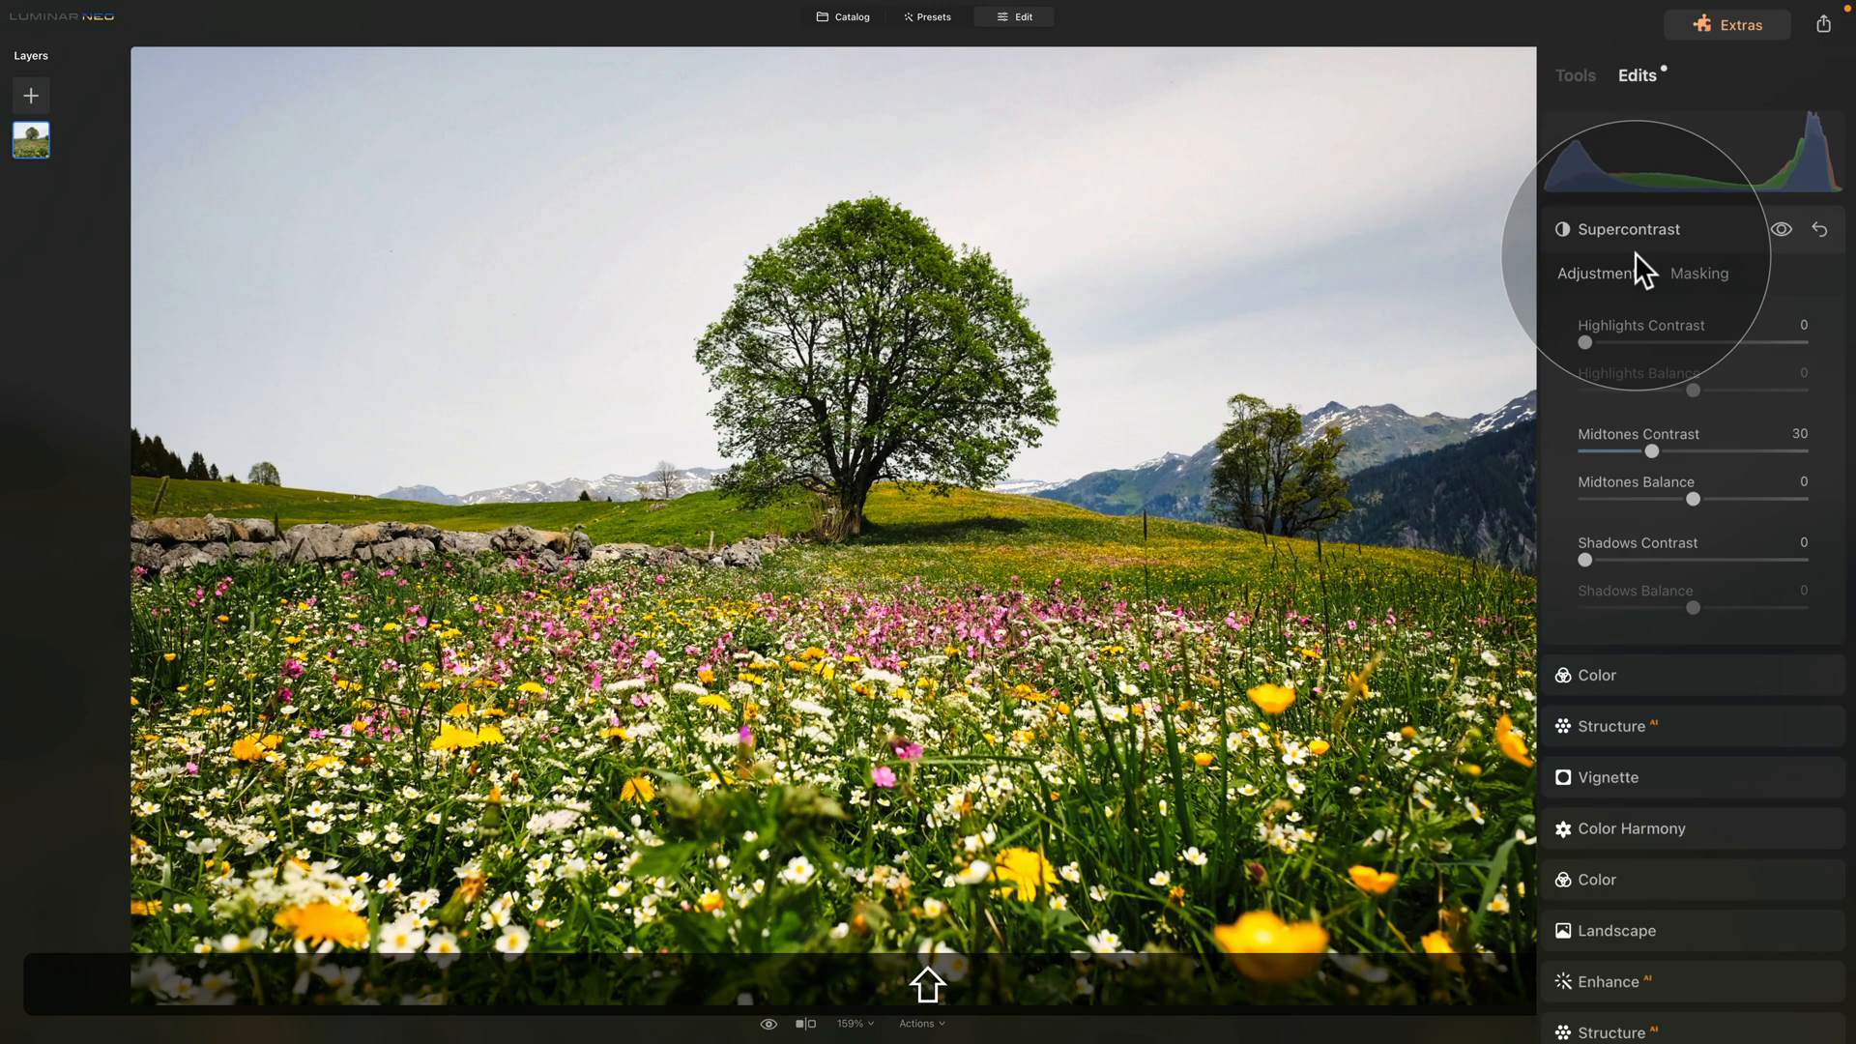
click(1577, 73)
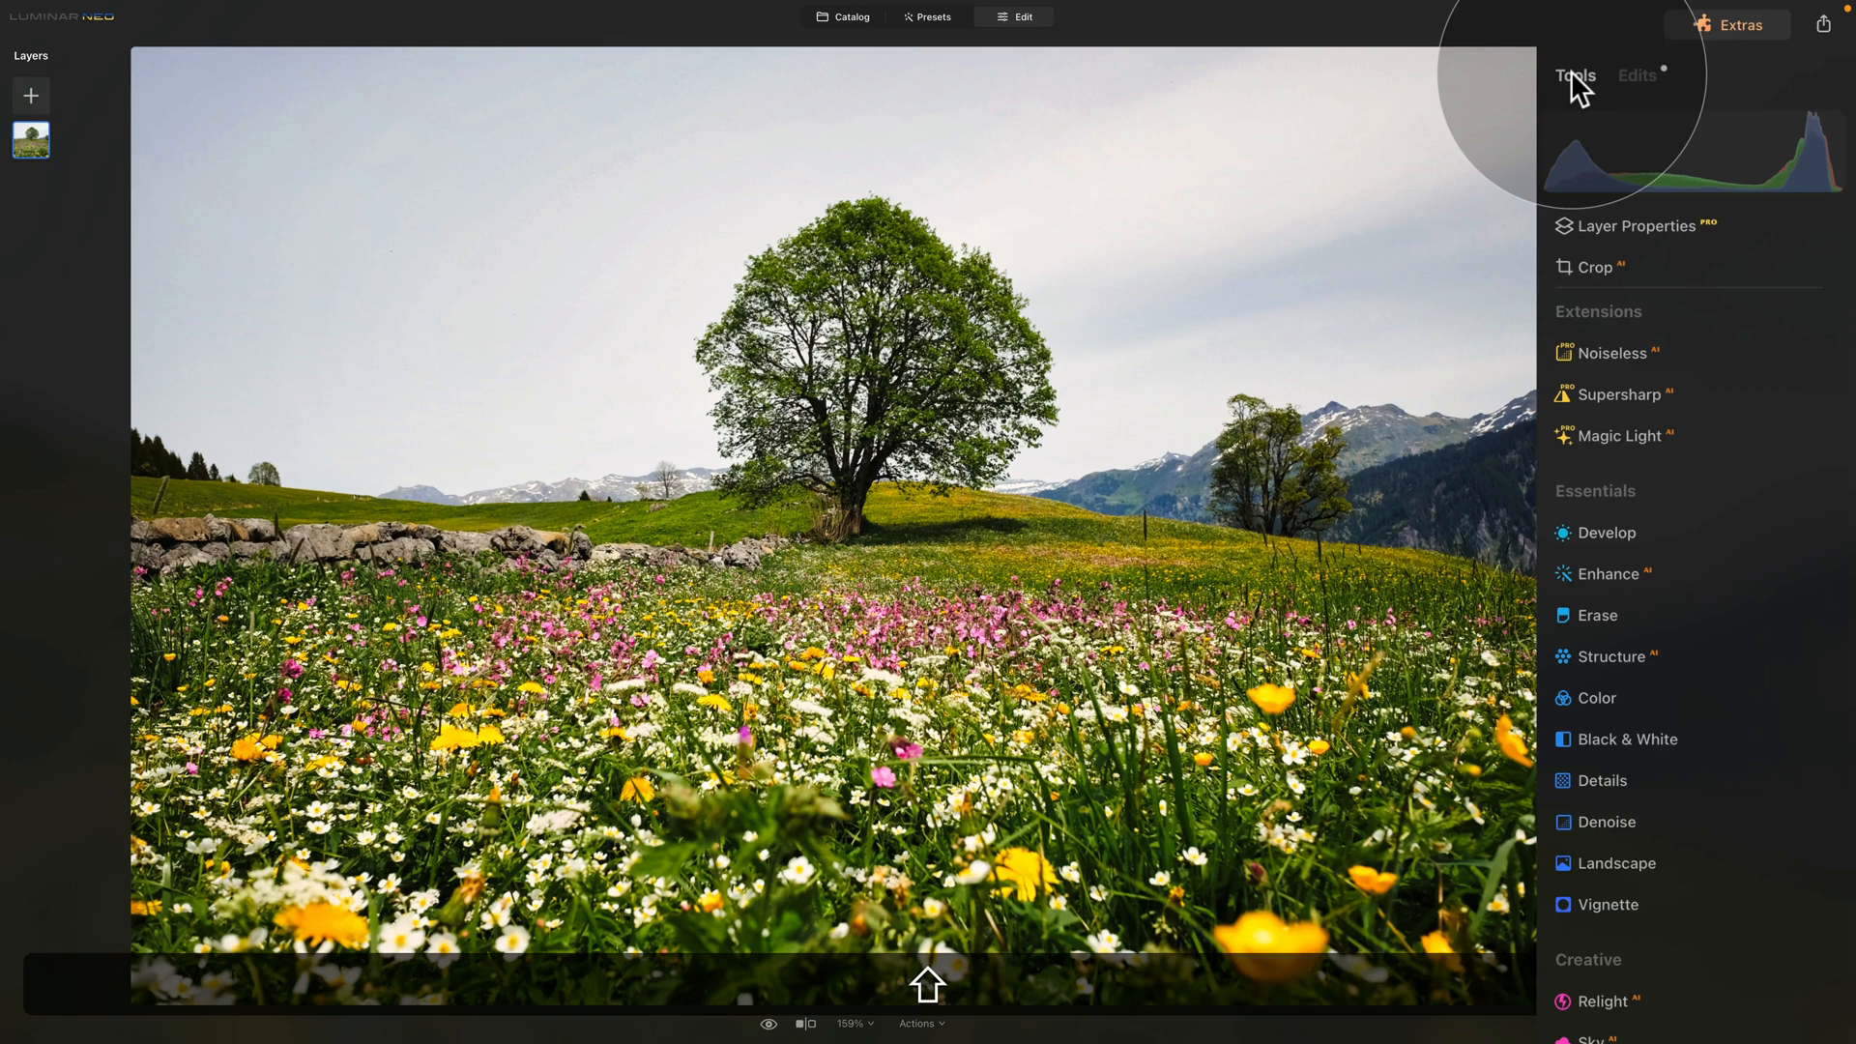
Step: Delete an unwanted earlier edit from the meadow photo's Edits stack
click(1637, 76)
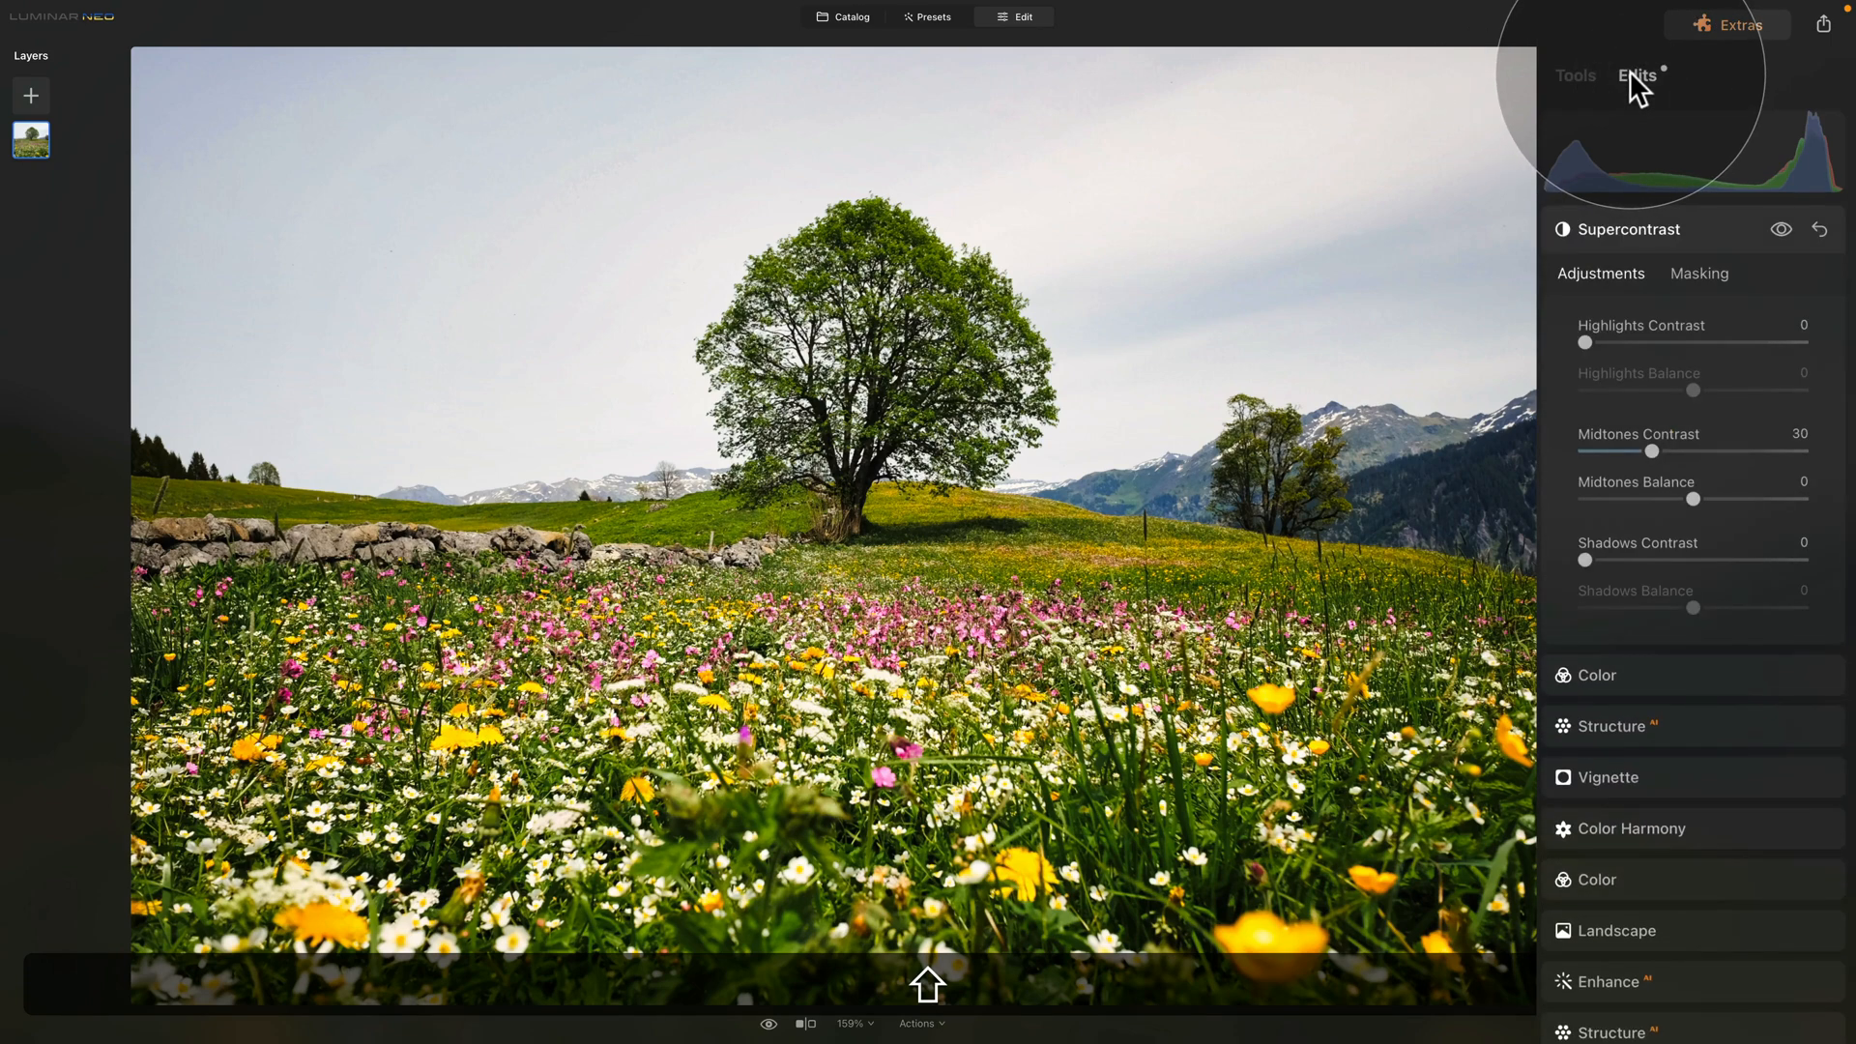
click(1595, 677)
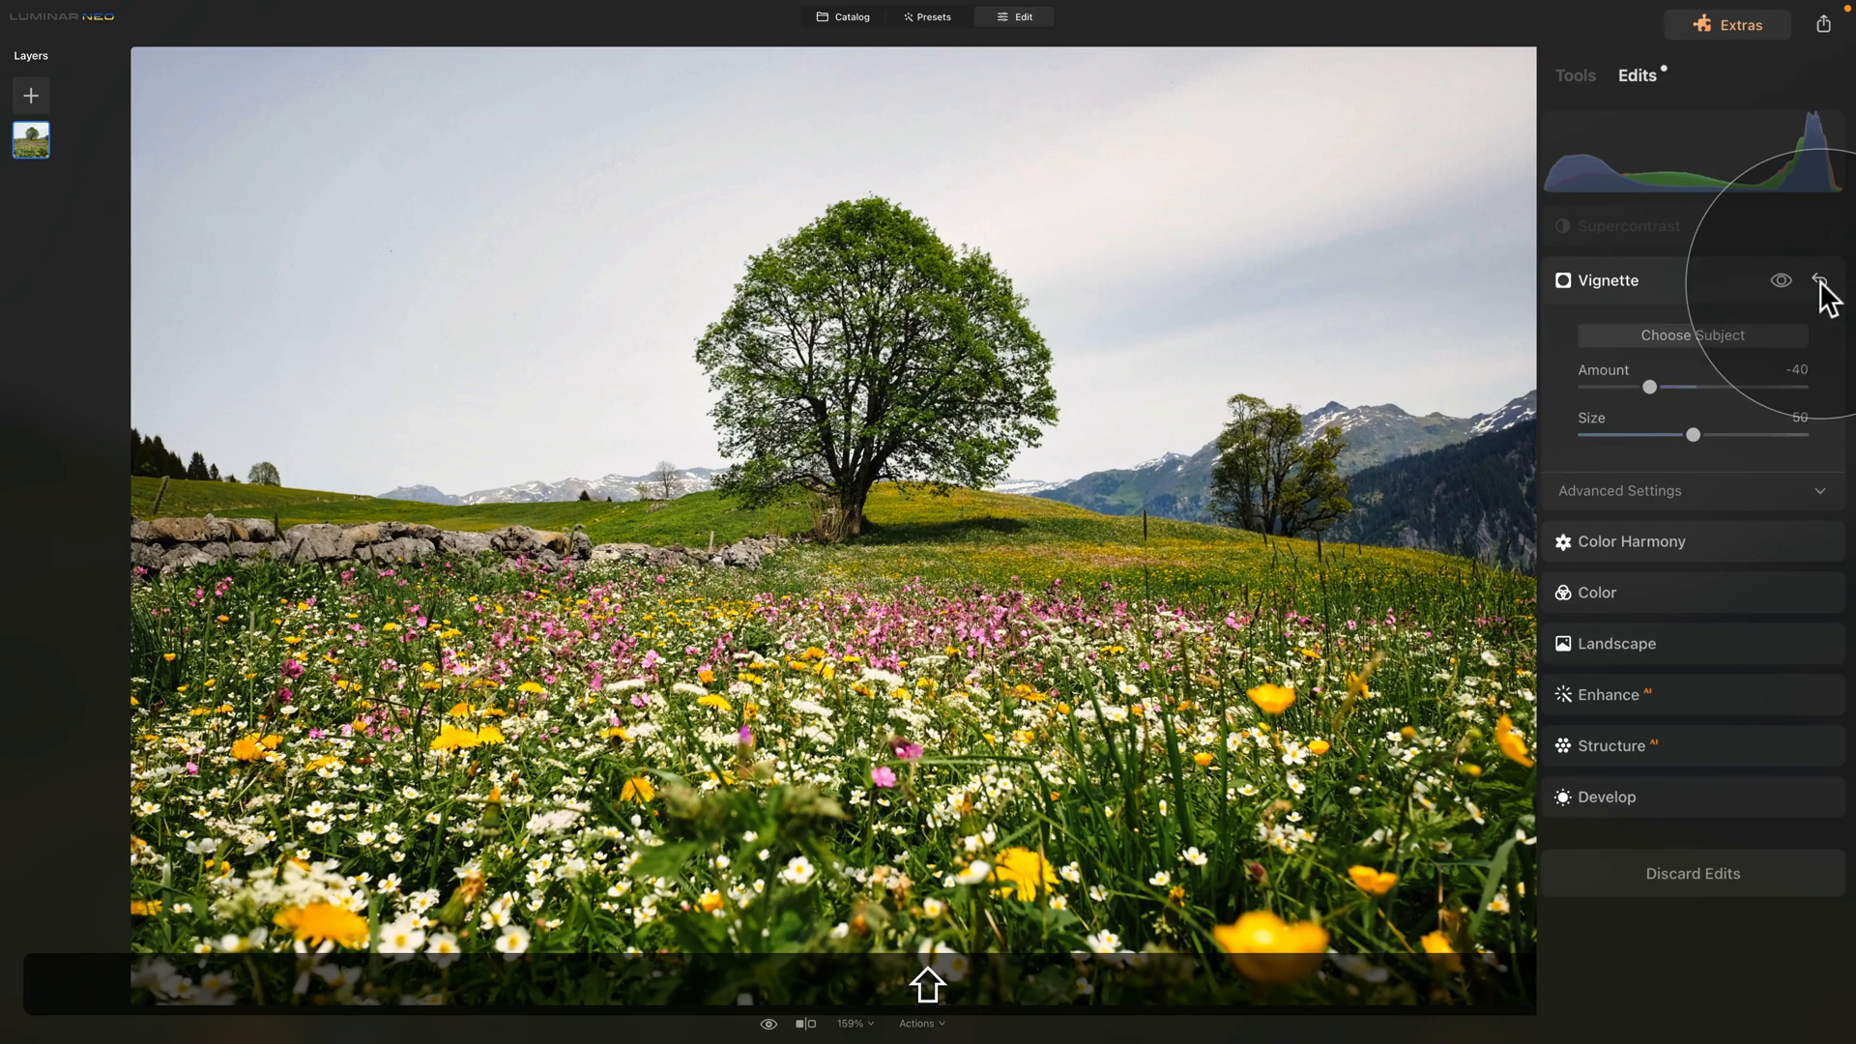
mouse_move(1817, 283)
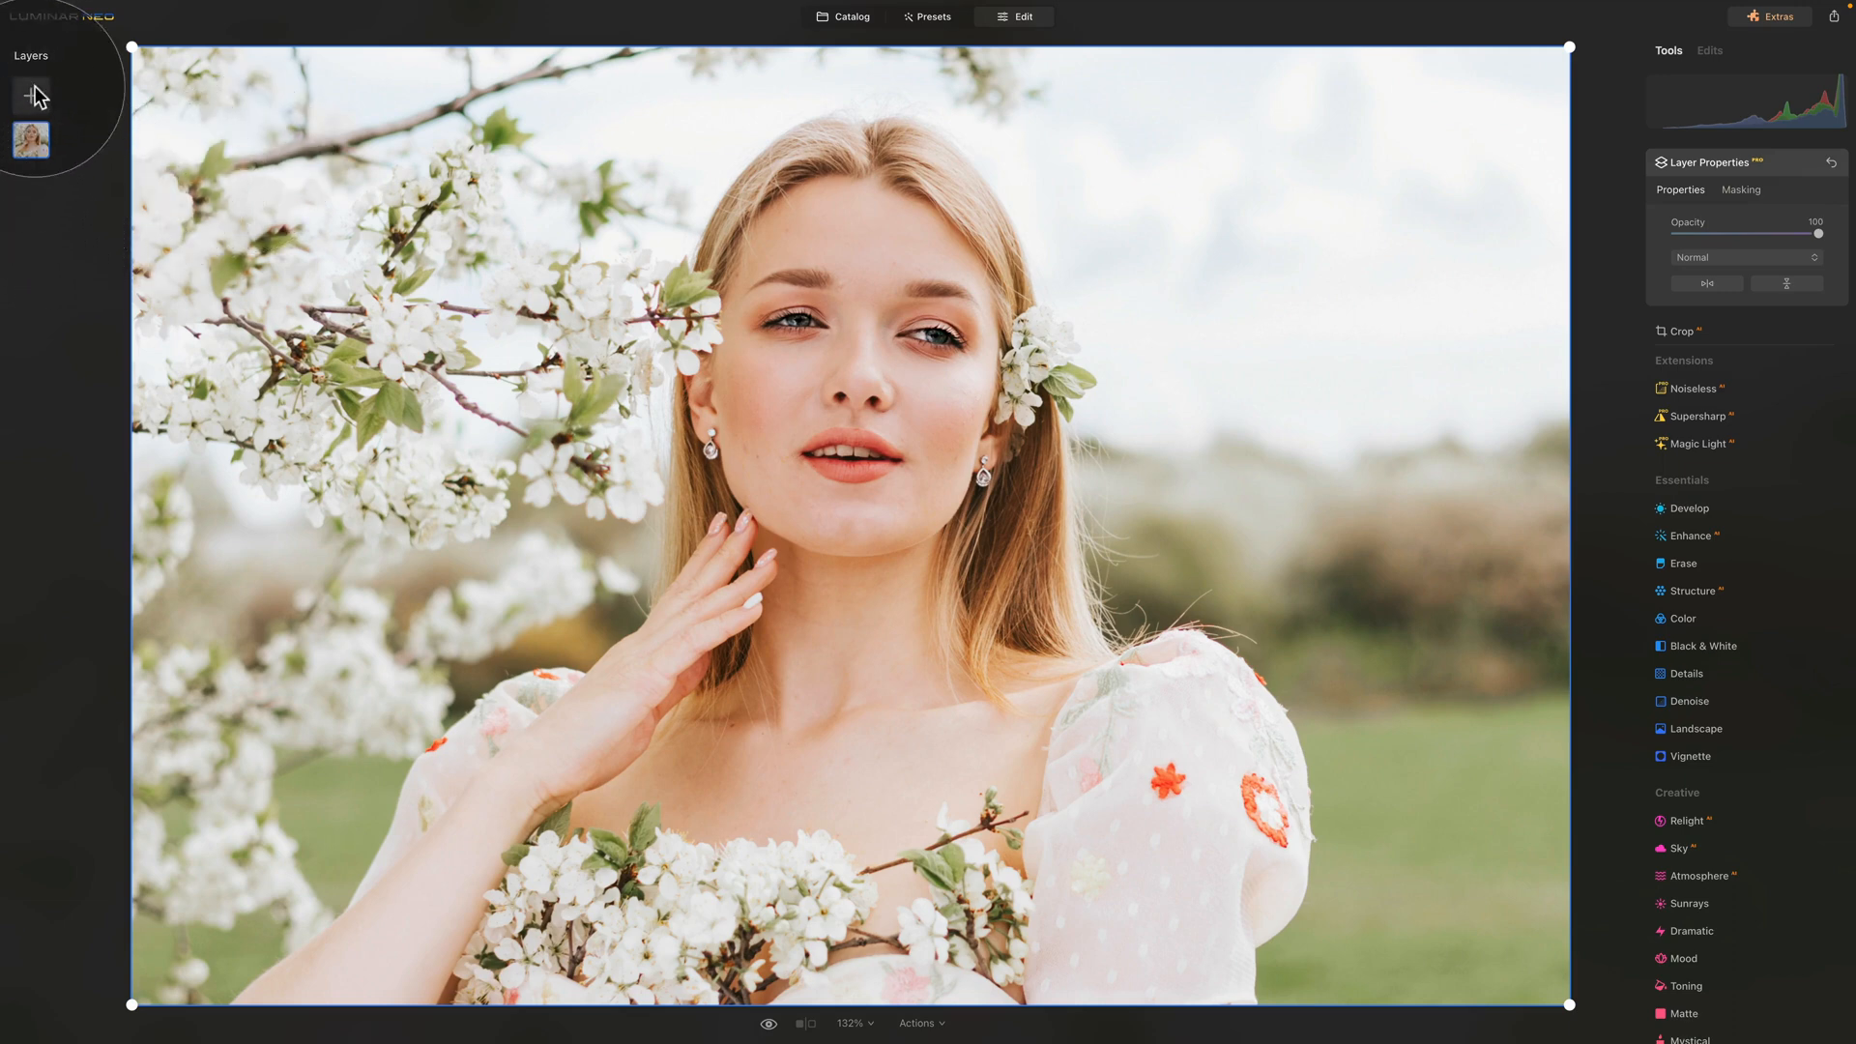
Step: Add the warm gradient image layer at 100 opacity, blended in Screen mode
click(29, 92)
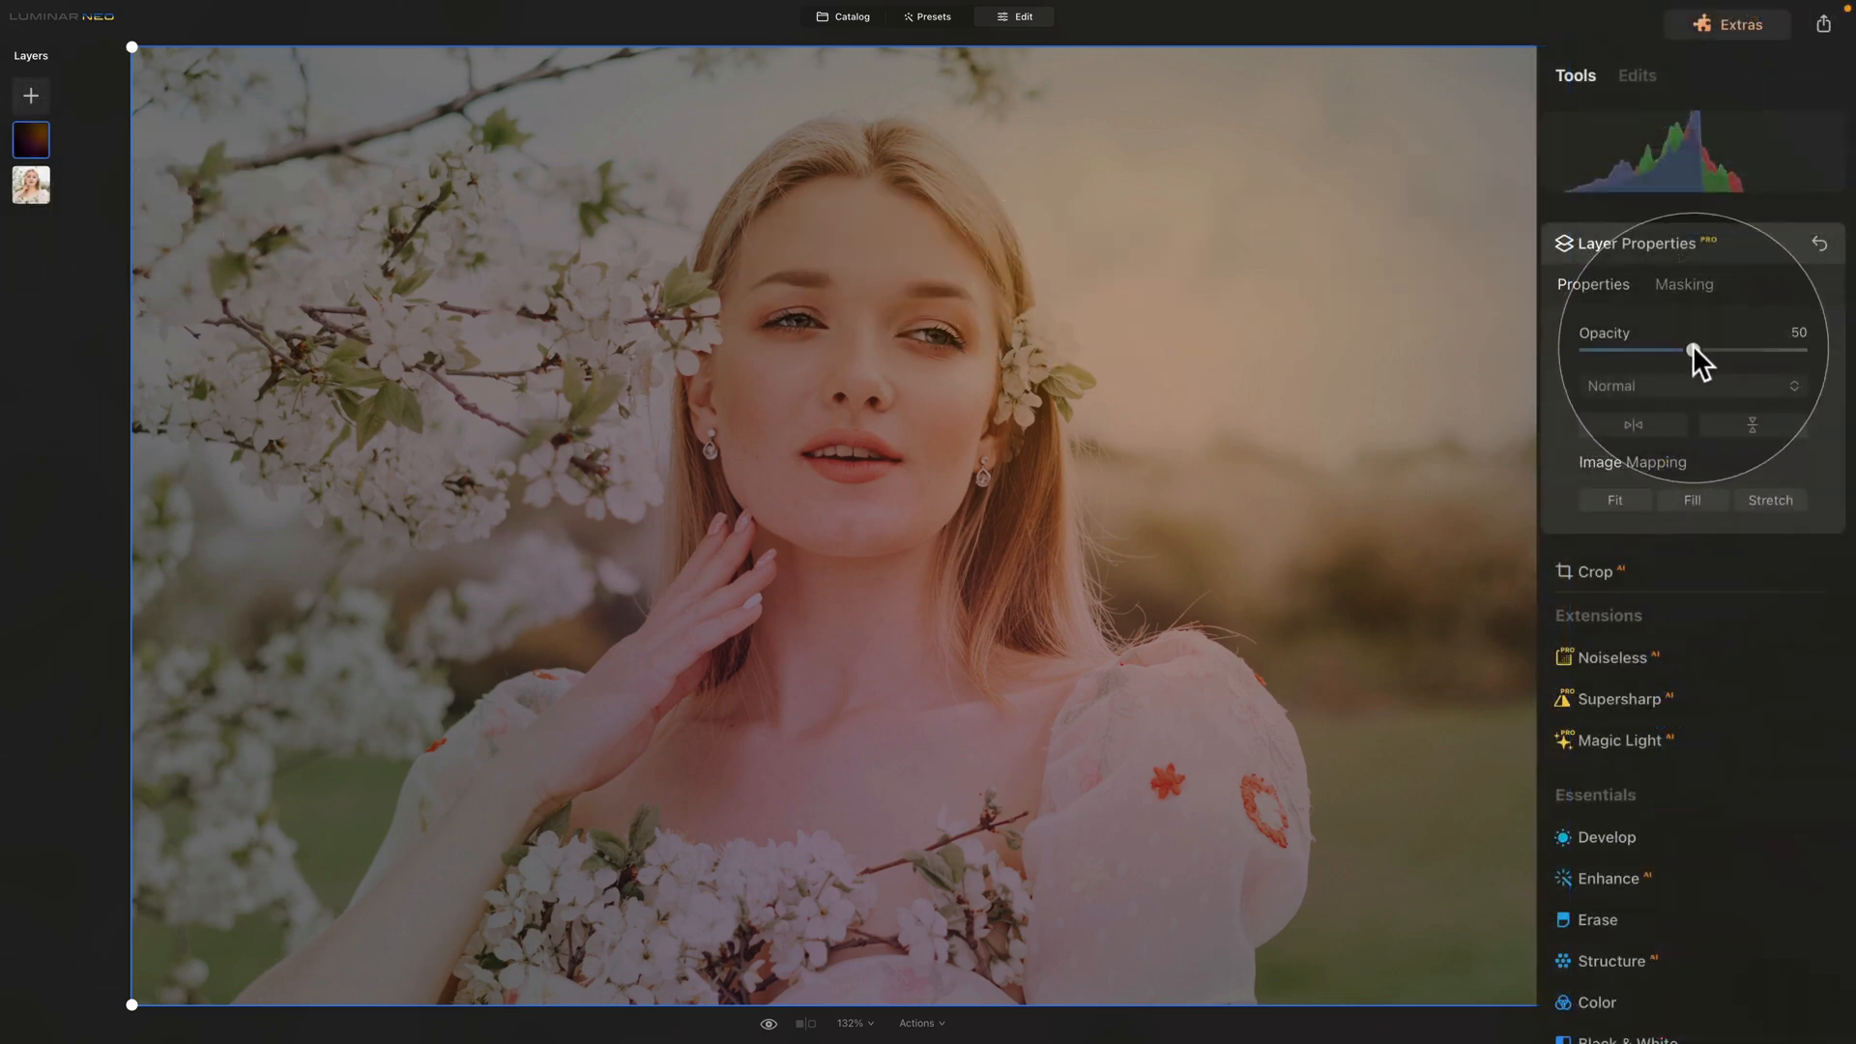
drag(1693, 350, 1800, 350)
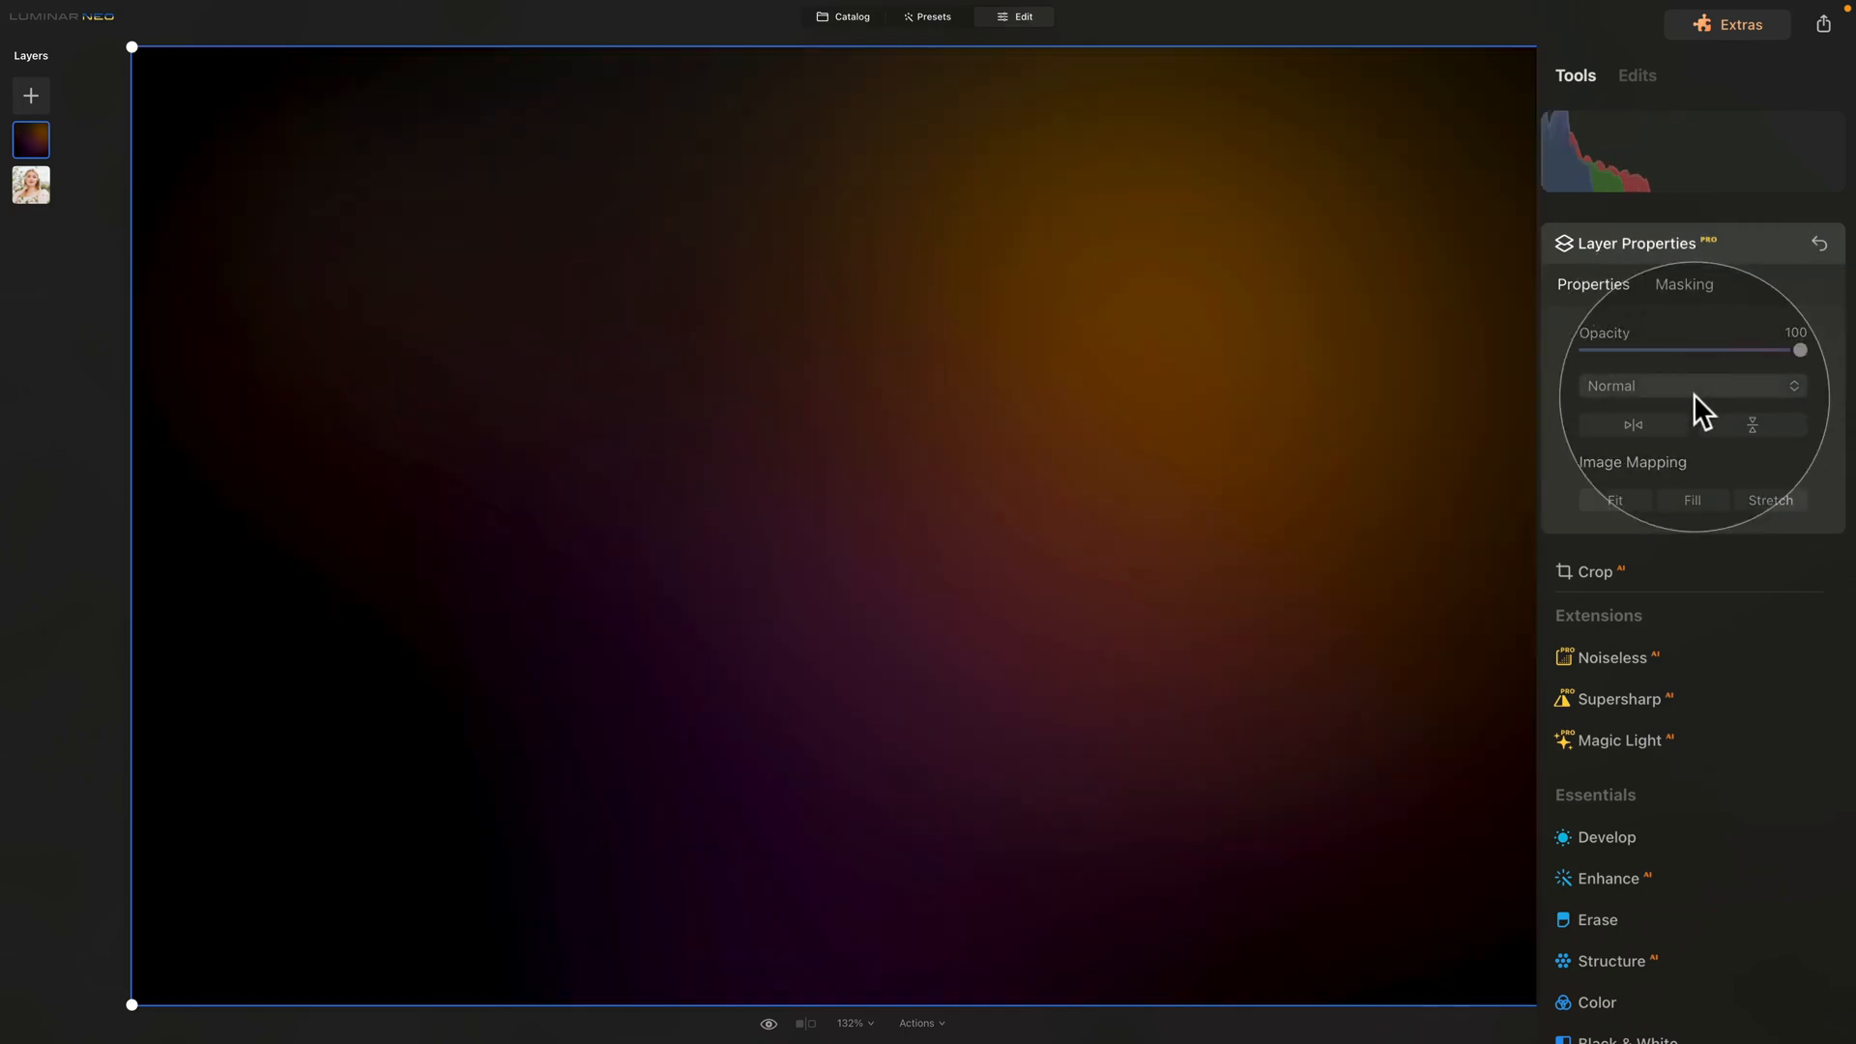
click(1693, 384)
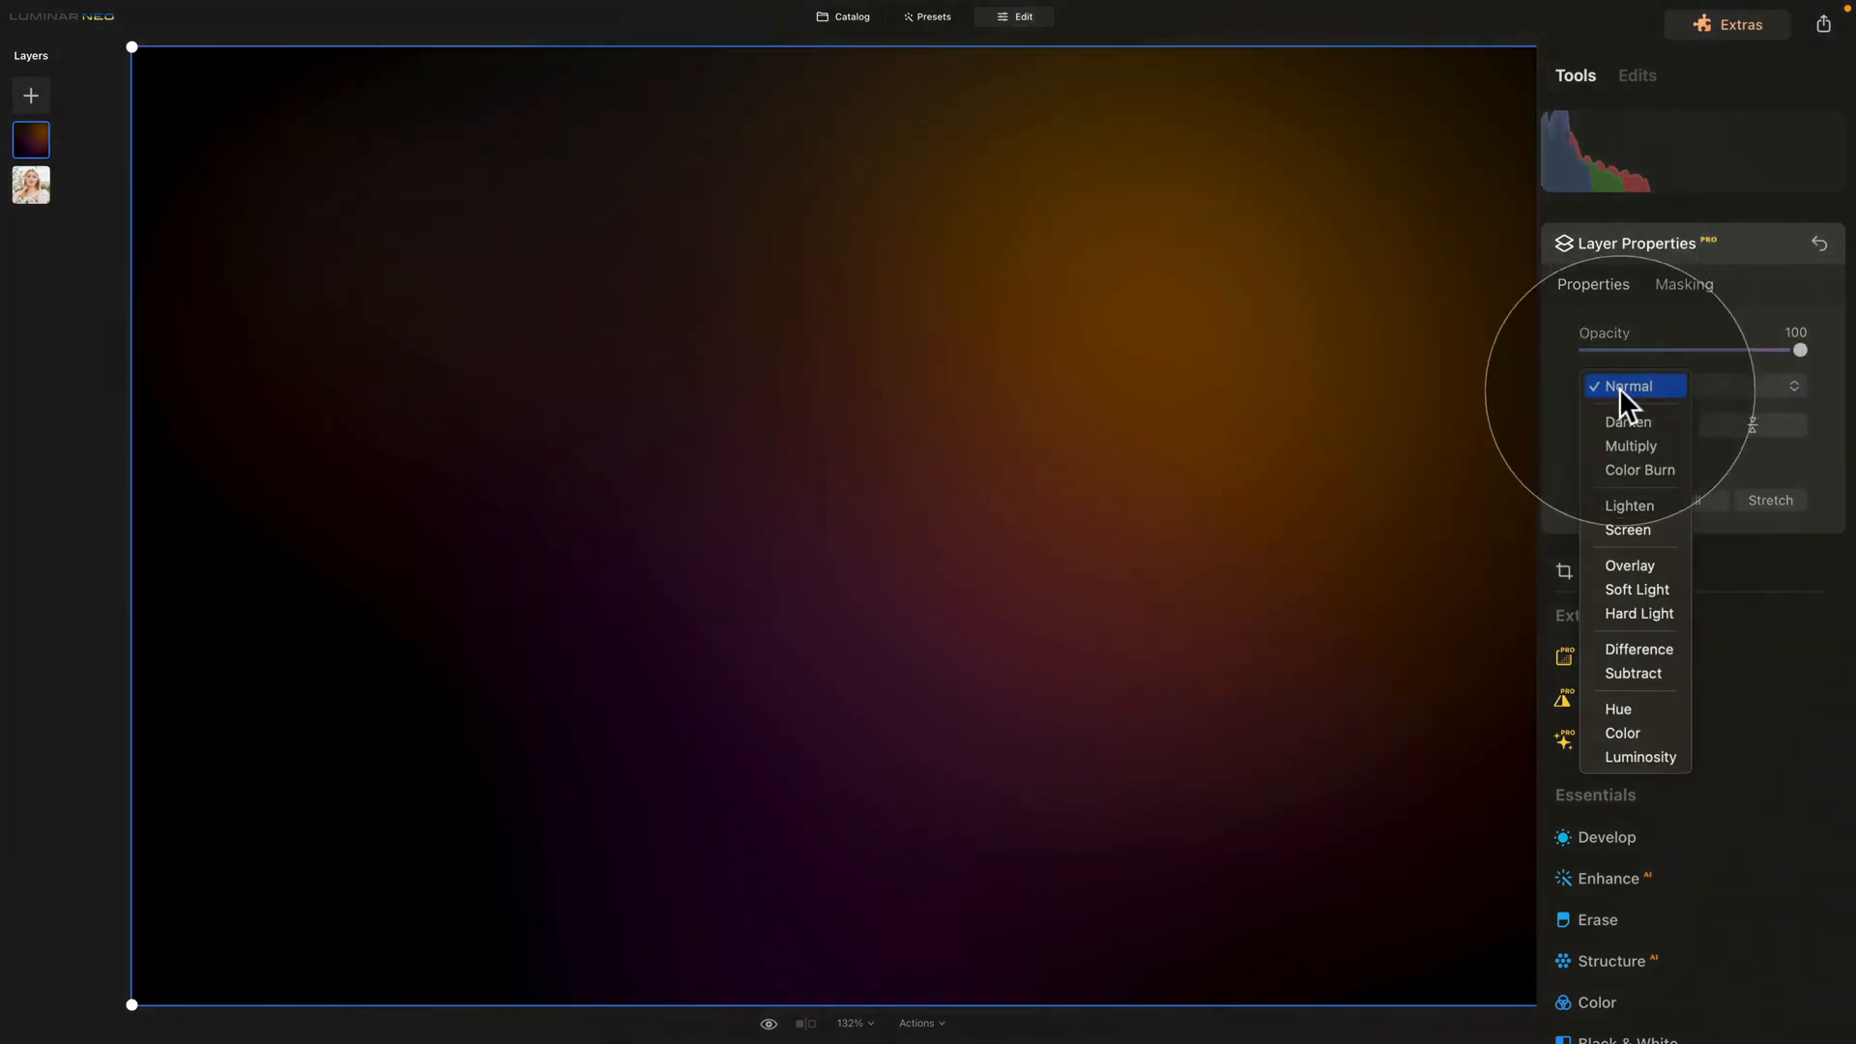
click(1630, 529)
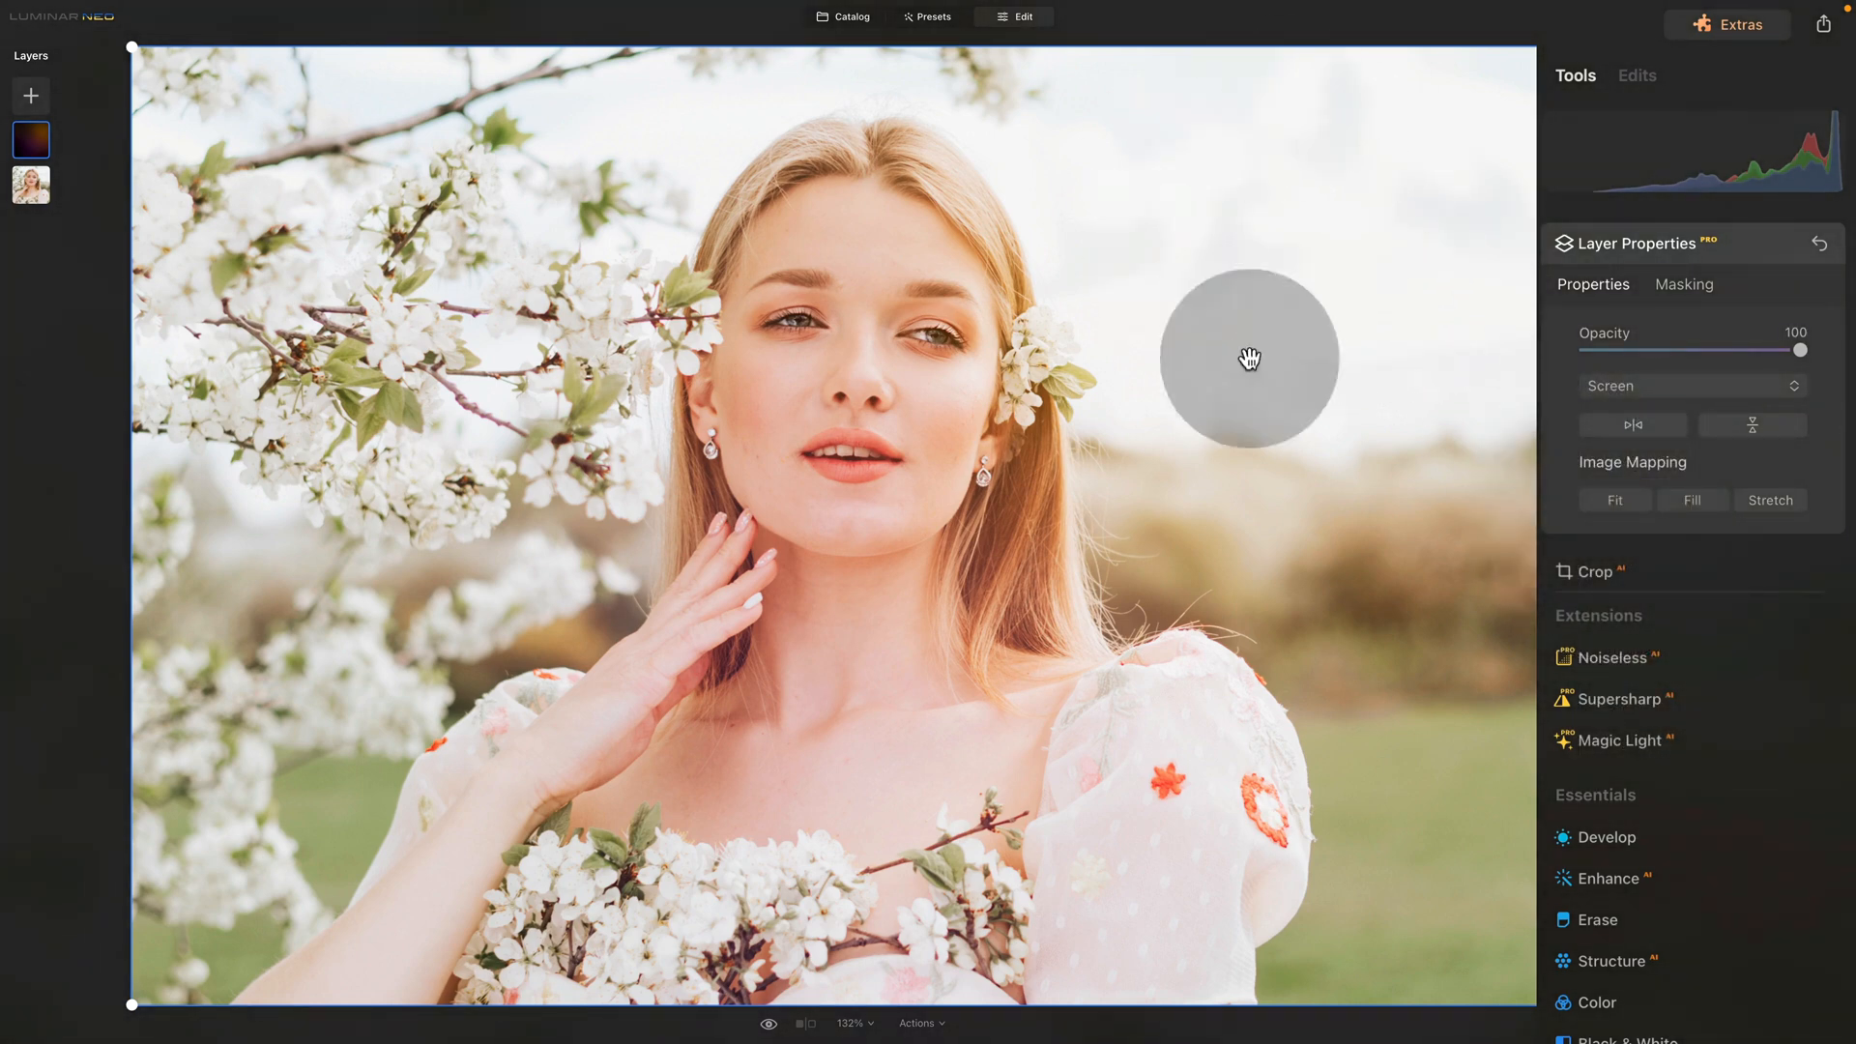
drag(1249, 357, 1148, 524)
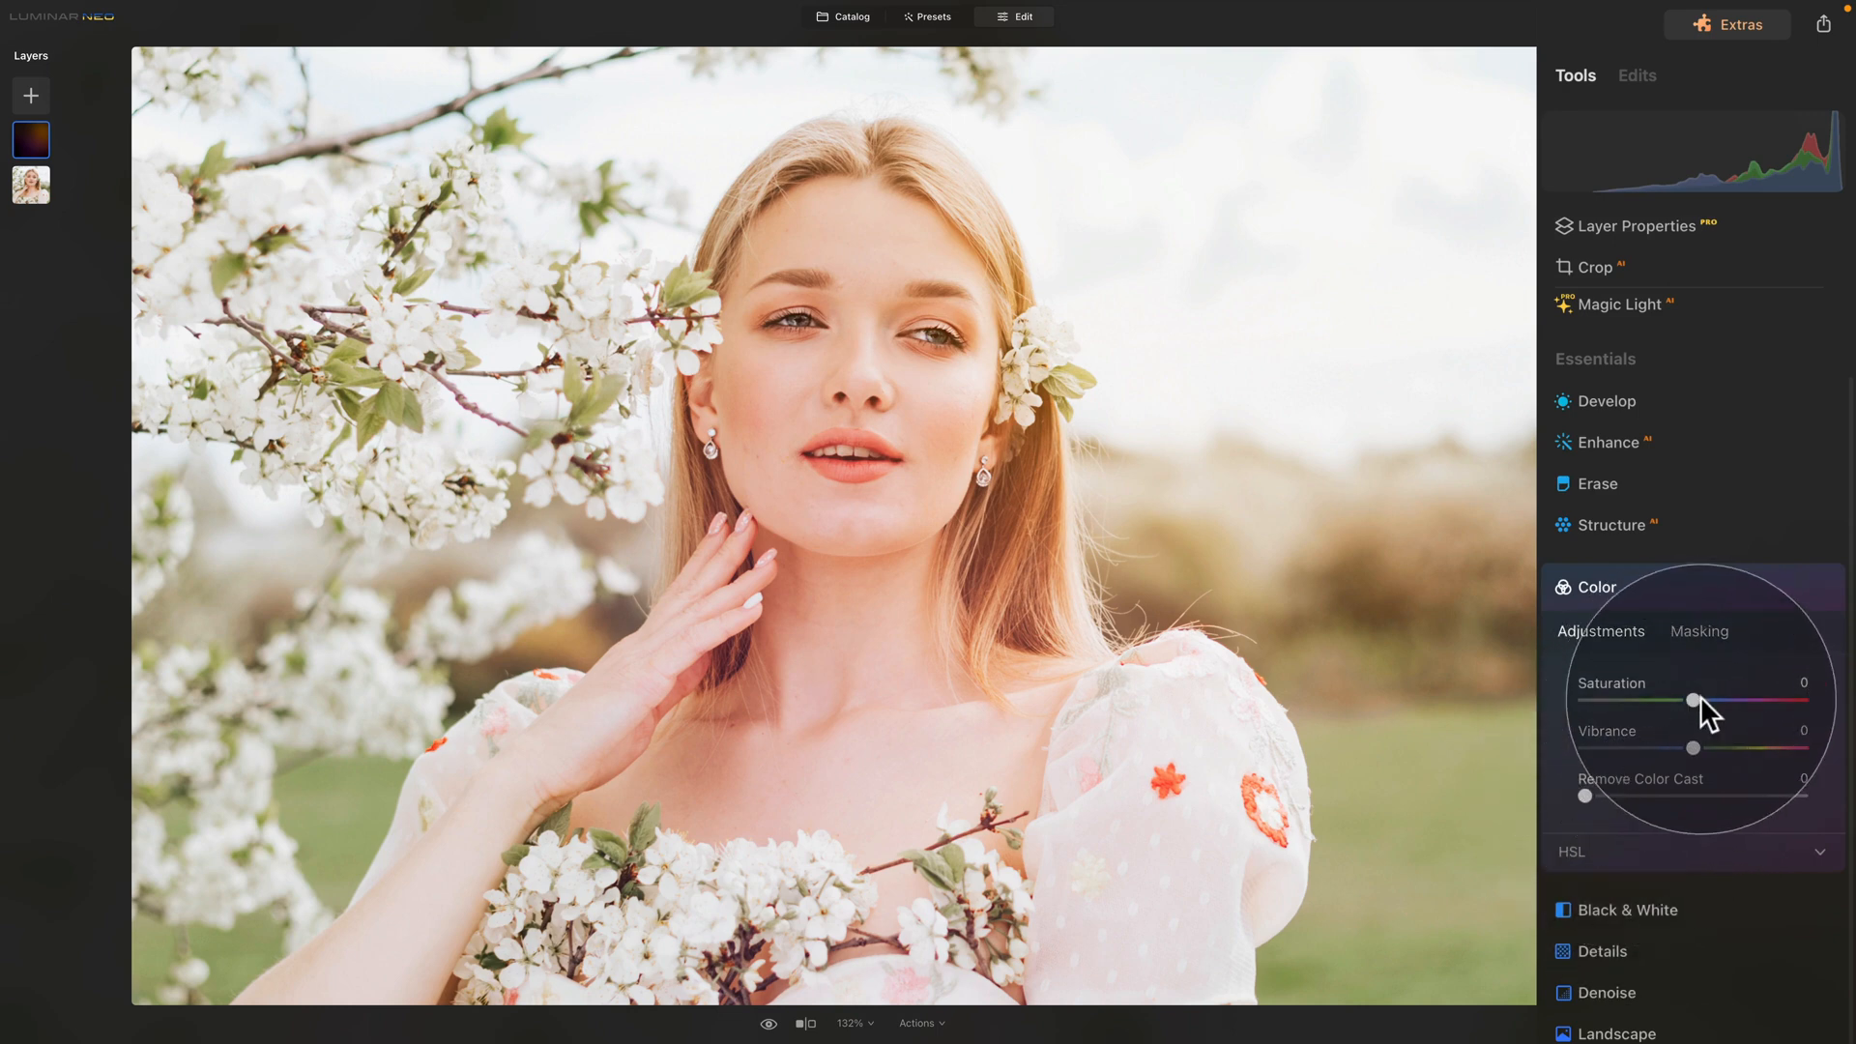
Step: Warm the overlay with a Landscape edit, Golden Hour at 12
click(1597, 588)
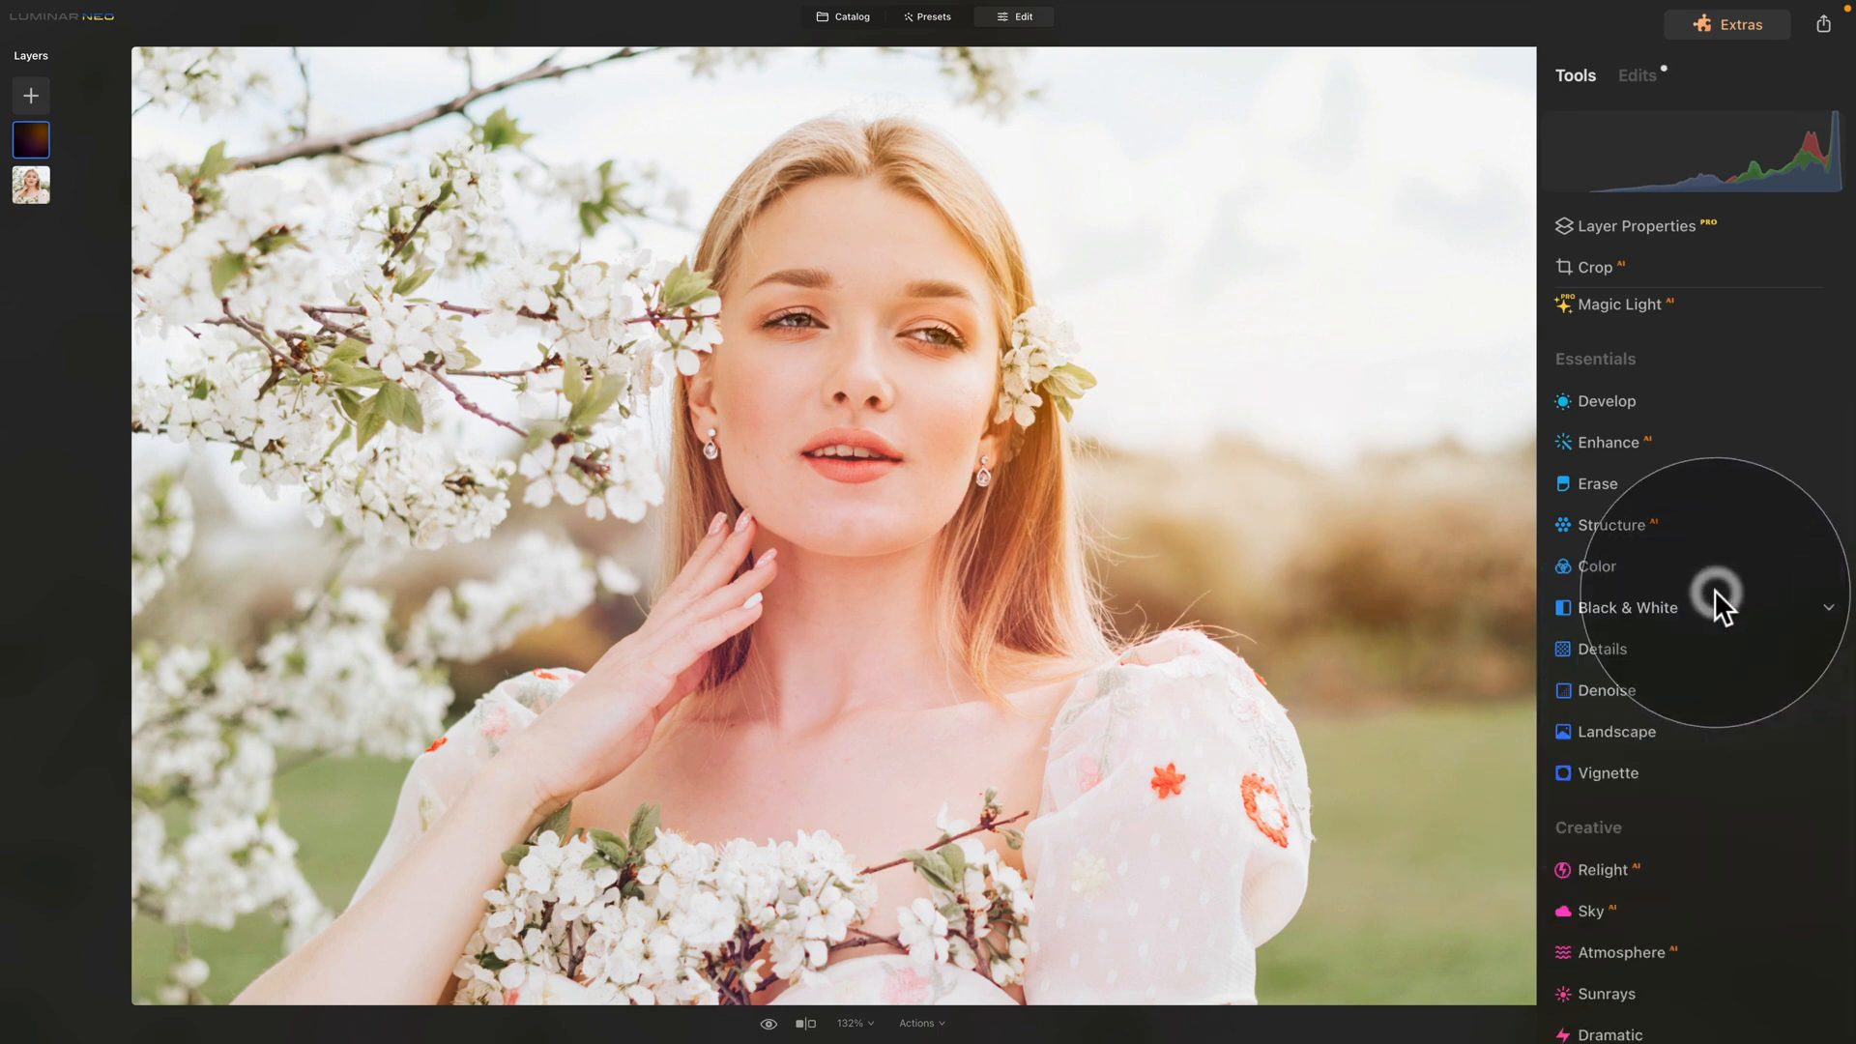
scroll(down, 3)
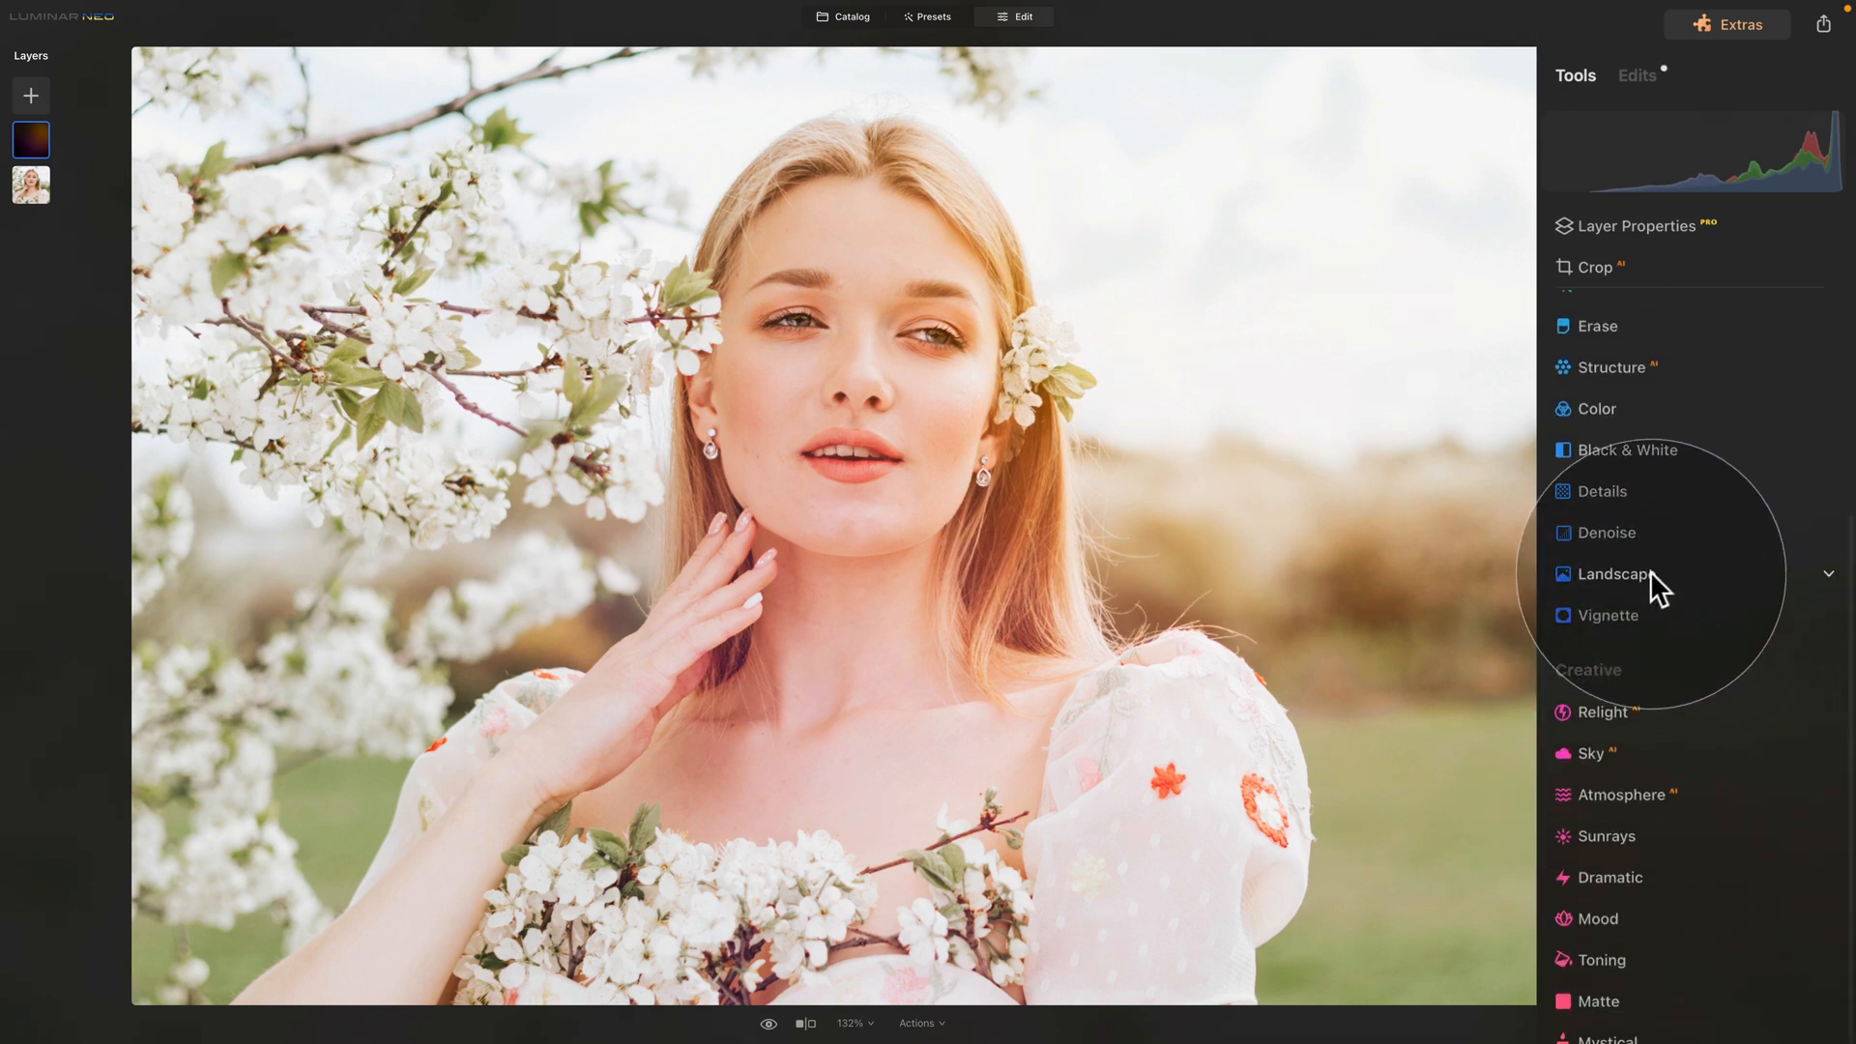
click(1614, 573)
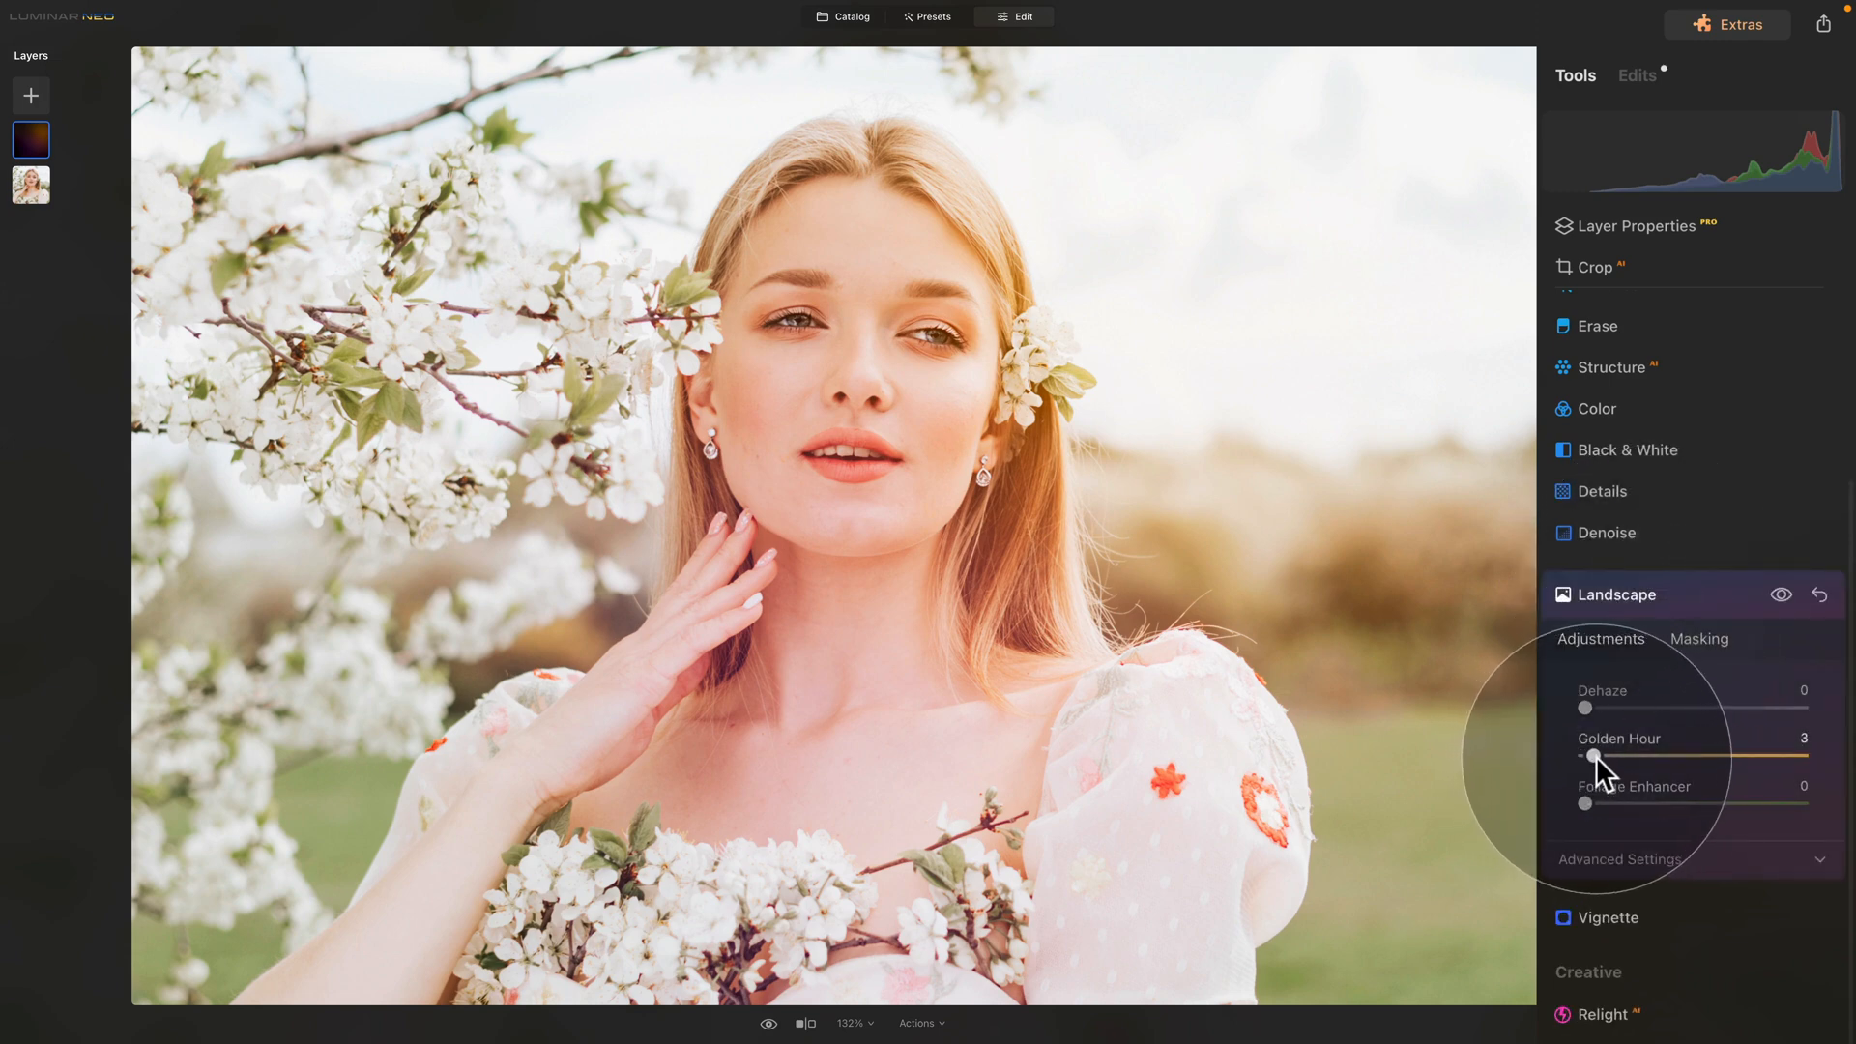
drag(1590, 756, 1643, 755)
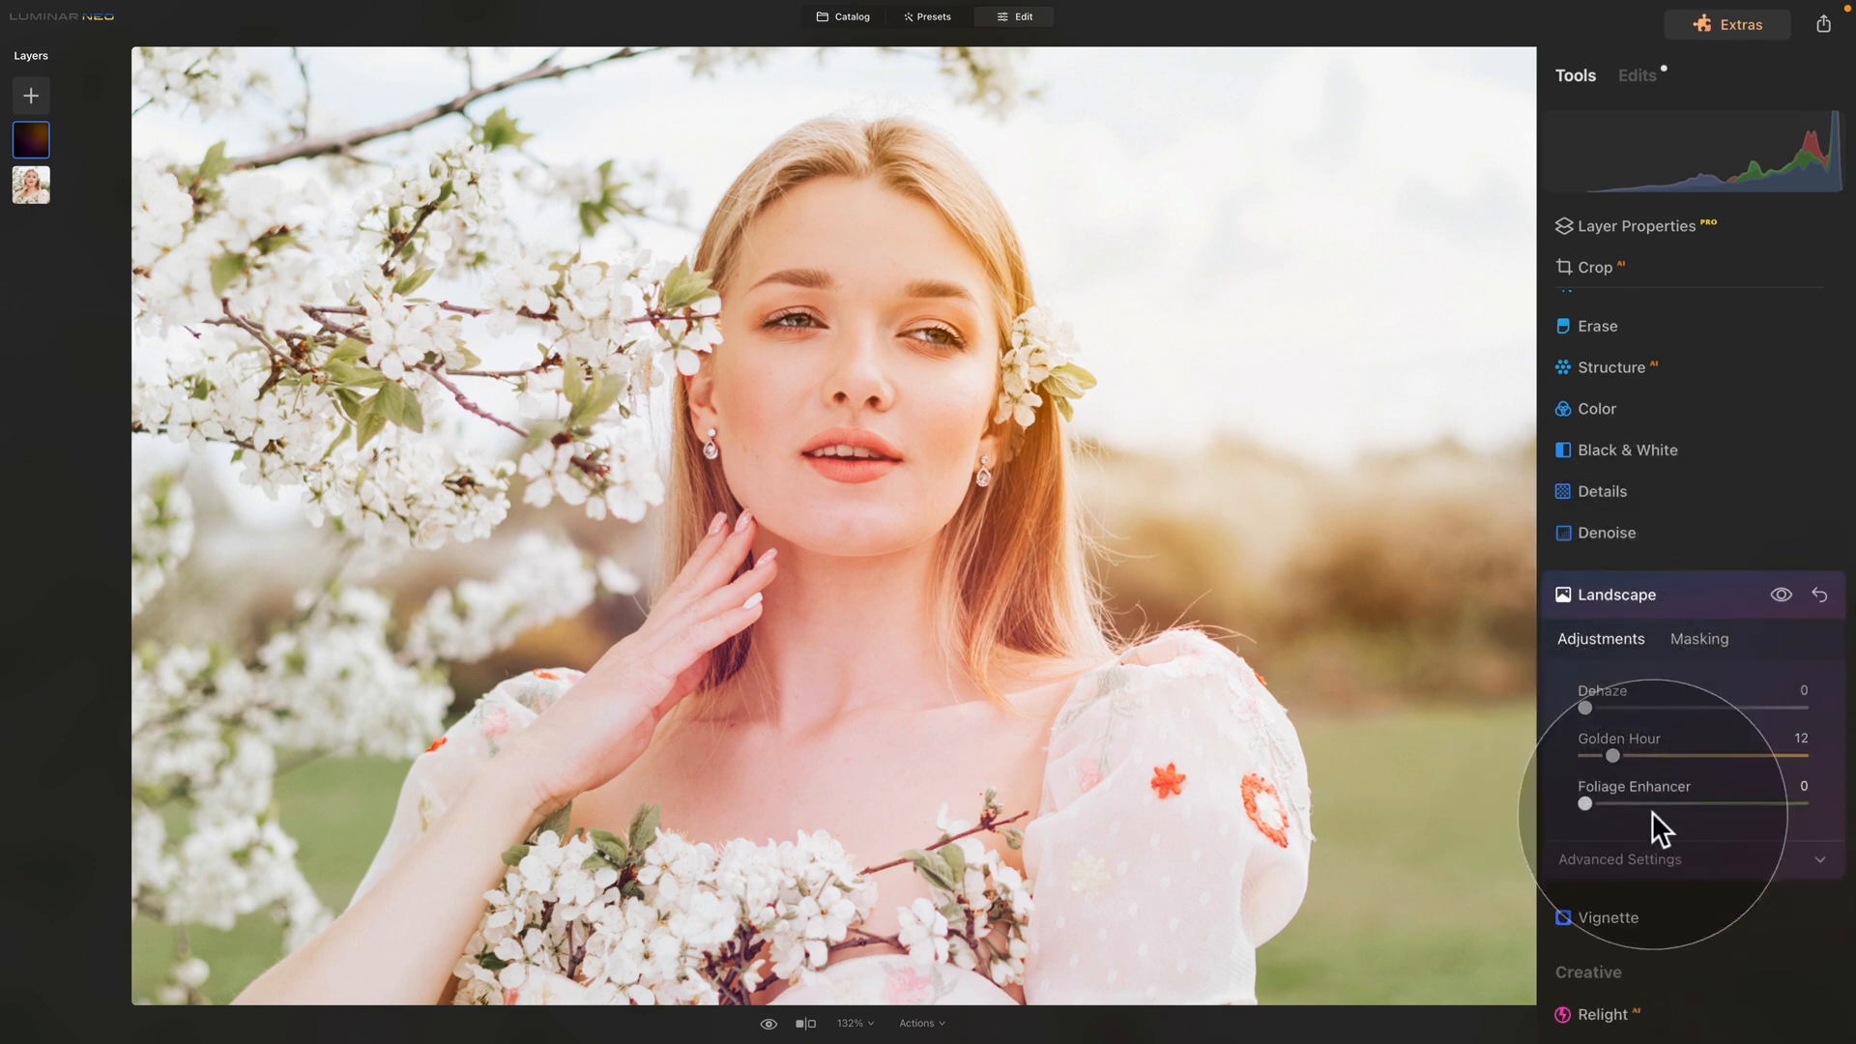
Step: Darken the overlay's edges with a Vignette amount of -52
click(1604, 596)
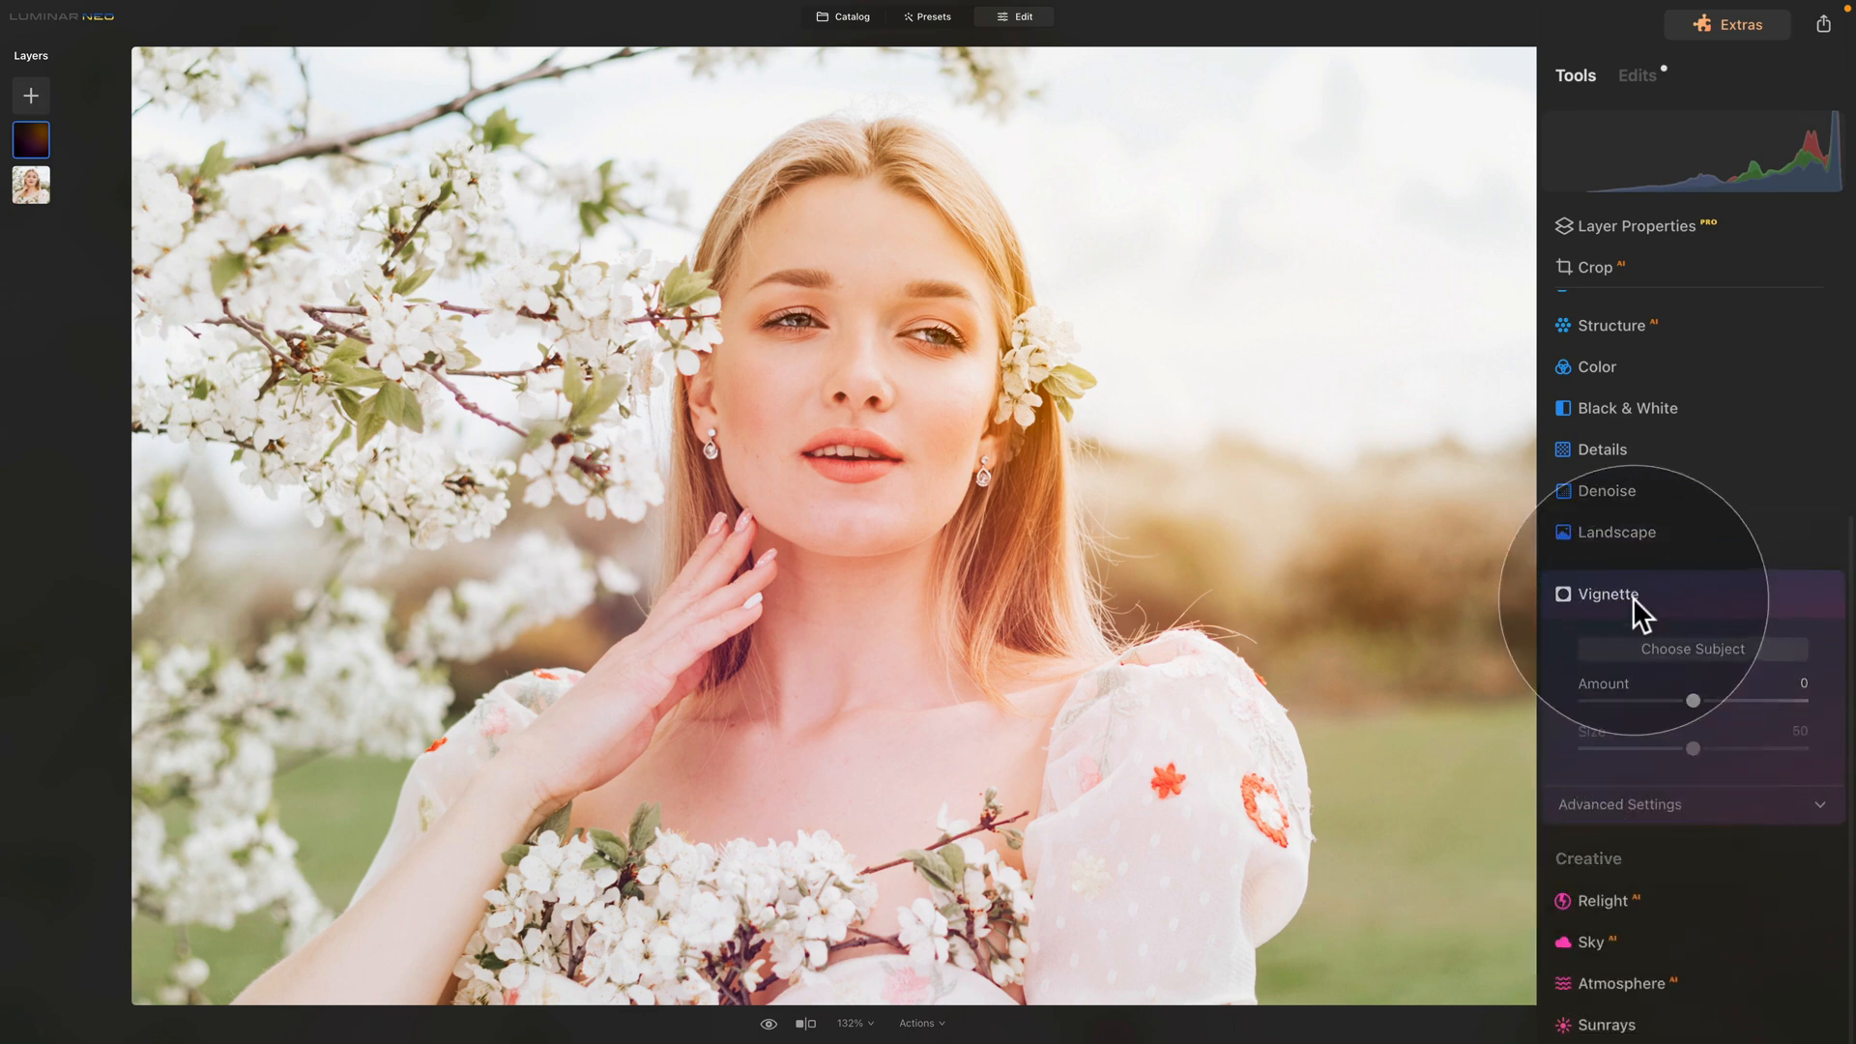
drag(1691, 700, 1686, 699)
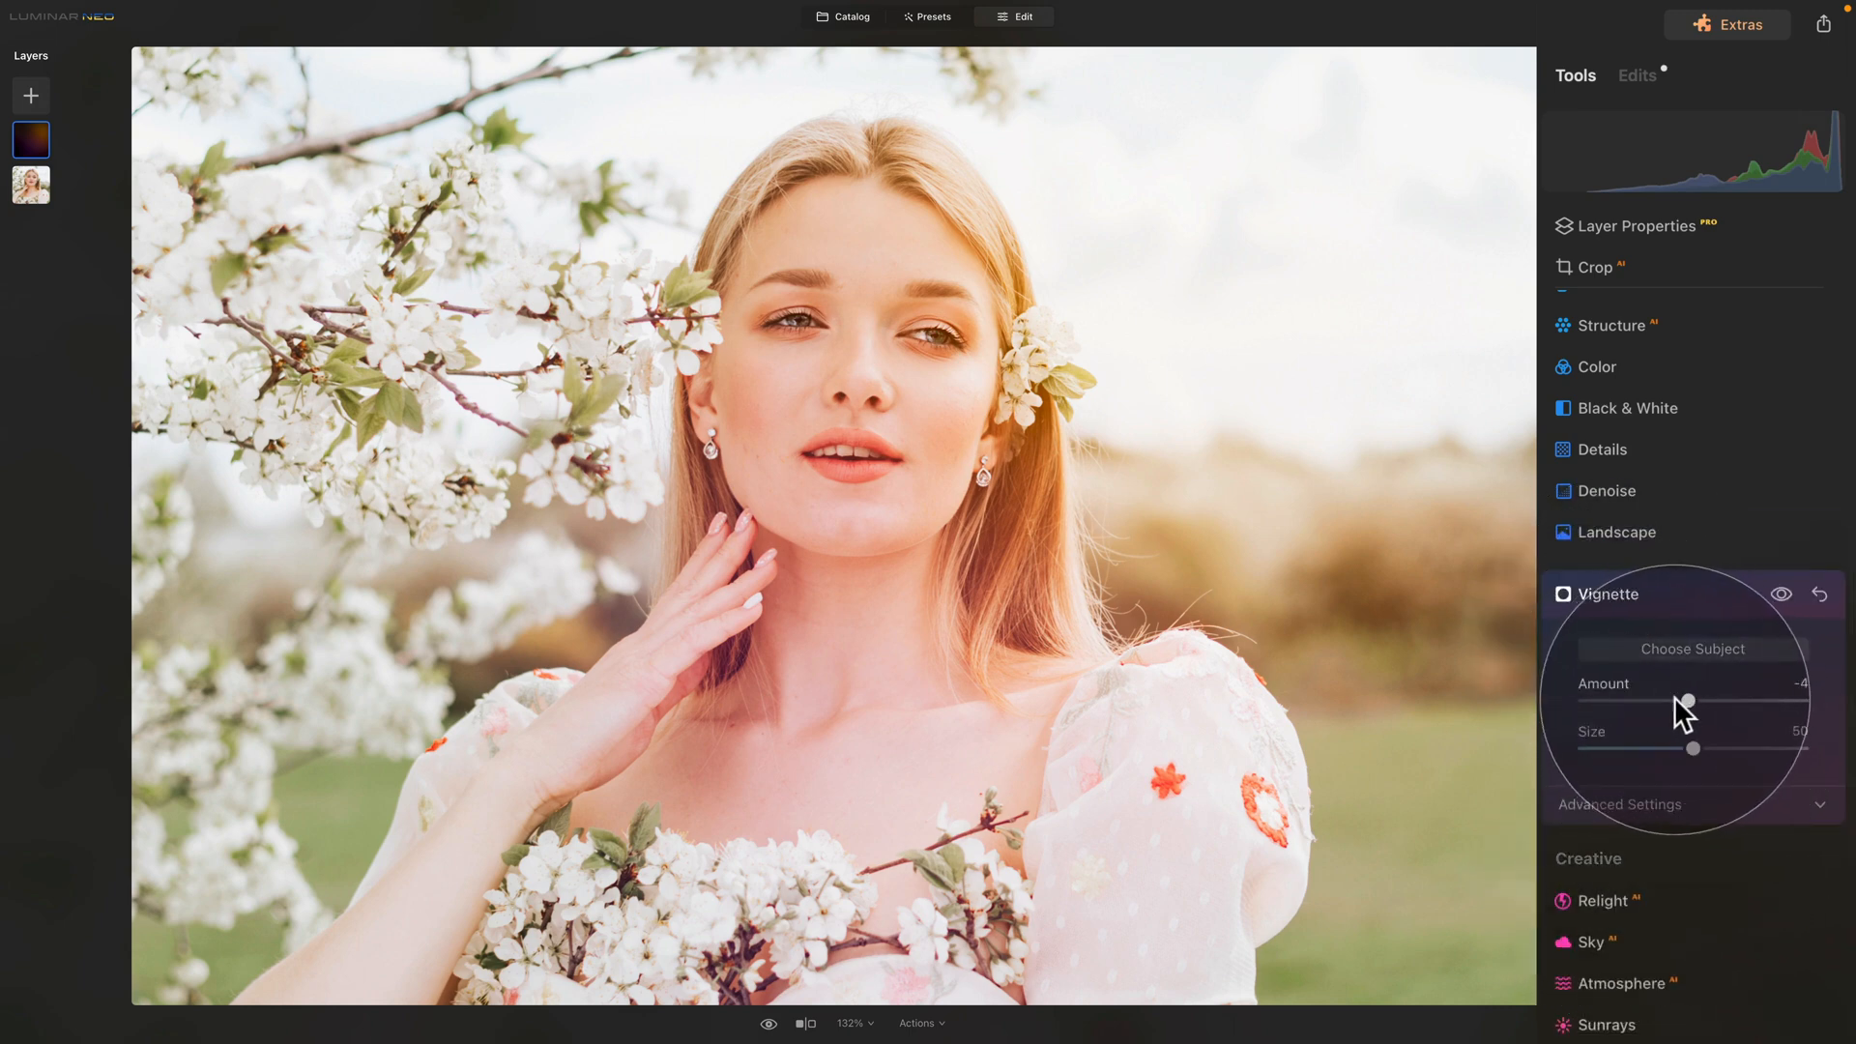
drag(1685, 700, 1639, 700)
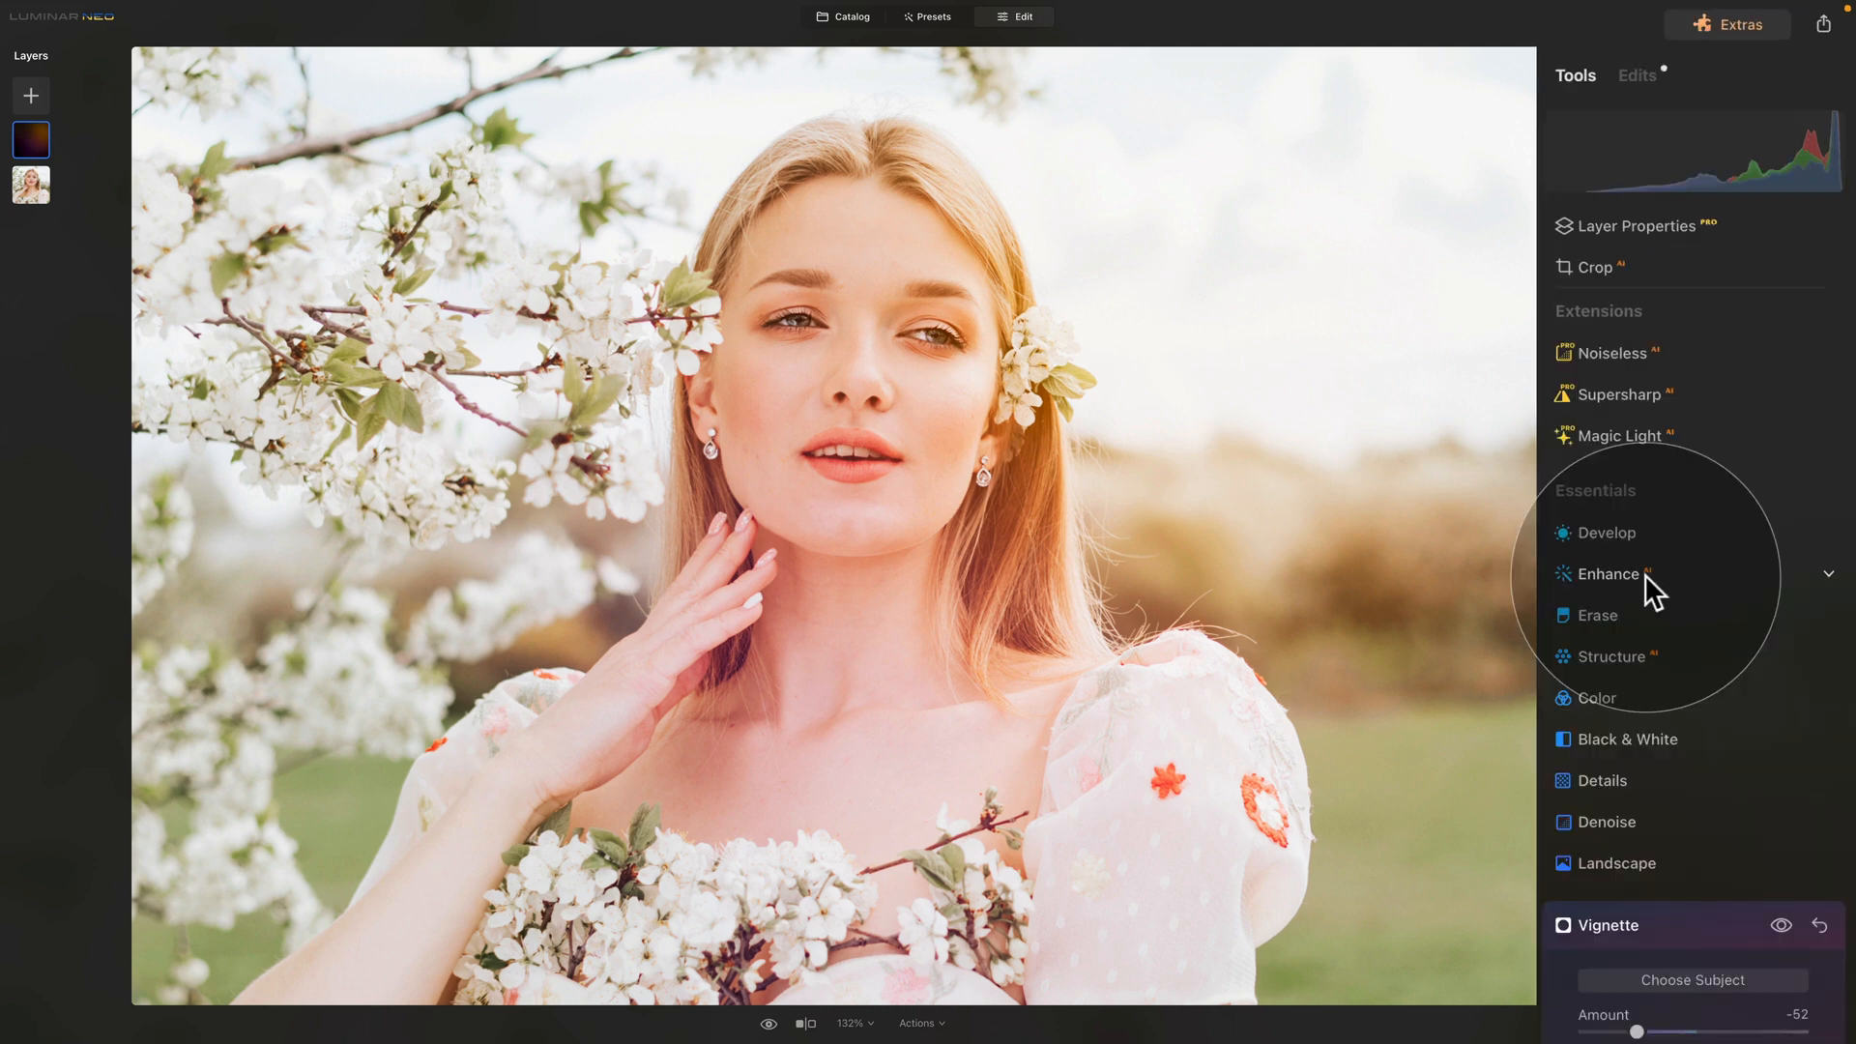
mouse_move(607, 352)
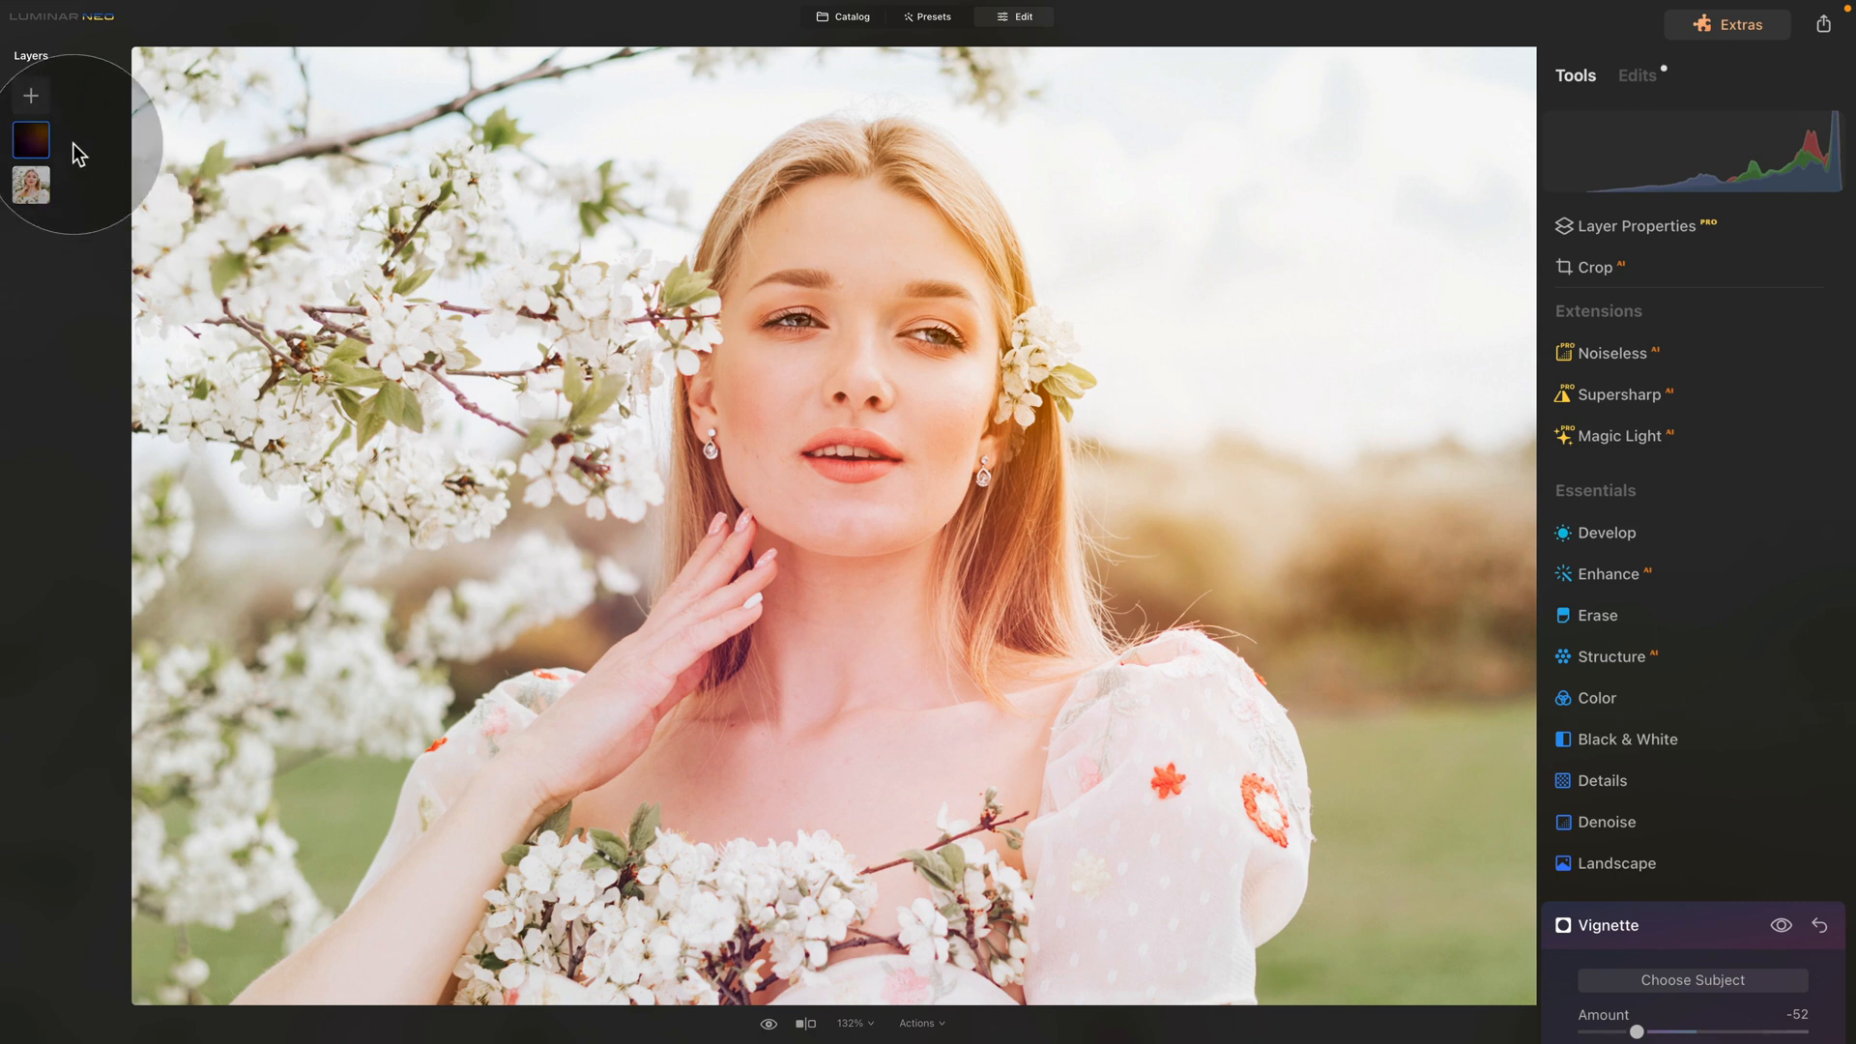
mouse_move(60, 143)
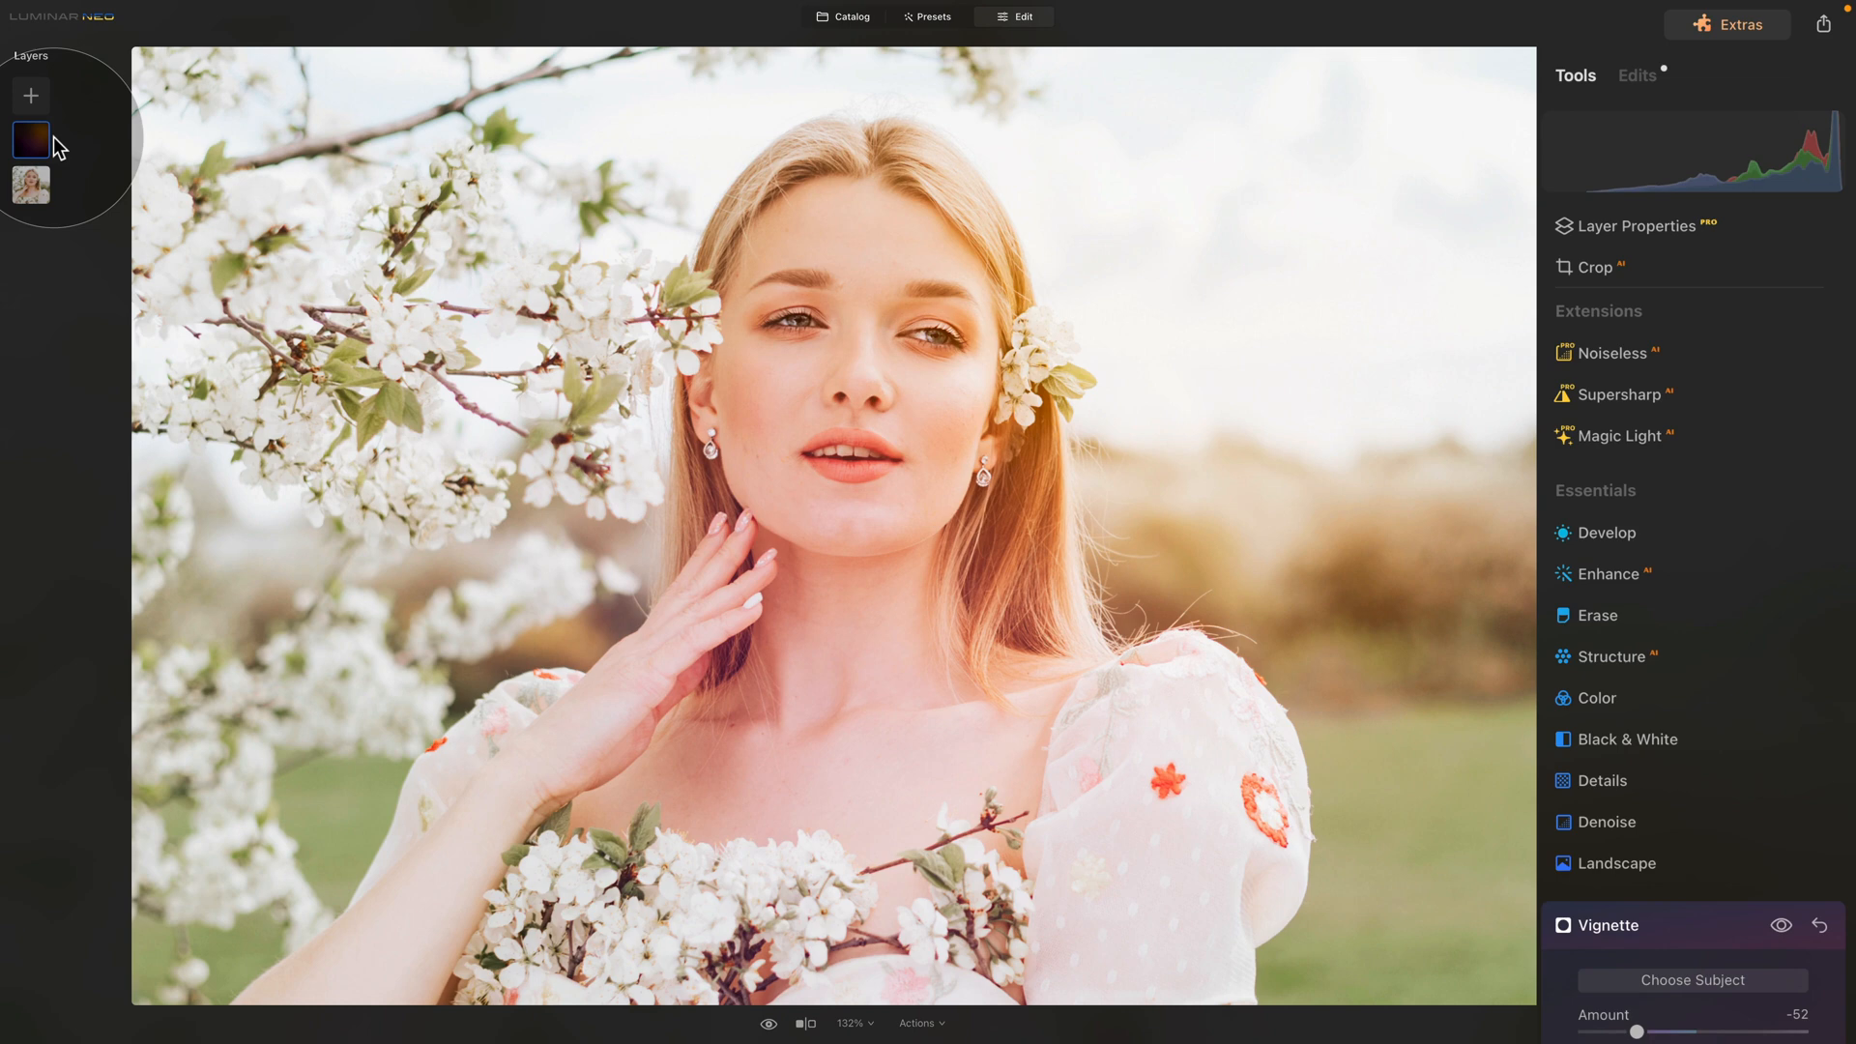
mouse_move(38, 139)
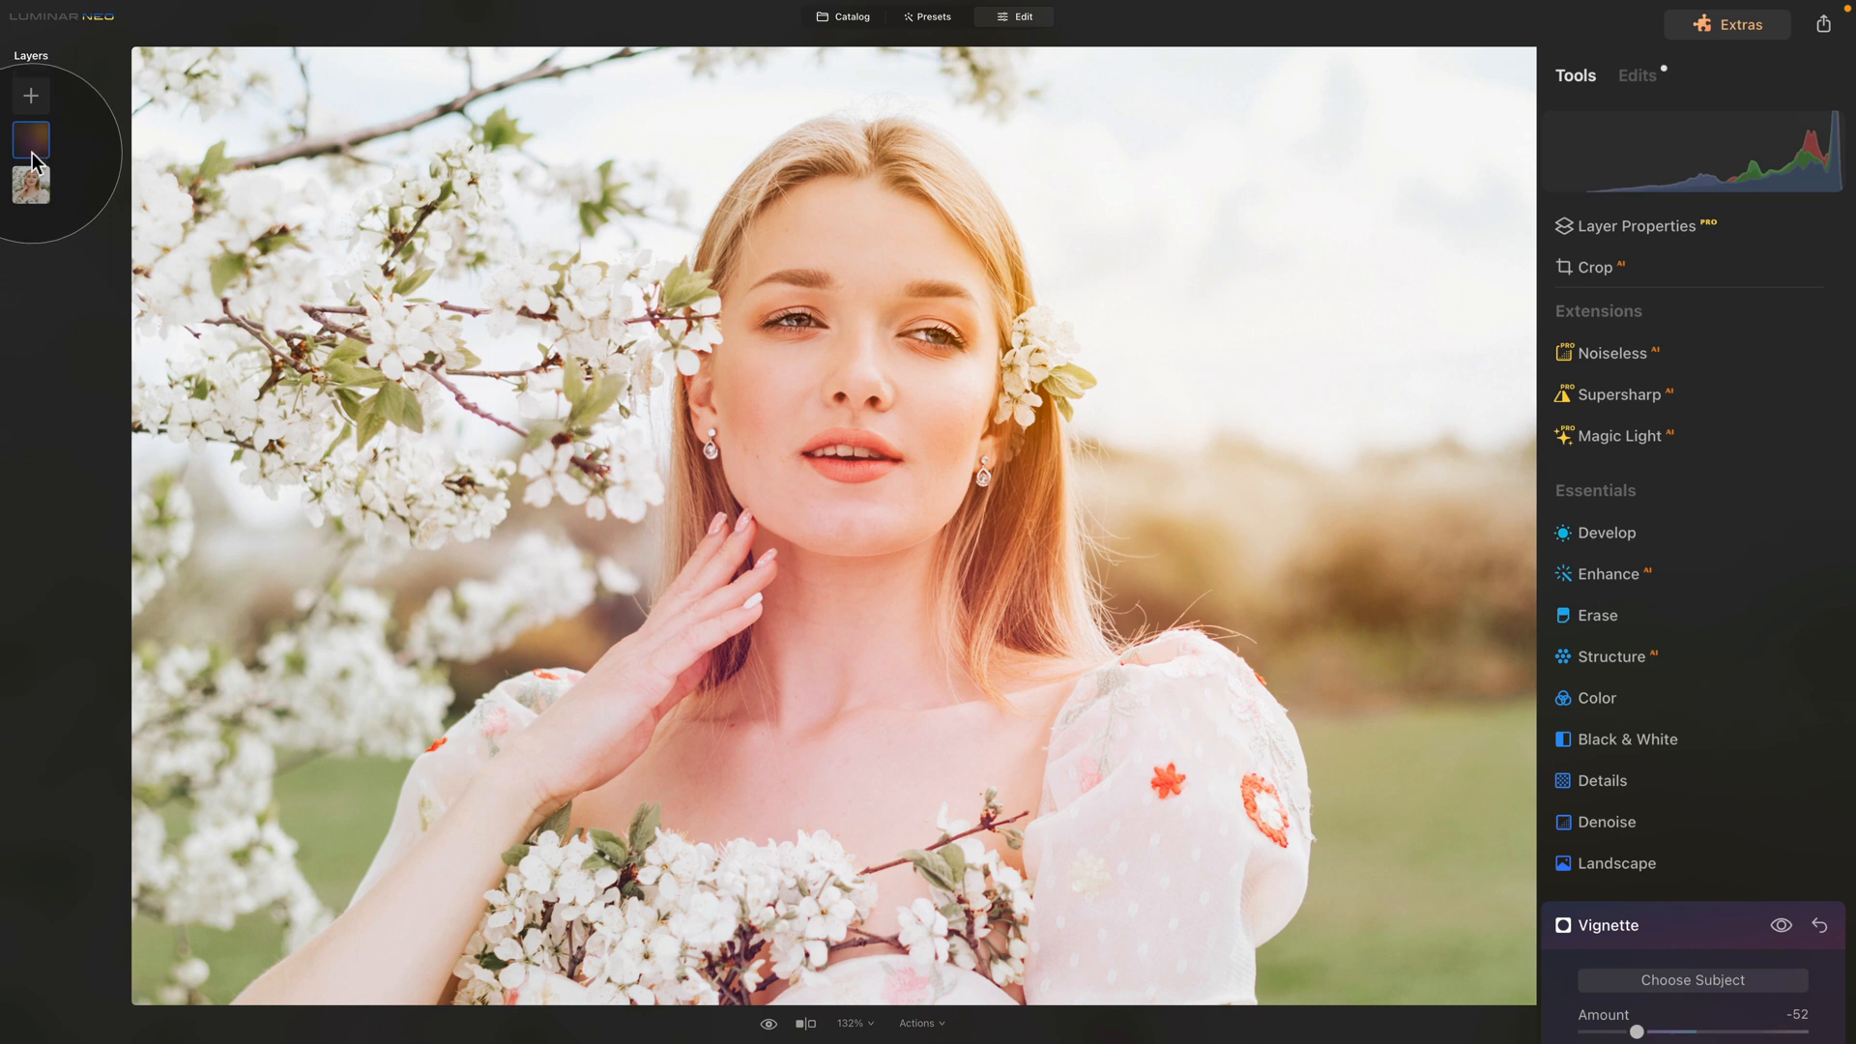
click(29, 185)
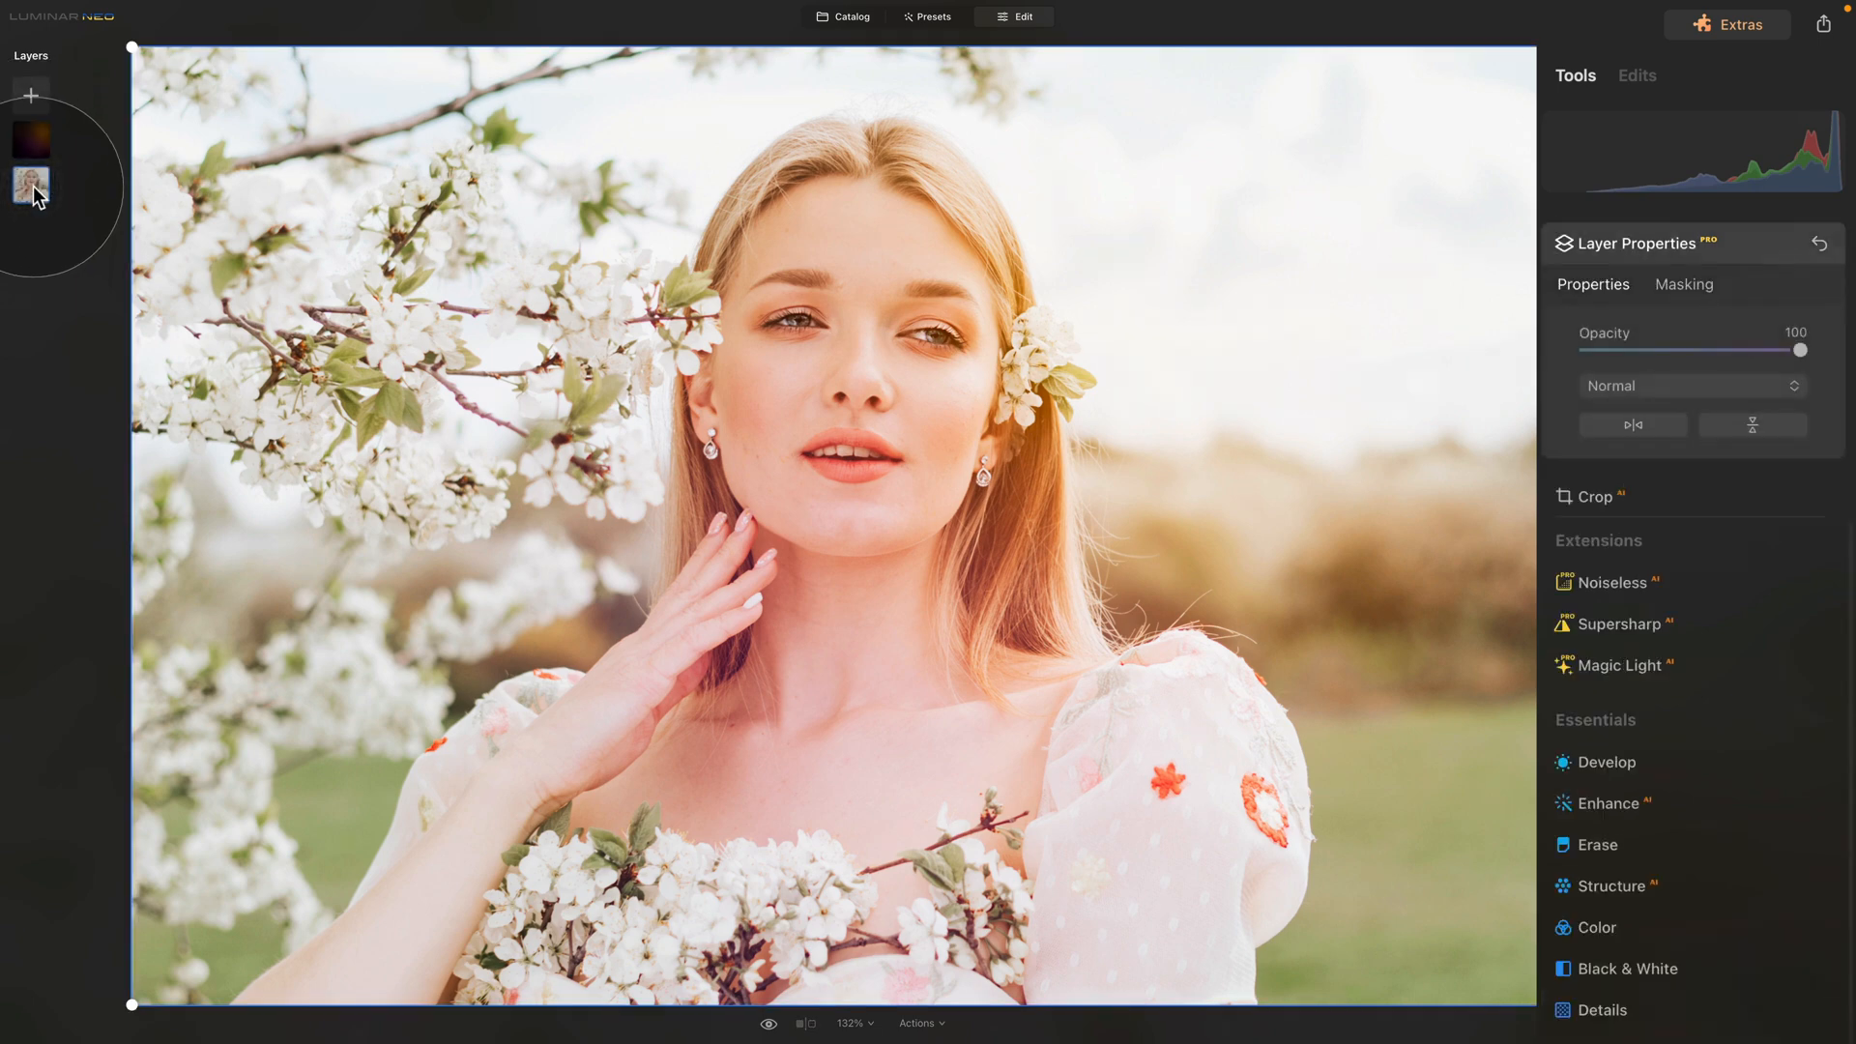
click(1635, 75)
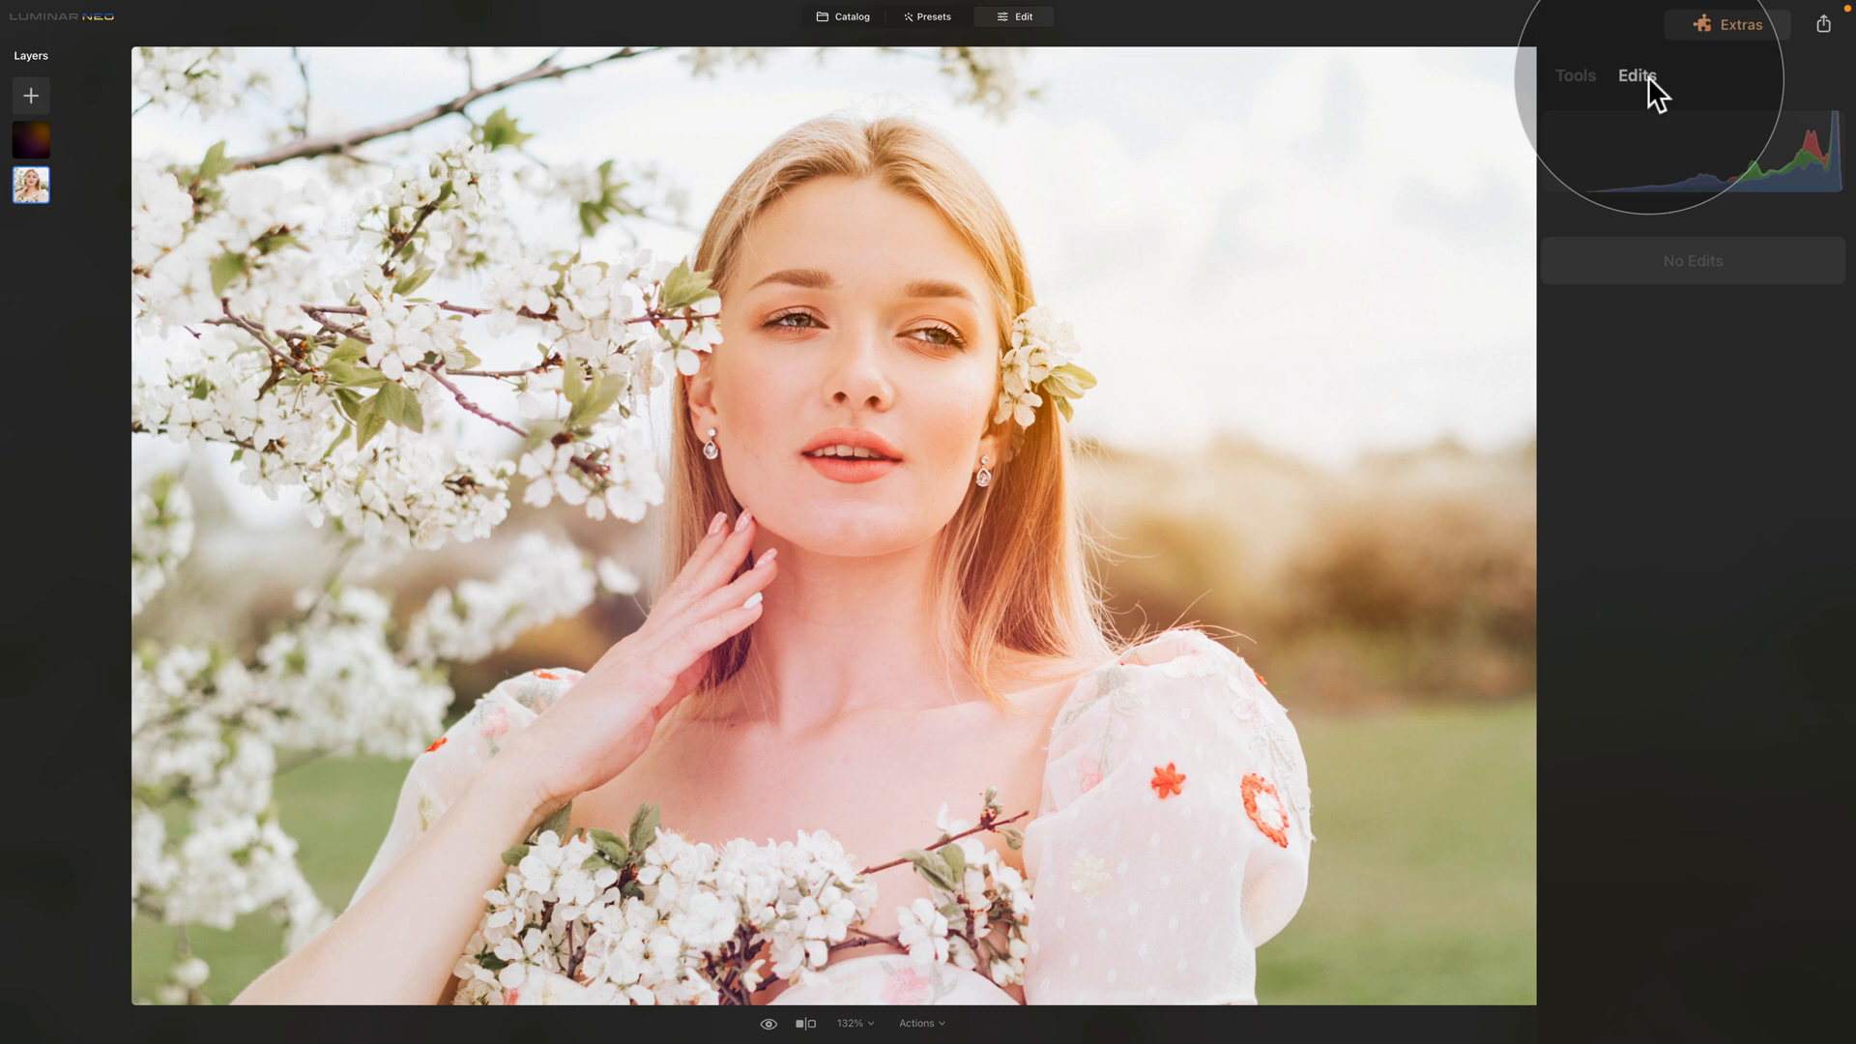
click(1575, 75)
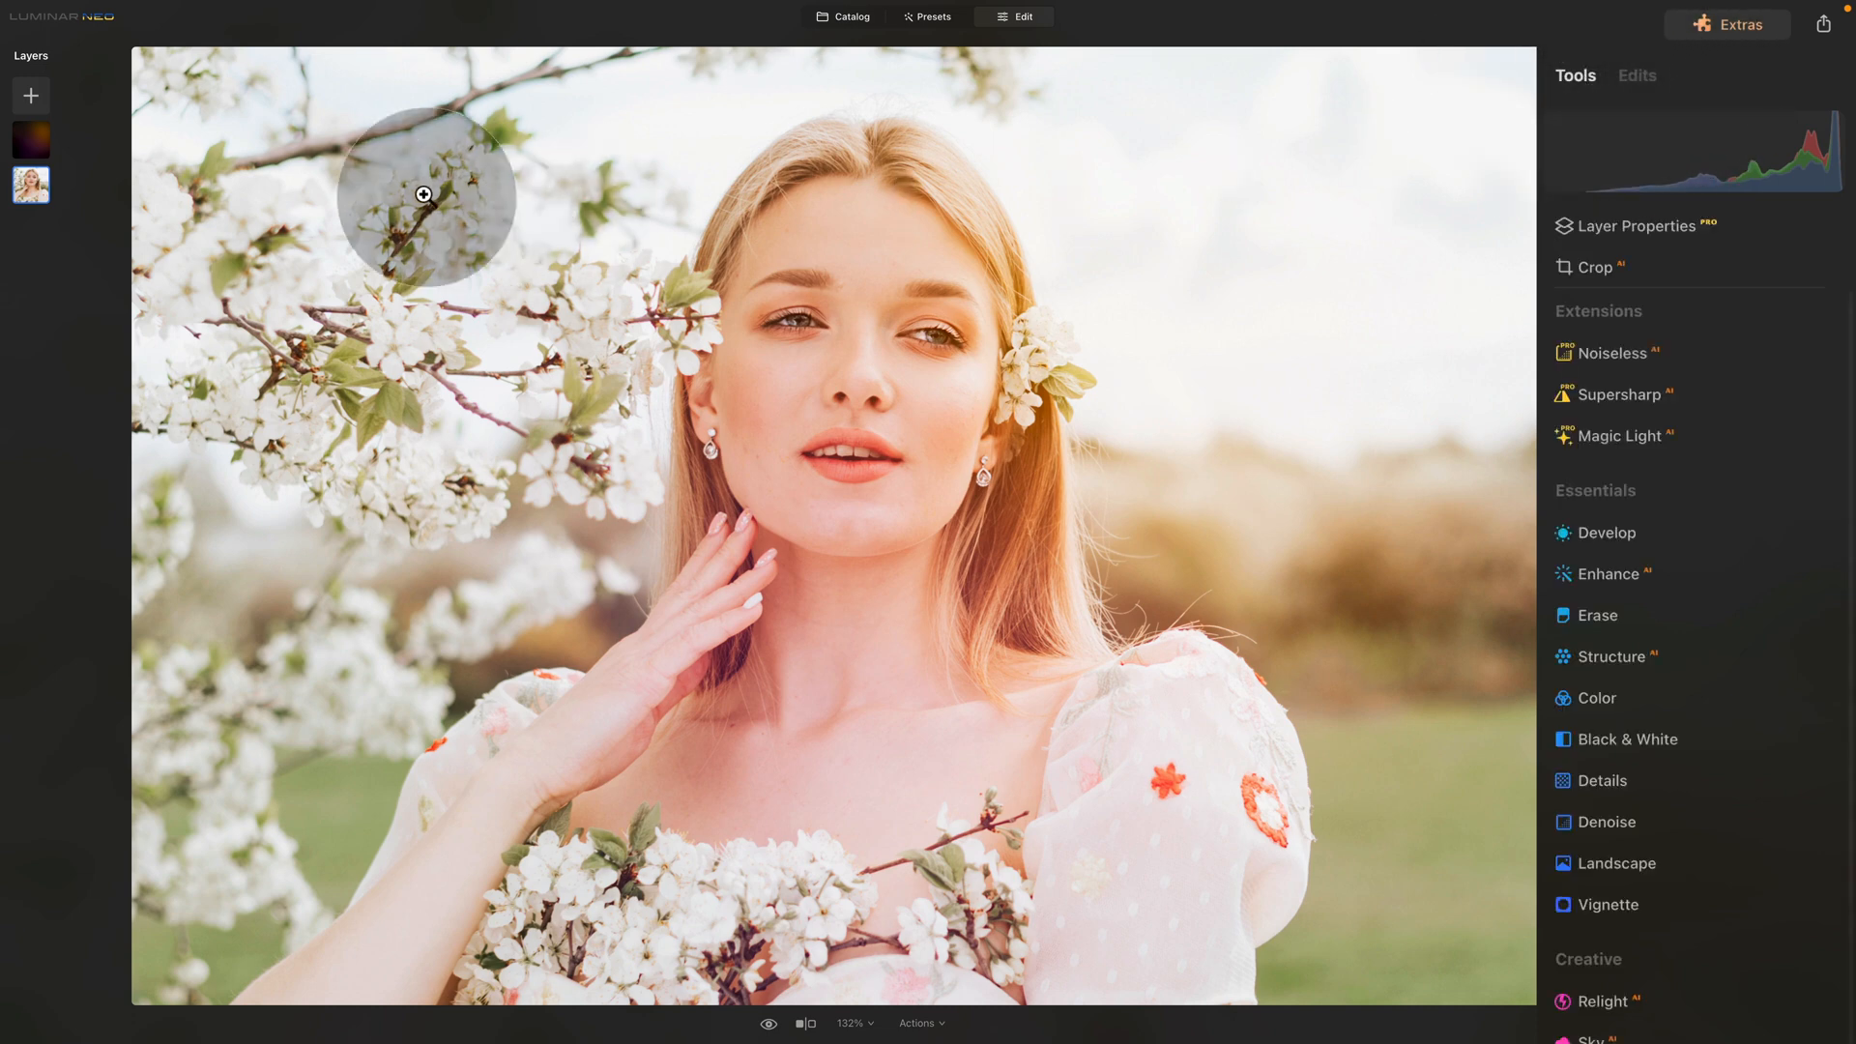
click(31, 139)
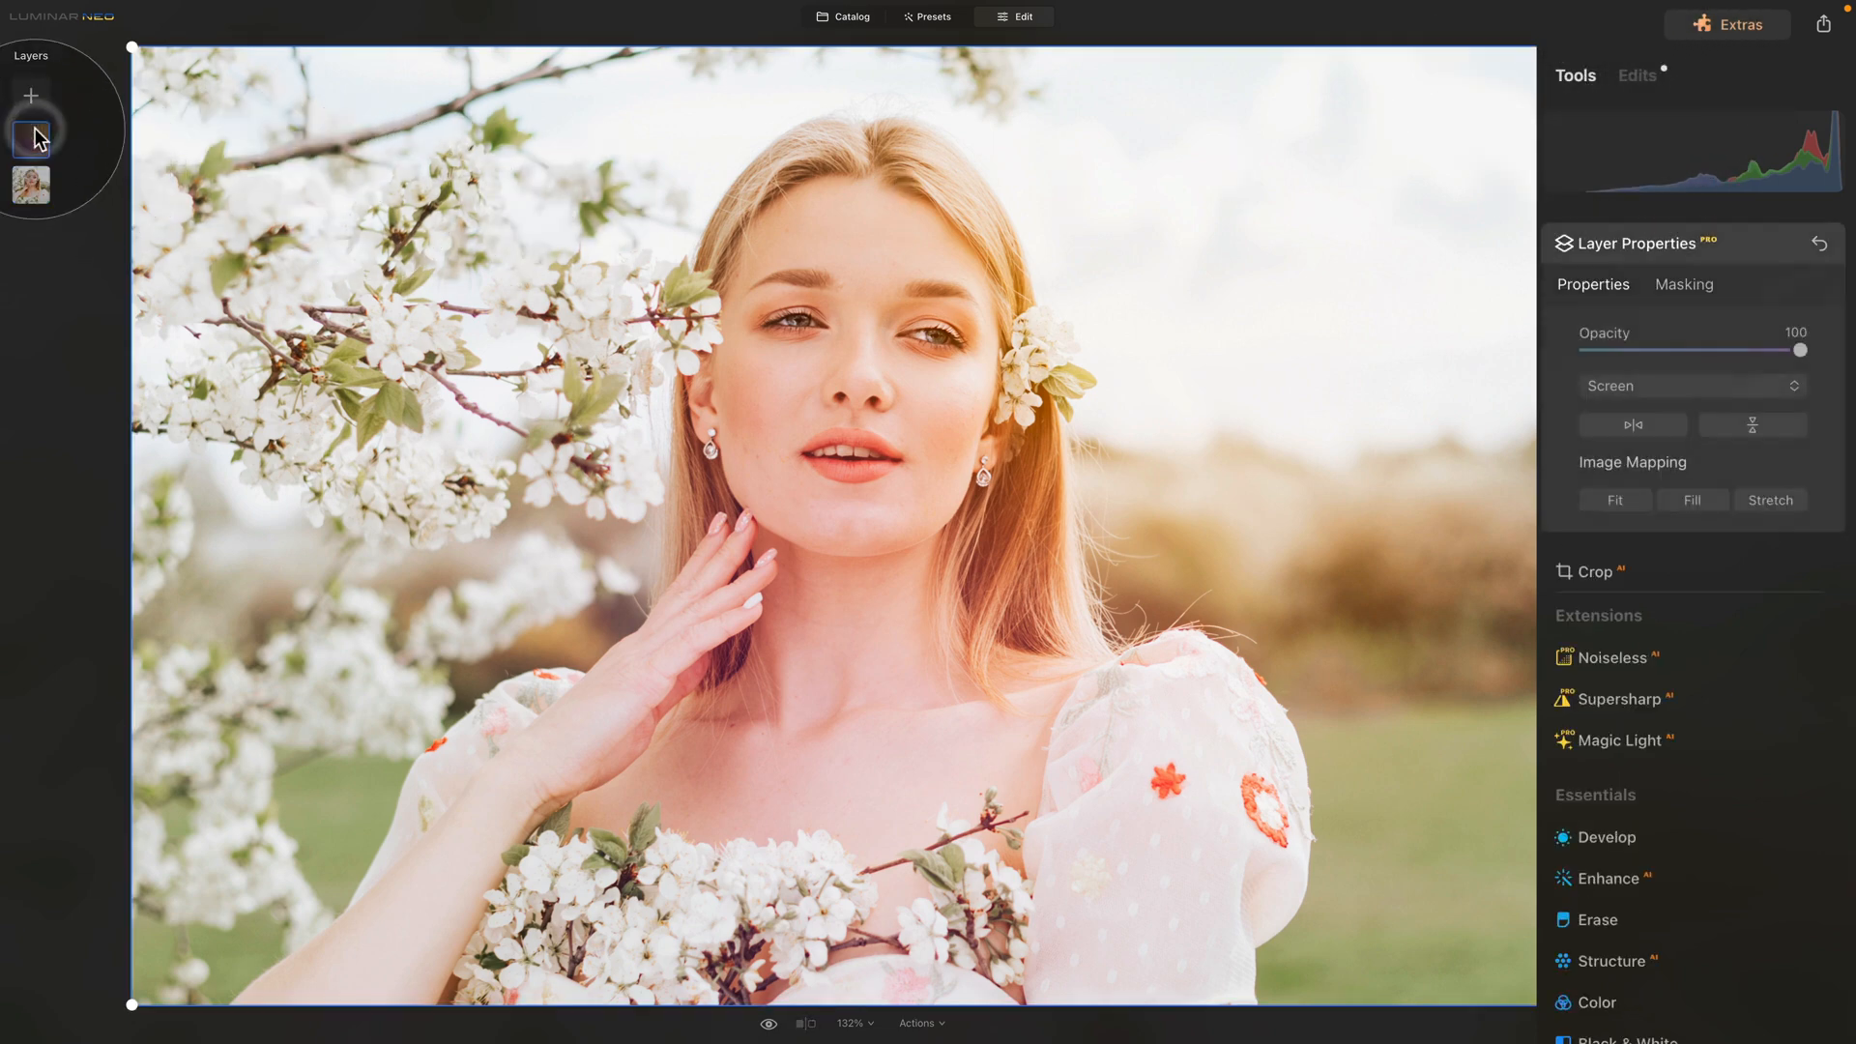
click(1637, 75)
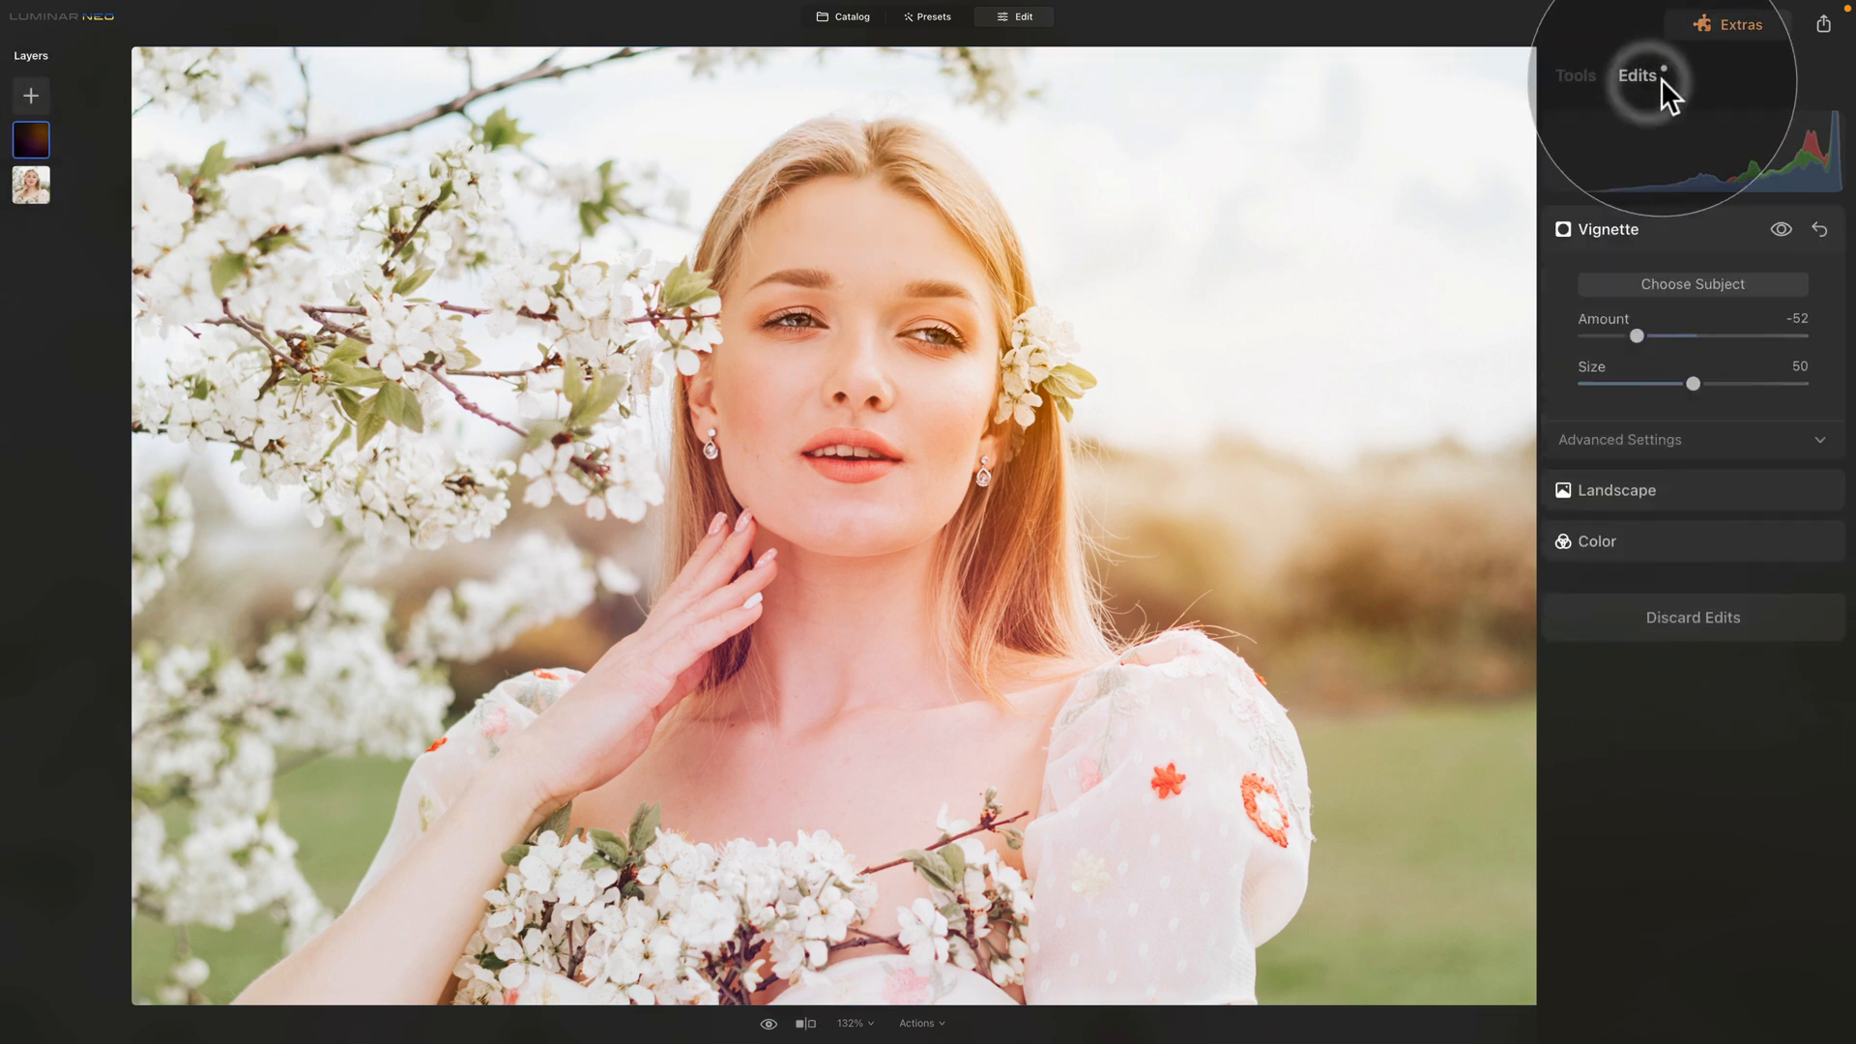
mouse_move(1658, 566)
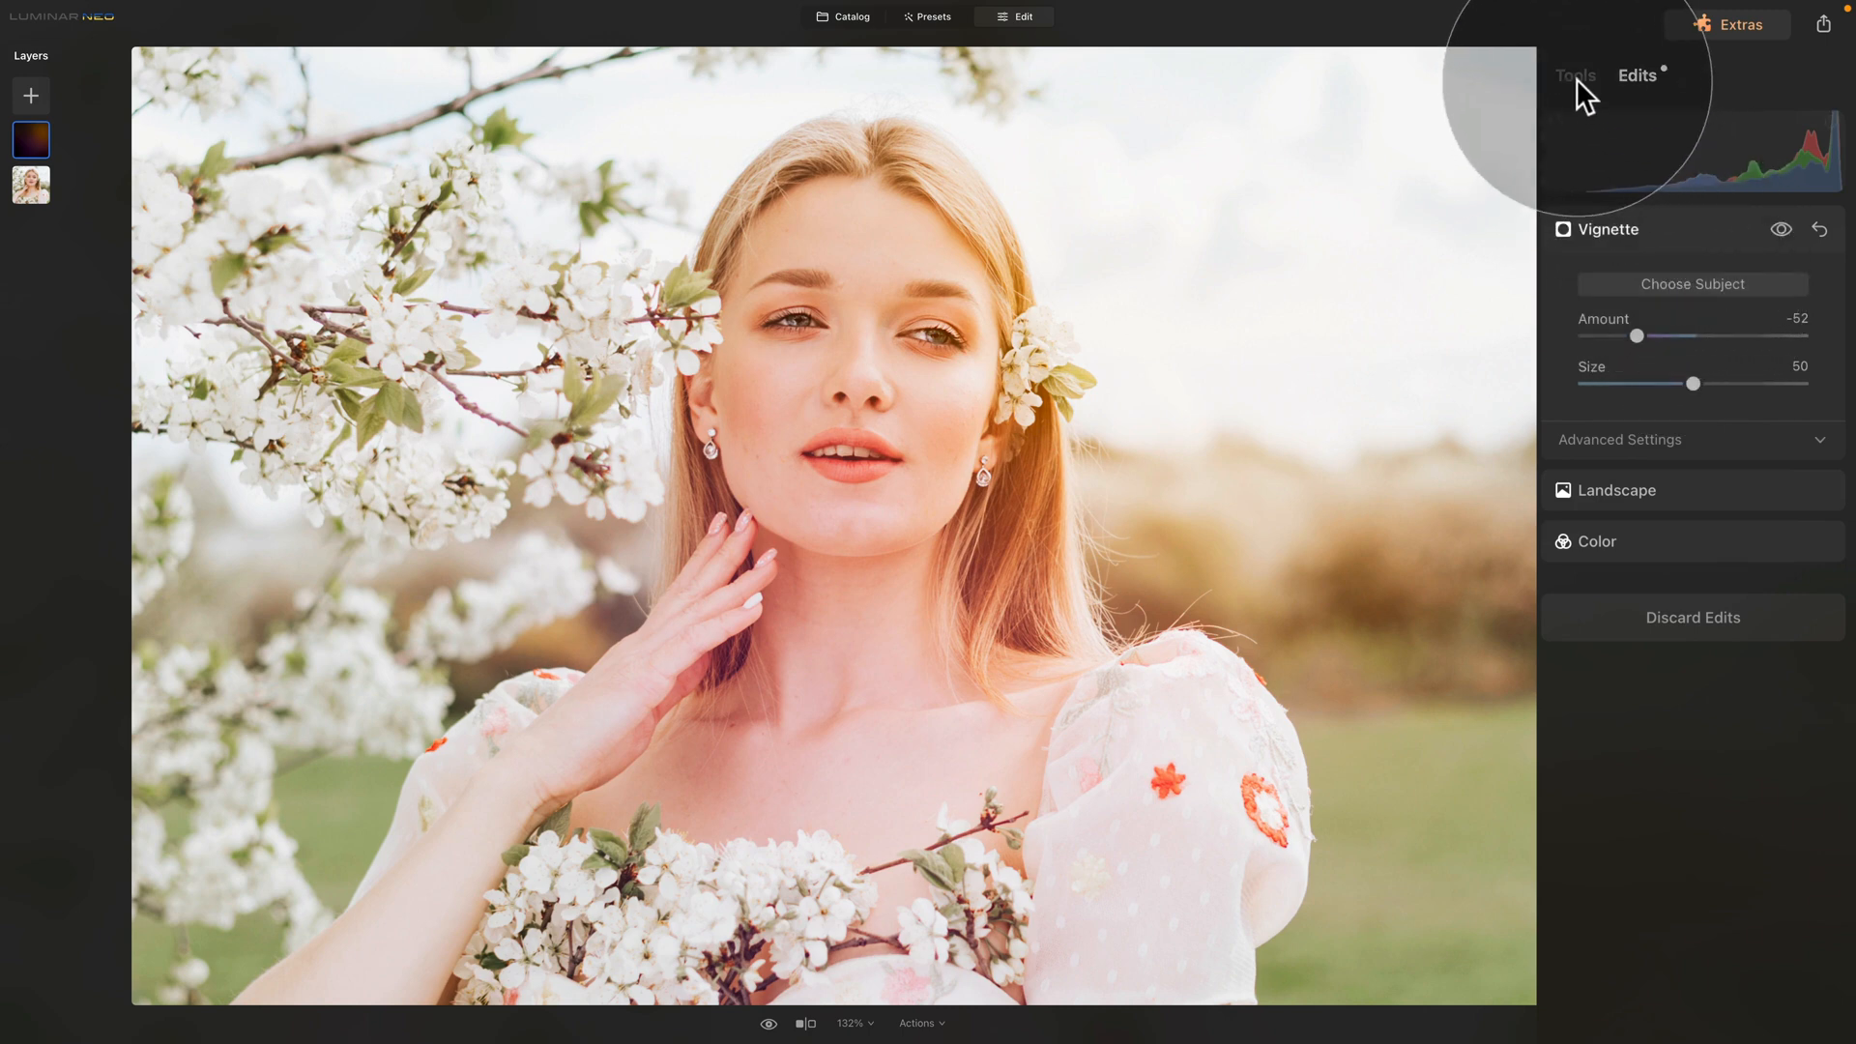
click(1579, 73)
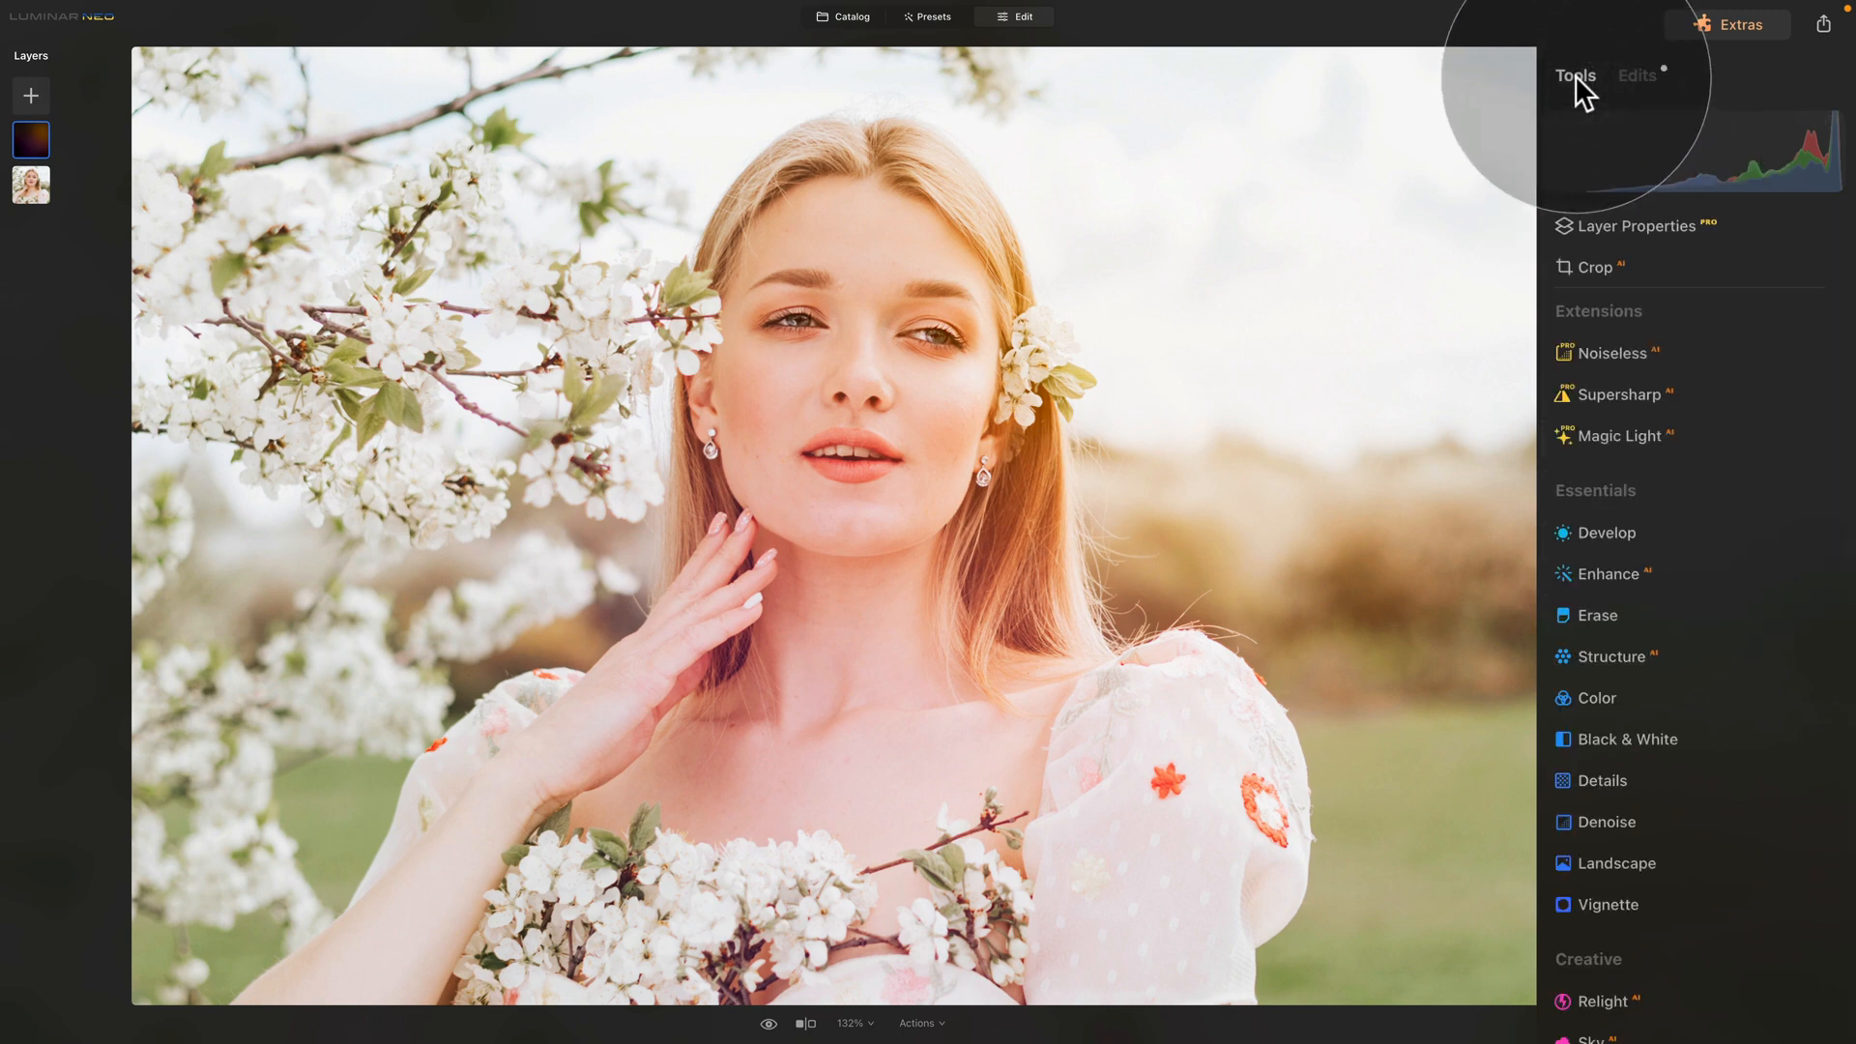